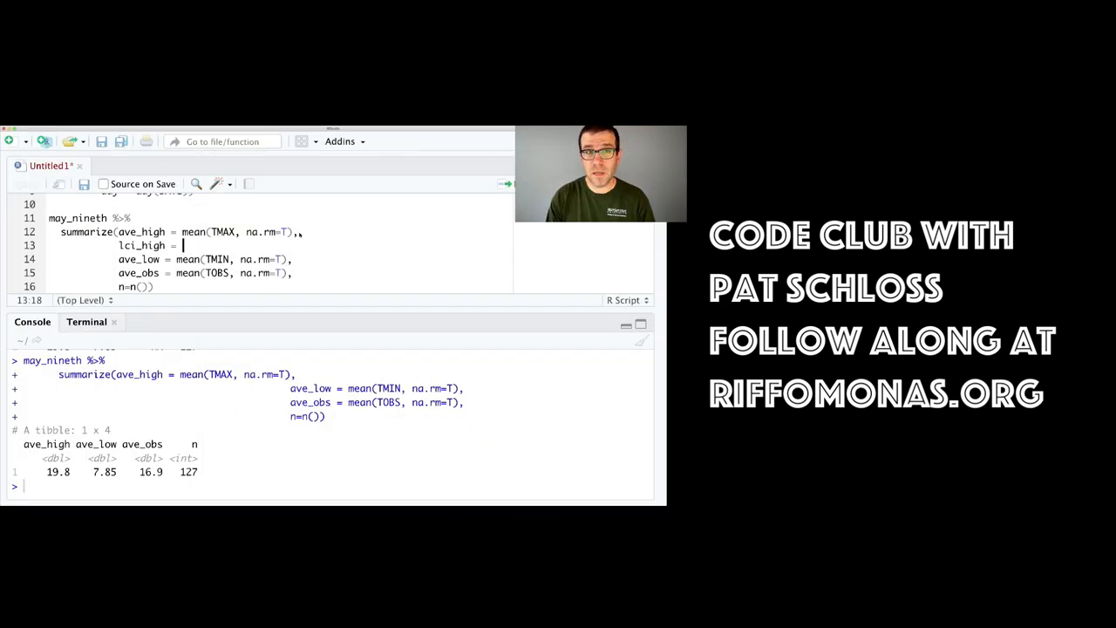
- Add lci_high = quantile(TMAX, ...) inside summarize() for the may_nineth weather pipeline
text(quantile()
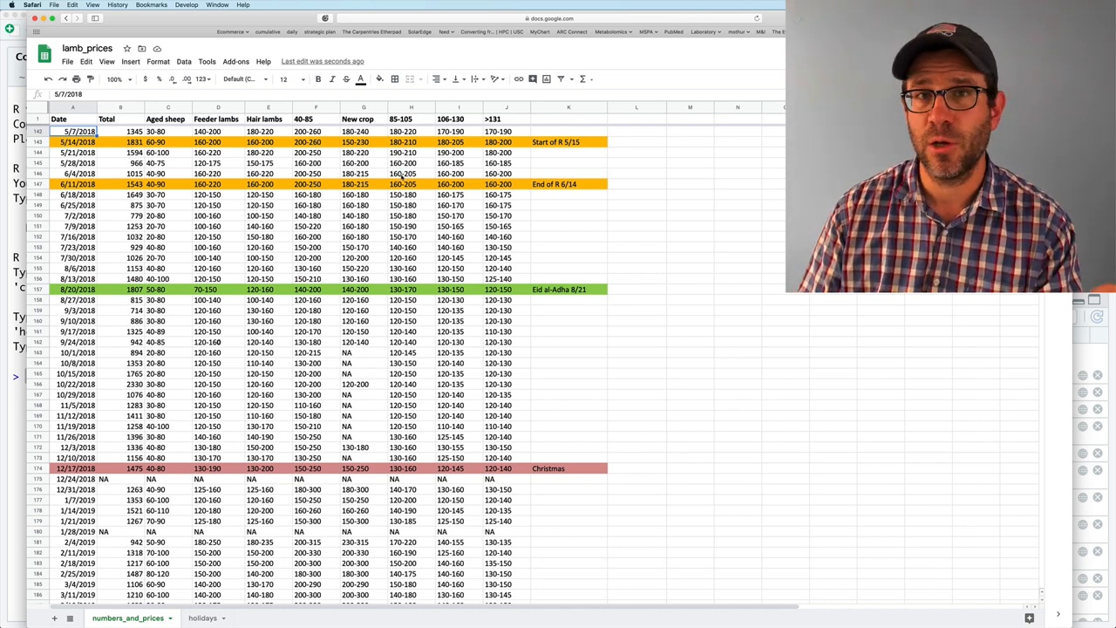
- Navigate from the lamb_prices sheet to the livestock auction company's website via a bookmark
click(402, 130)
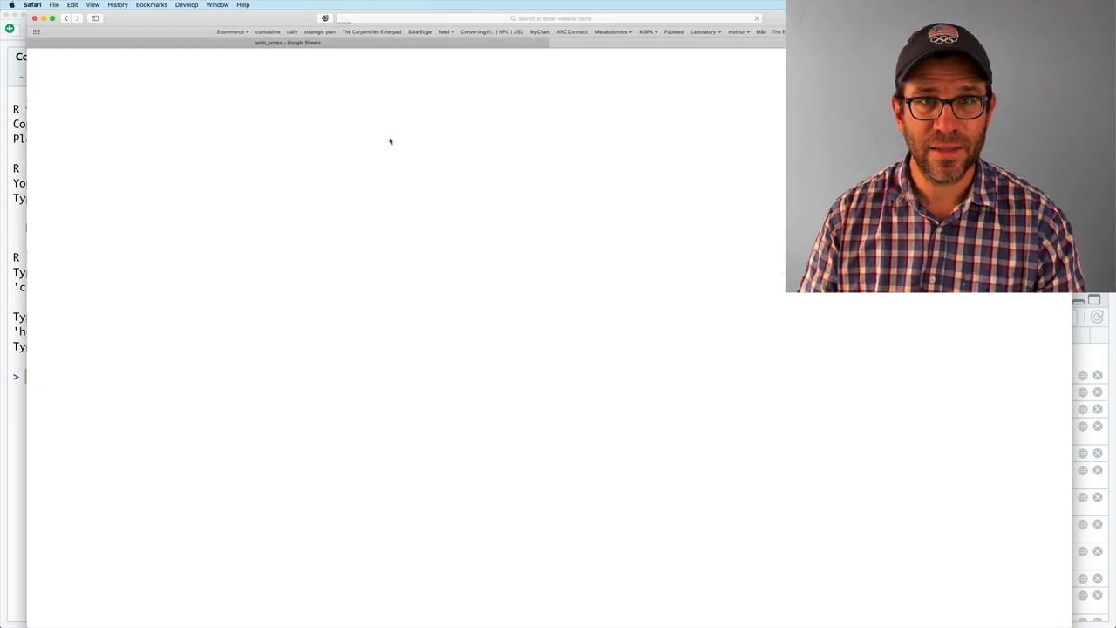
- Show United Producers' Market Results page and choose the Manchester, MI auction location
click(549, 18)
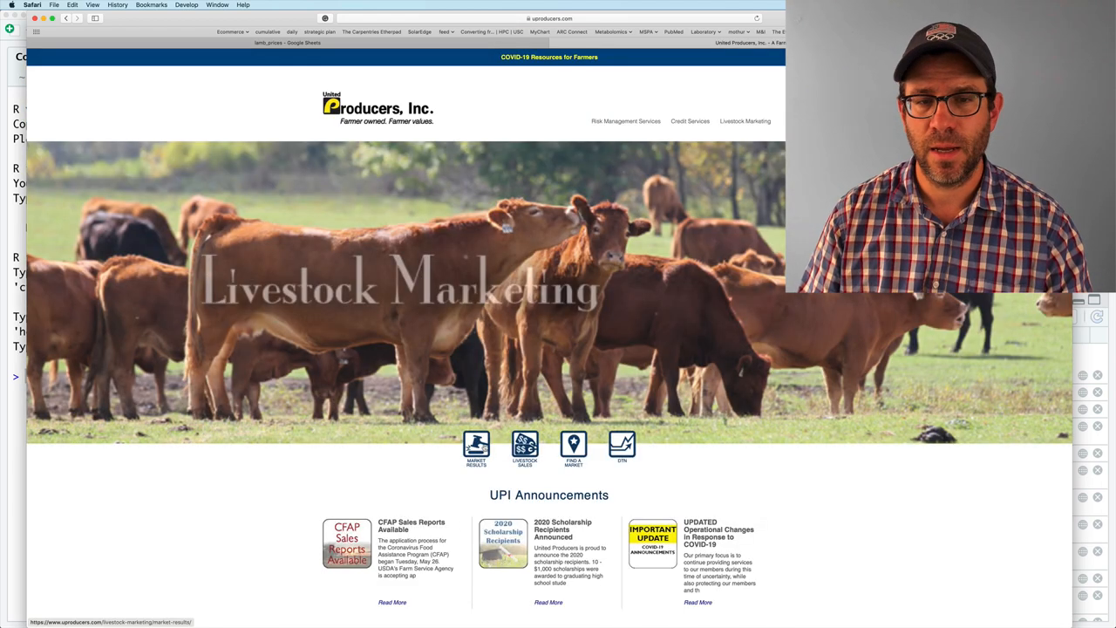
click(476, 444)
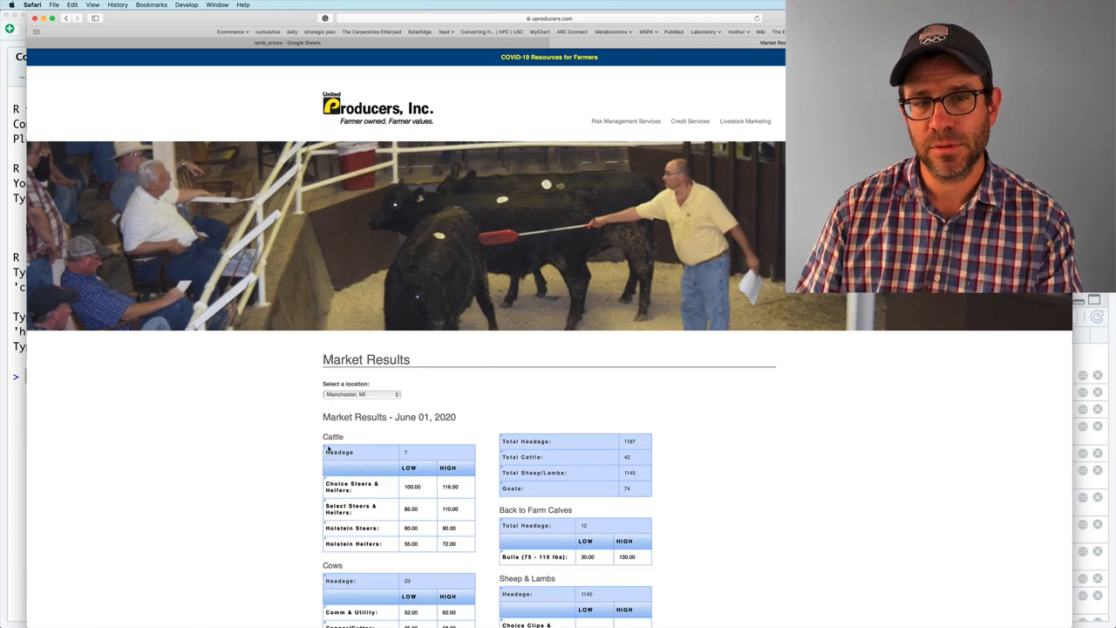
click(361, 394)
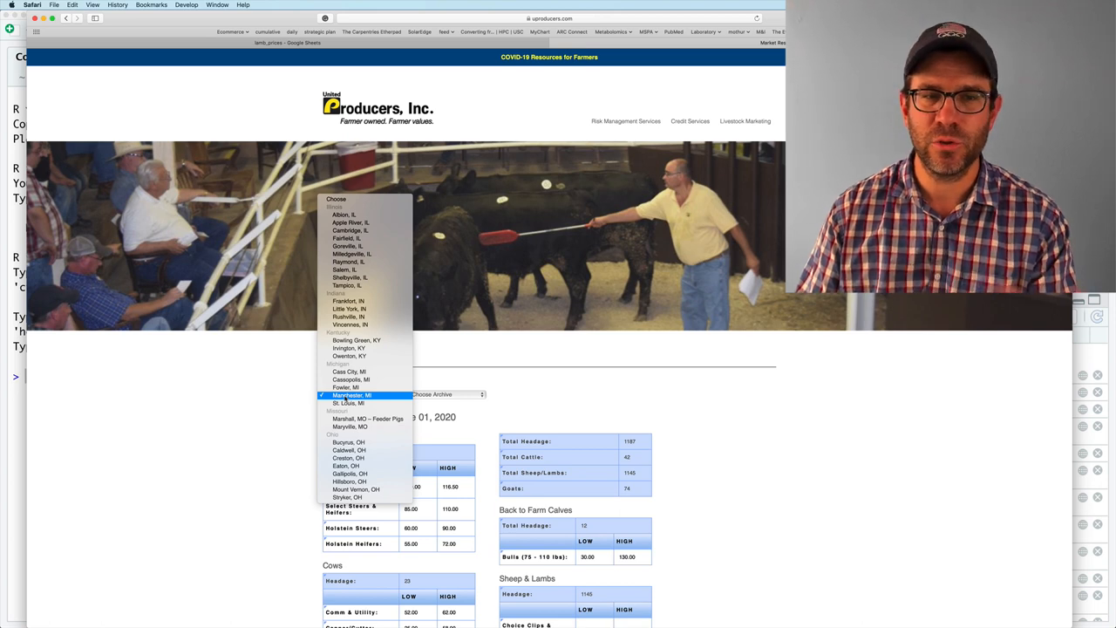
click(352, 394)
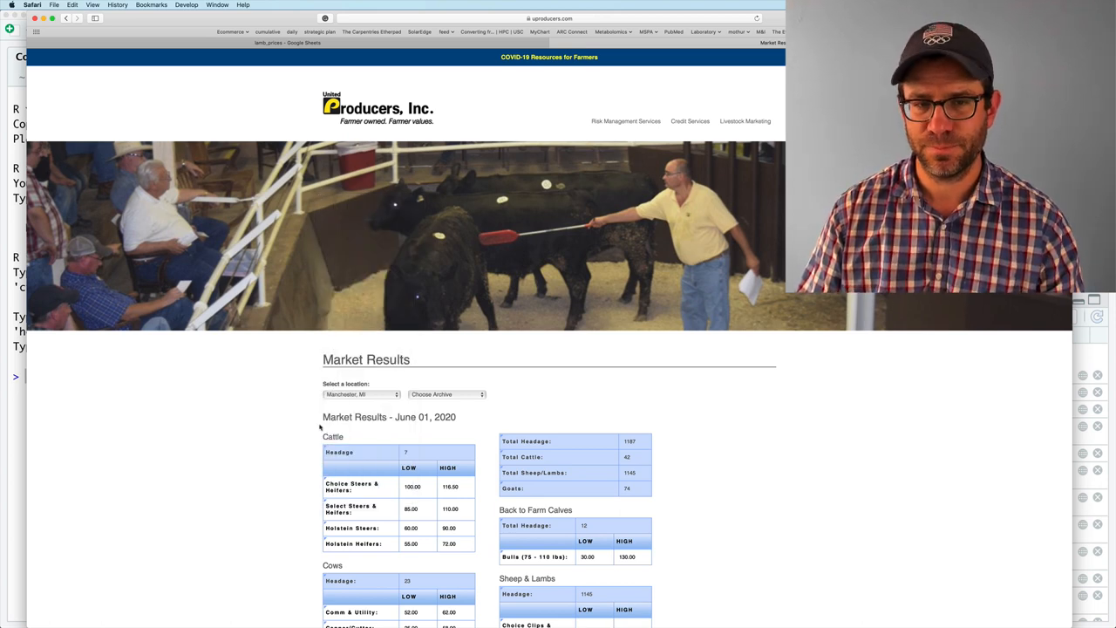
- View the archived 03-21-2016 sale results, then return to the lamb_prices spreadsheet
scroll(down, 3)
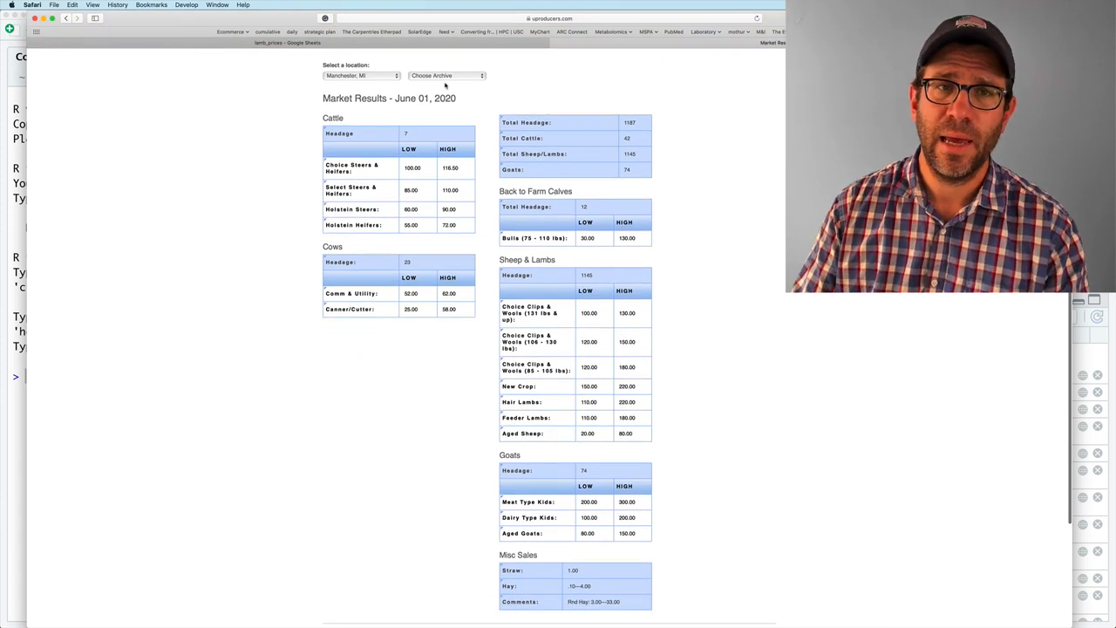
click(445, 75)
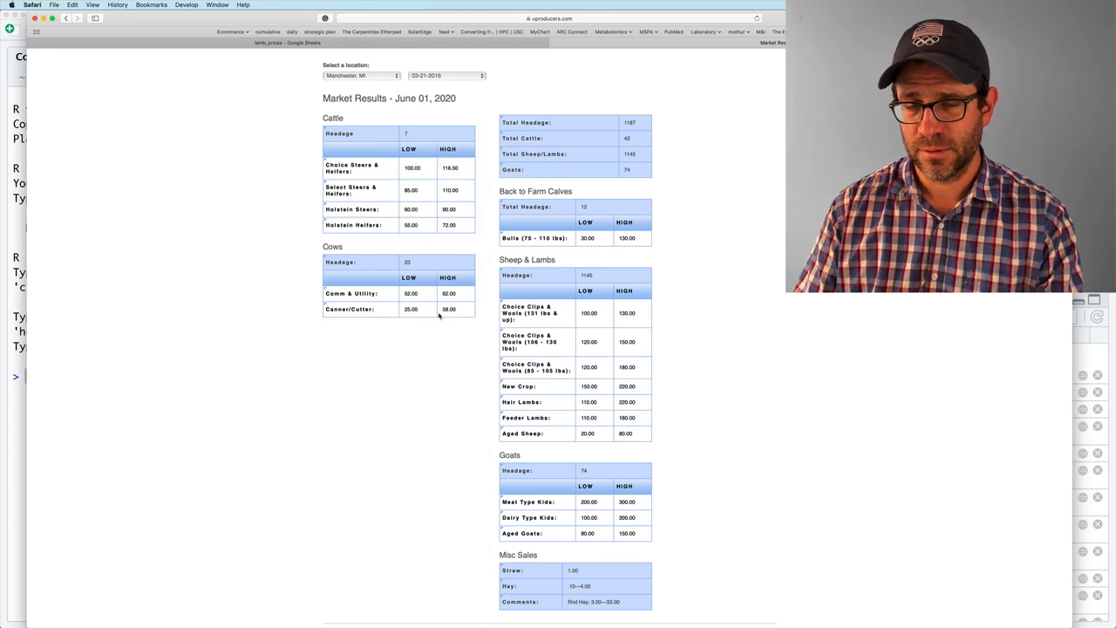
click(446, 75)
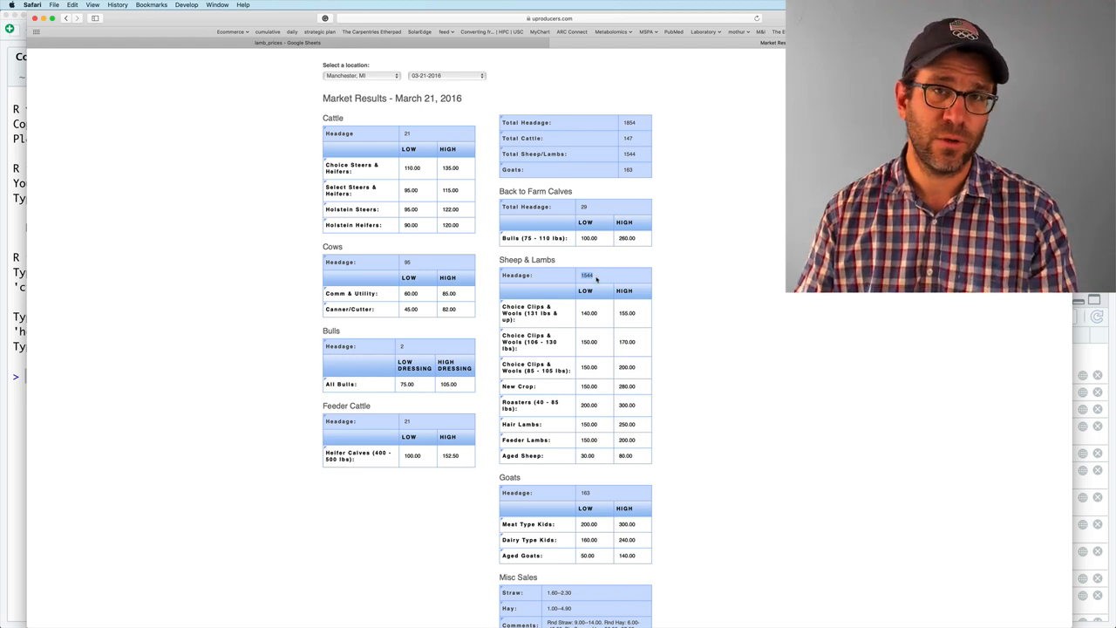
mouse_move(614, 489)
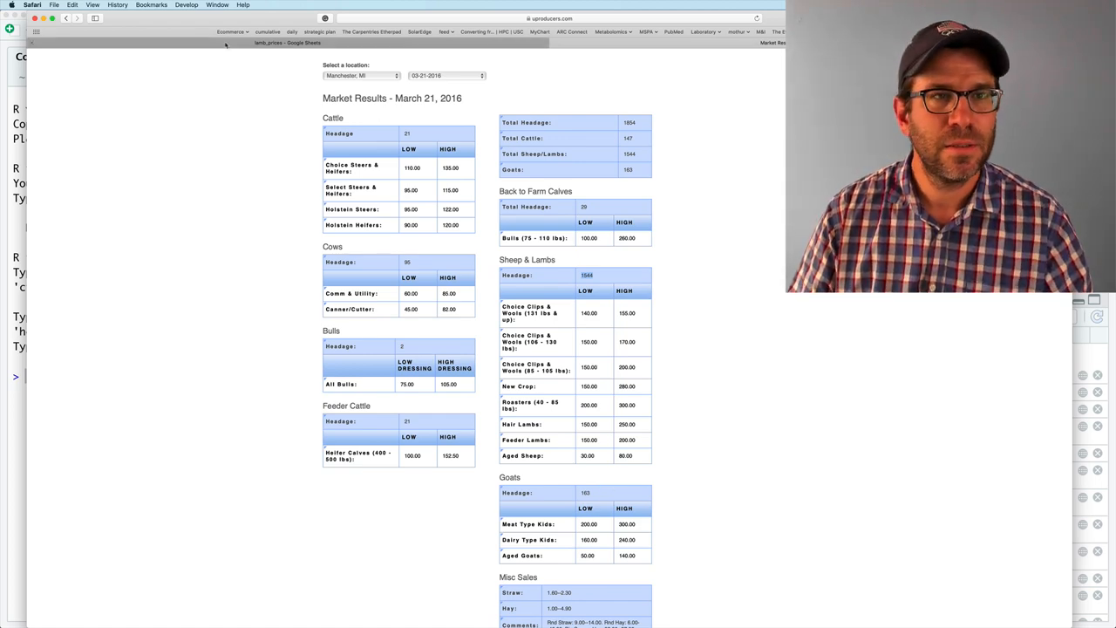
click(287, 42)
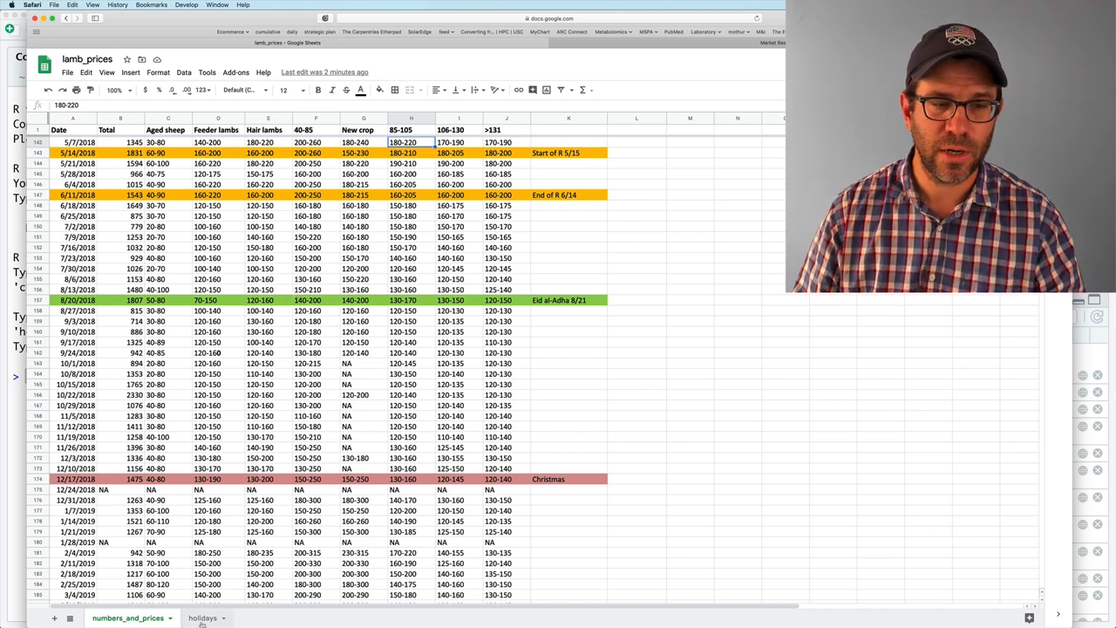
- Review the holidays sheet of 2015–2021 holiday dates, then return to RStudio
click(202, 617)
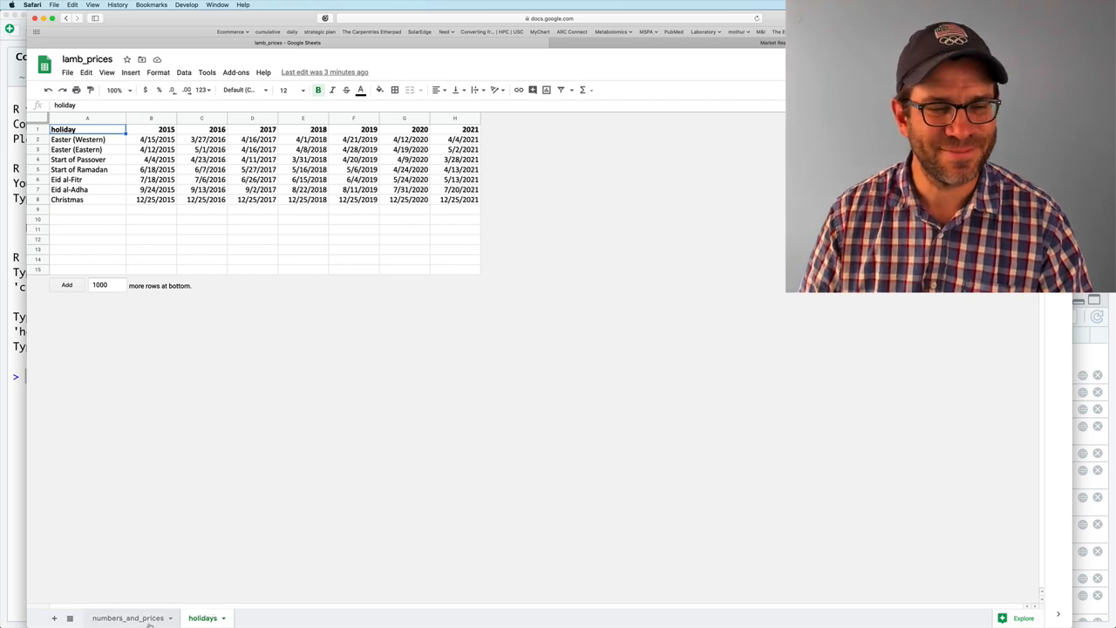
click(127, 617)
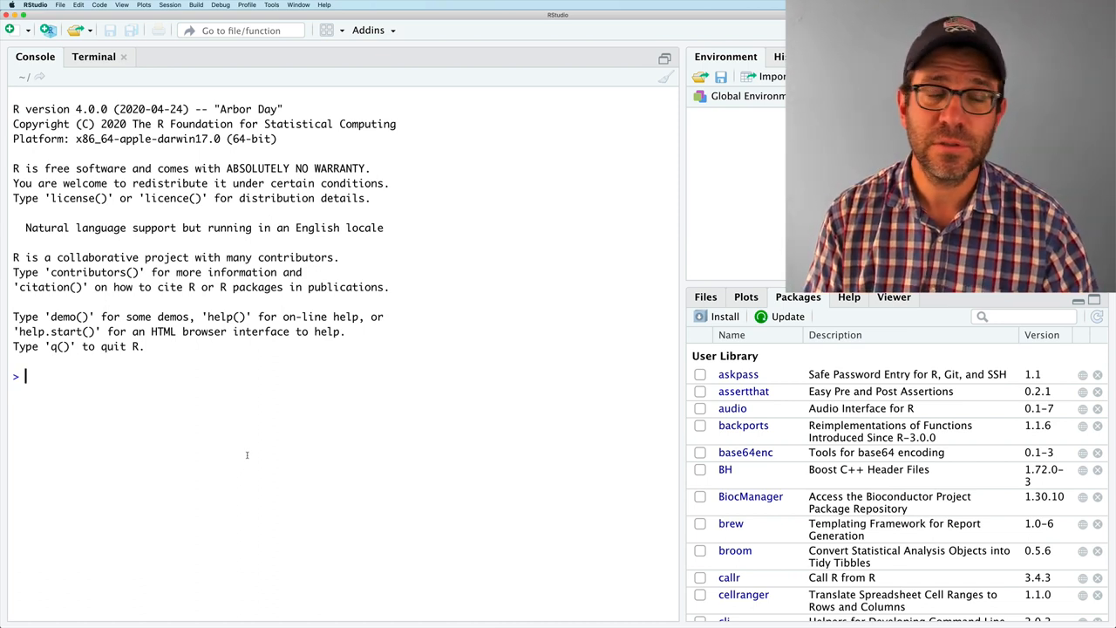
- Load the tidyverse packages in the console with library(tidyverse)
text(li)
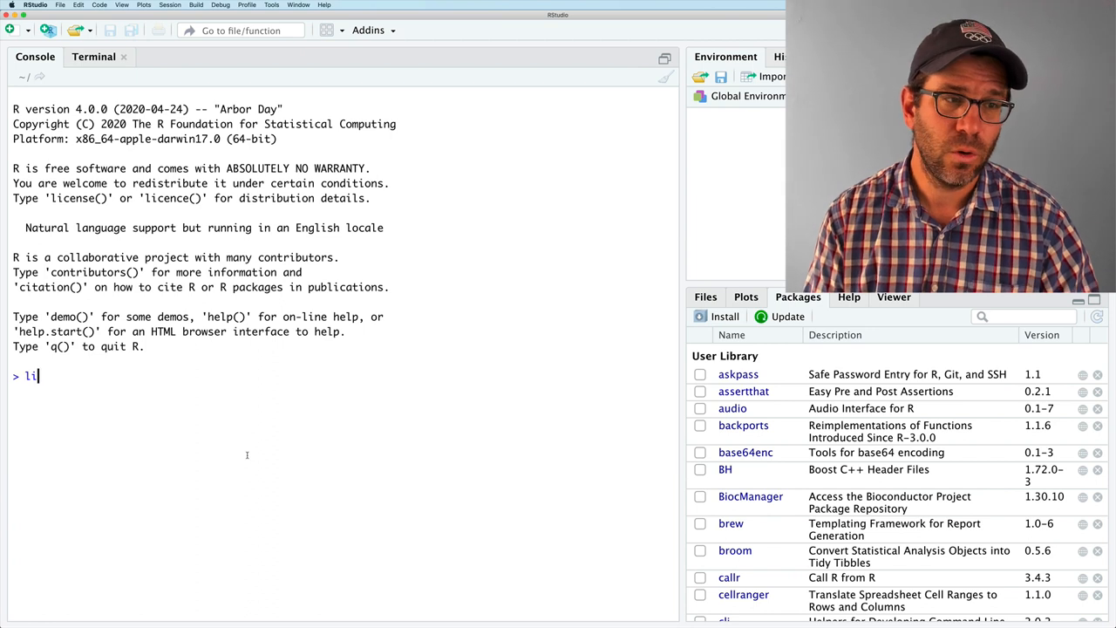
text(brary)
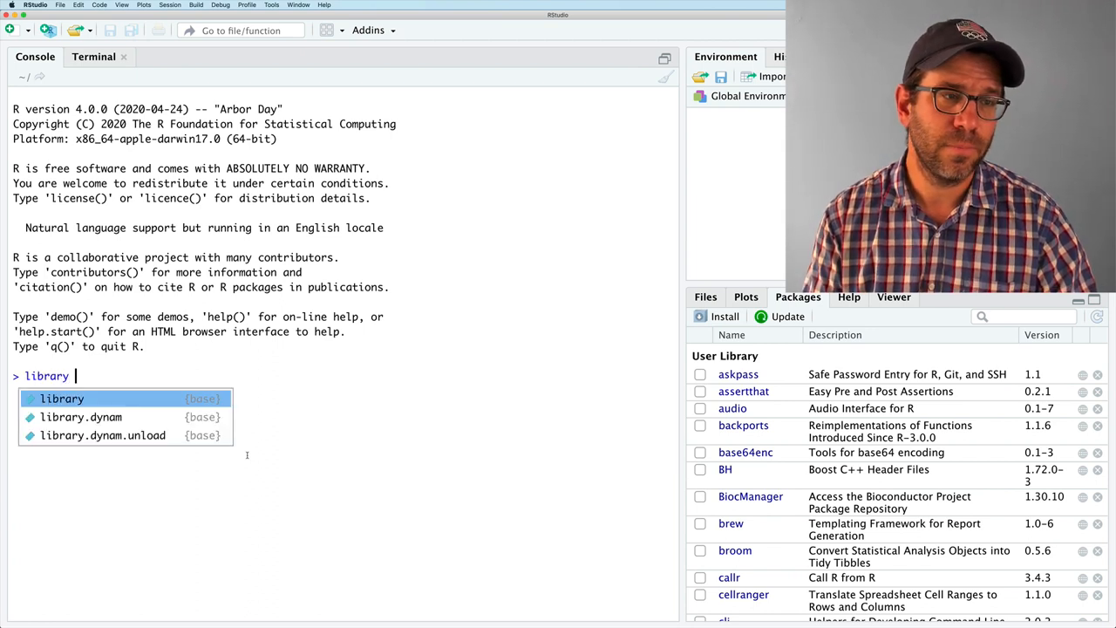
text(())
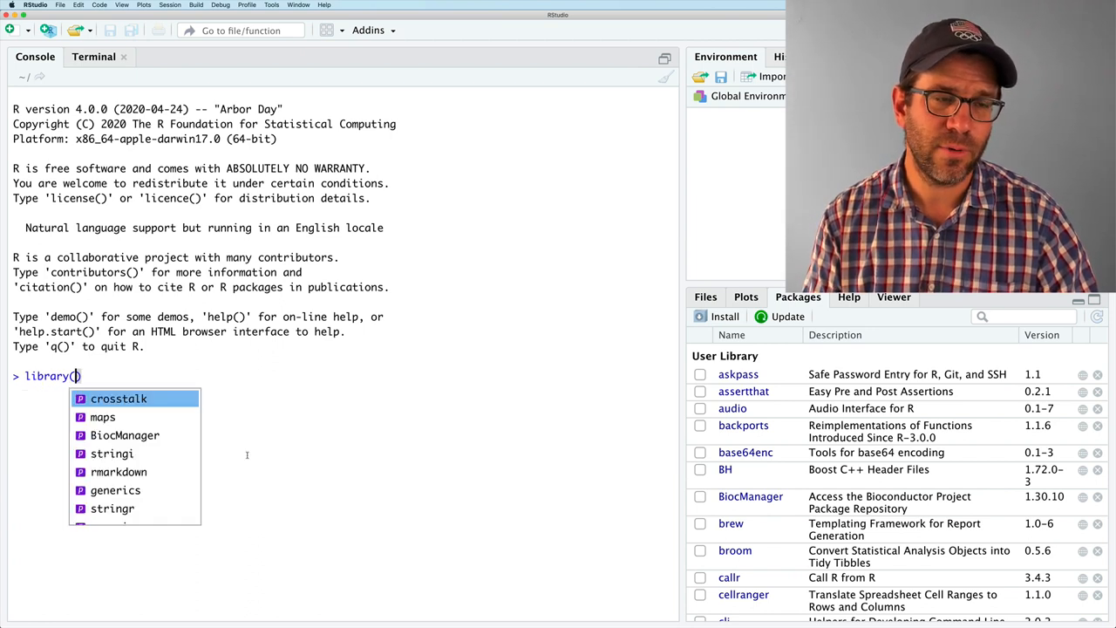
text(tidyb)
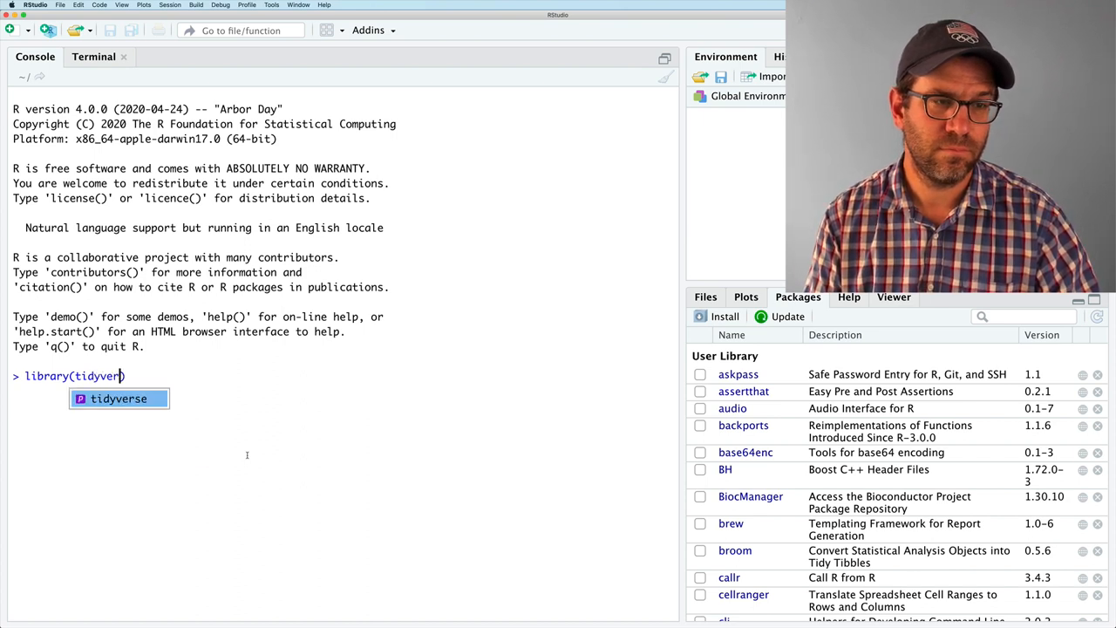
key(Return)
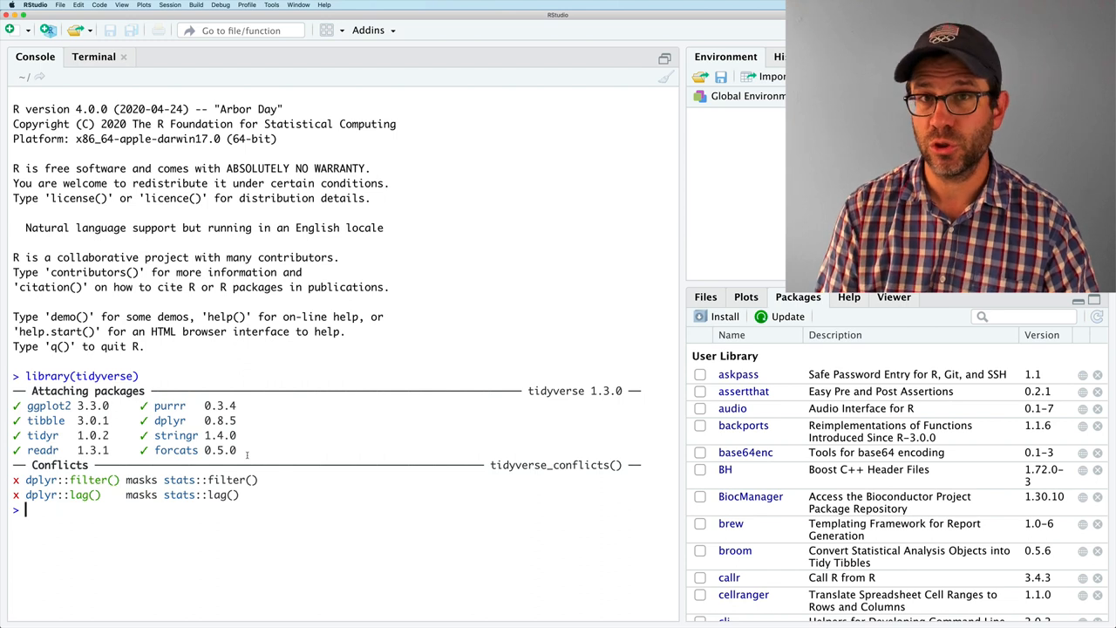
- Install the googlesheets4 package from CRAN with install.packages("googlesheets4")
text(install.packages(")
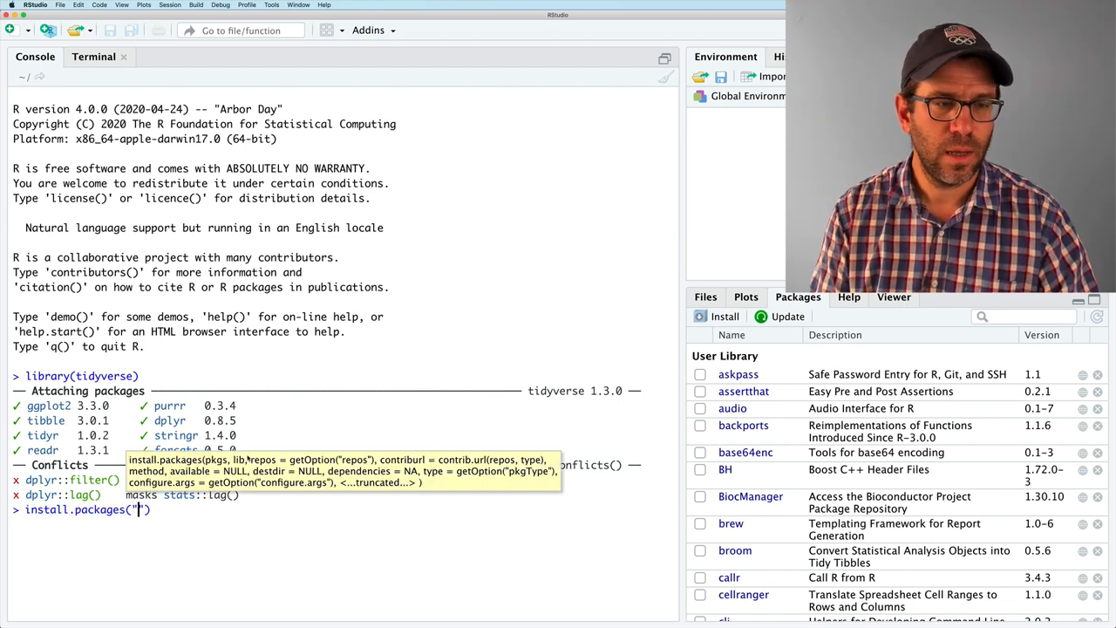
text(googlesheets4)
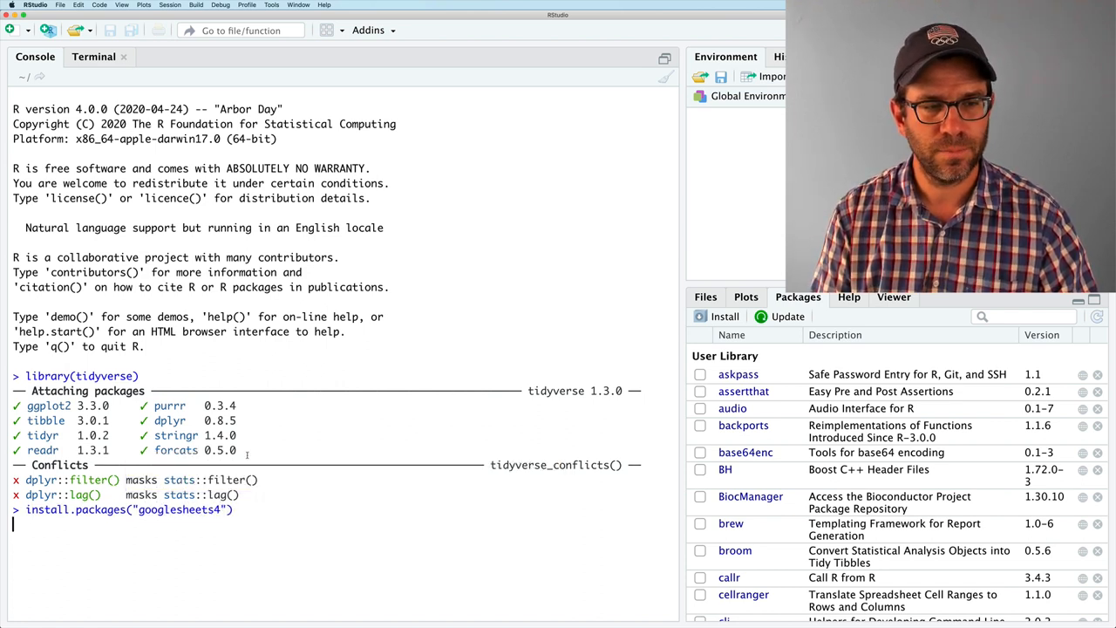
key(Return)
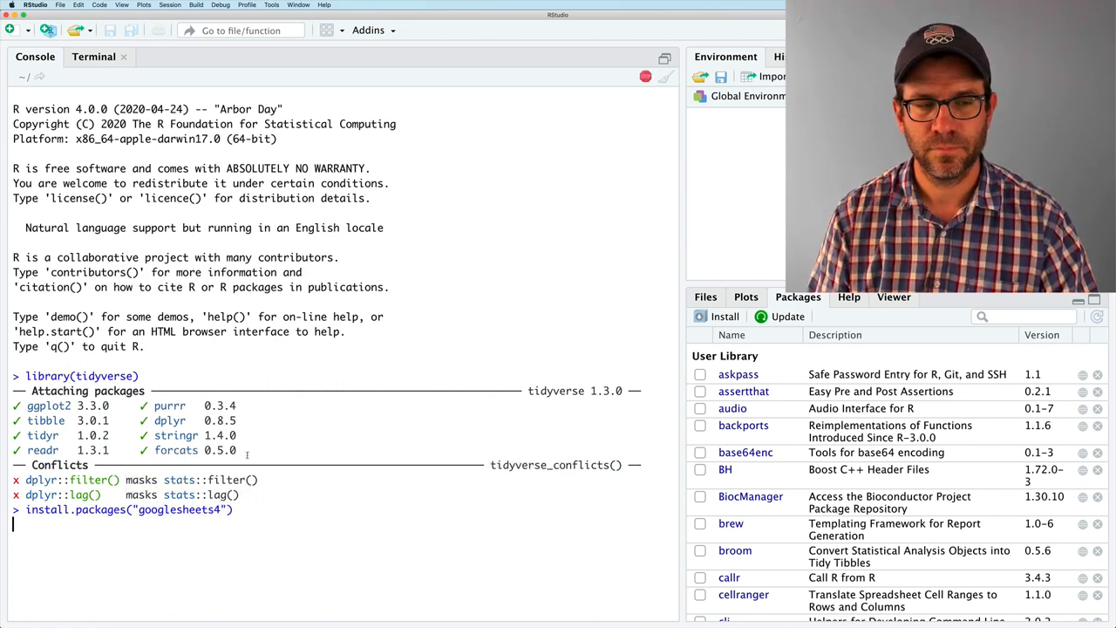
key(Return)
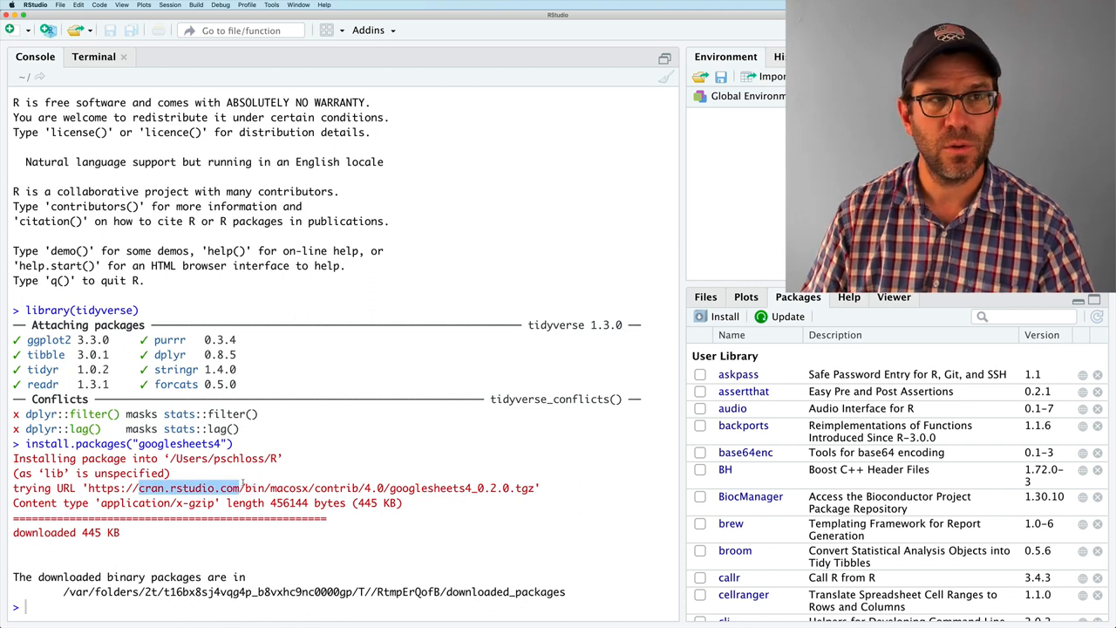
- Look through RStudio's Global Options under Preferences and close the dialog unchanged
click(13, 5)
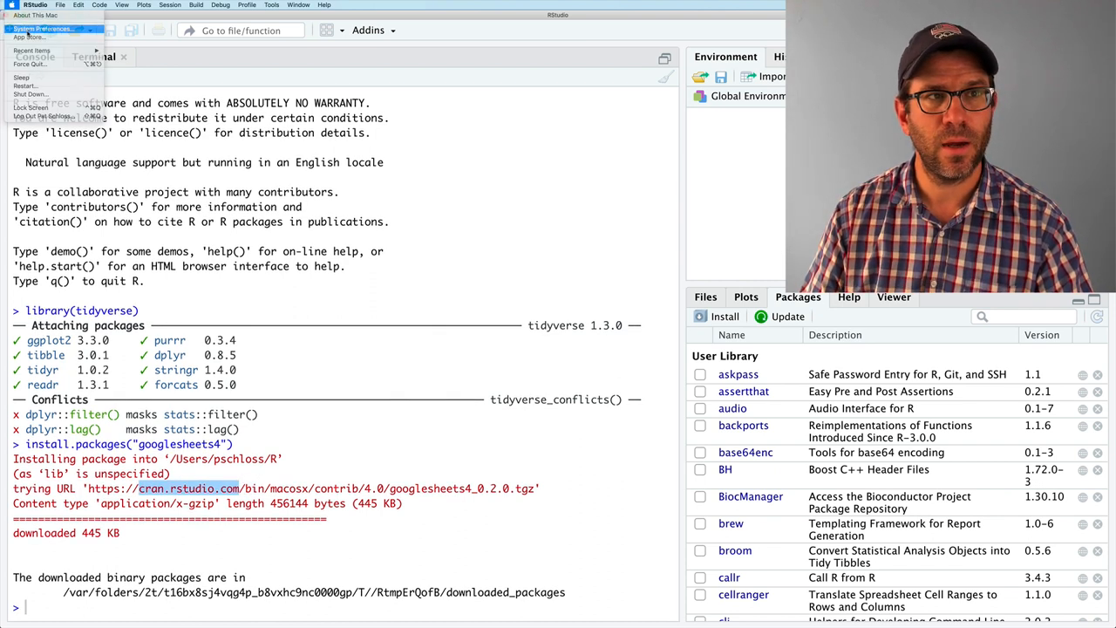
click(35, 5)
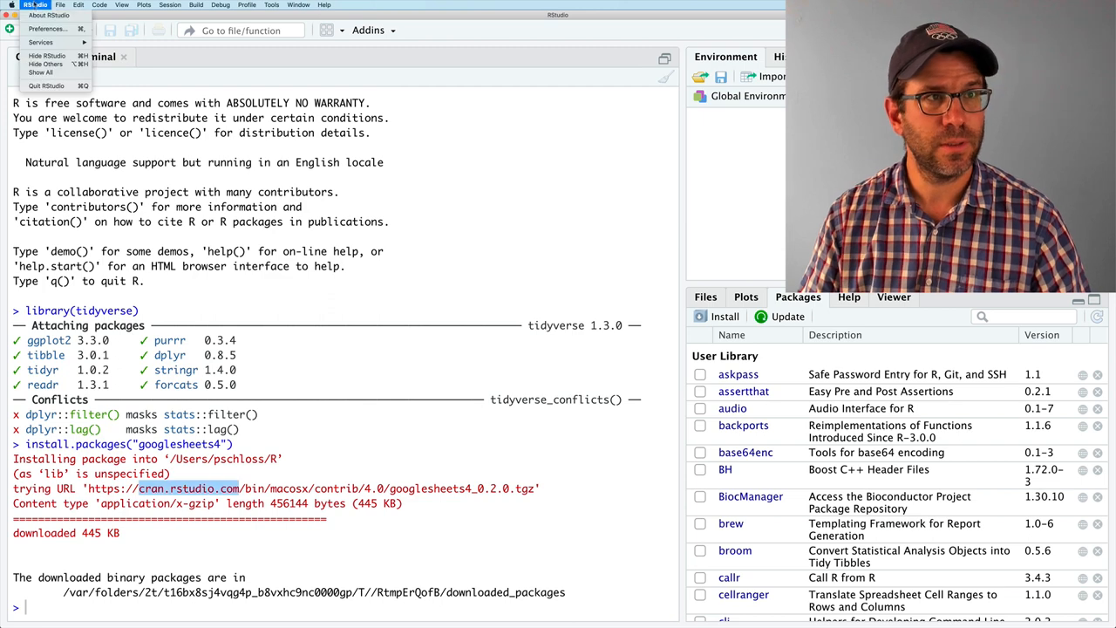
click(49, 27)
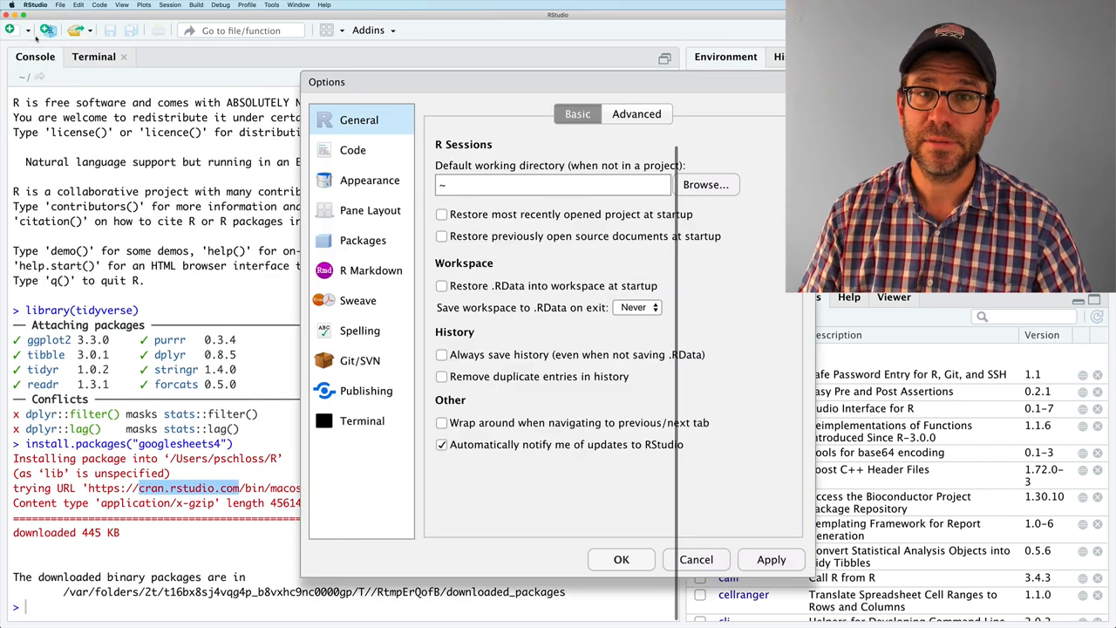
click(363, 241)
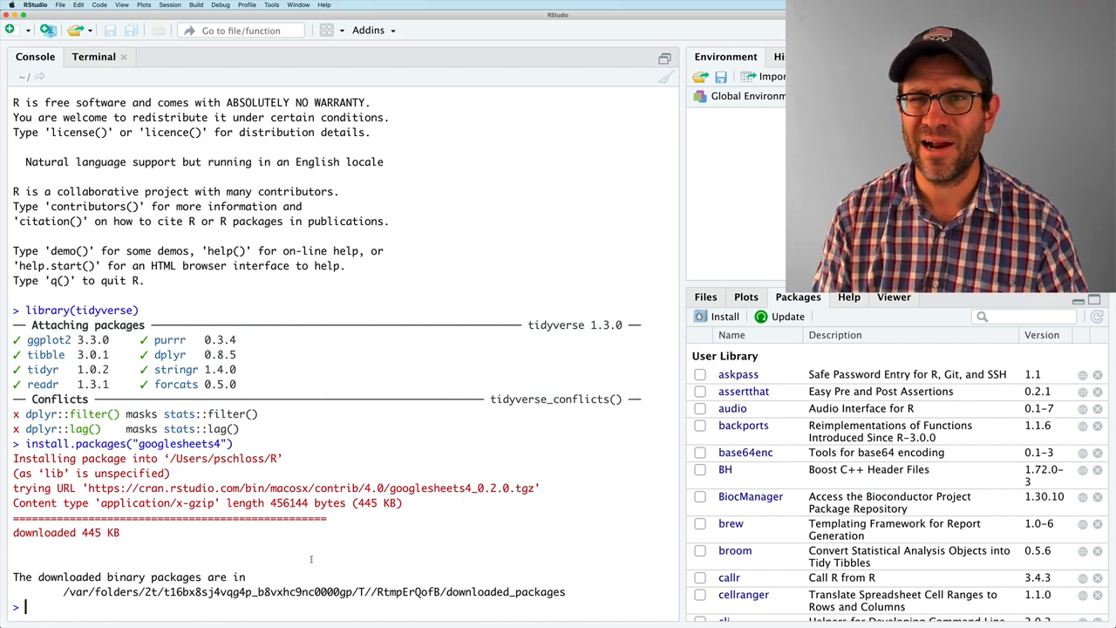
- Install the httpuv package and enter library(googlesheets4) in the console
text(ins)
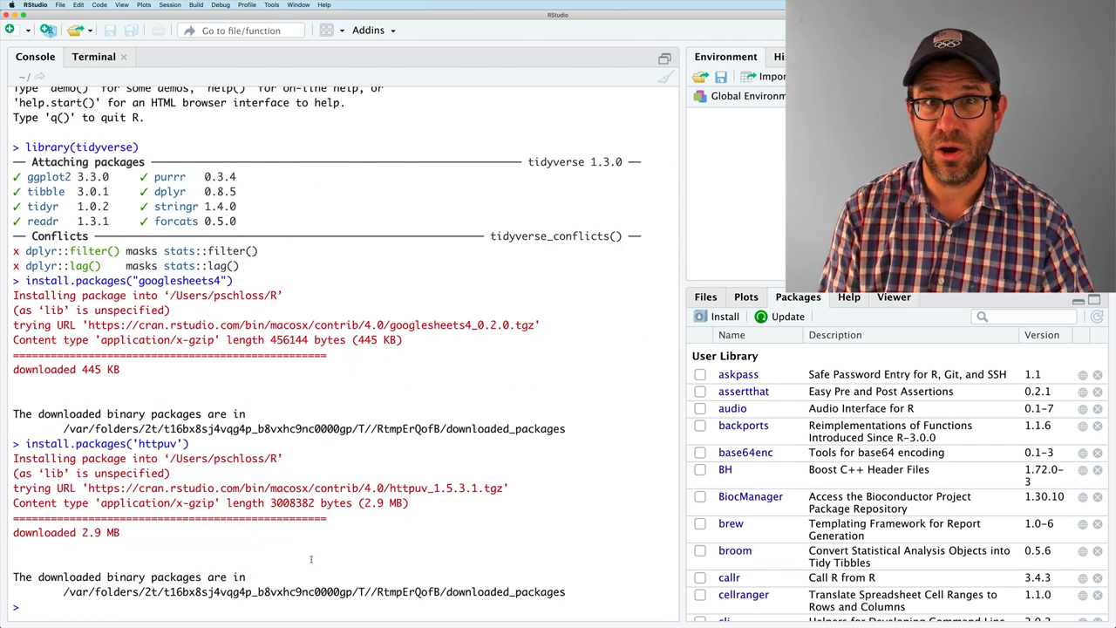
text(library(googlesee)
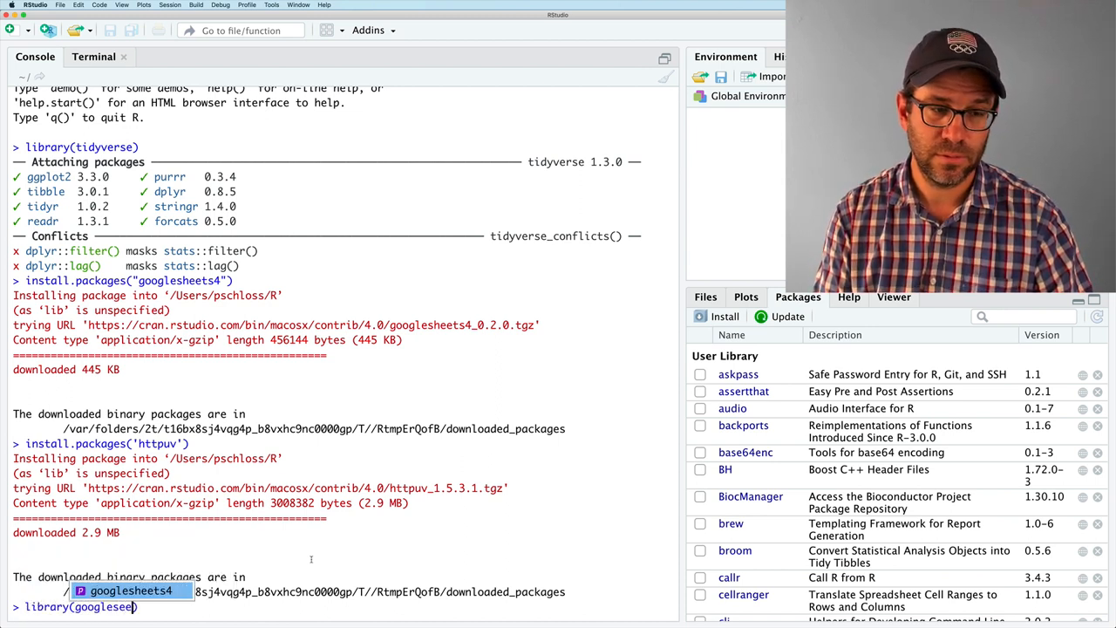
key(Return)
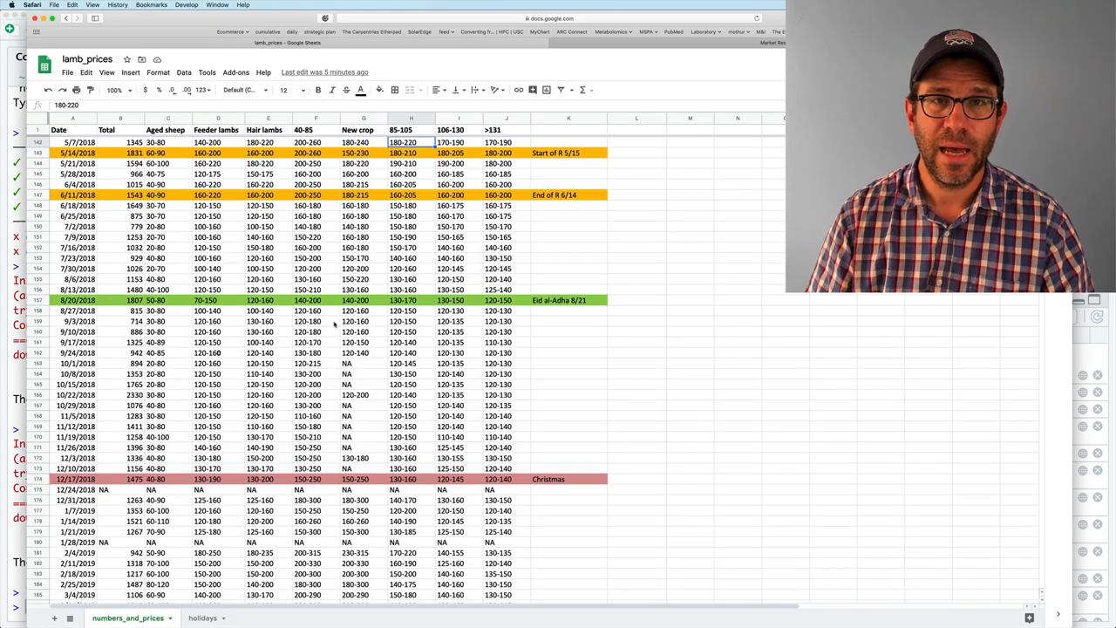
- Bring up the lamb_prices Google Sheet in Safari and select its URL in the address bar
click(549, 17)
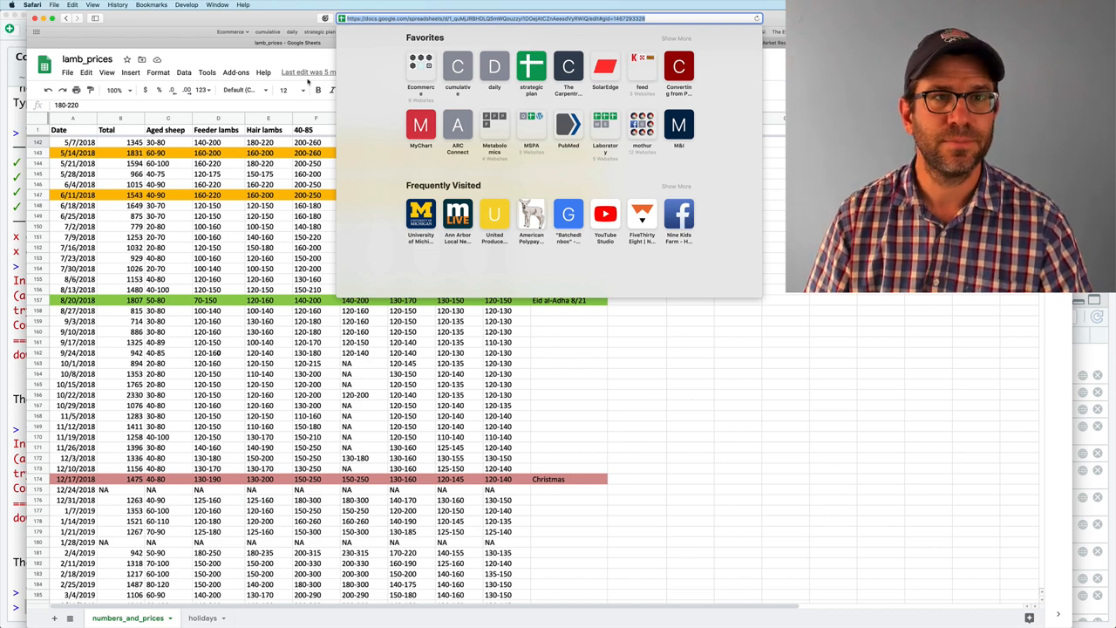
click(576, 54)
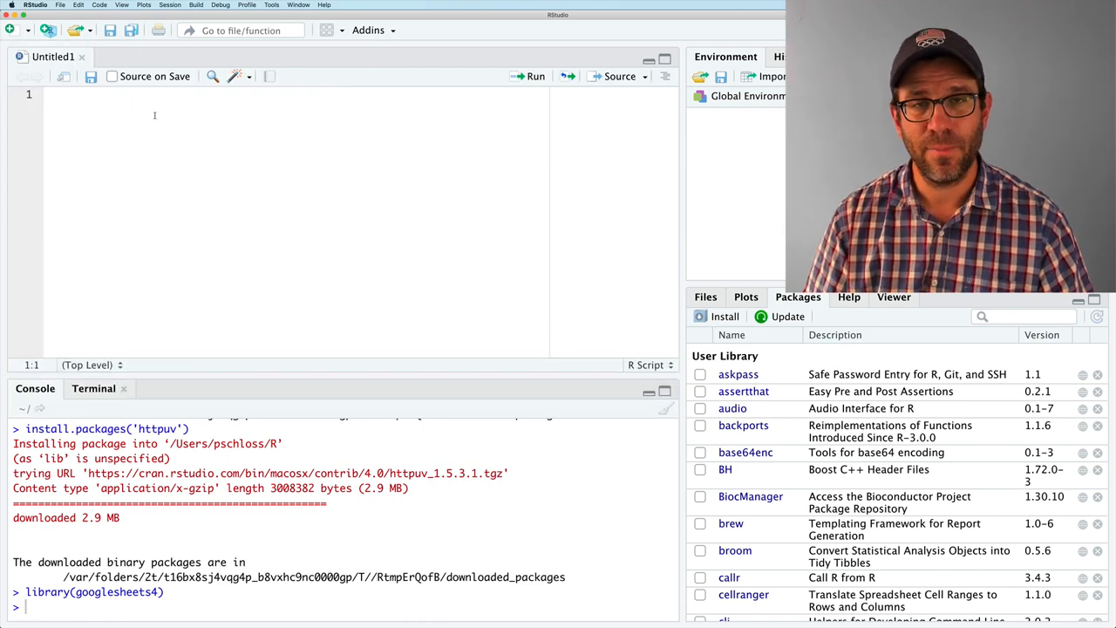
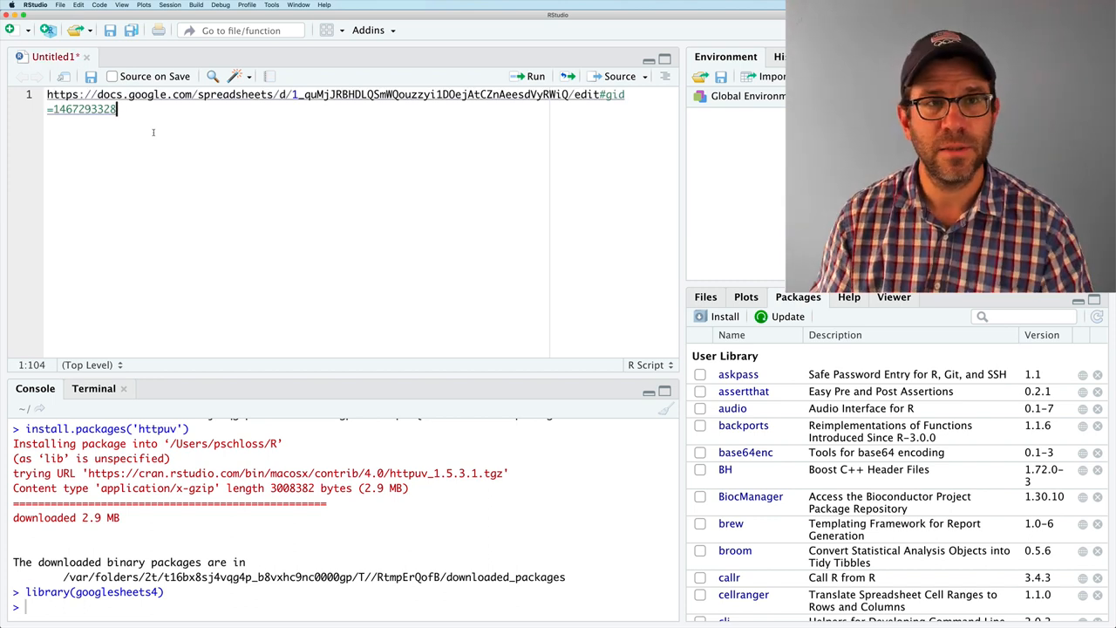
click(293, 94)
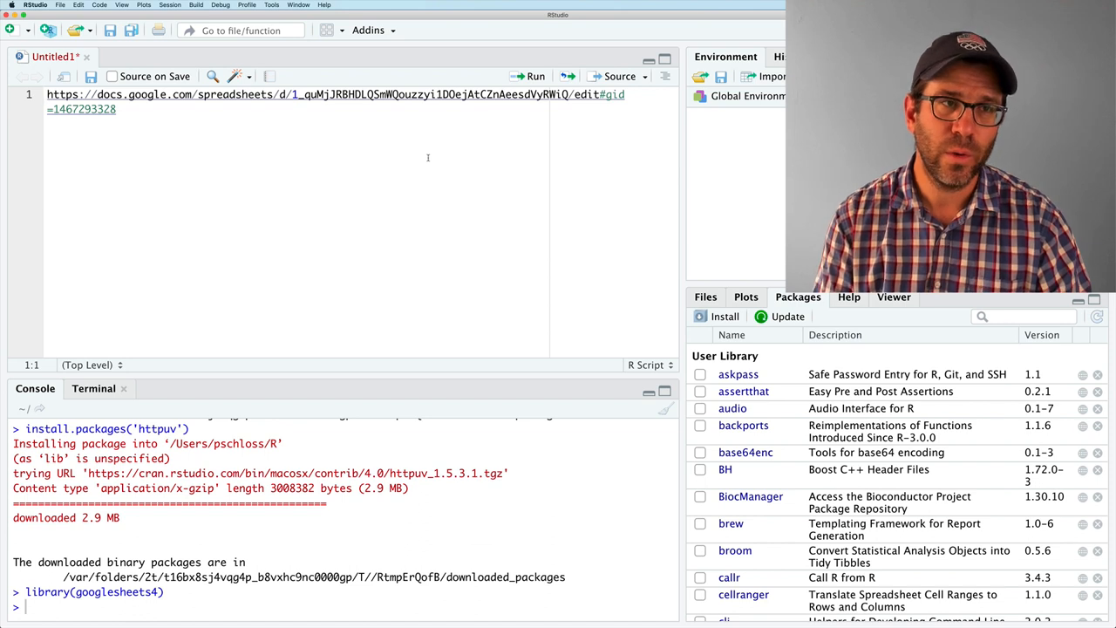
text(read_)
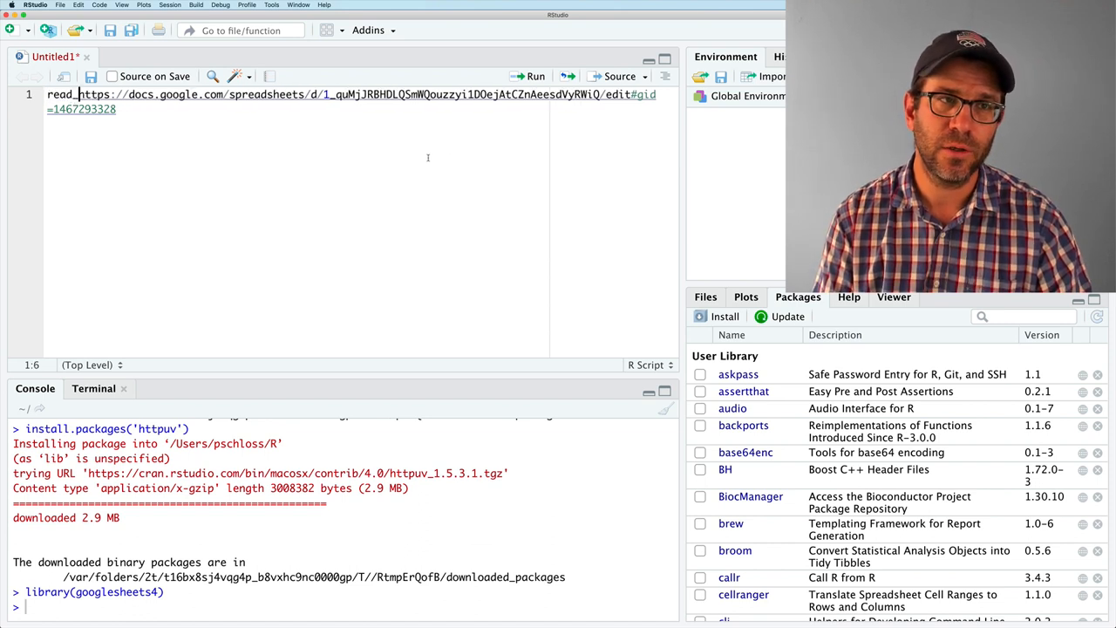
text(sheet(")
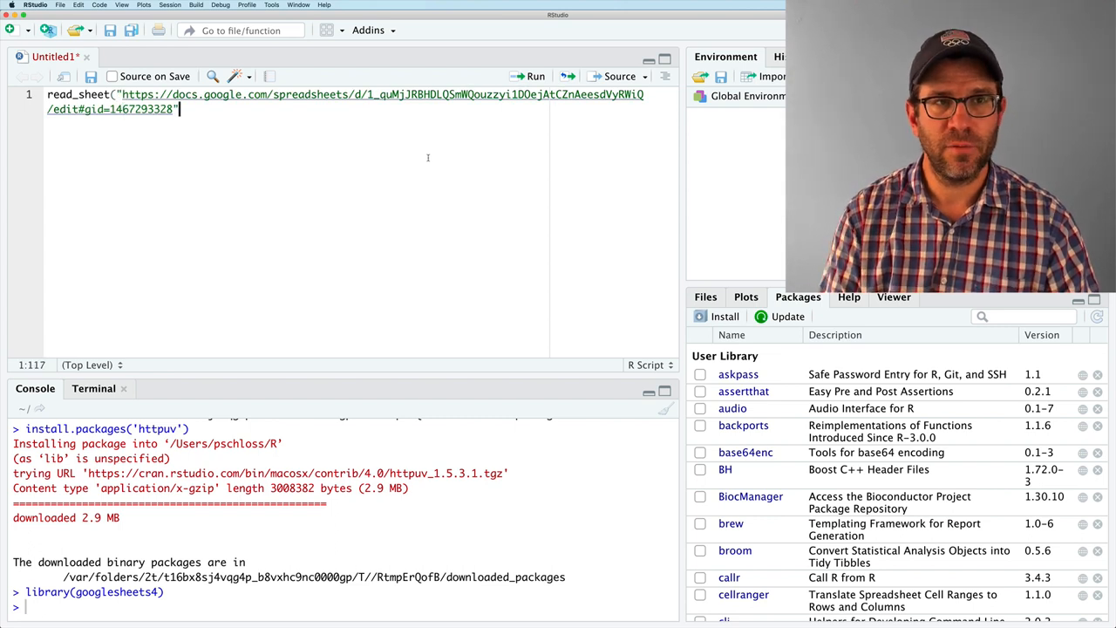
text())
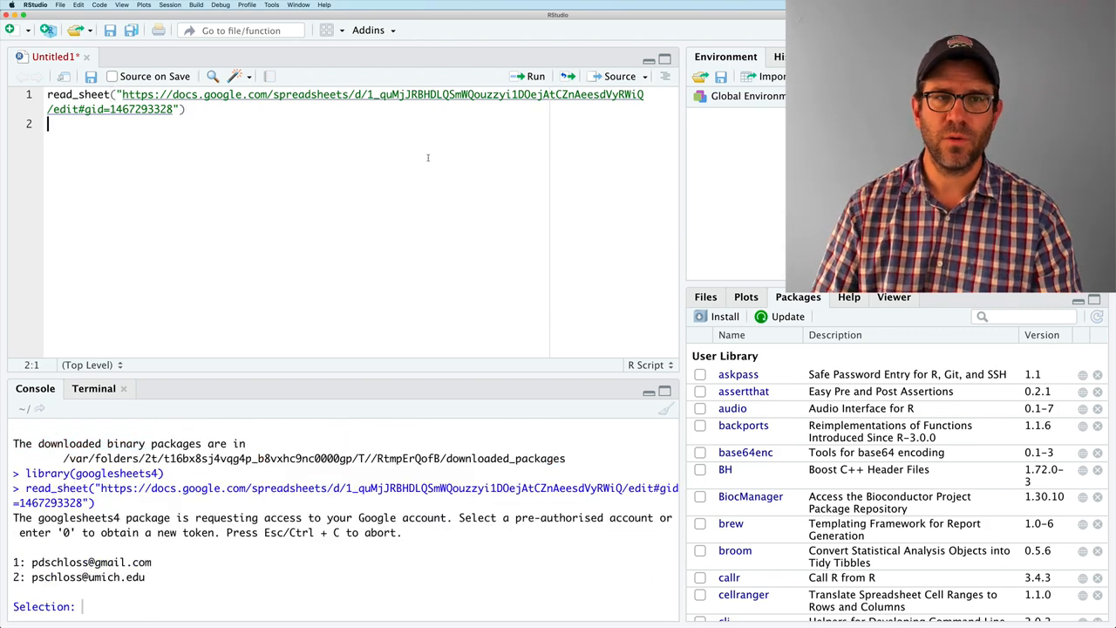
mouse_move(303, 596)
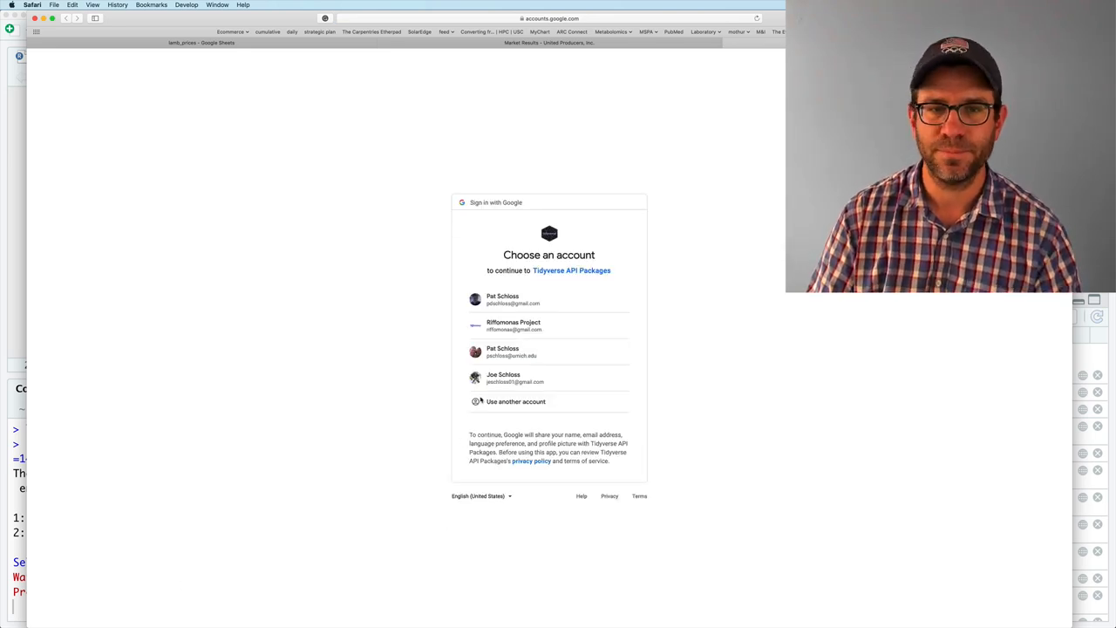
- Sign in with the Google account and allow Tidyverse API Packages access to Drive spreadsheets
click(547, 299)
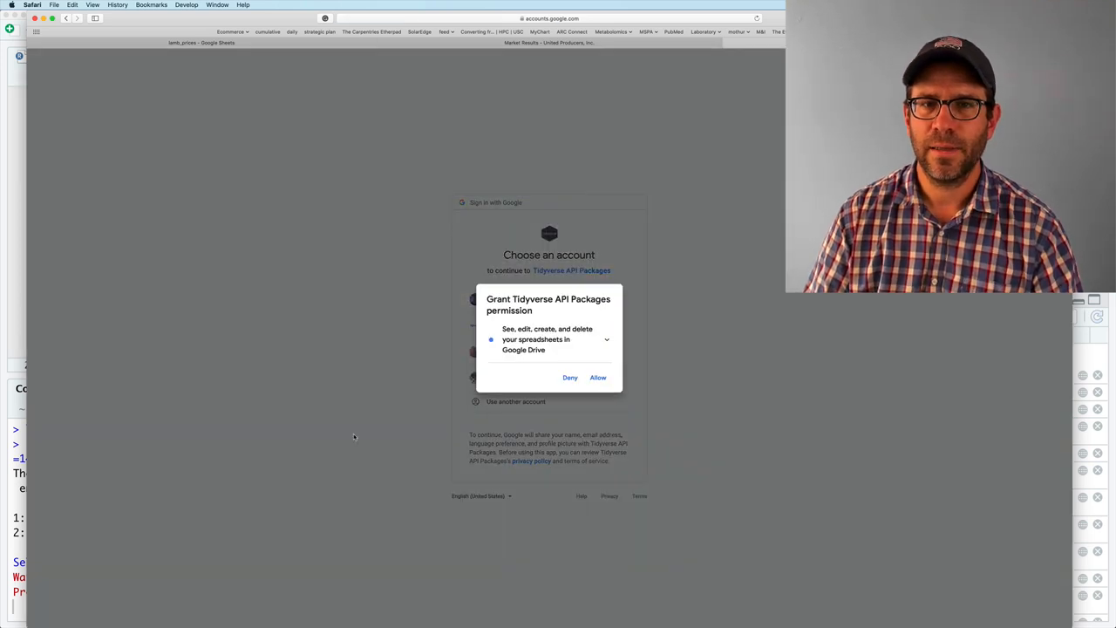
mouse_move(572, 314)
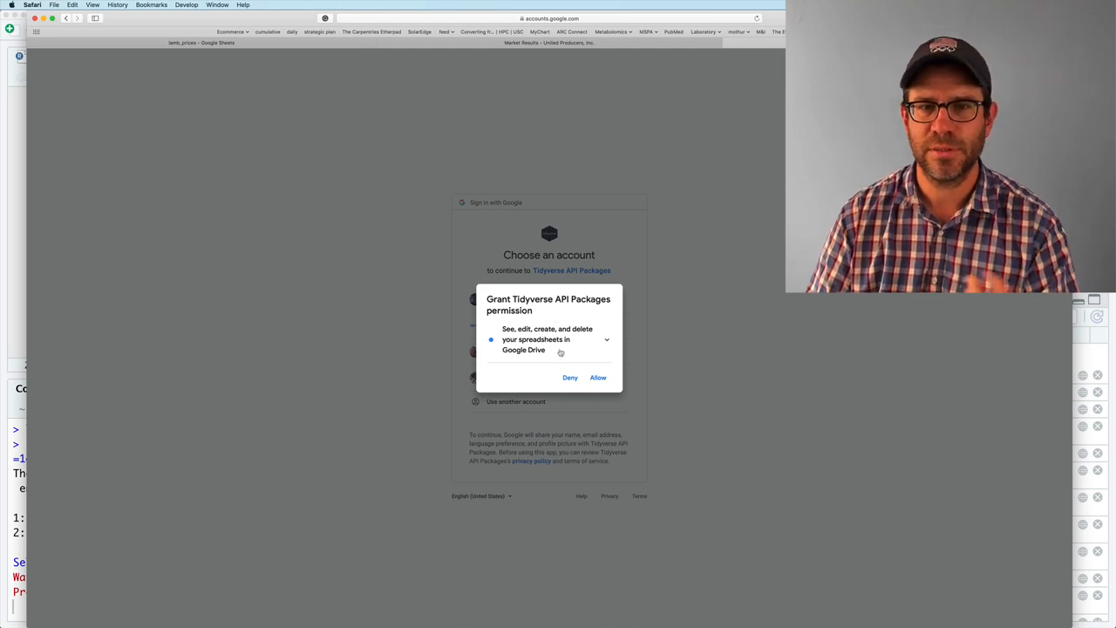
mouse_move(558, 390)
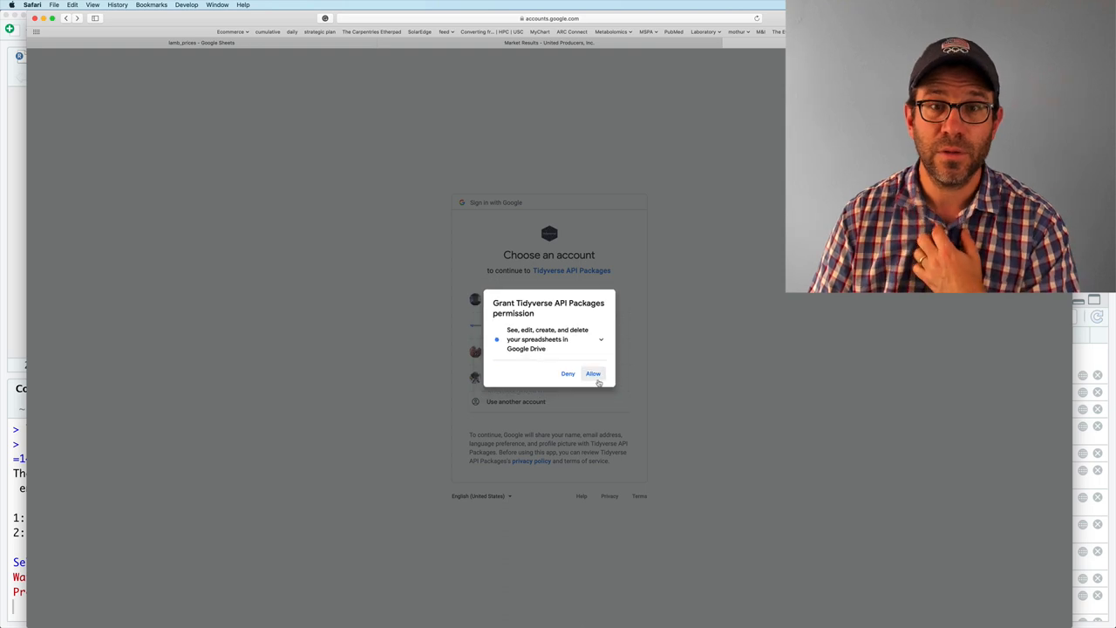
click(592, 373)
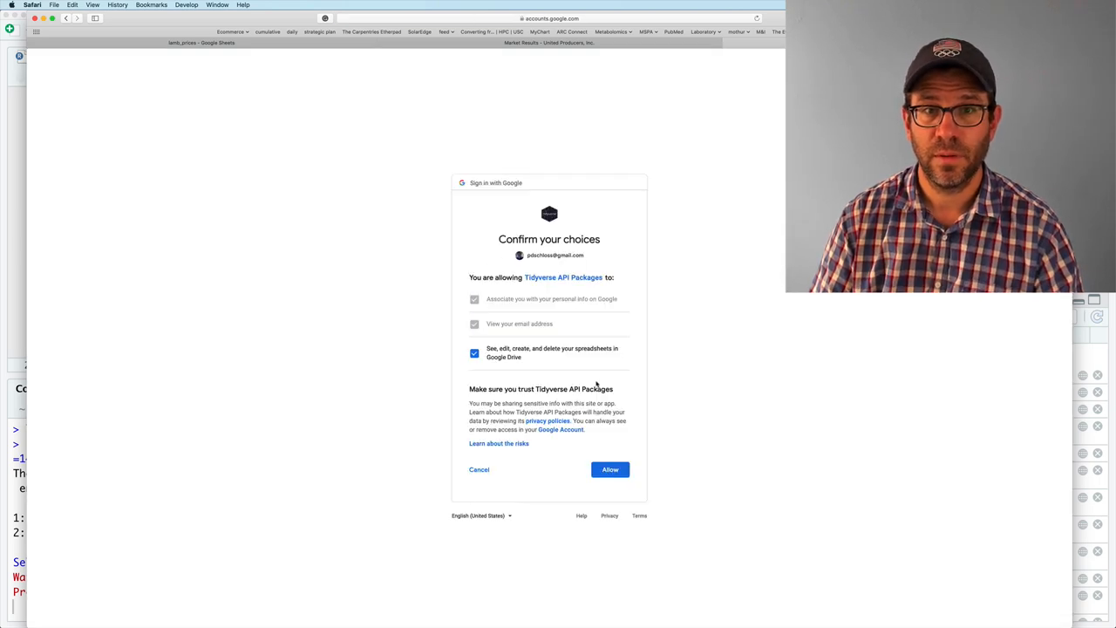
mouse_move(579, 450)
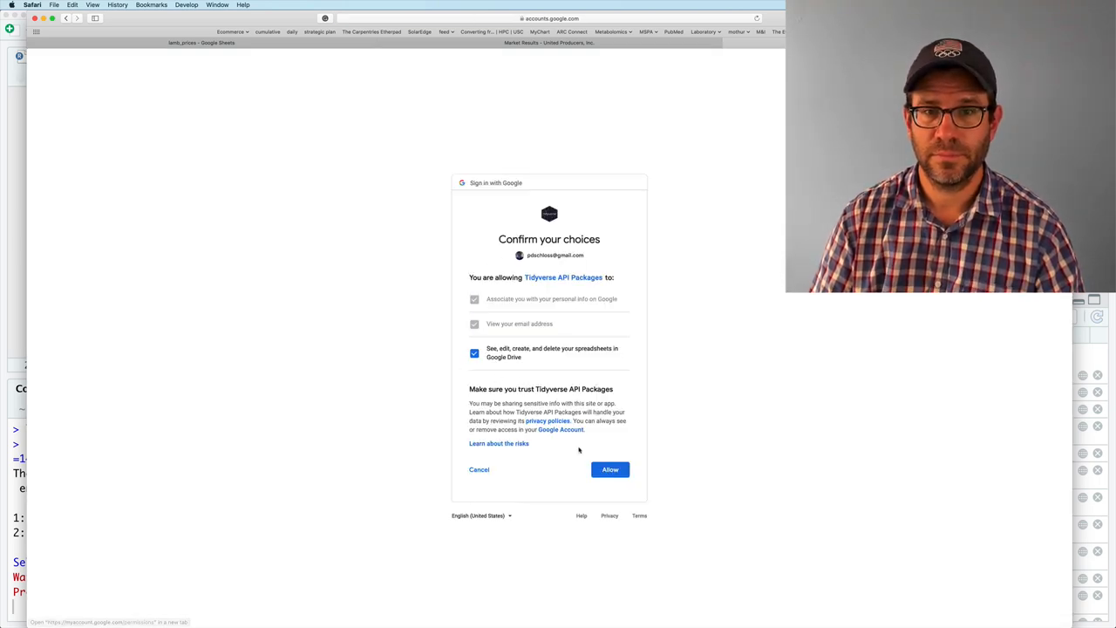
click(611, 469)
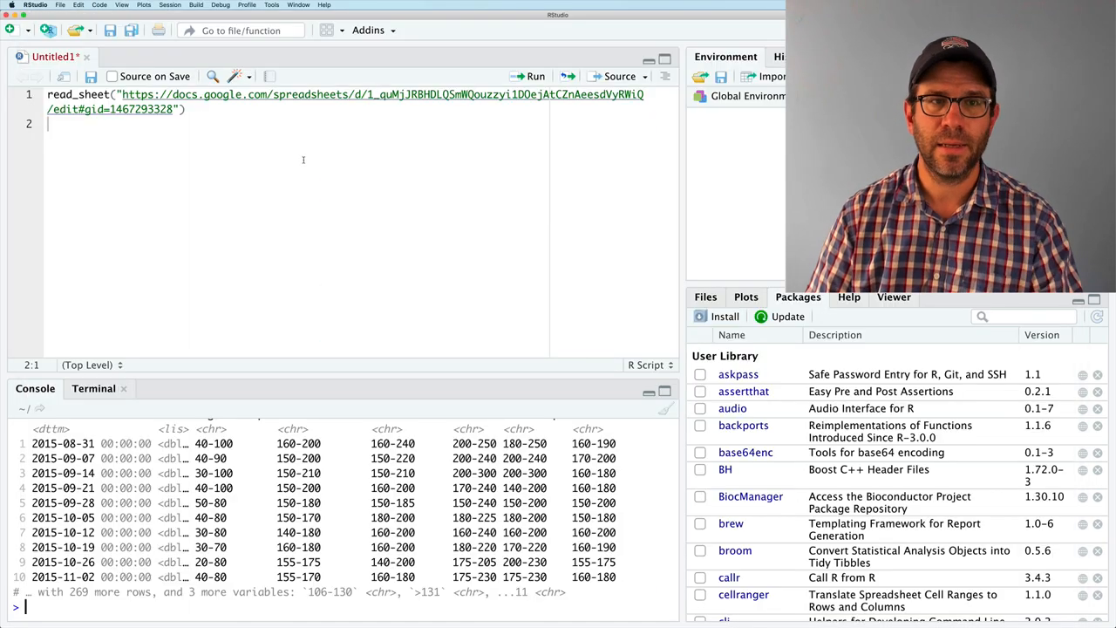
scroll(up, 3)
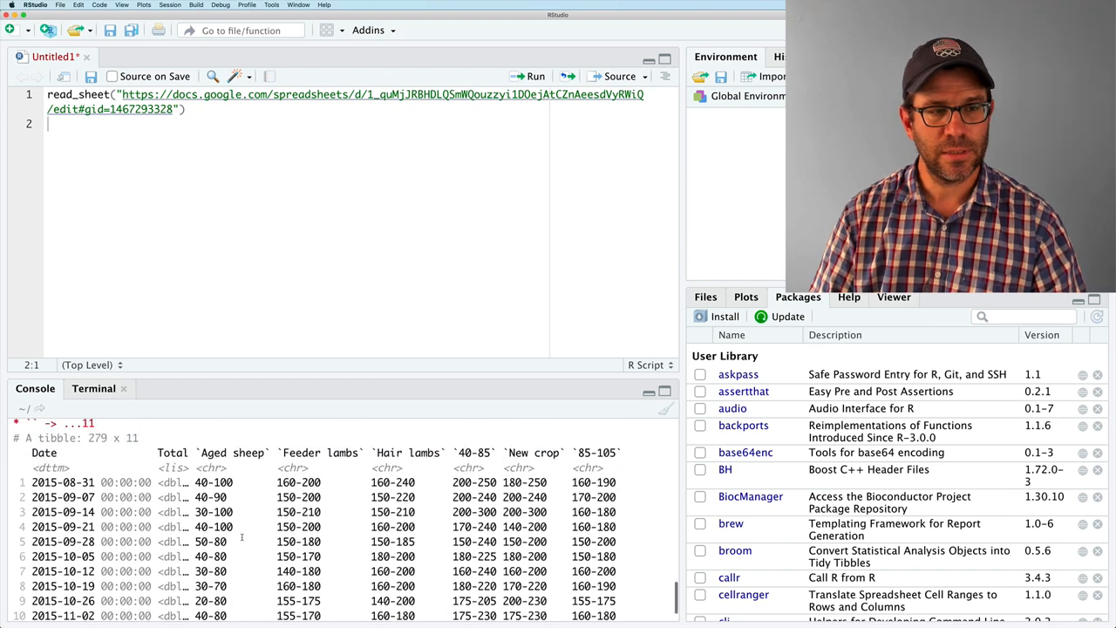
click(533, 77)
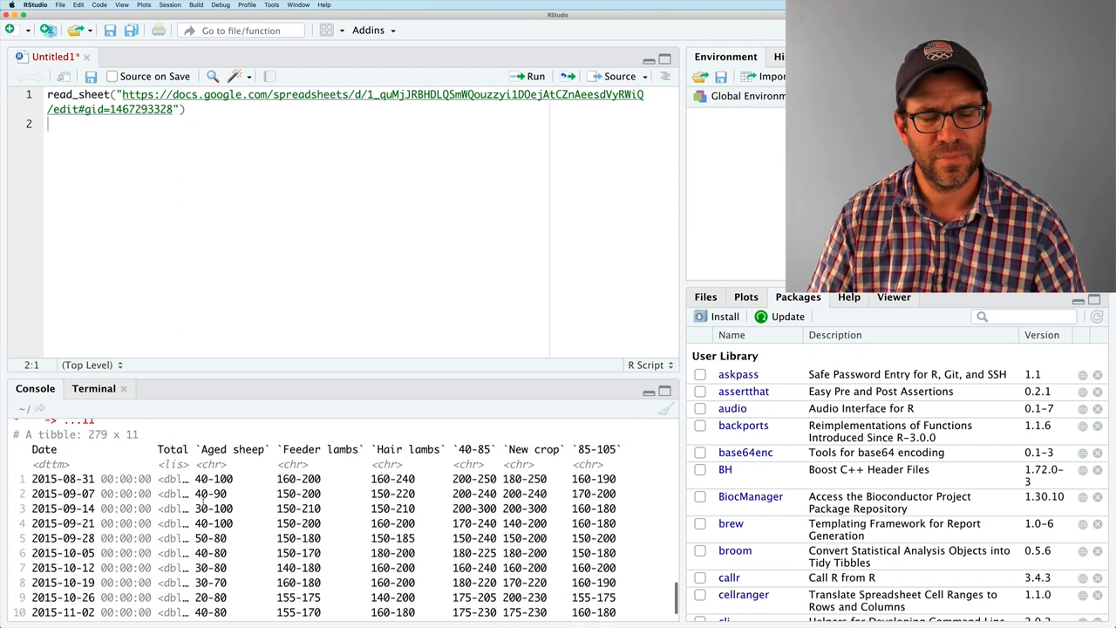
scroll(down, 3)
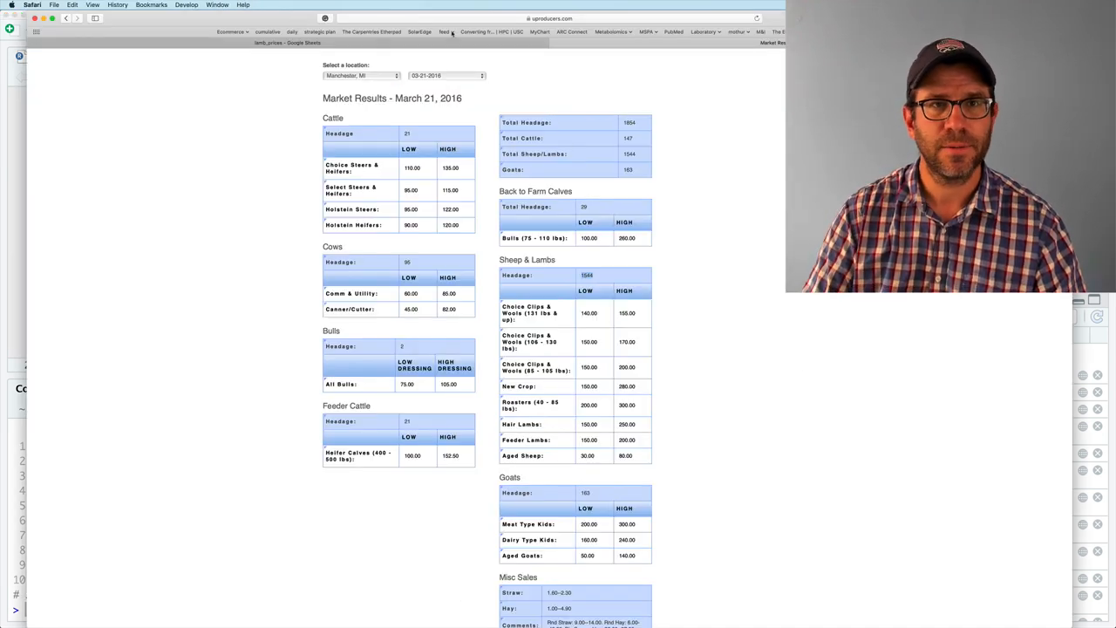
- Check lamb_prices columns J (last price) and K (notes), scrolling down to the 2020 NA rows
click(287, 42)
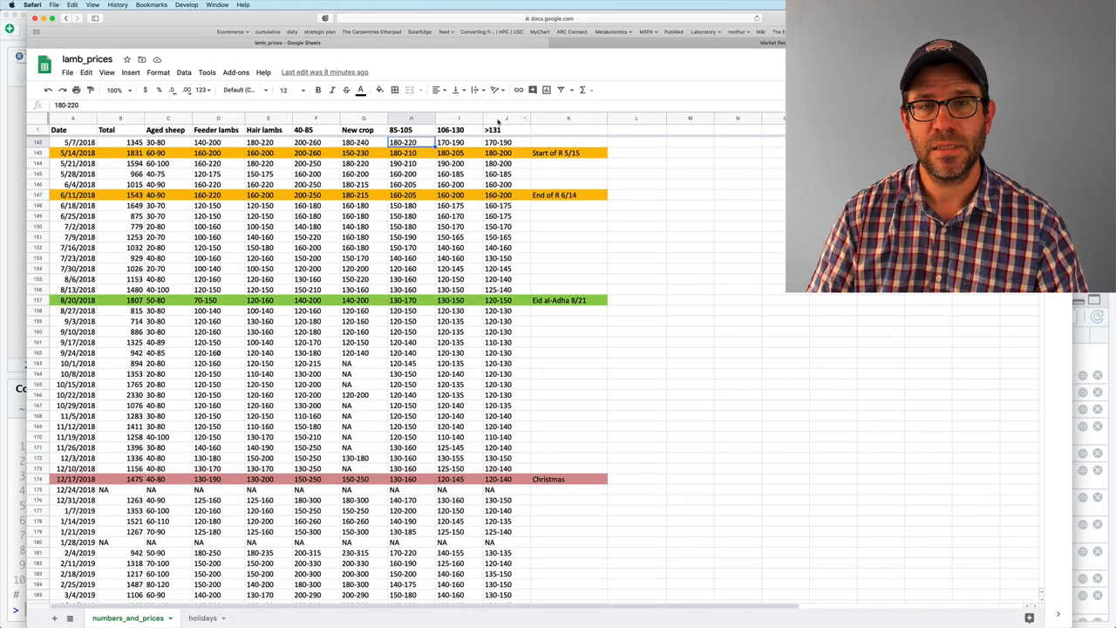
click(505, 129)
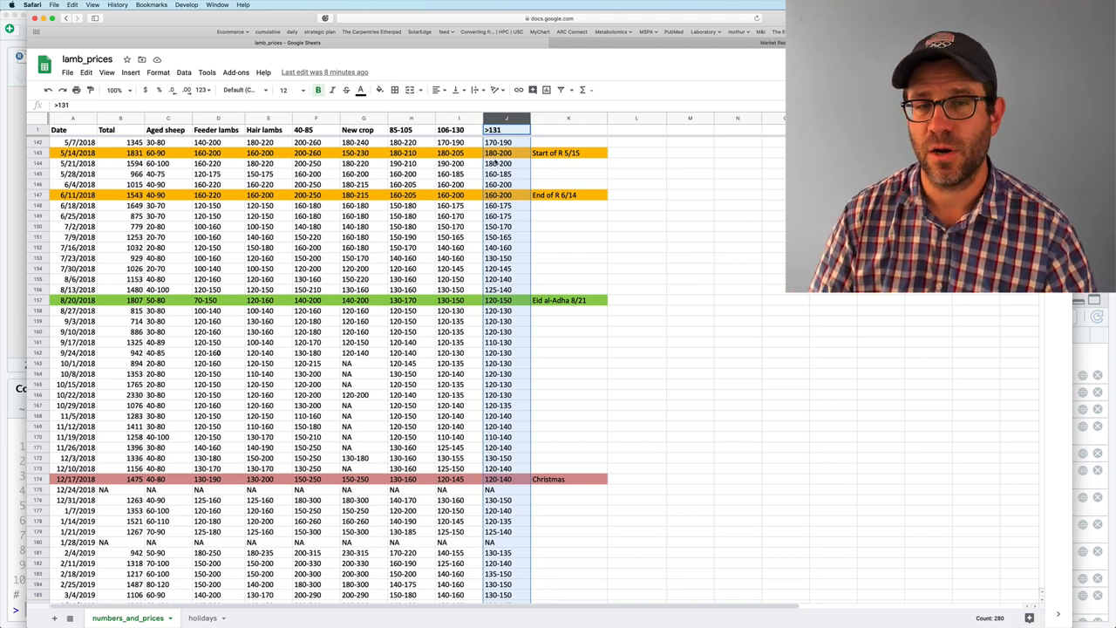
scroll(up, 3)
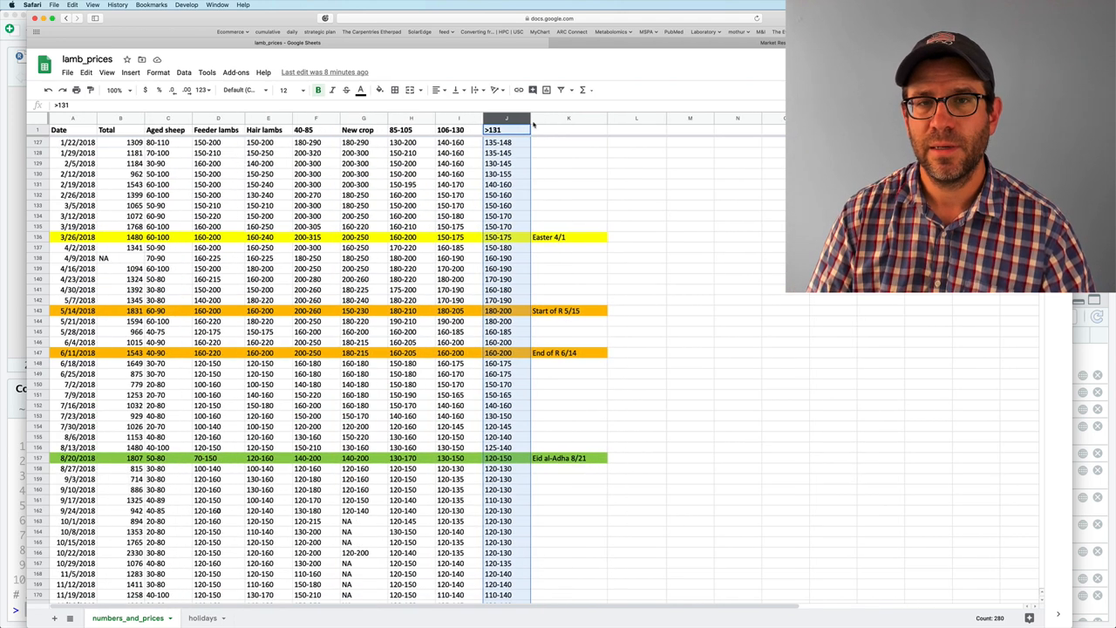
click(568, 118)
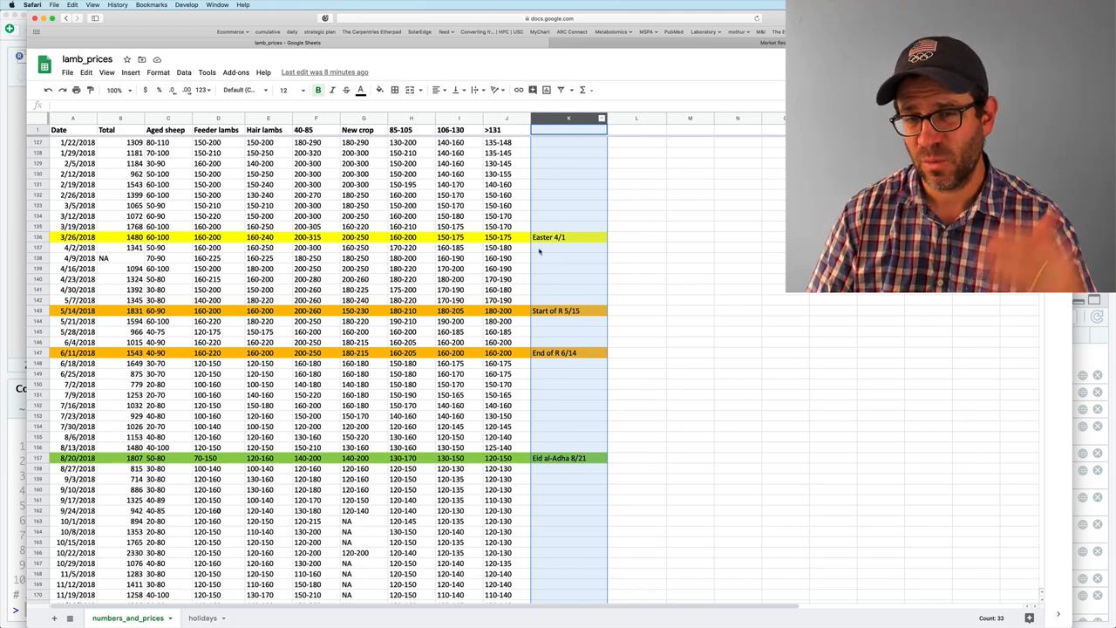
scroll(down, 3)
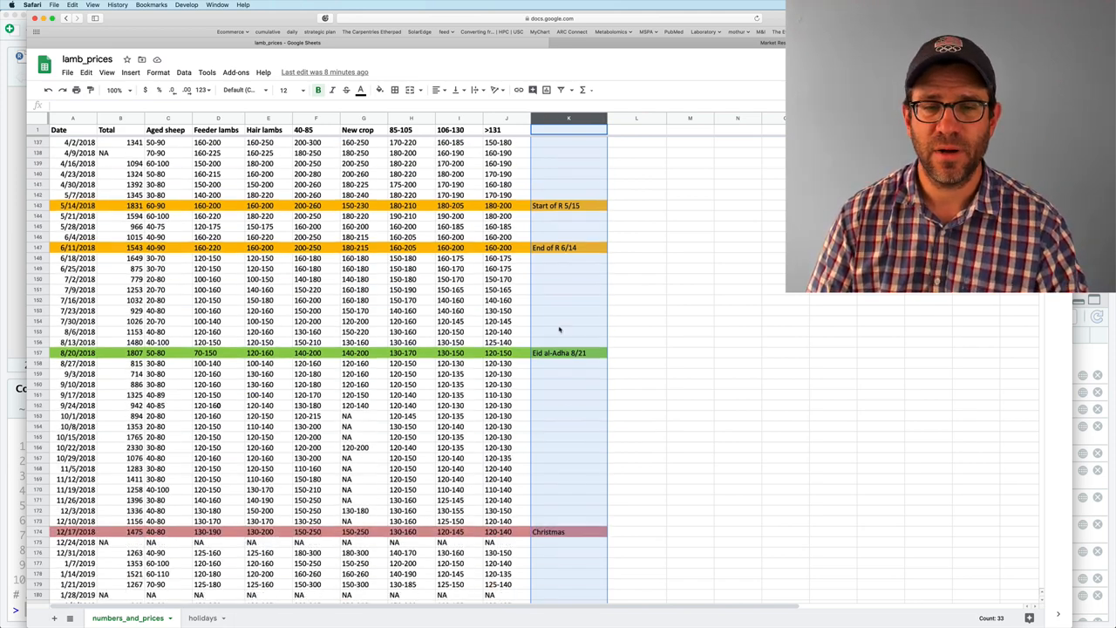
scroll(down, 3)
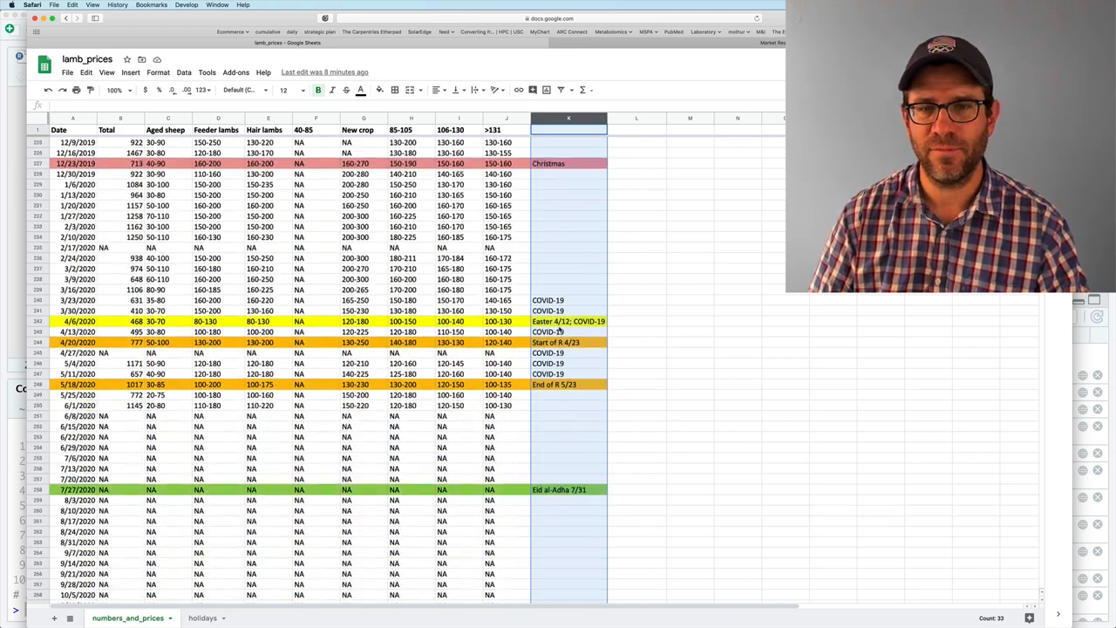
scroll(down, 3)
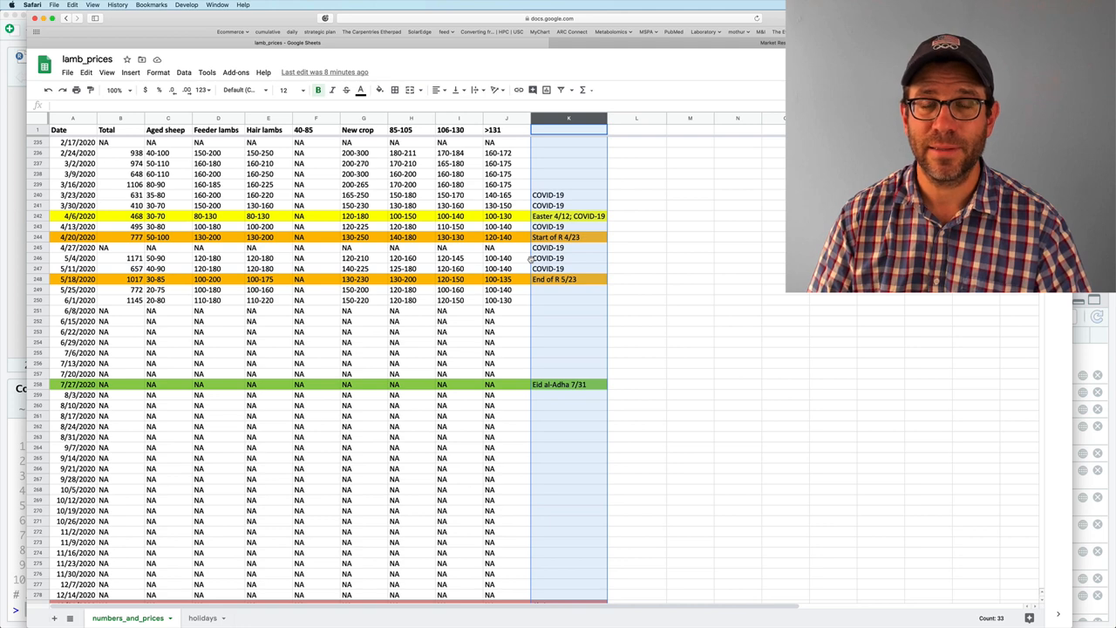
mouse_move(523, 258)
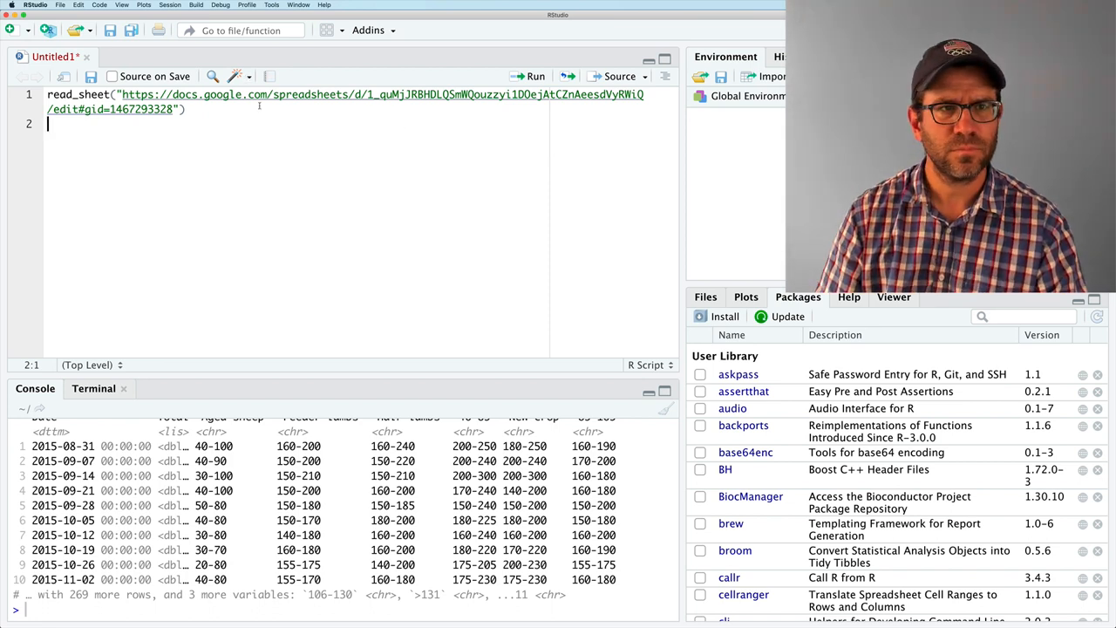
- Add range = "A:J" to read_sheet() and rerun it for a 279 × 10 tibble
text(m,)
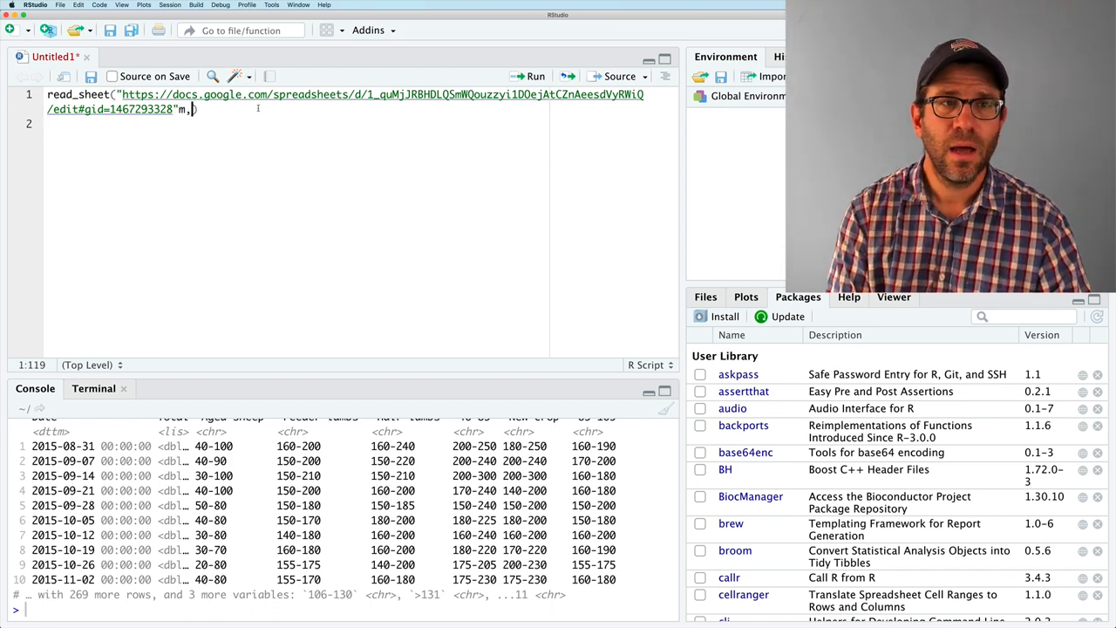
key(Backspace)
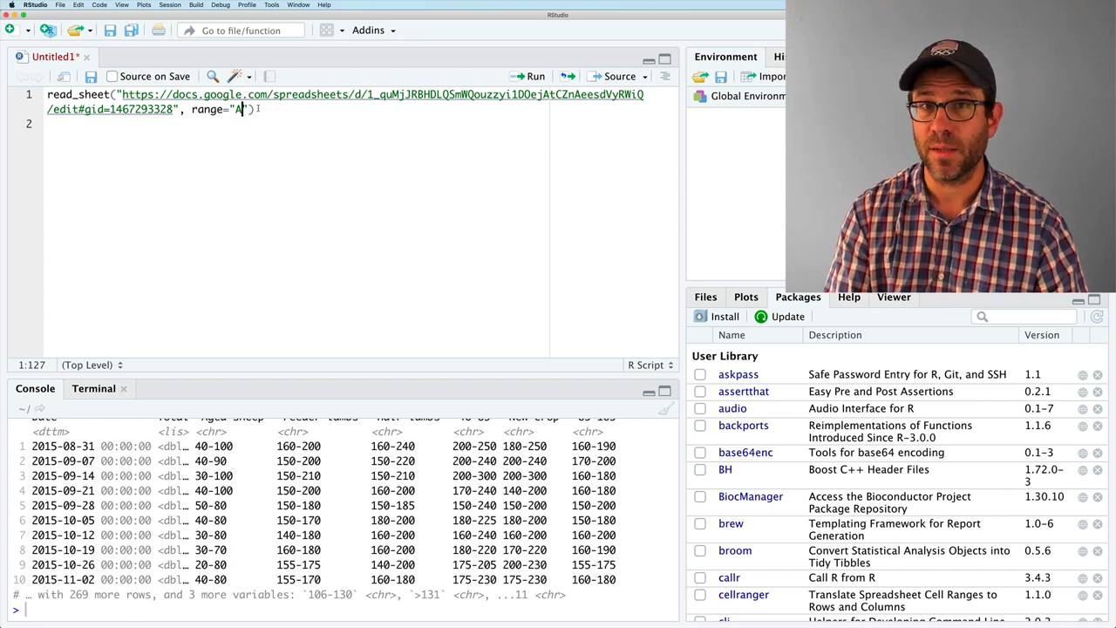
text(:J)
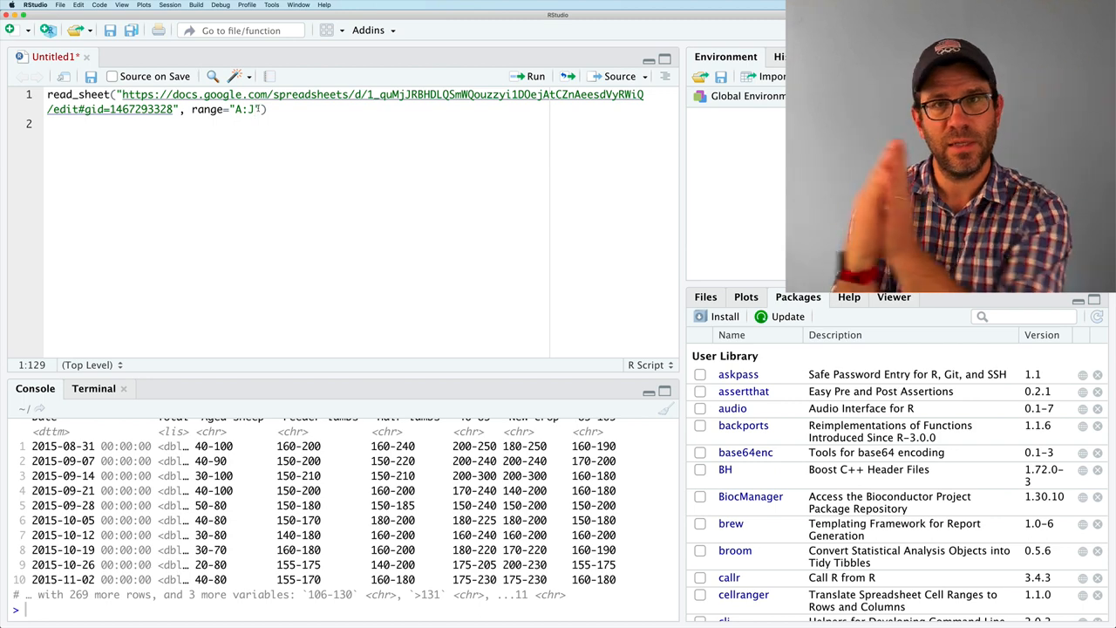
click(537, 77)
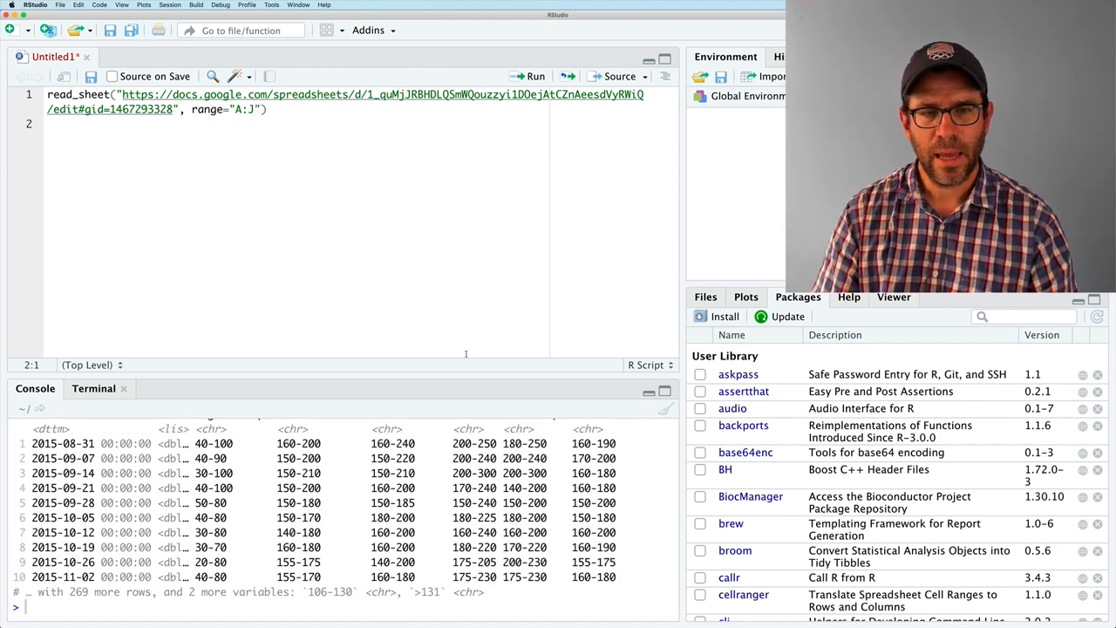
click(535, 77)
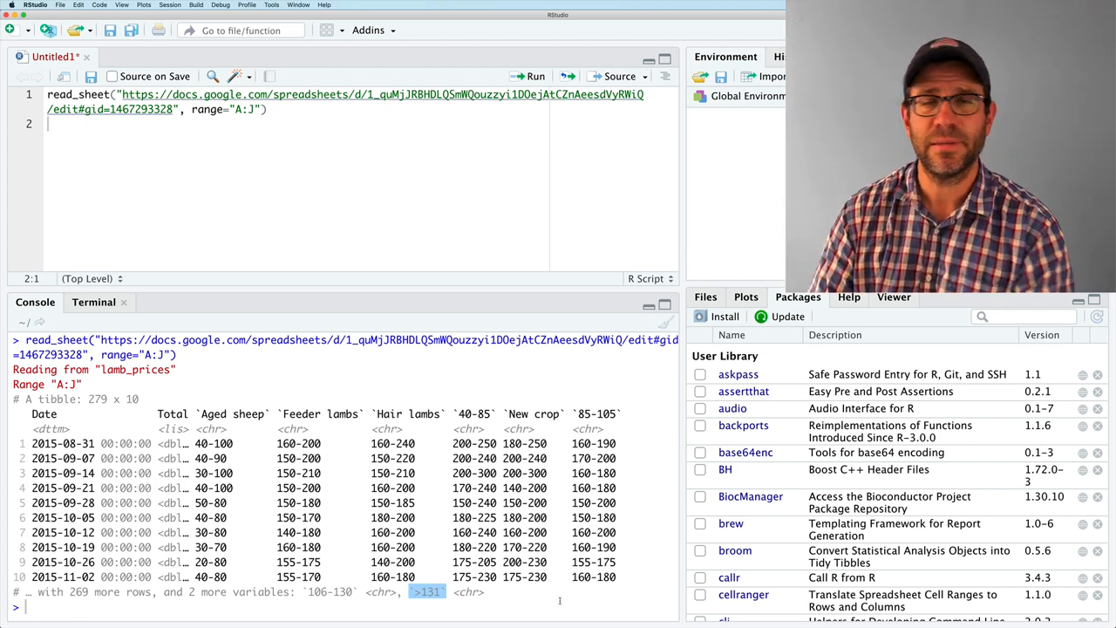
mouse_move(218, 105)
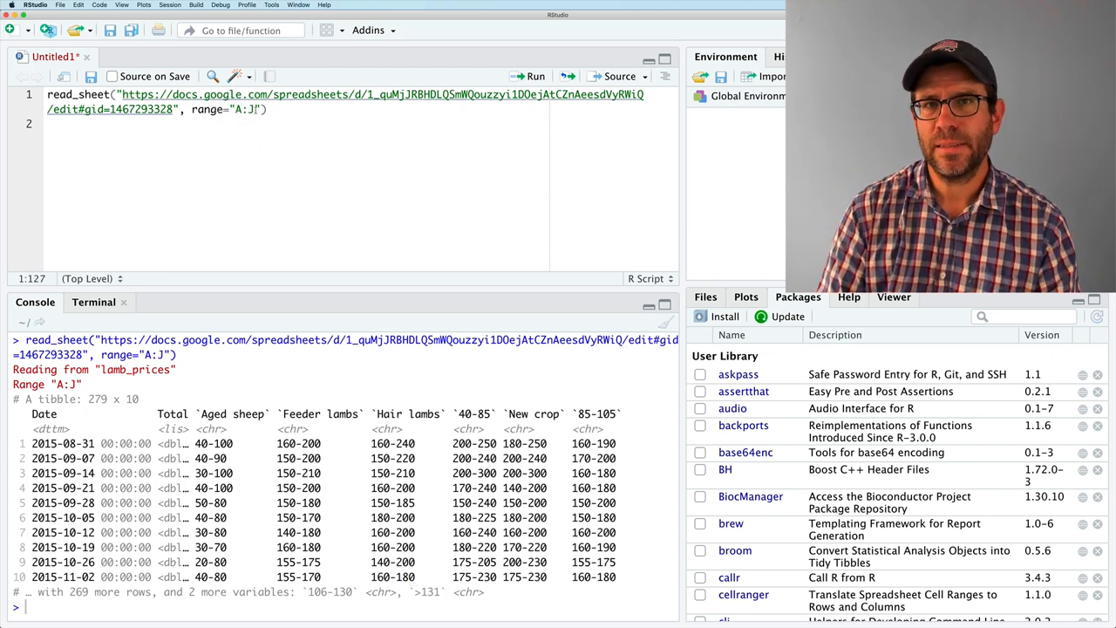
- Edit the read_sheet() range to "A:B" so only Date and Total are read
text(1)
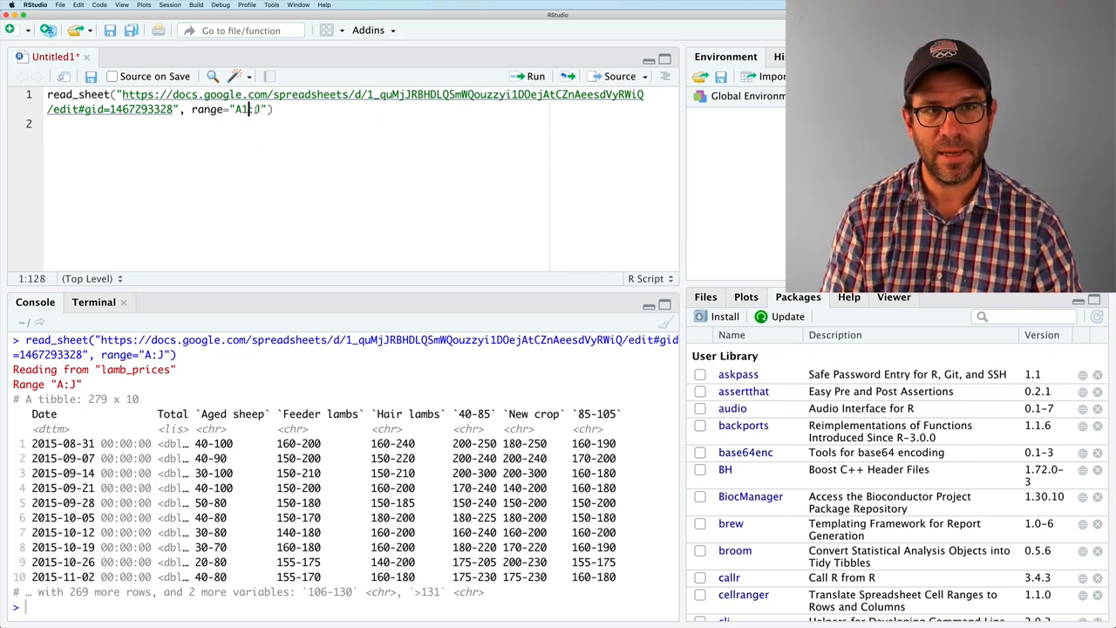
text(:J)
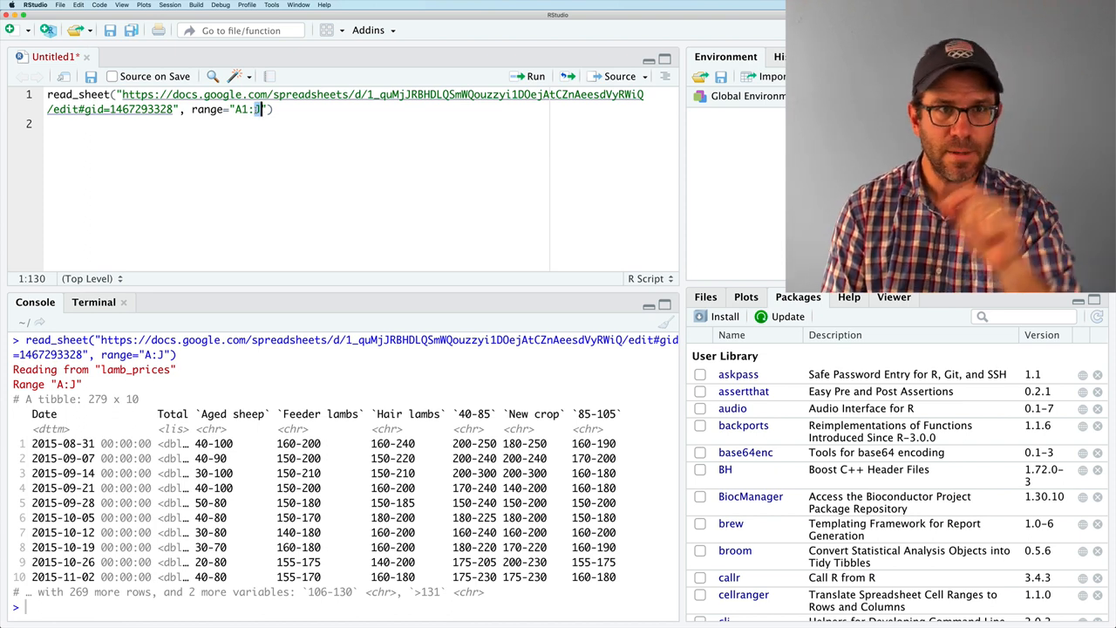
text(C)
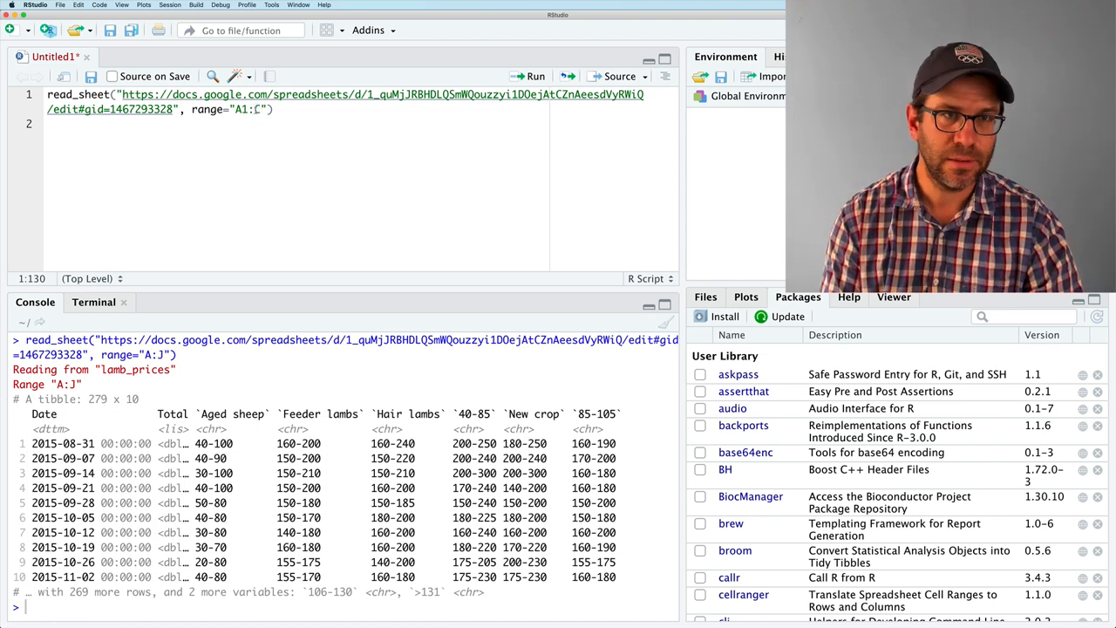
text(10)
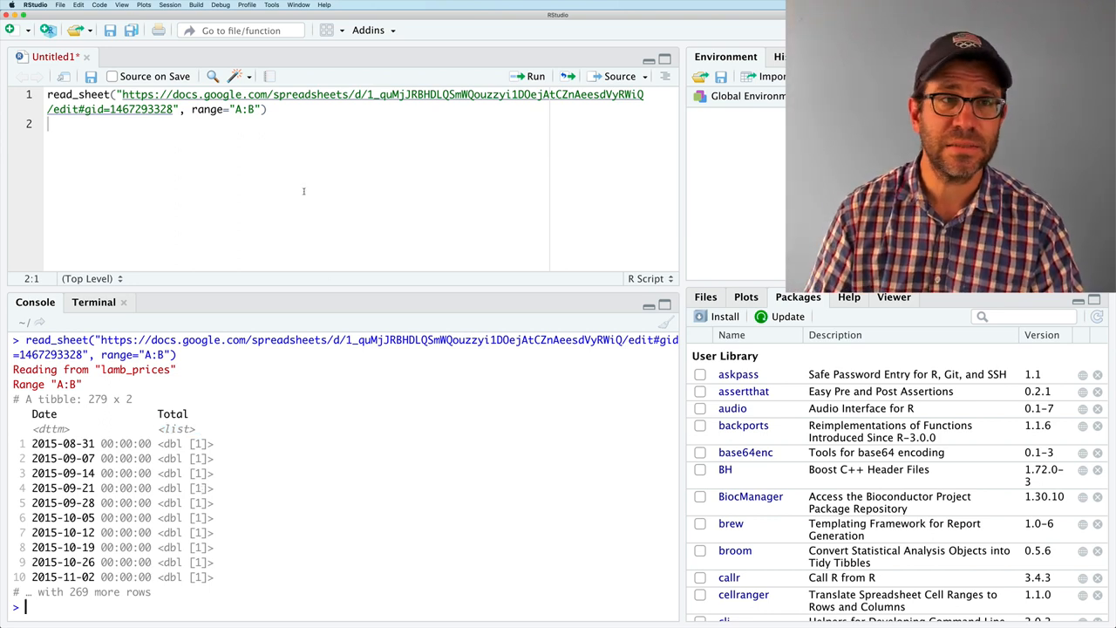
- Add col_types = "Dd" to read_sheet() and rerun, giving dates and numeric totals with 45 warnings
click(265, 108)
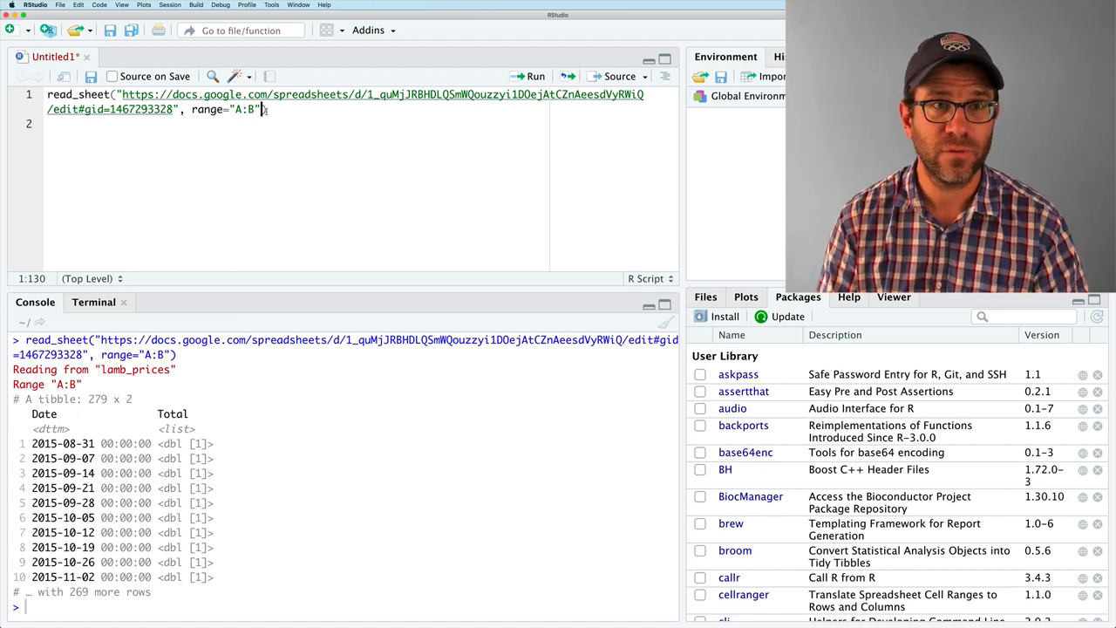
text(,)
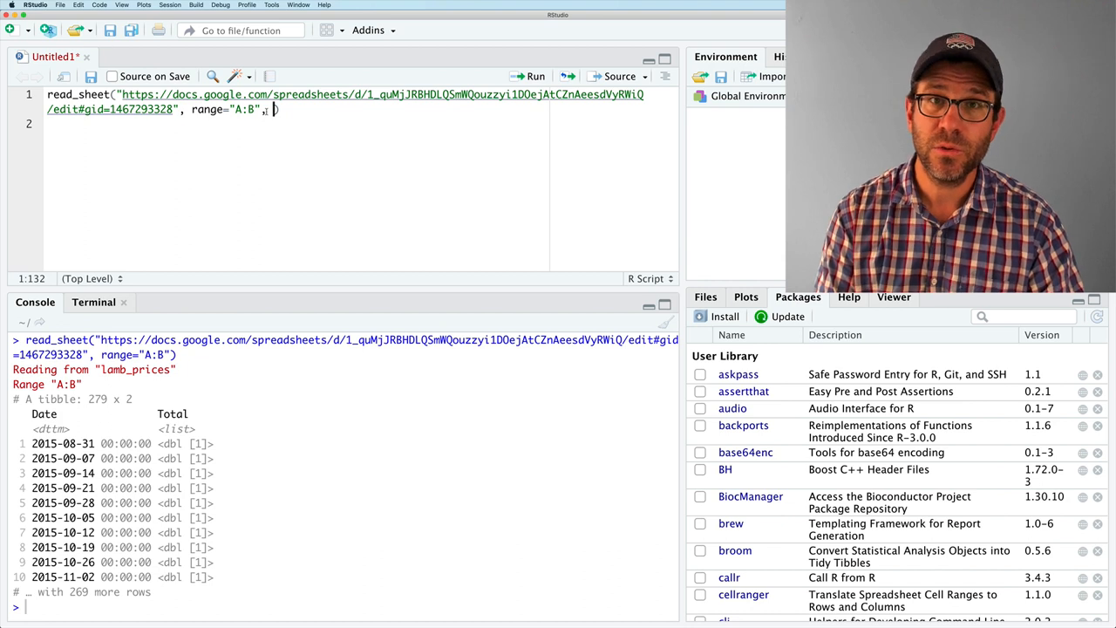
text(col_t)
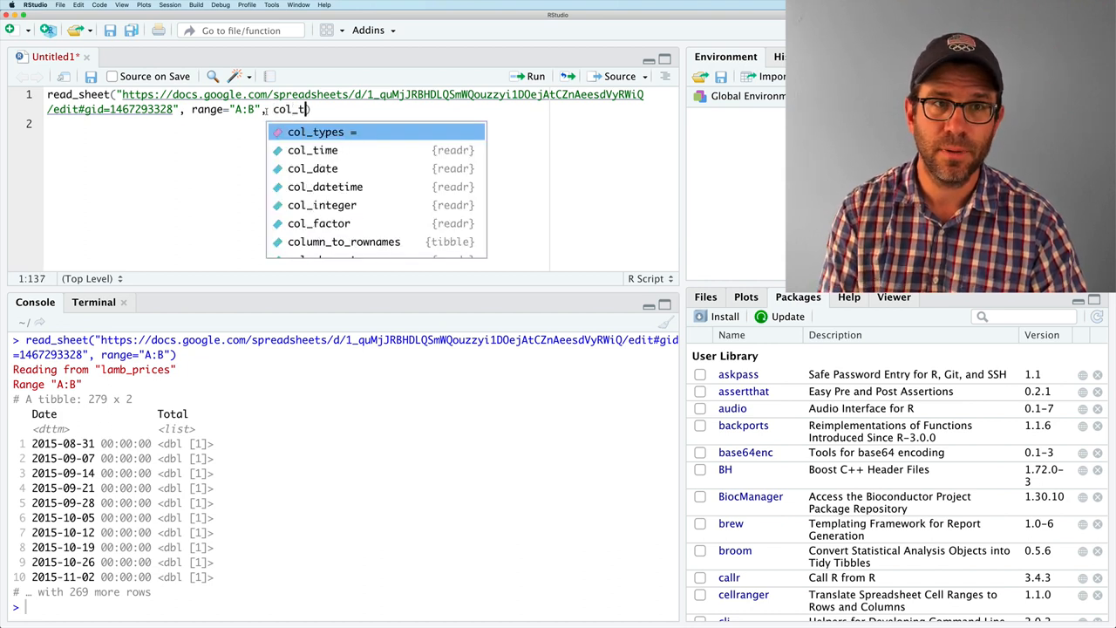
click(315, 132)
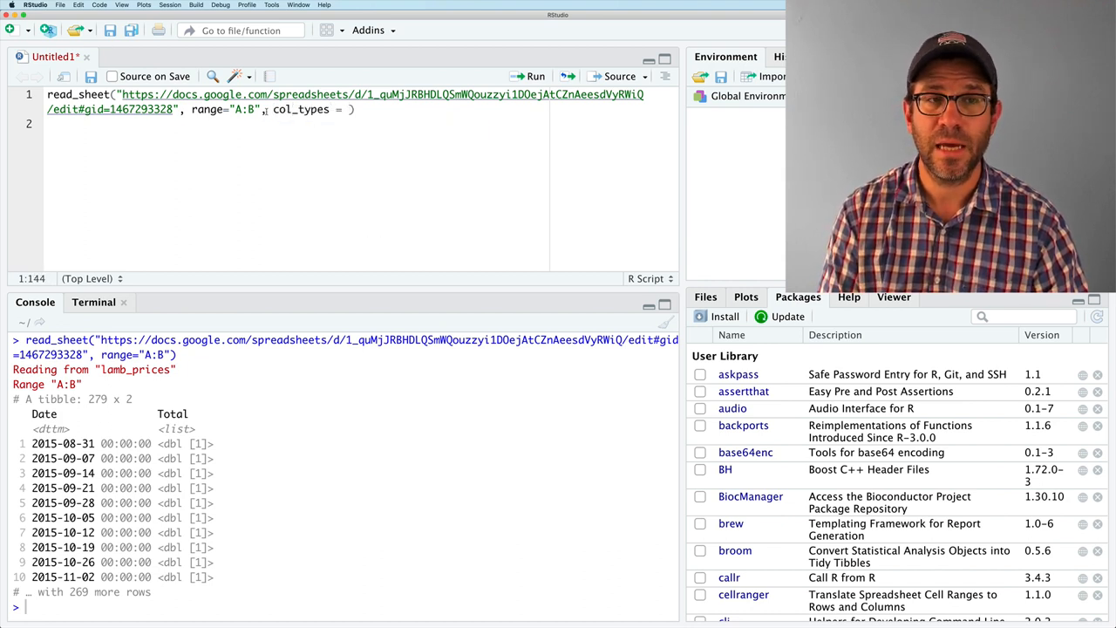
text("")
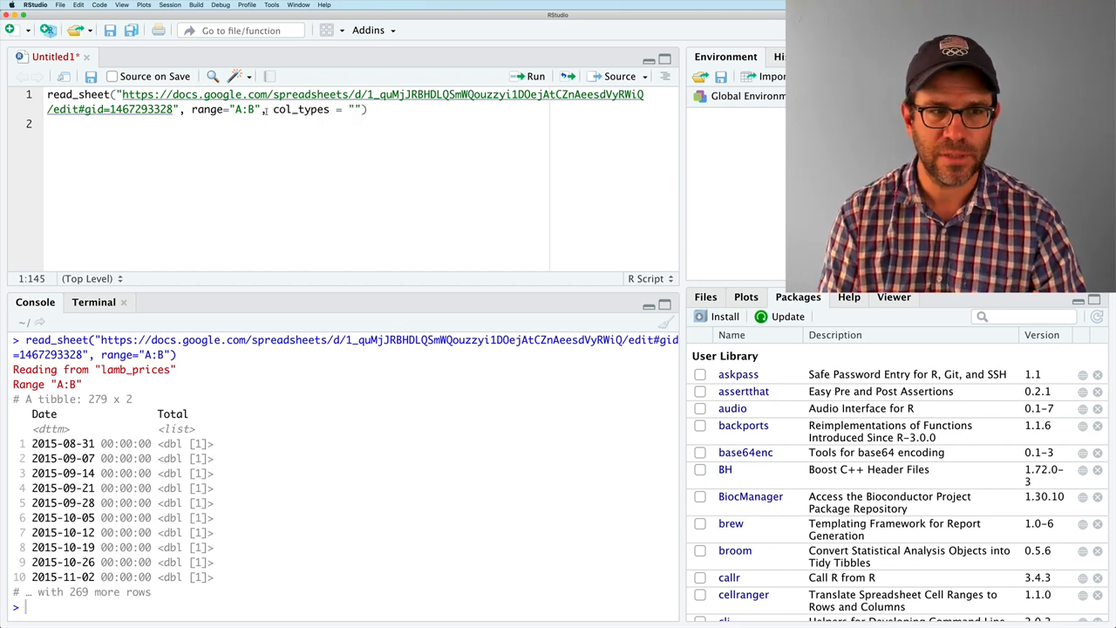
text(D)
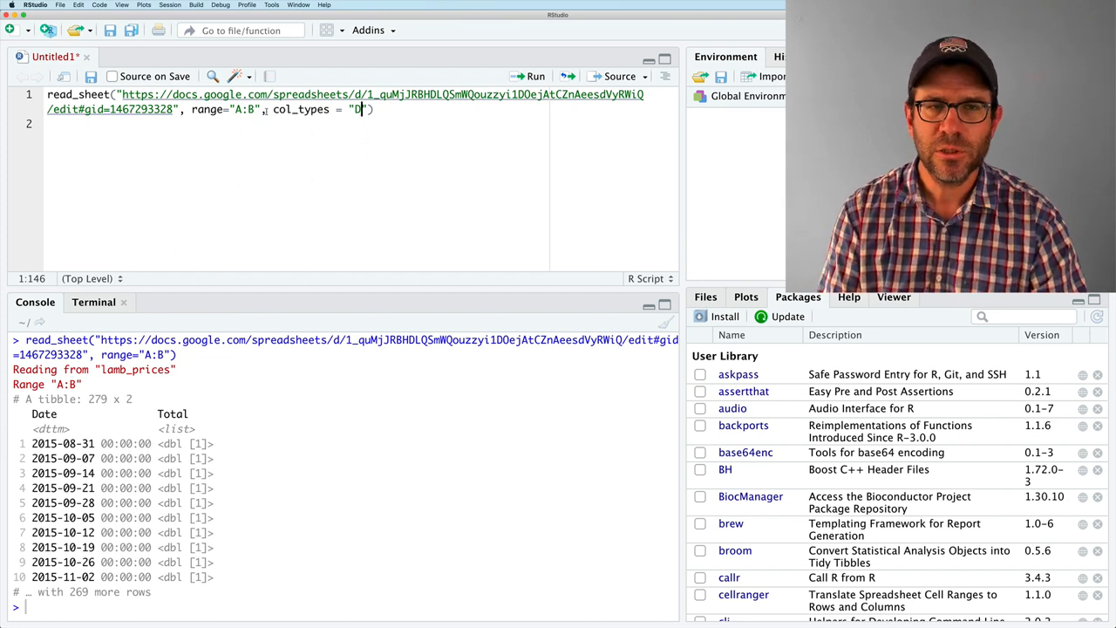
text(d)
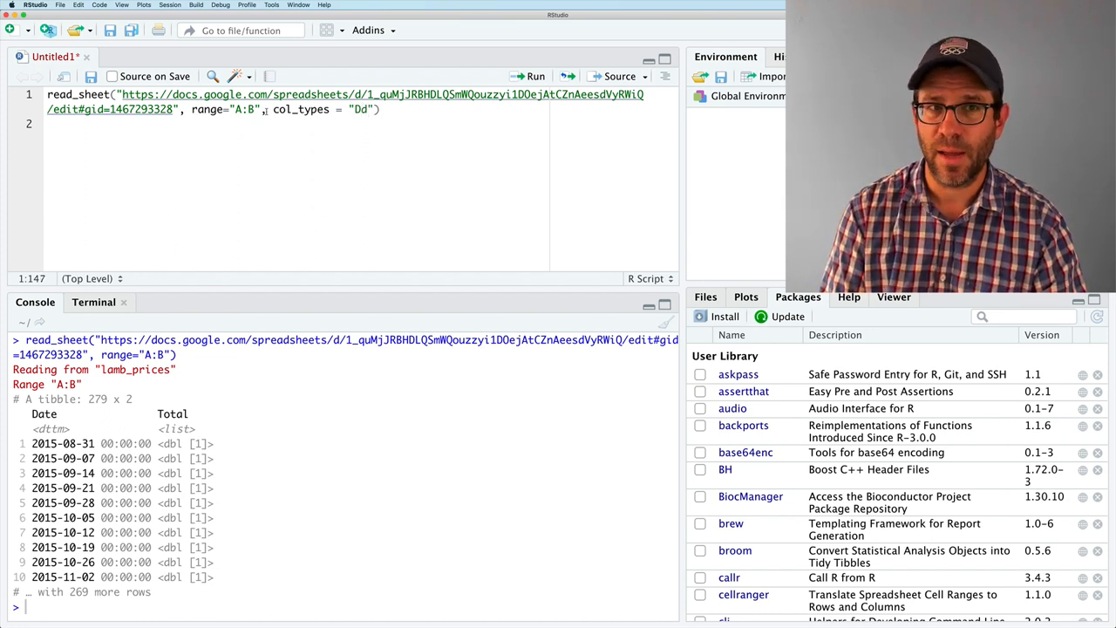
click(535, 76)
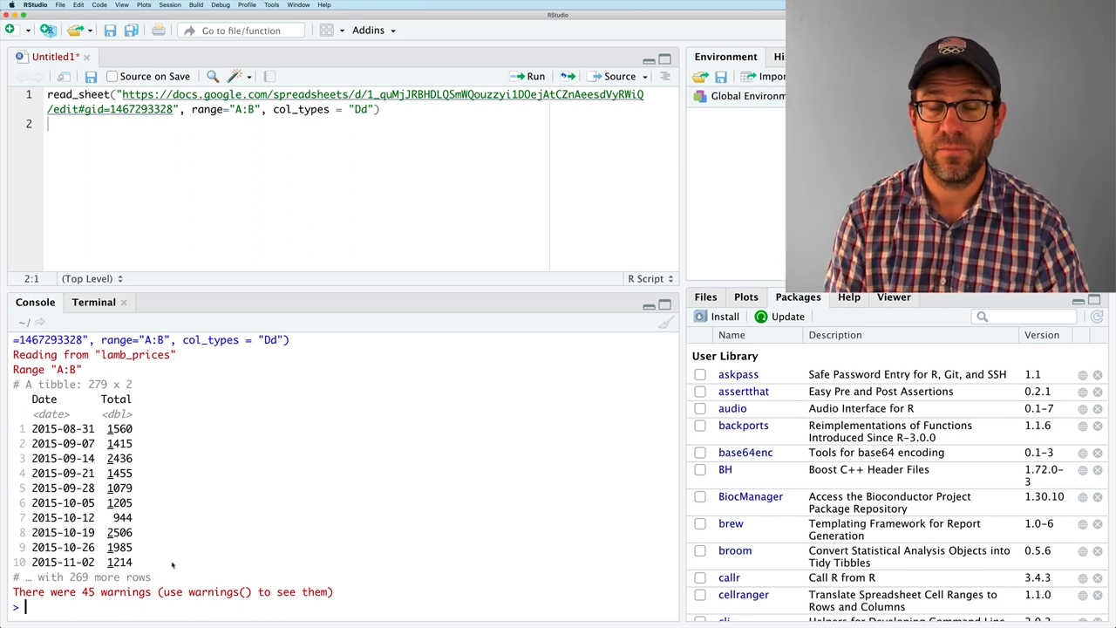
- Show the ?read_sheet help page and scroll through its column type shortcodes and arguments
text(?)
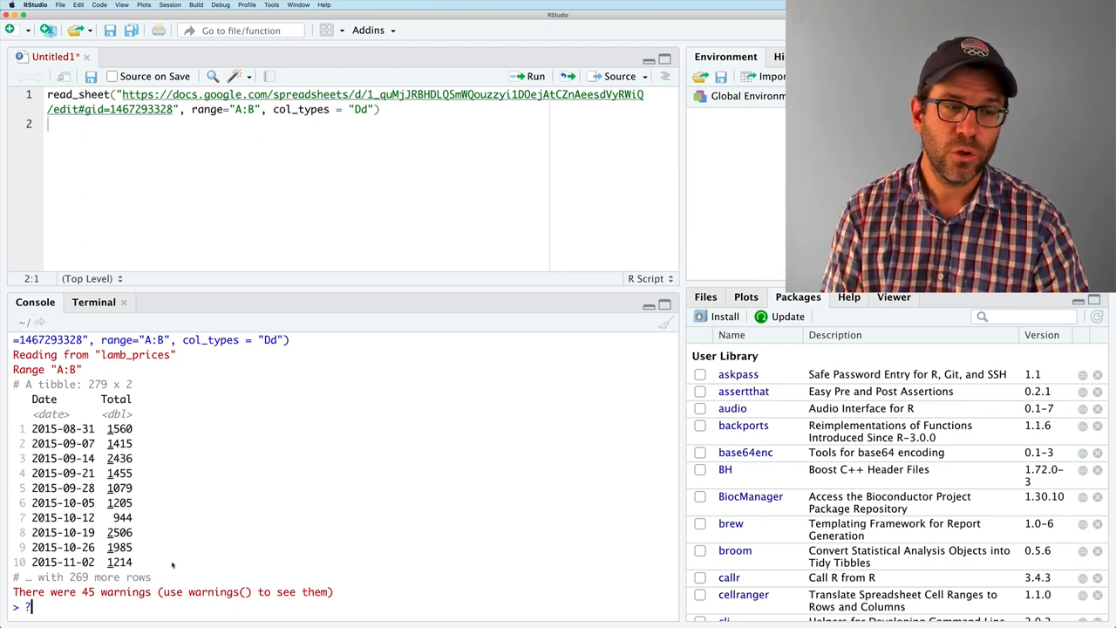
text(read_sc)
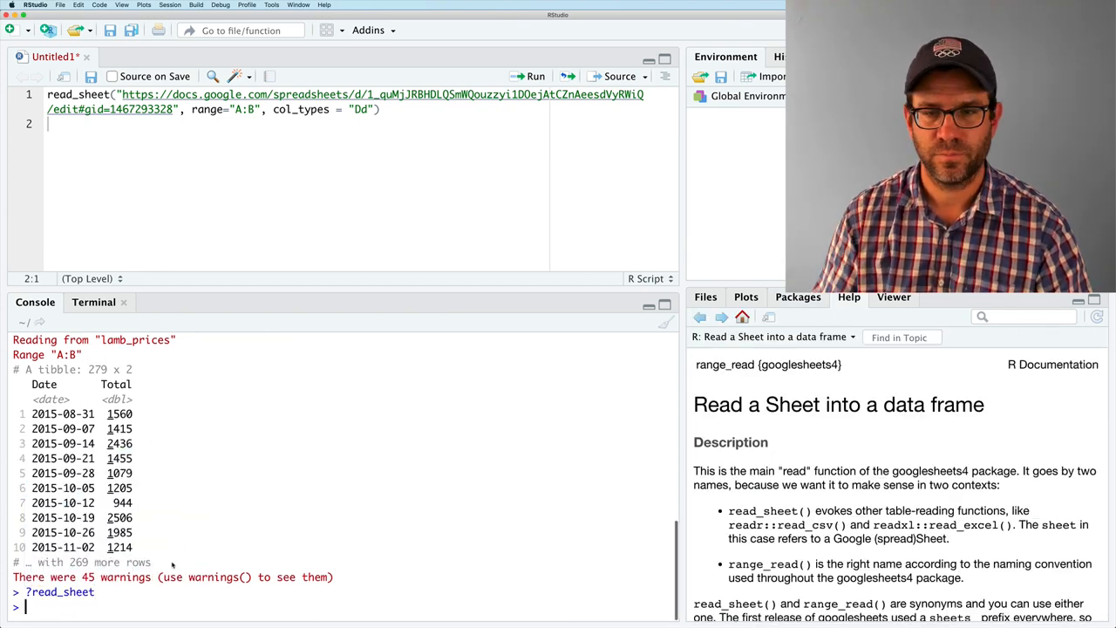
scroll(down, 3)
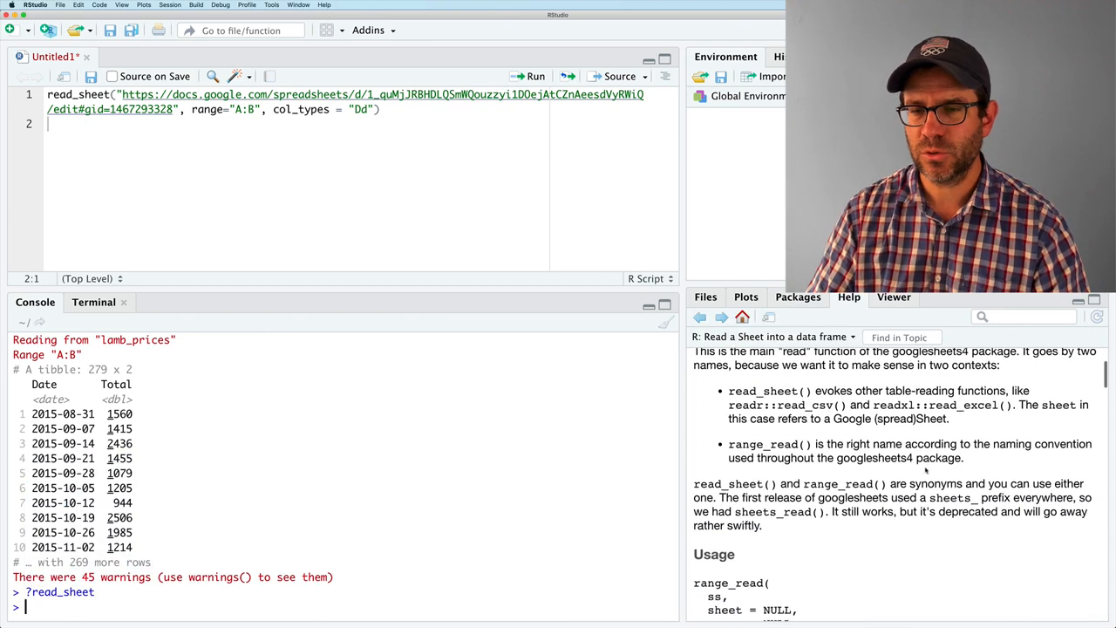
scroll(down, 3)
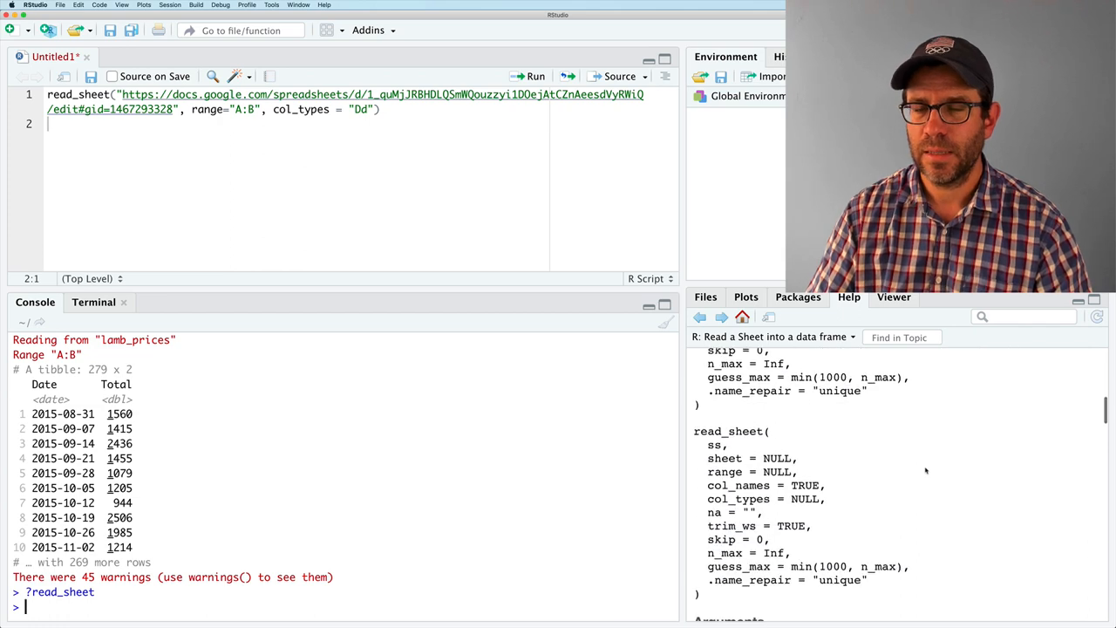
scroll(down, 3)
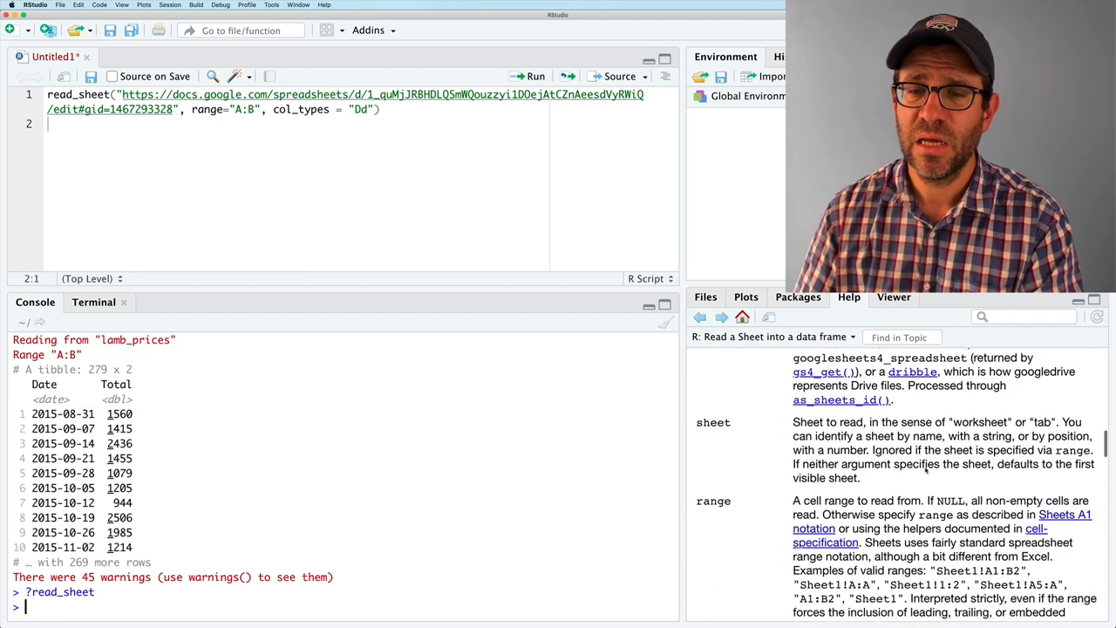
scroll(down, 3)
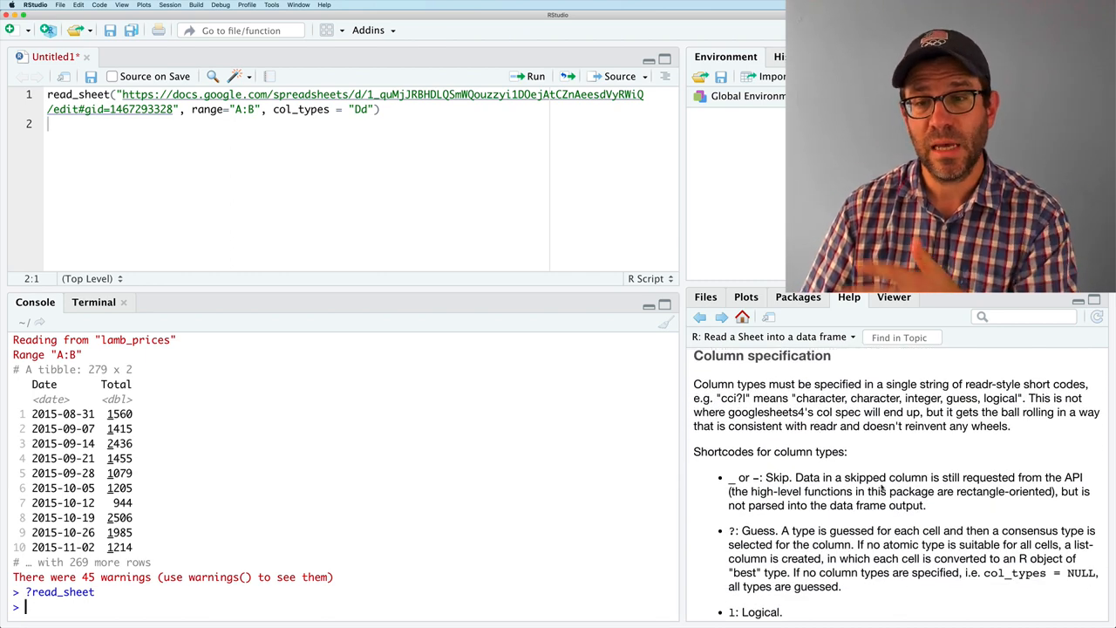
scroll(down, 3)
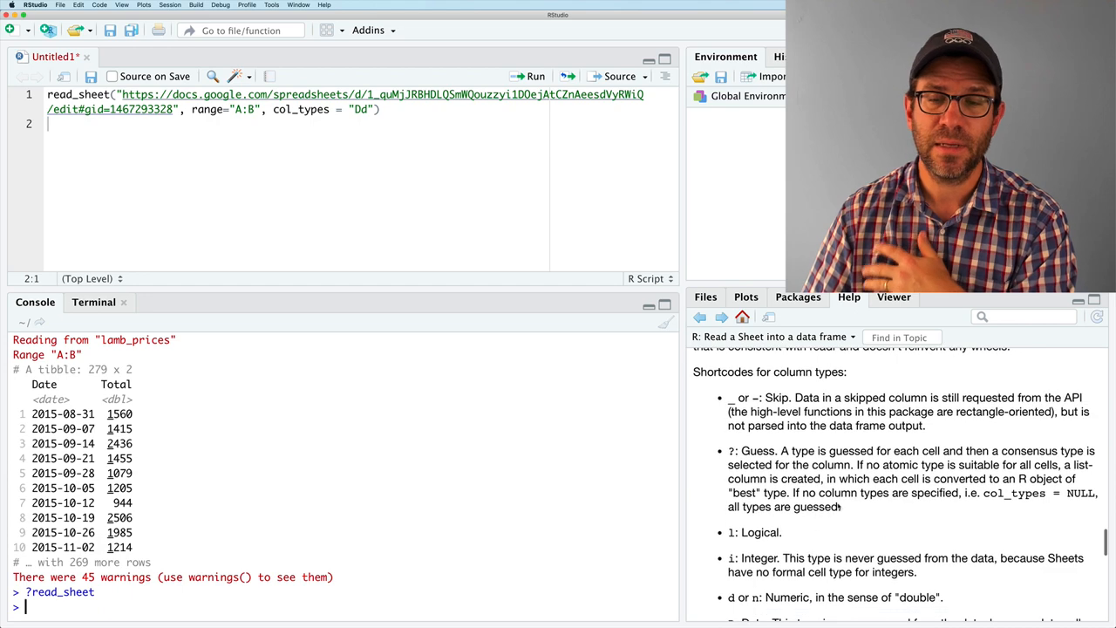
scroll(down, 3)
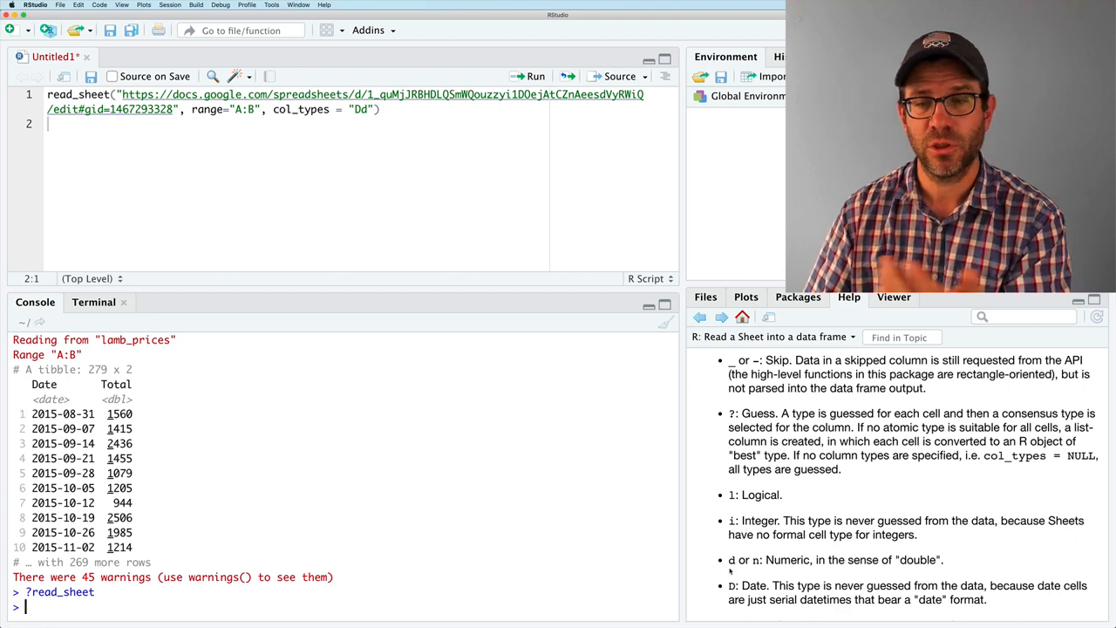
scroll(down, 3)
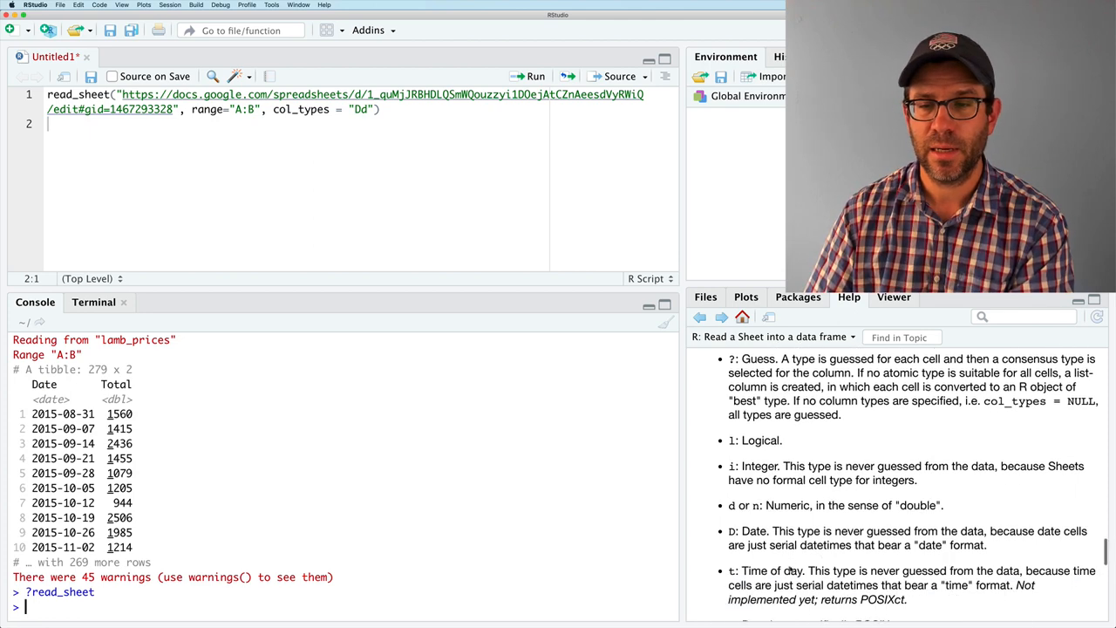
scroll(down, 3)
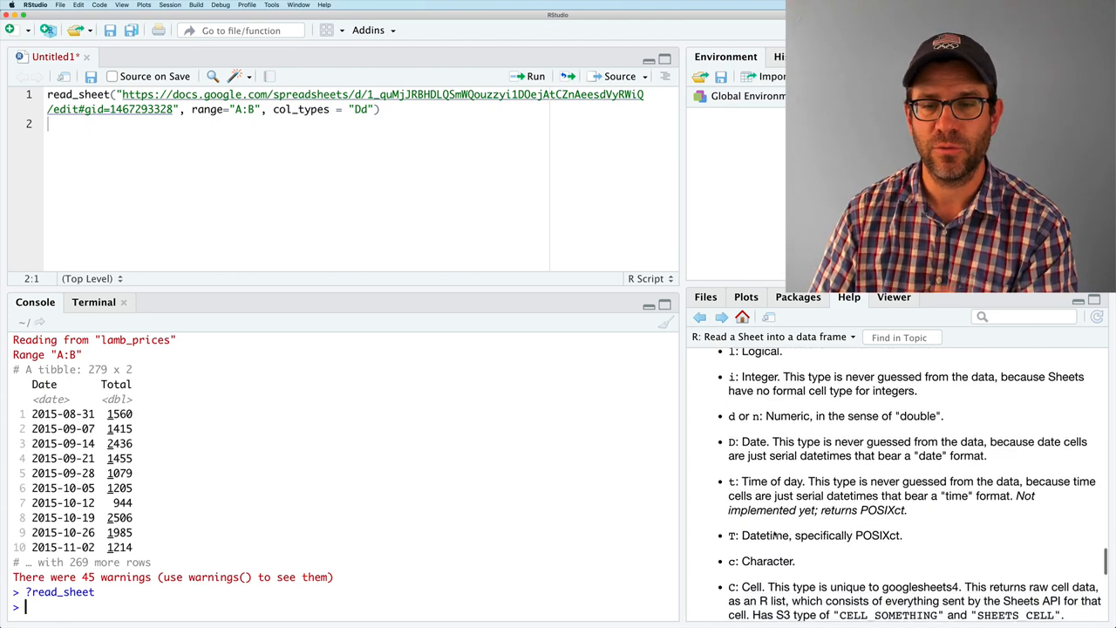
scroll(down, 3)
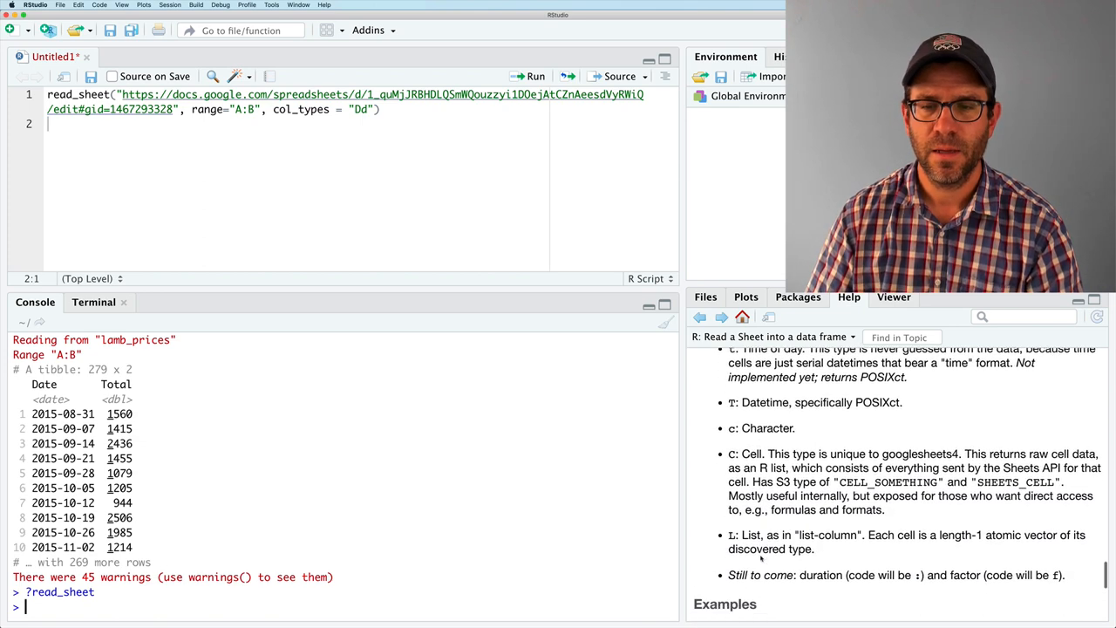
scroll(up, 3)
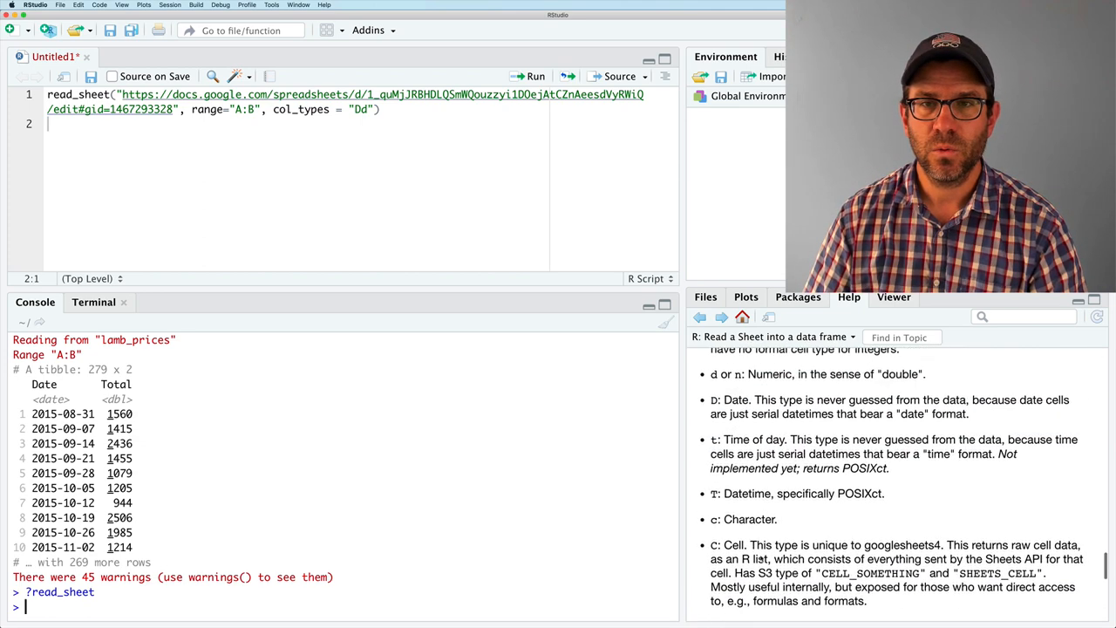
scroll(down, 3)
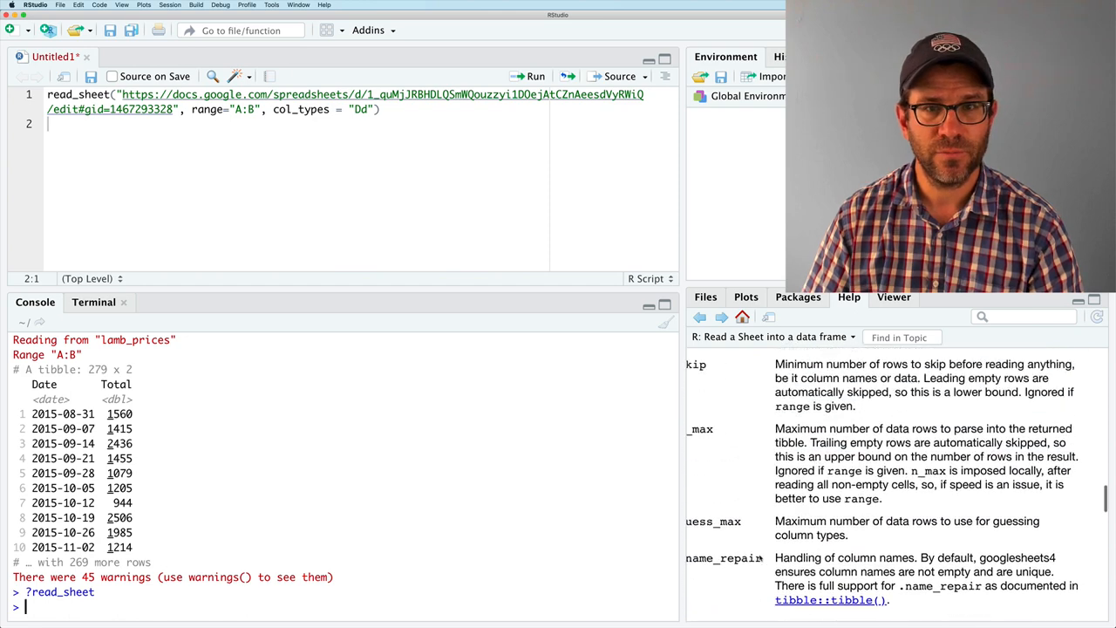
scroll(up, 3)
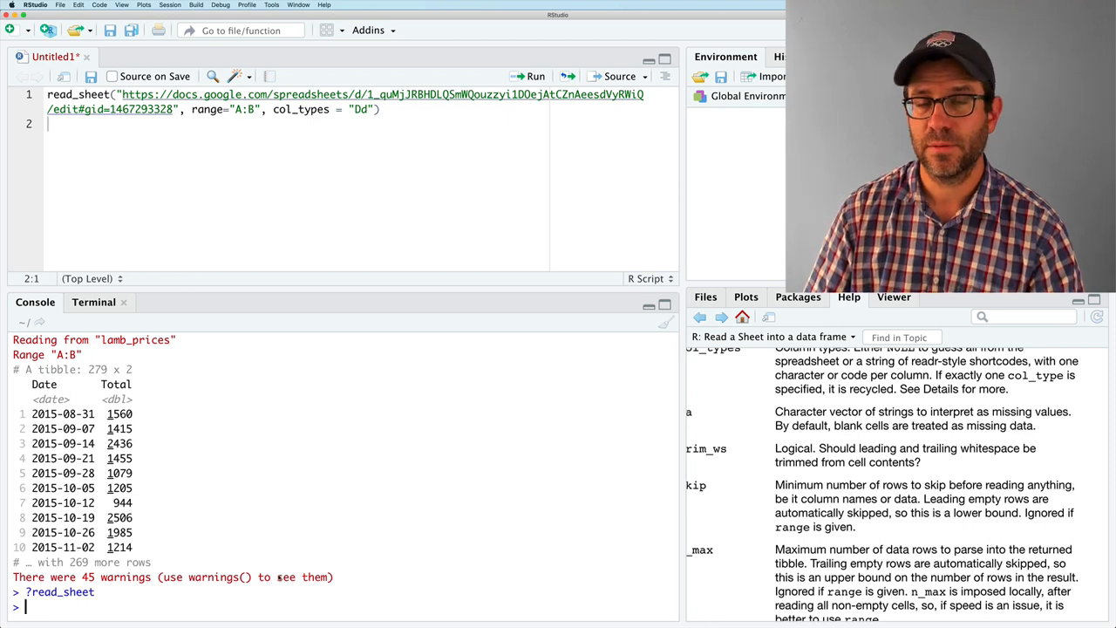
- Run warnings() in the Console to list the 45 'NAs introduced by coercion' warnings
text(wa)
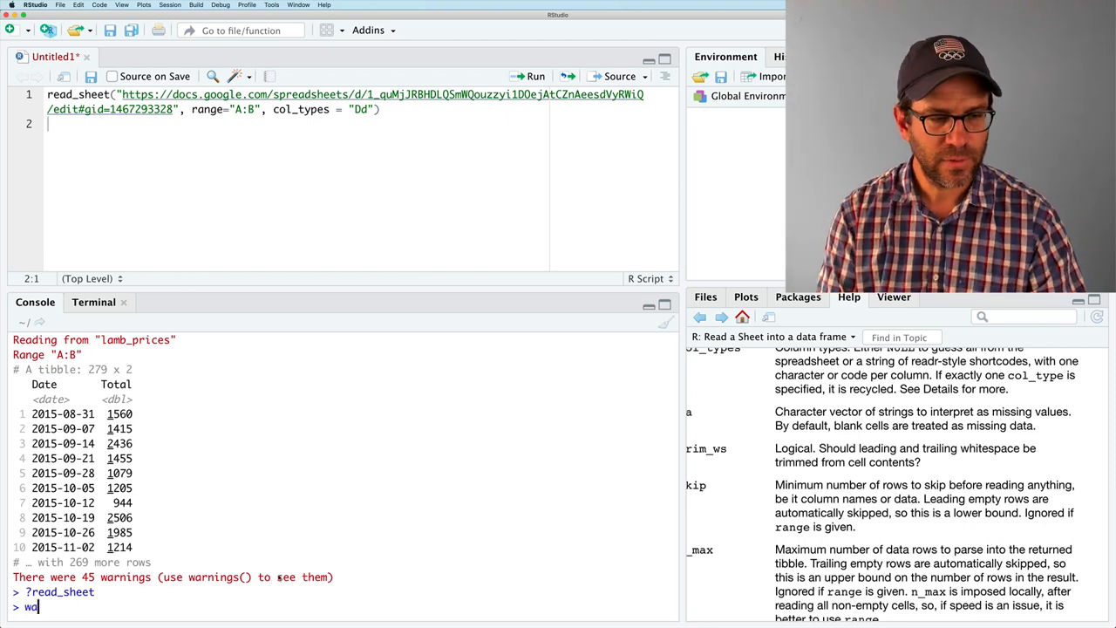
key(Return)
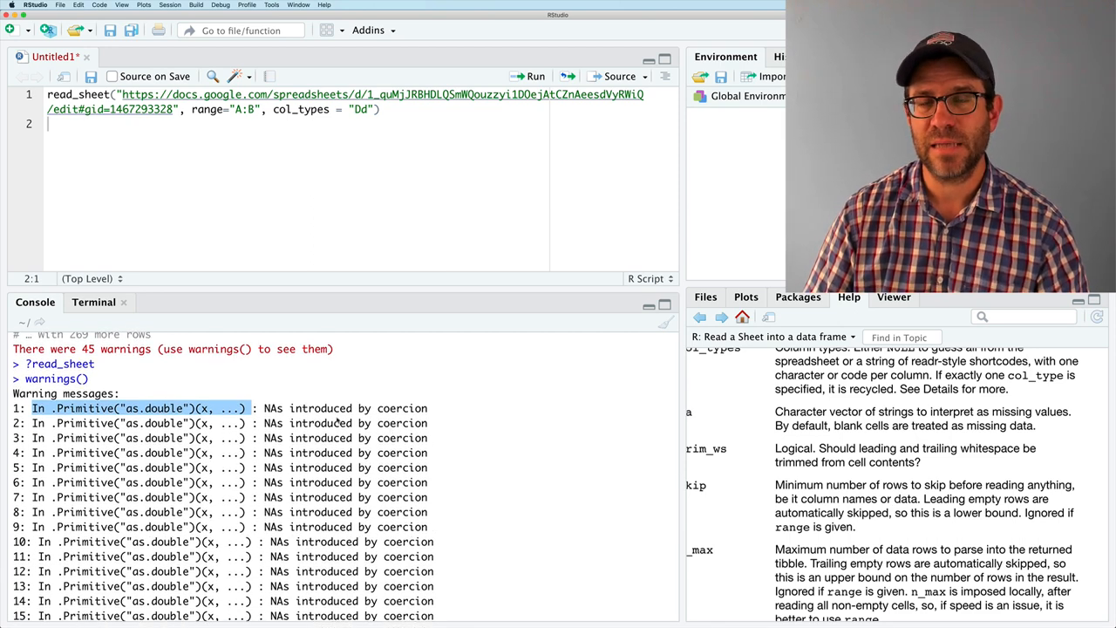
scroll(down, 3)
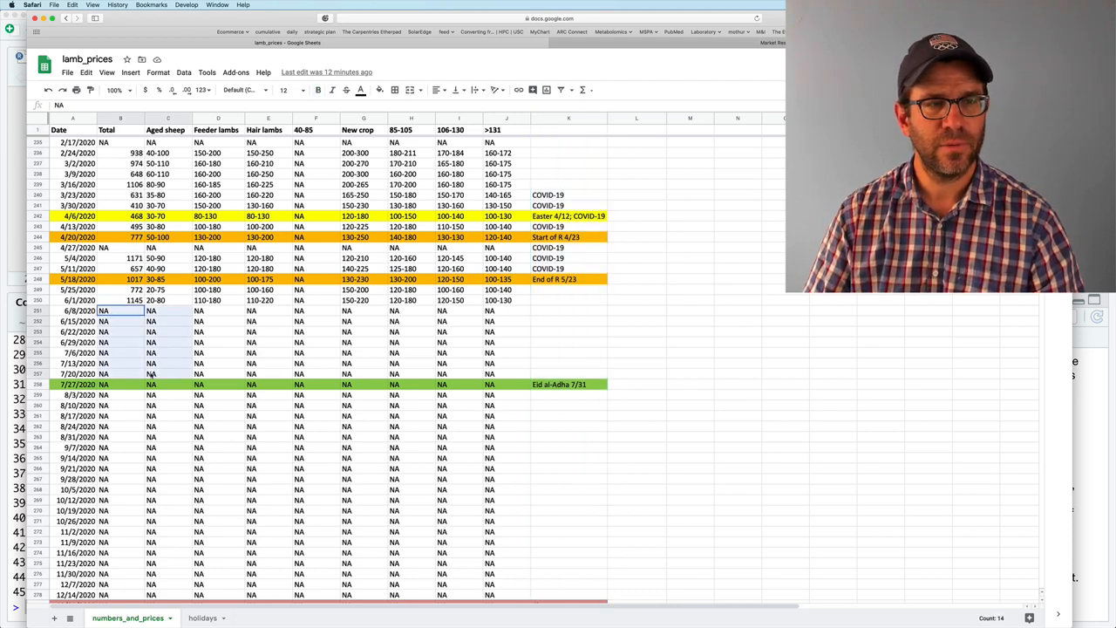
scroll(down, 3)
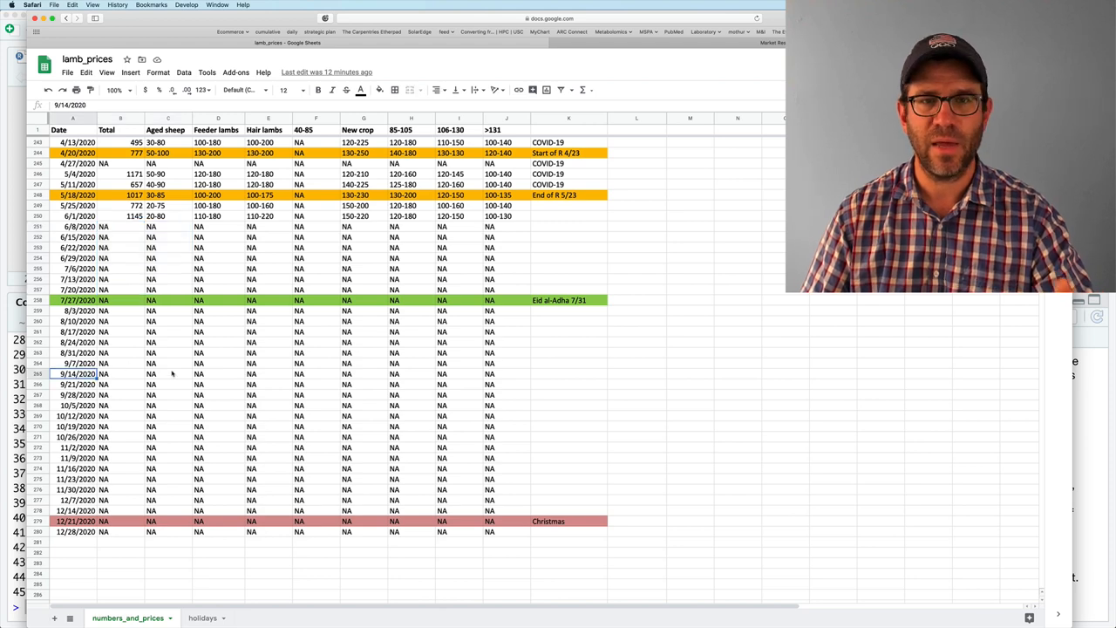
scroll(up, 3)
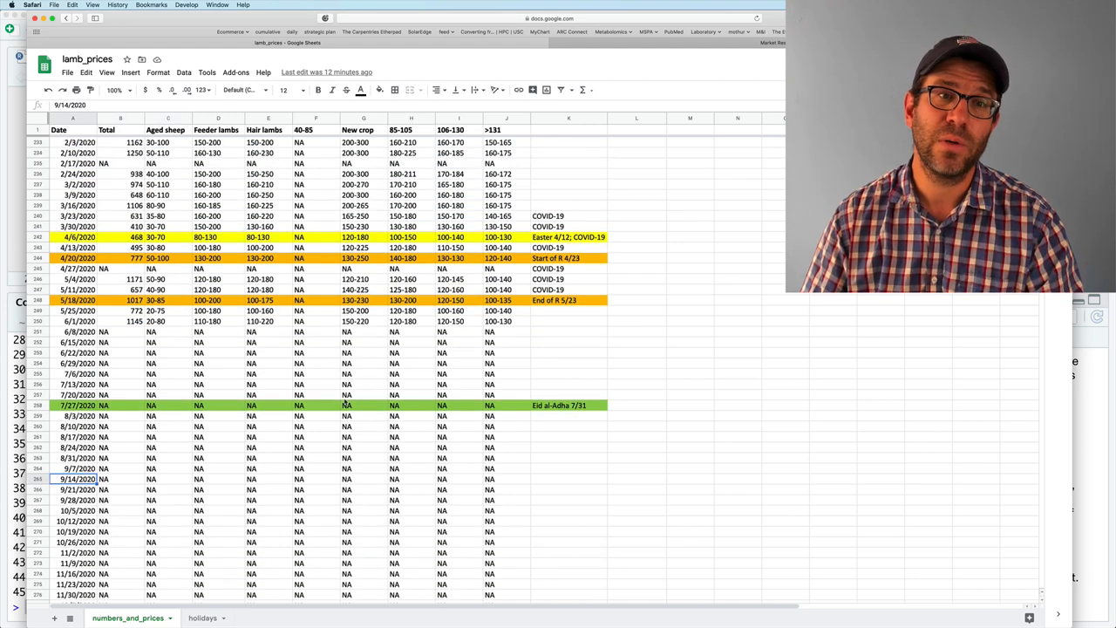
scroll(up, 3)
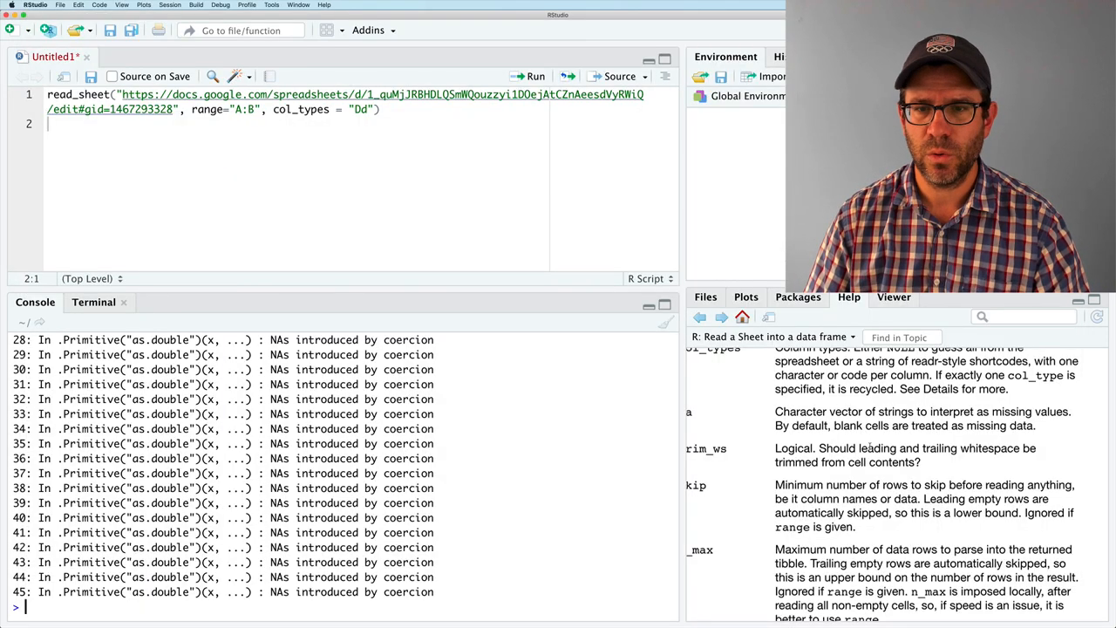
scroll(up, 3)
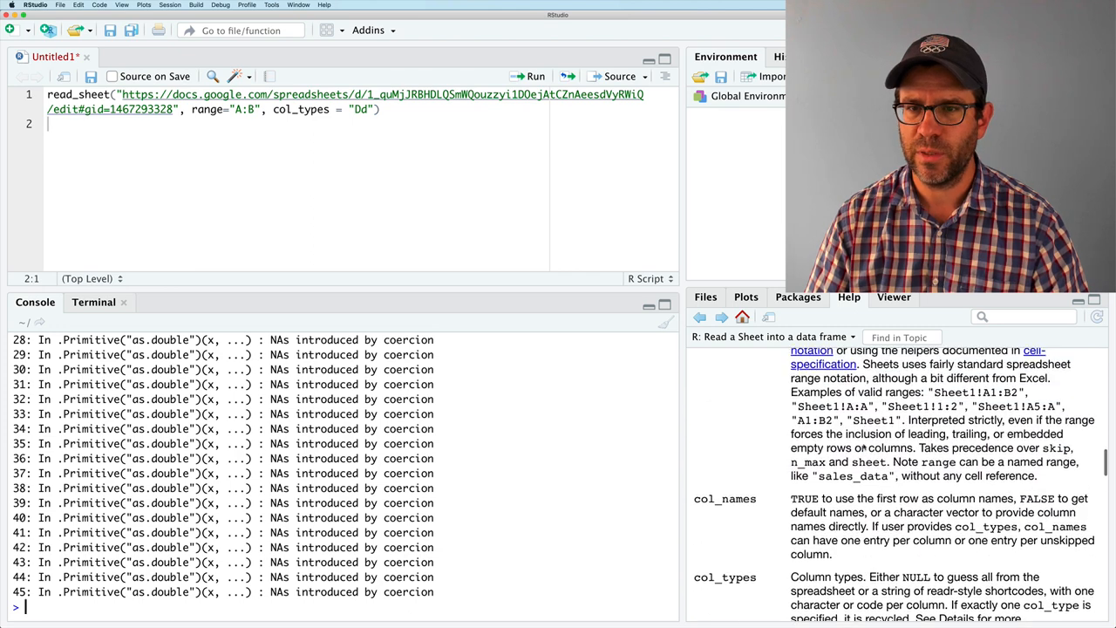
scroll(up, 3)
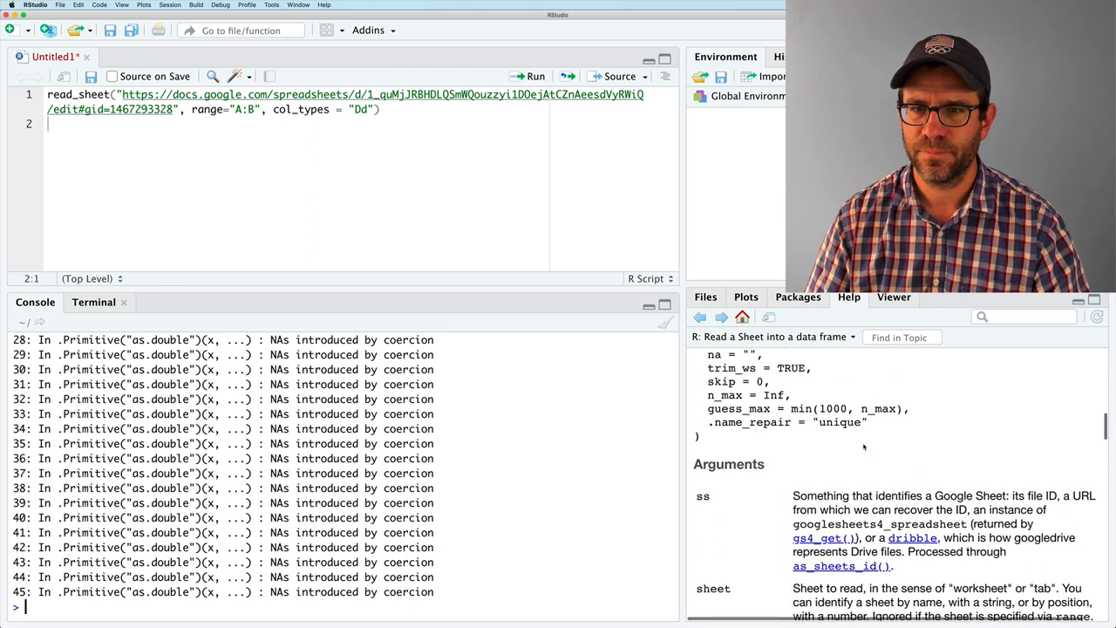
scroll(down, 3)
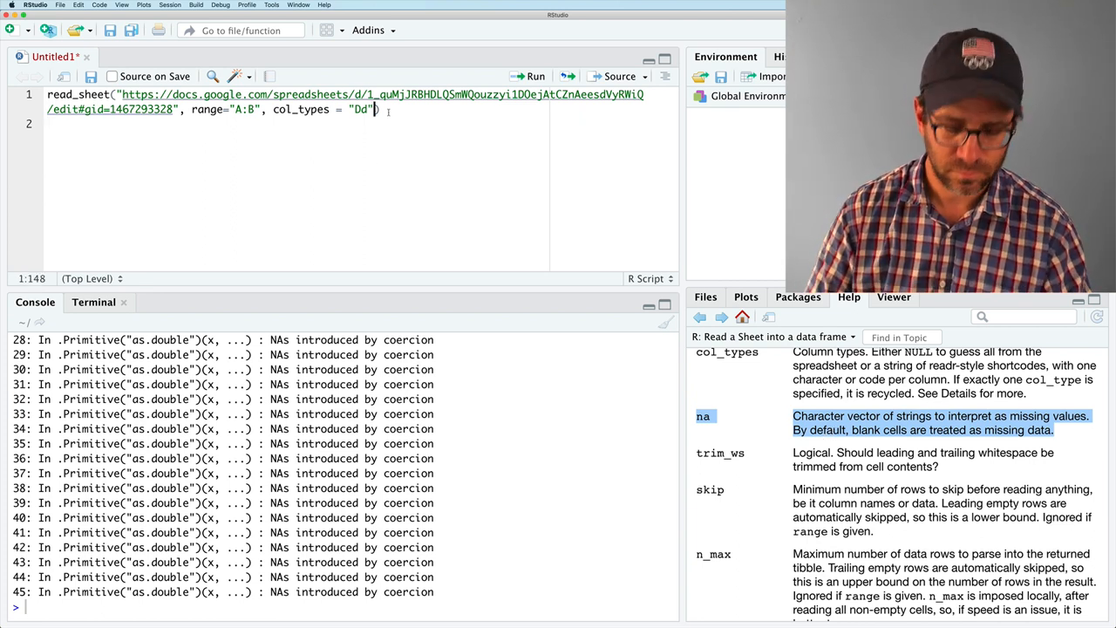
- Add na = "NA" to read_sheet() and rerun for a warning-free 279 × 2 tibble
text(,)
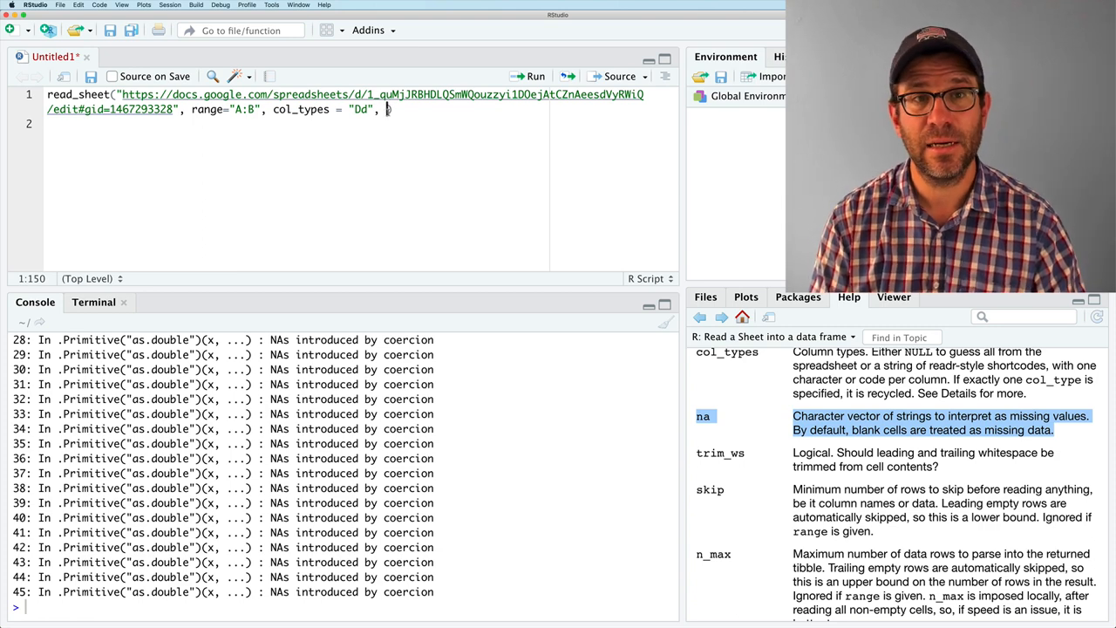
text(na="")
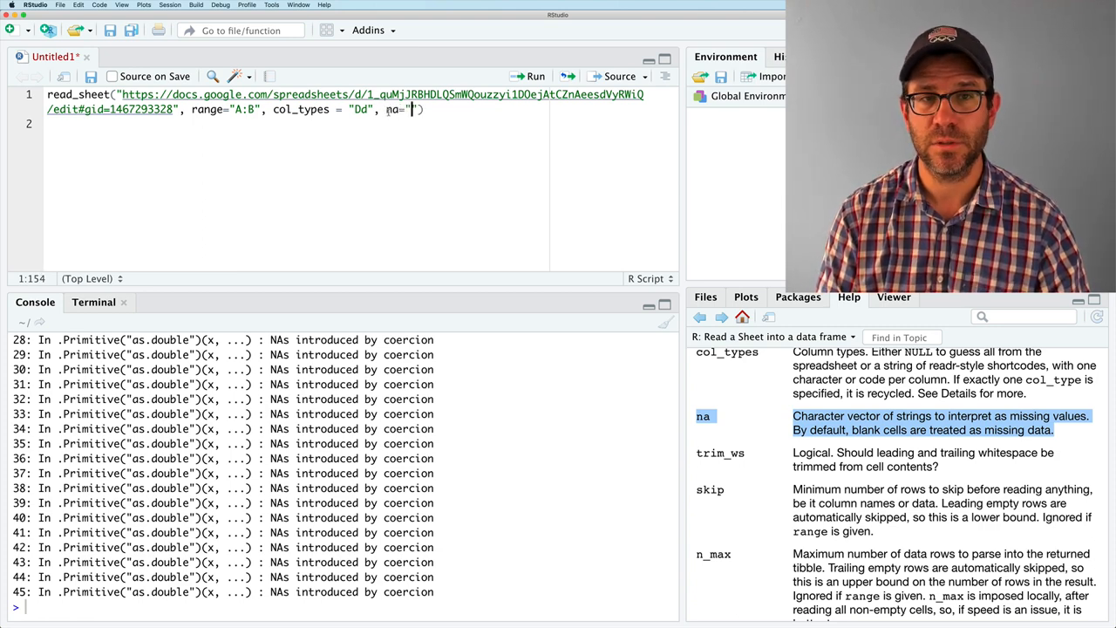
text(NA)
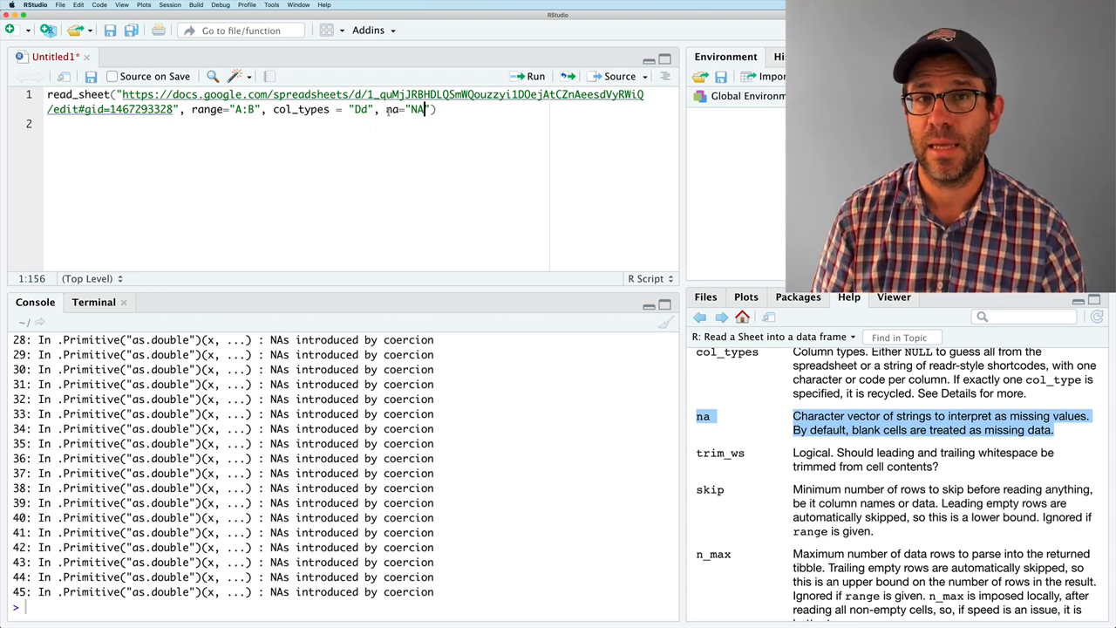
click(535, 76)
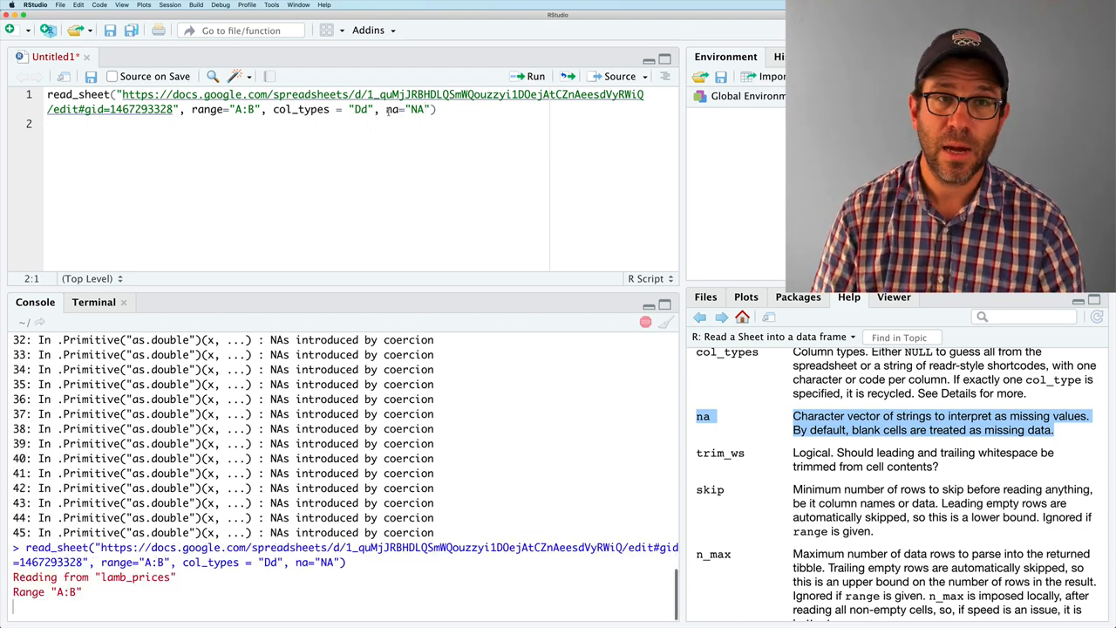
click(533, 77)
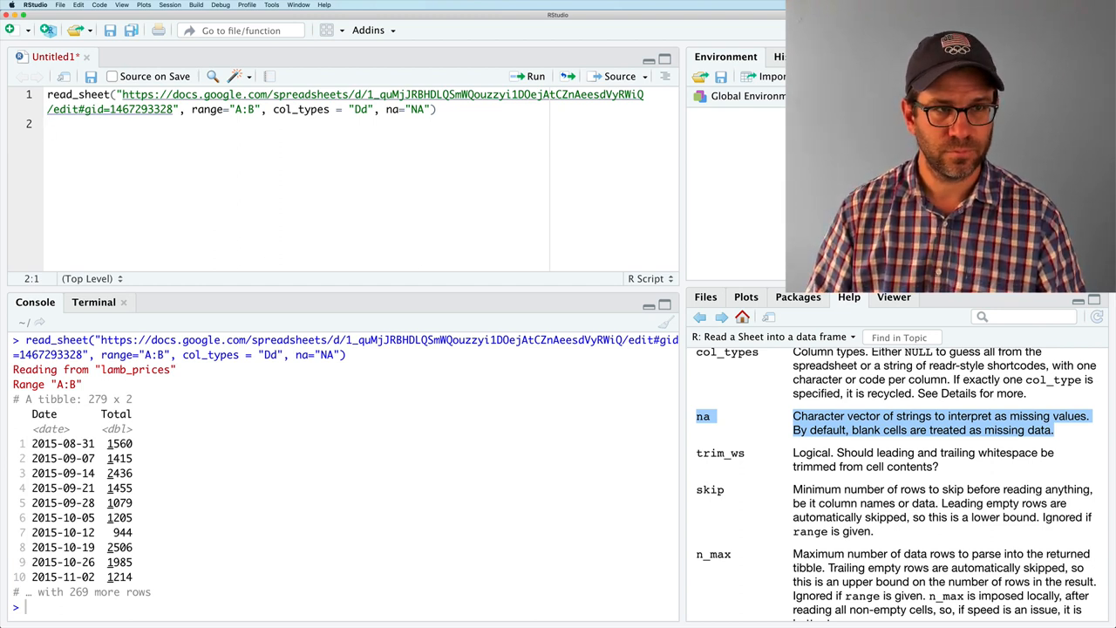
text(gs)
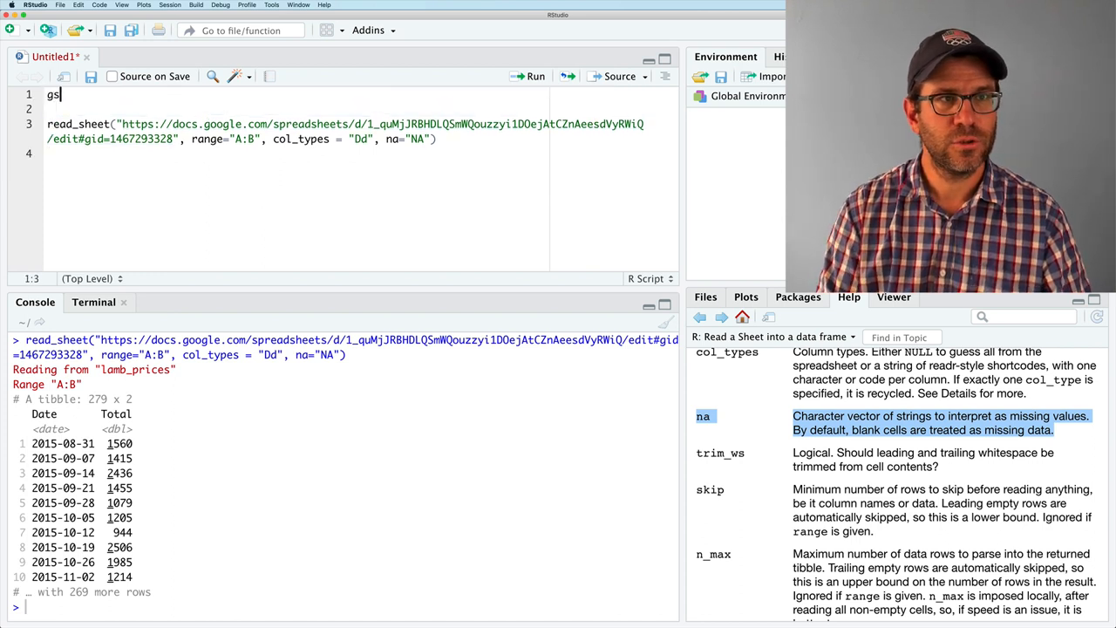
text(4_deauth)
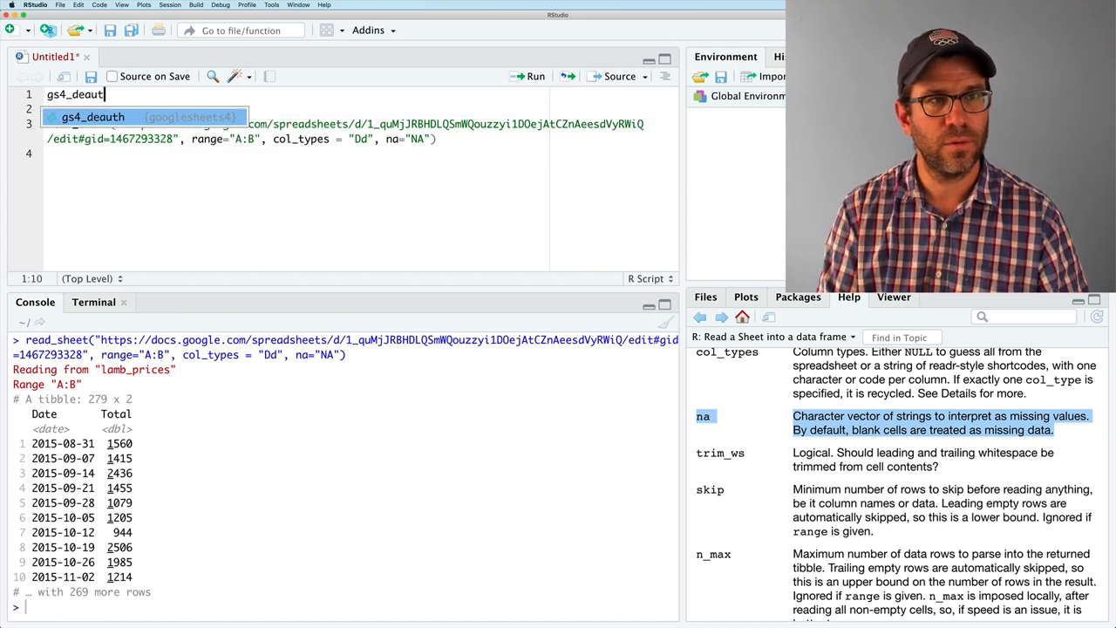
text(())
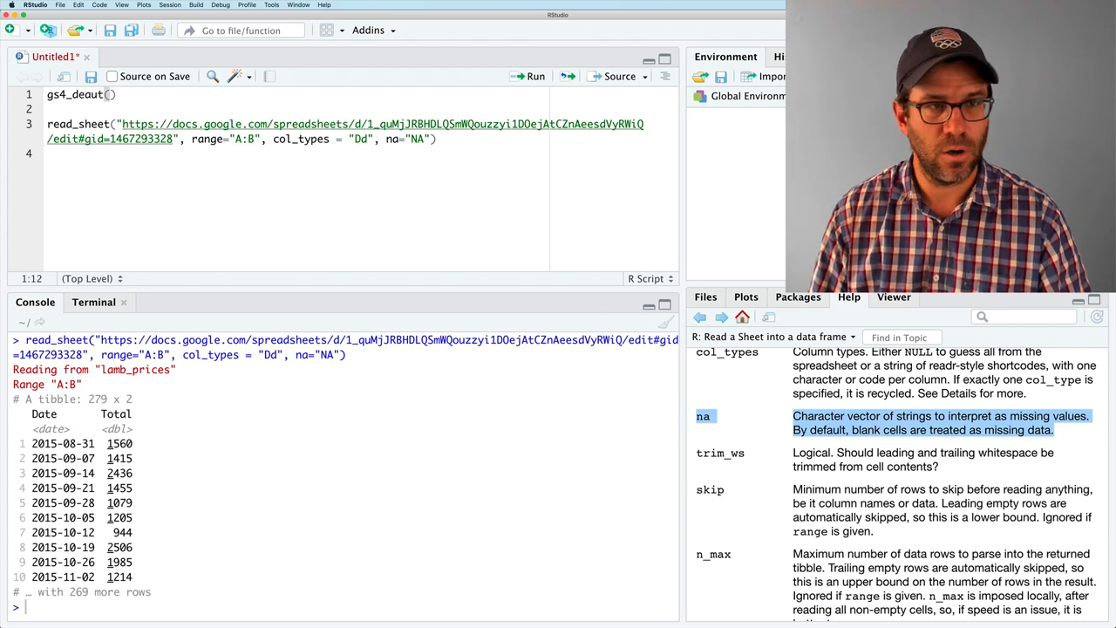
text(h)
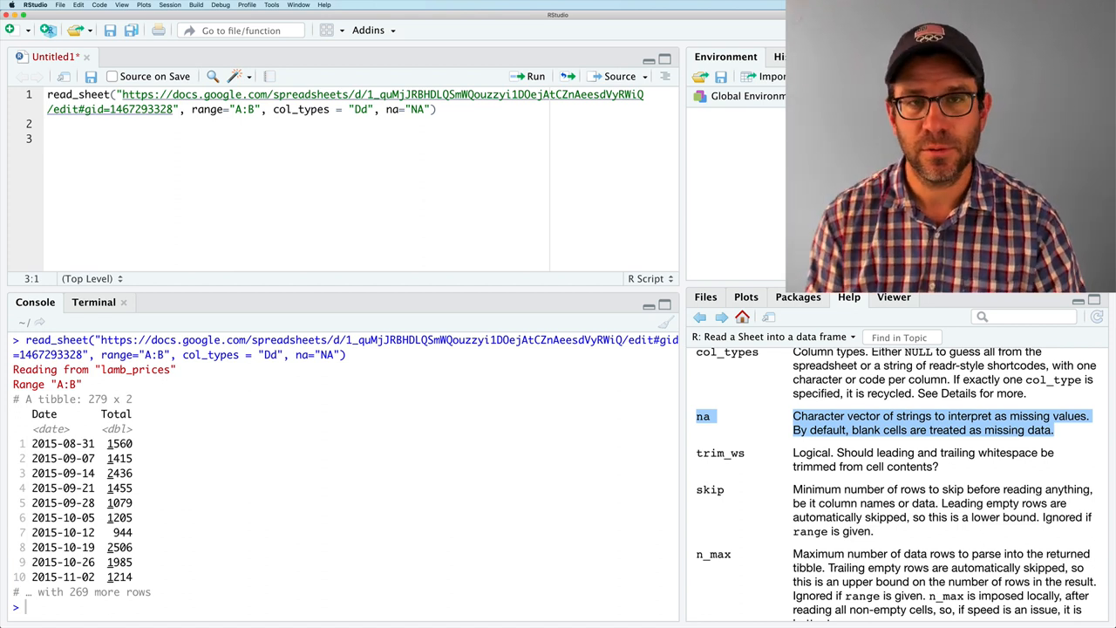
- Start a write_sheet() line and run read_sheet() storing its result as sheep_numbers
text(wr)
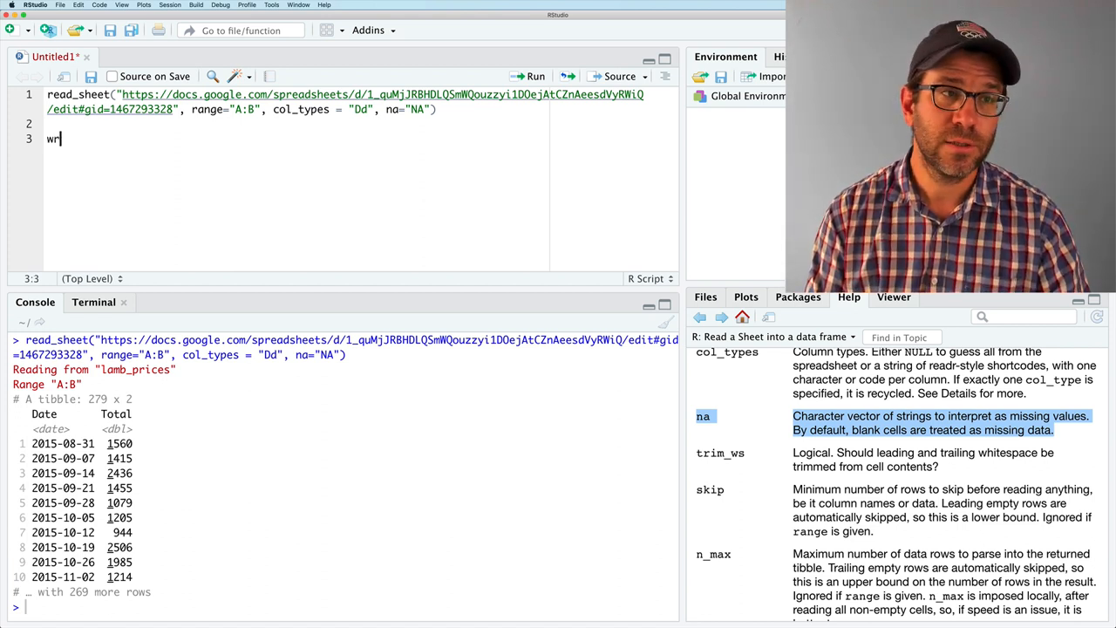
text(ite_sheet()
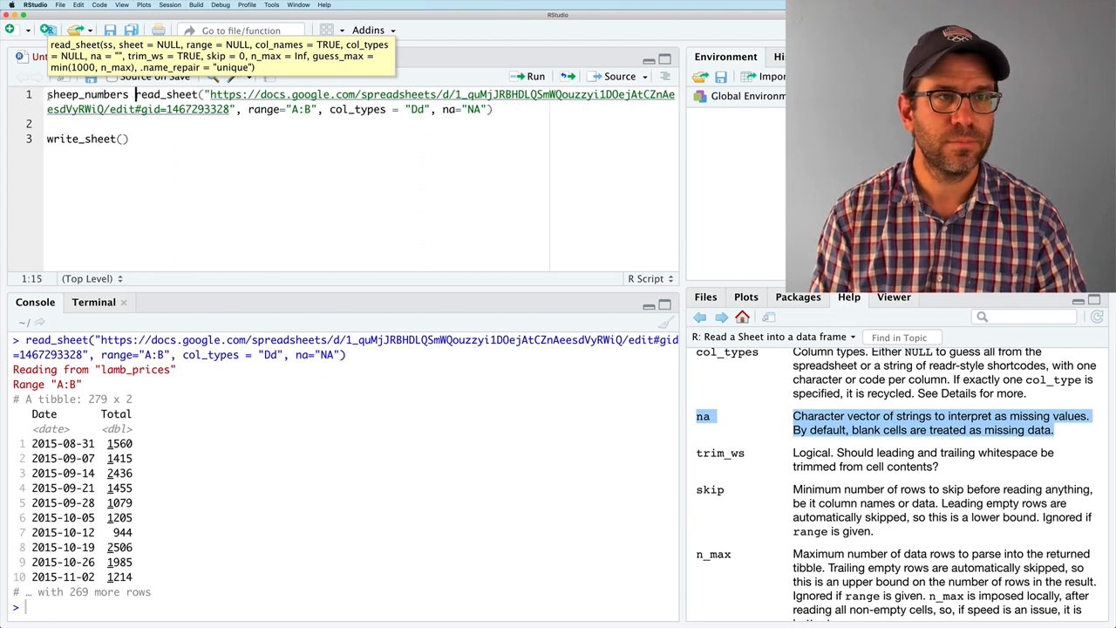
click(535, 76)
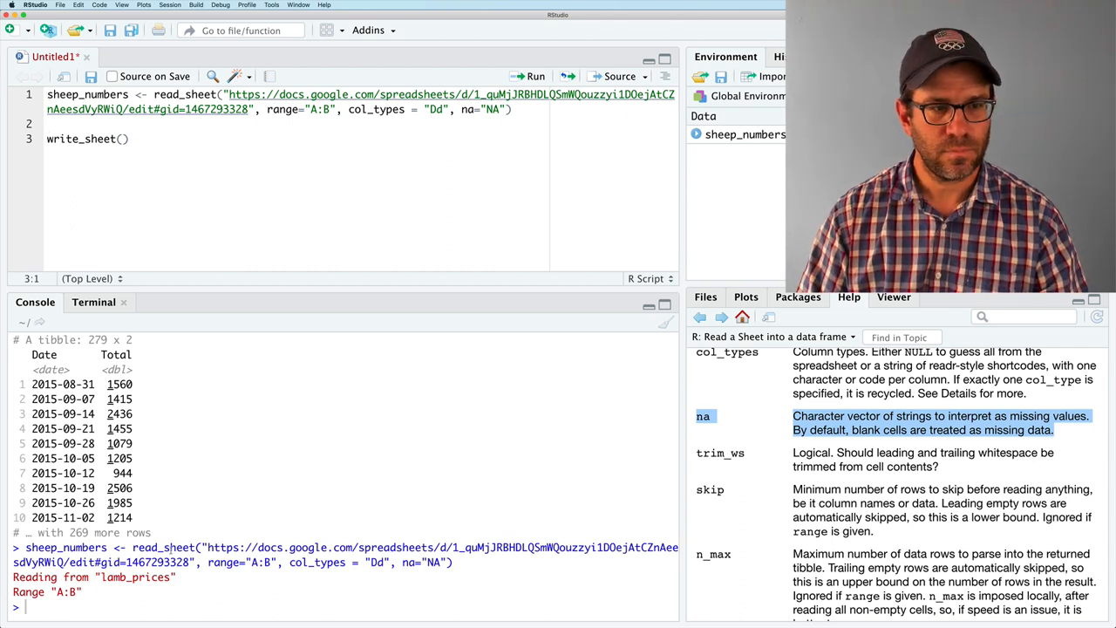
- Print sheep_numbers in the Console to check the stored tibble
text(sheep)
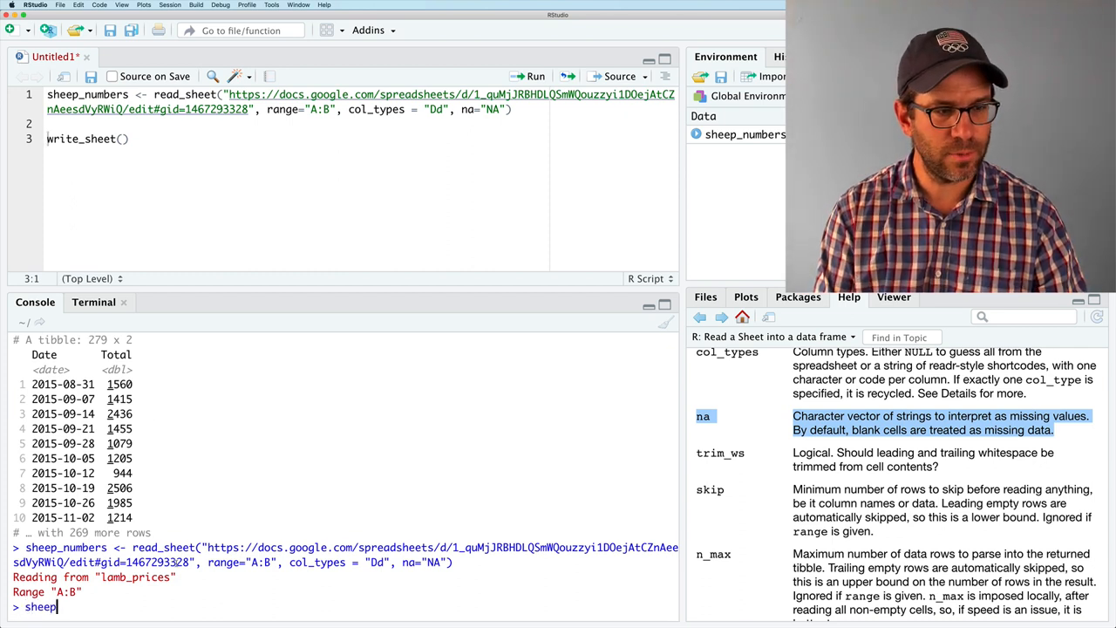
key(Return)
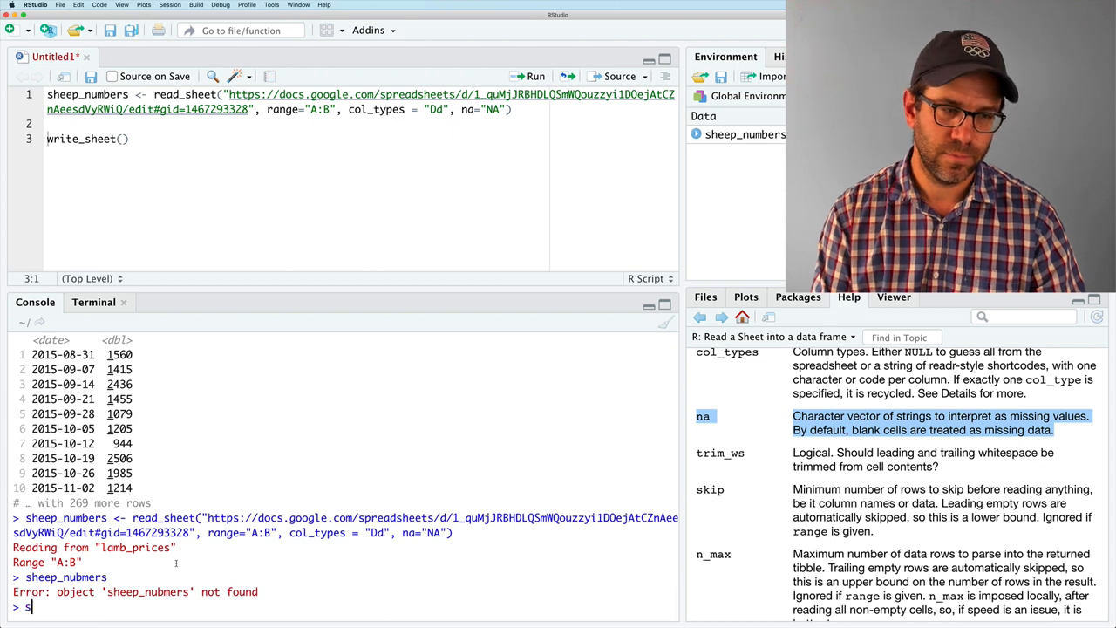
text(heep_numb)
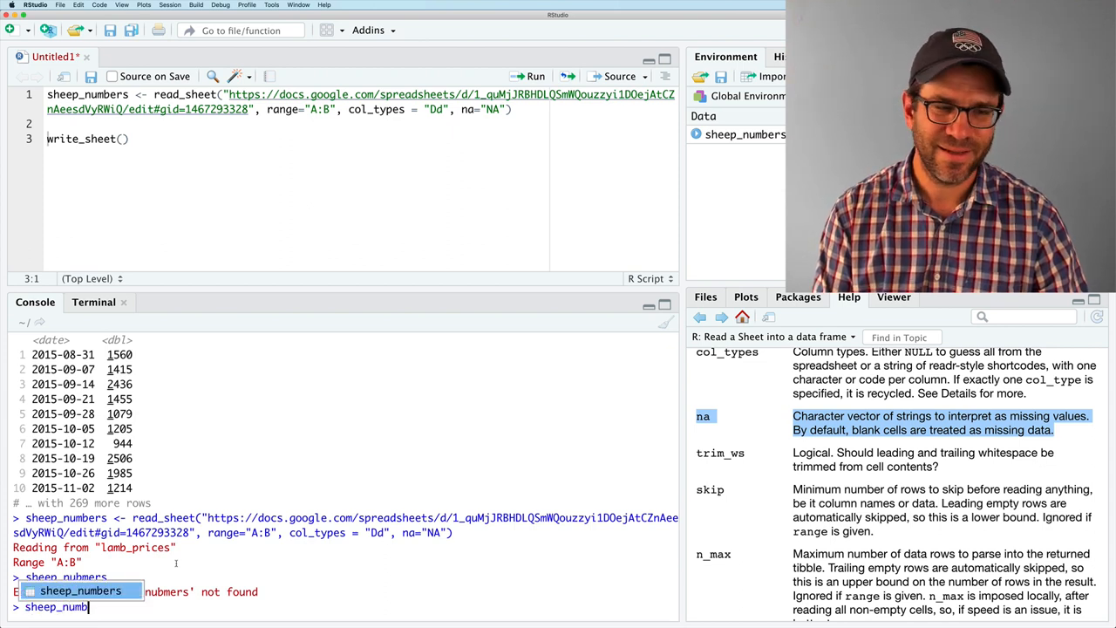
key(Return)
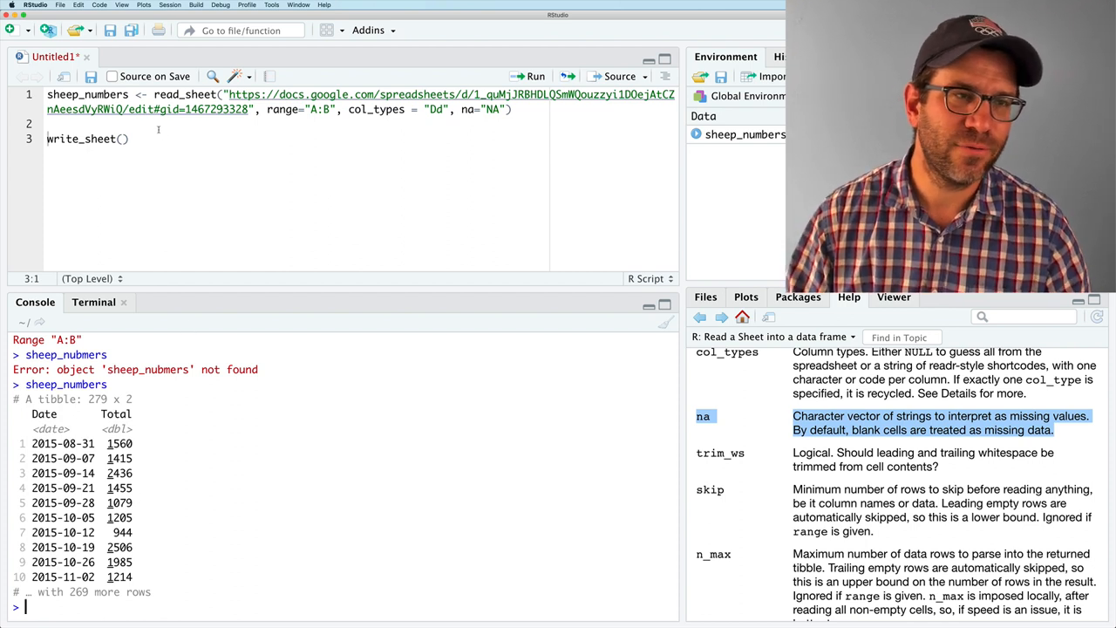
- Fill write_sheet(sheep_numbers) and run install.packages("ids") in the Console
click(126, 140)
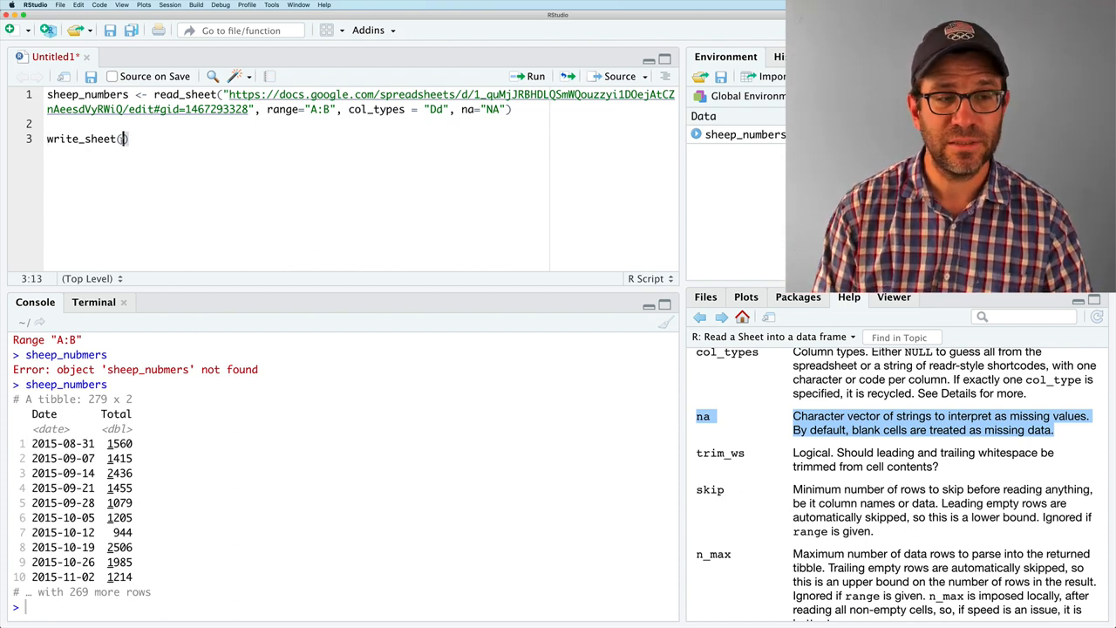
text(sheep_numbers)
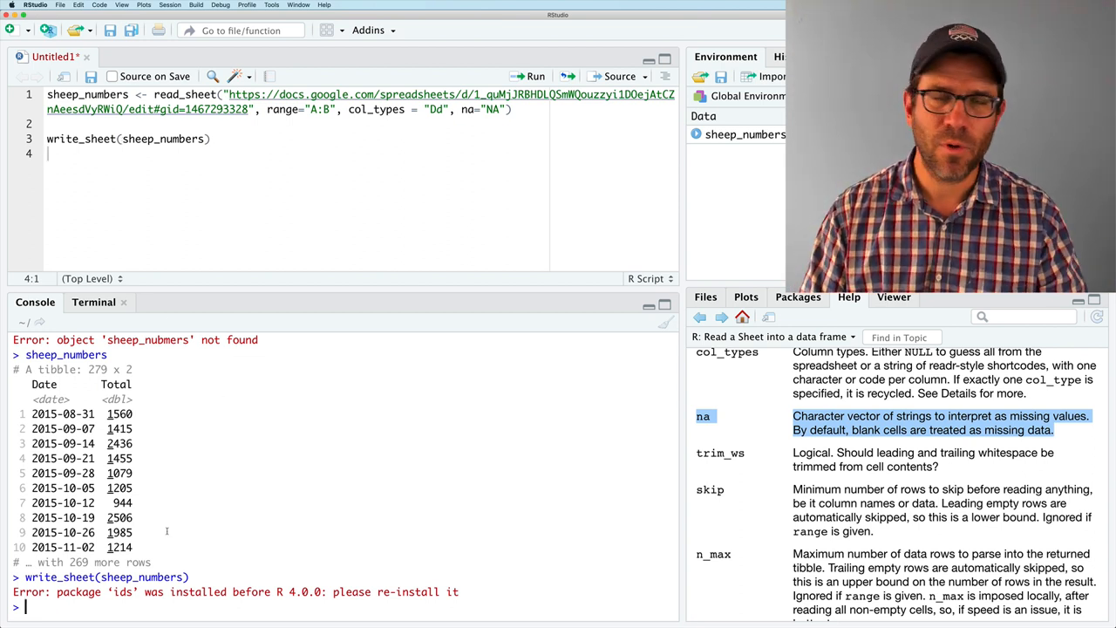
text(install.packages("id)
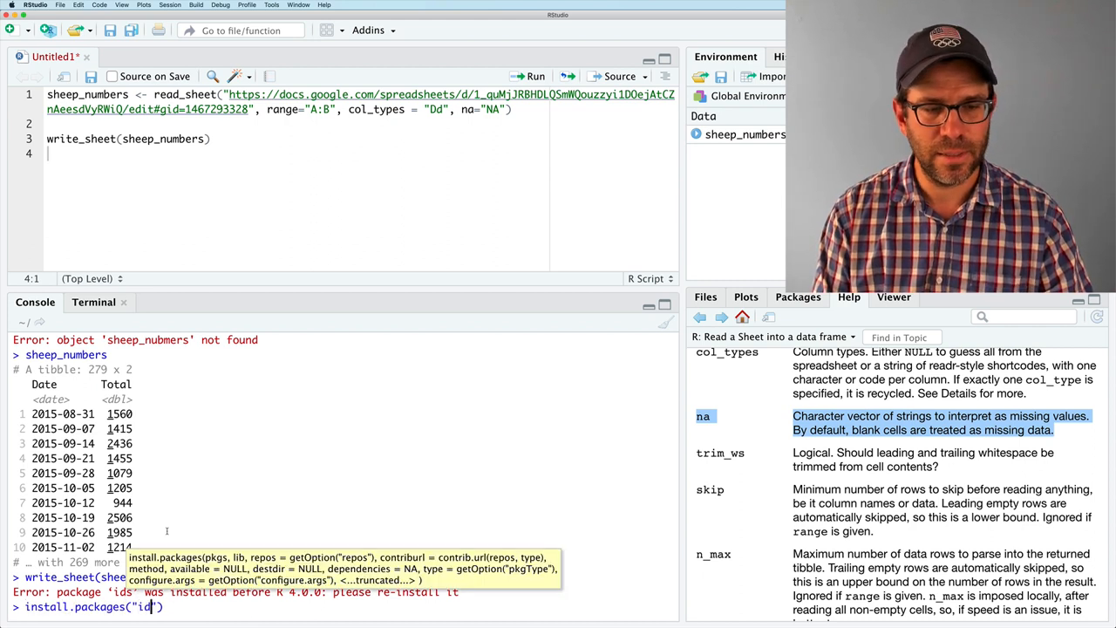
key(Return)
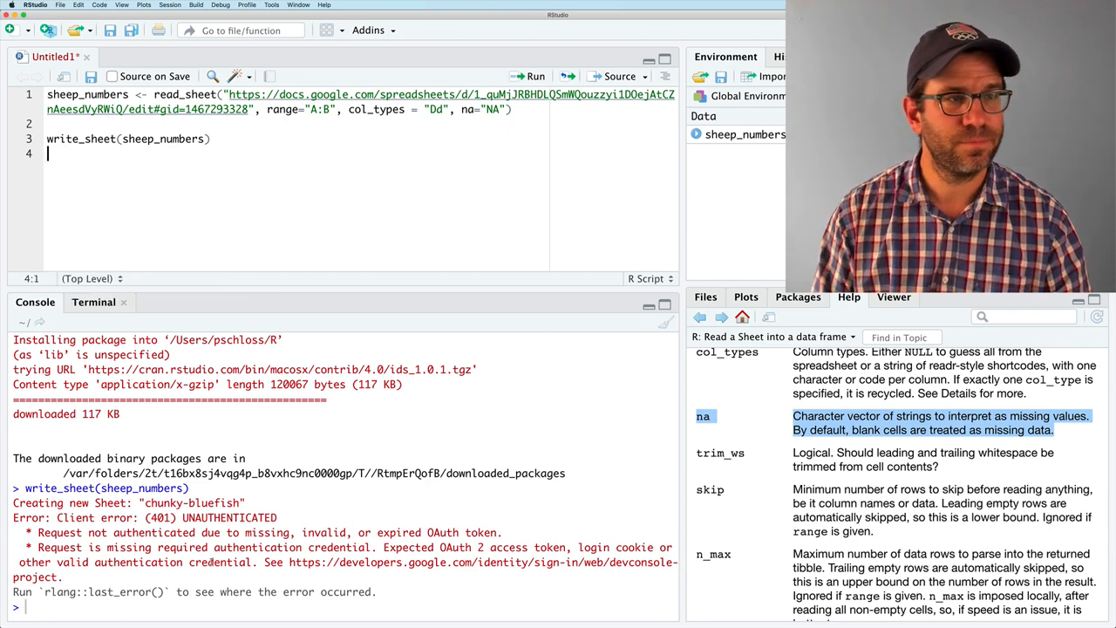
- Run gs4_auth() and choose account 1 to authorise googlesheets4
text(gs4_)
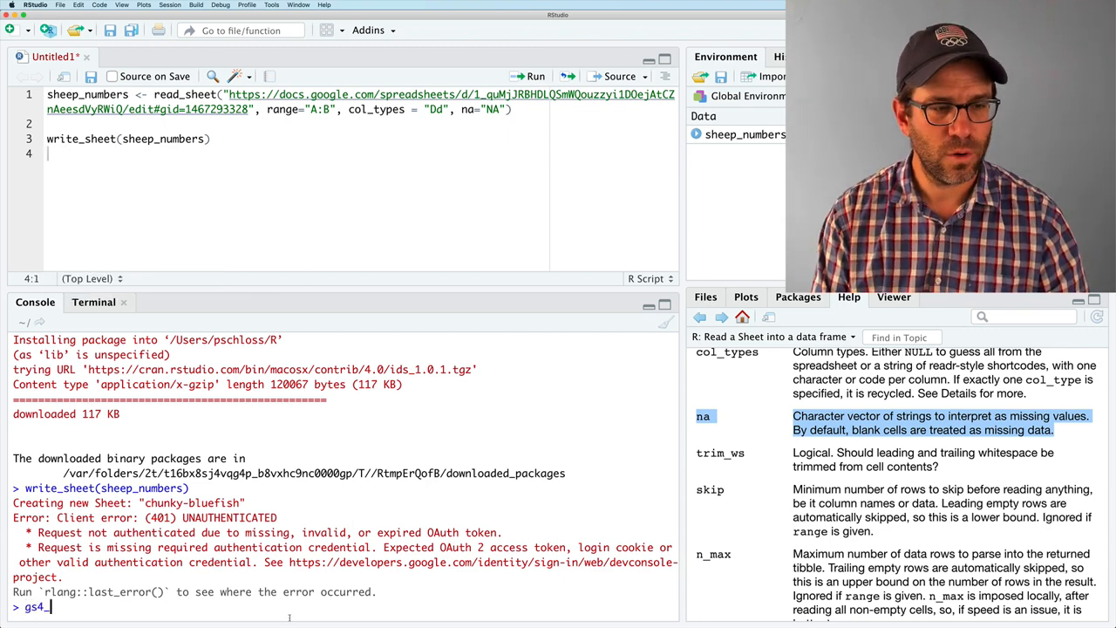
text(auth)
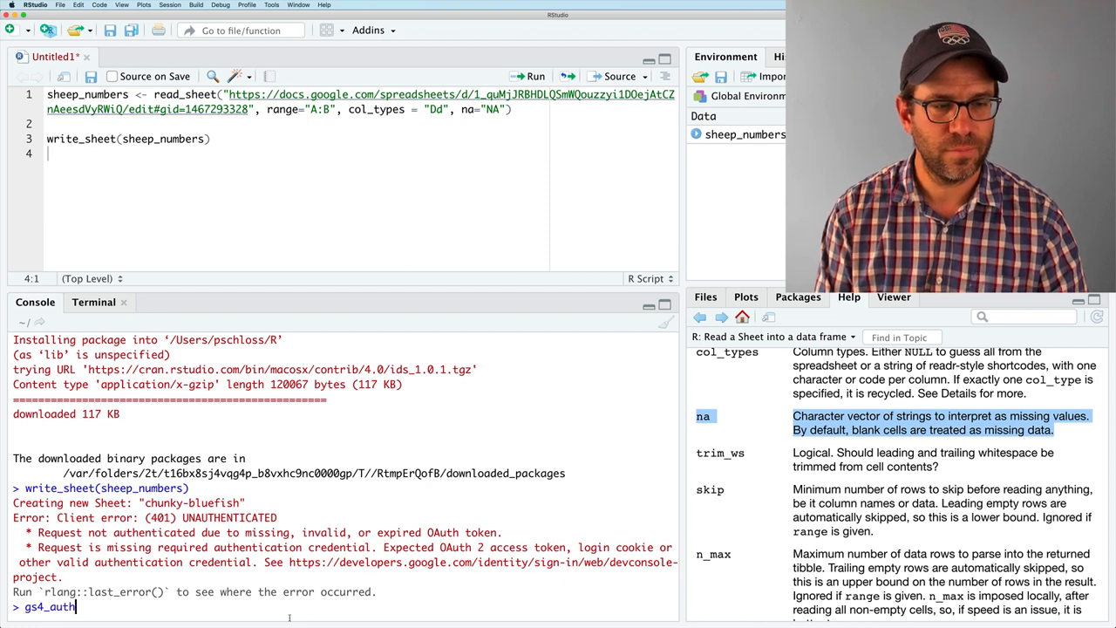
key(Return)
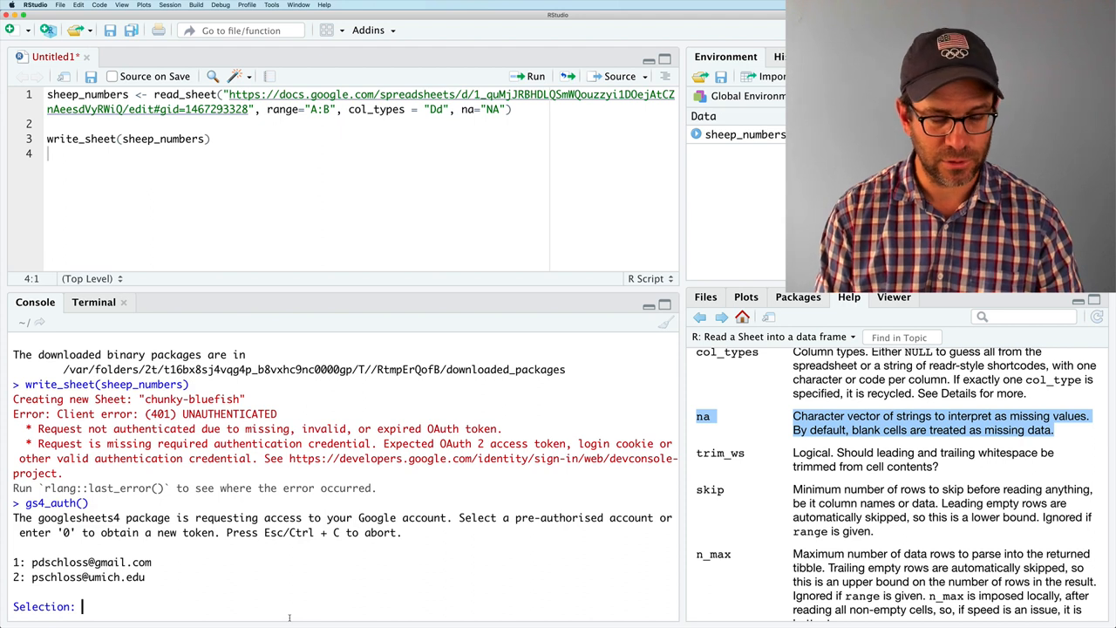
text(1)
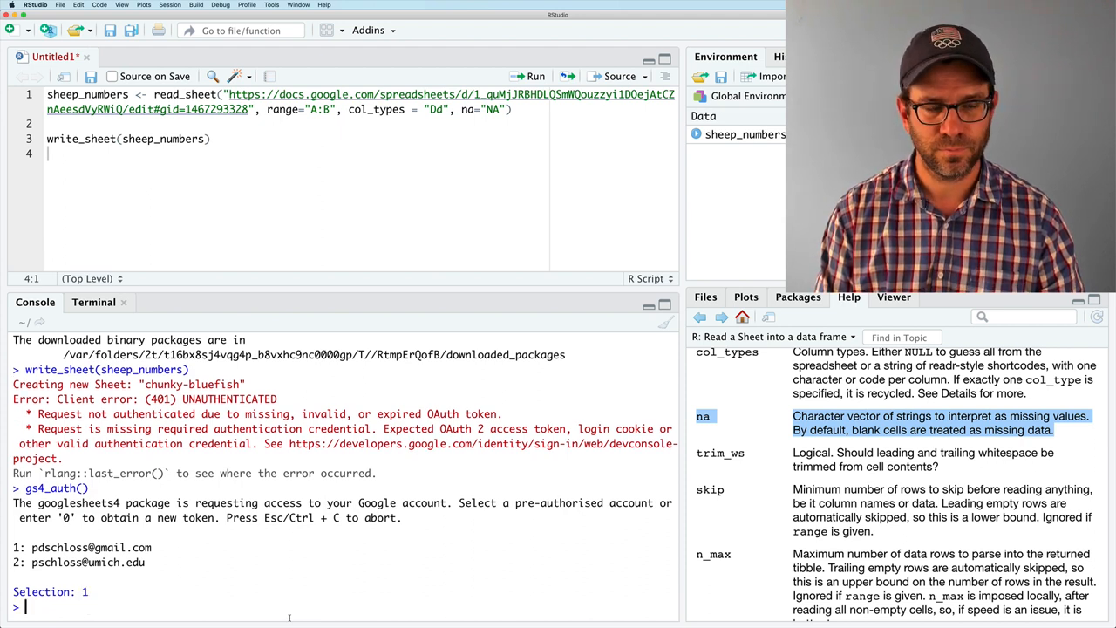
- Rerun write_sheet(sheep_numbers) to create a new Google Sheet
text(write_sheet(sheep_numbers))
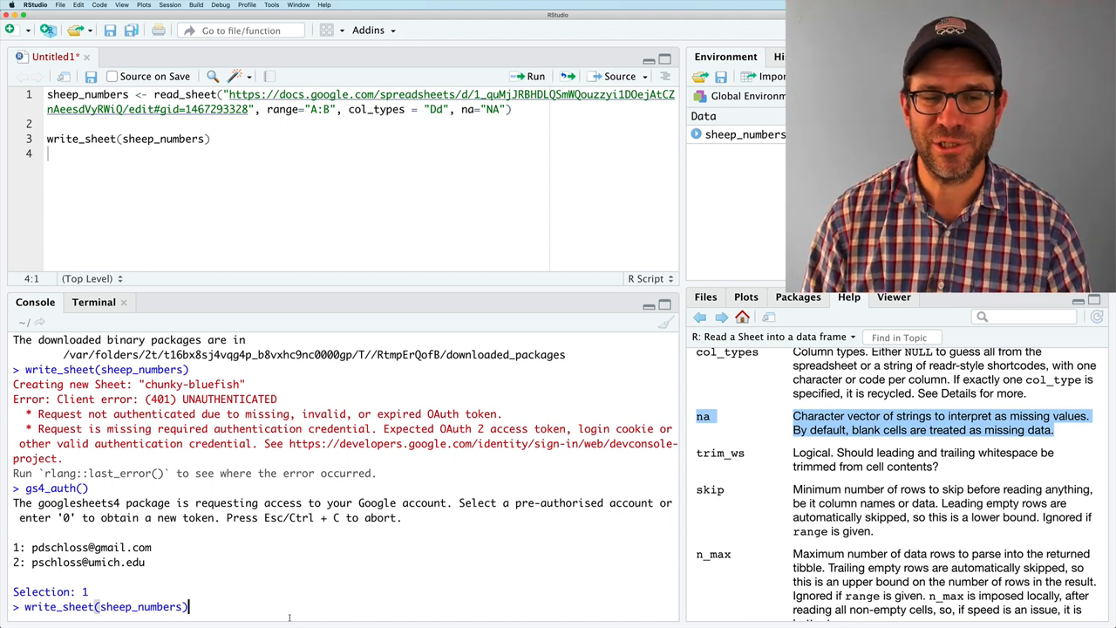
key(Return)
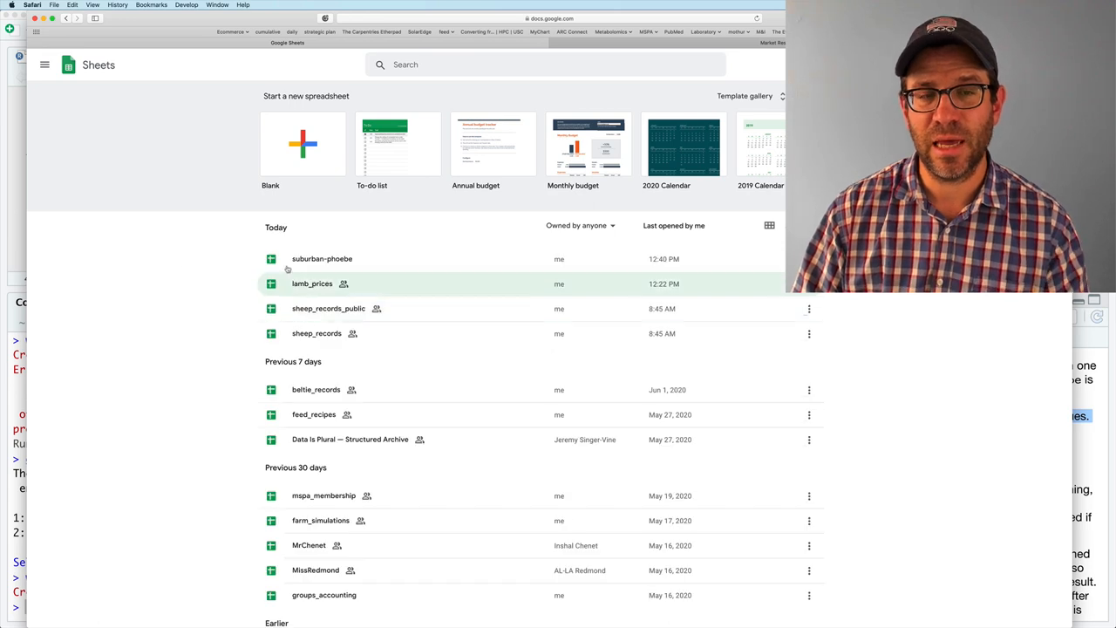
mouse_move(321, 258)
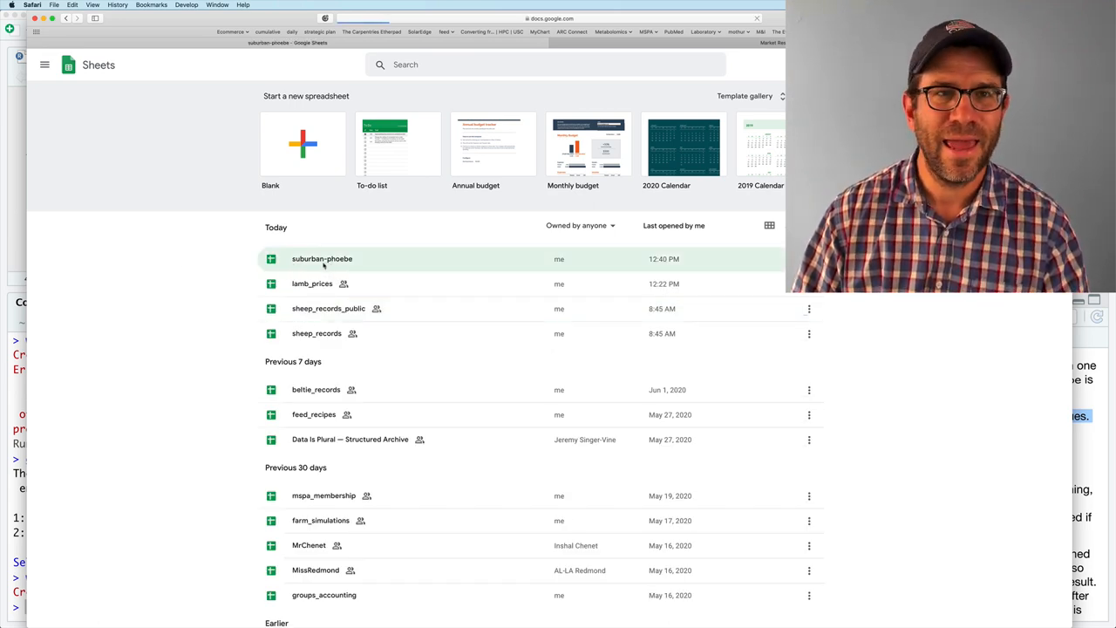
- Rename the new spreadsheet to sheep_numbers and select its URL in the address bar
click(320, 258)
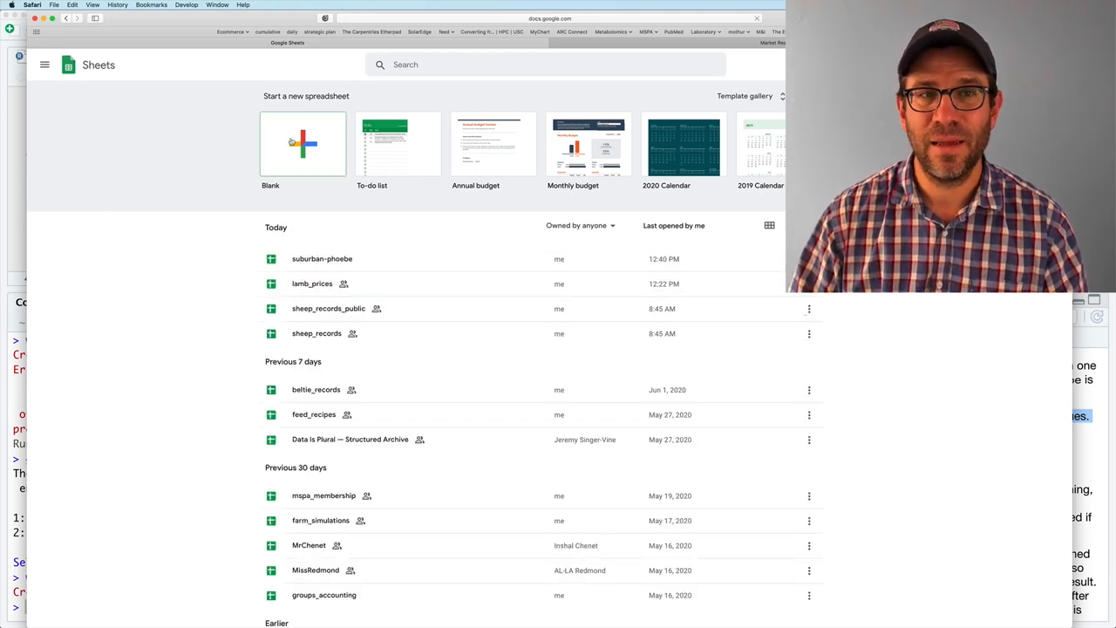
click(303, 142)
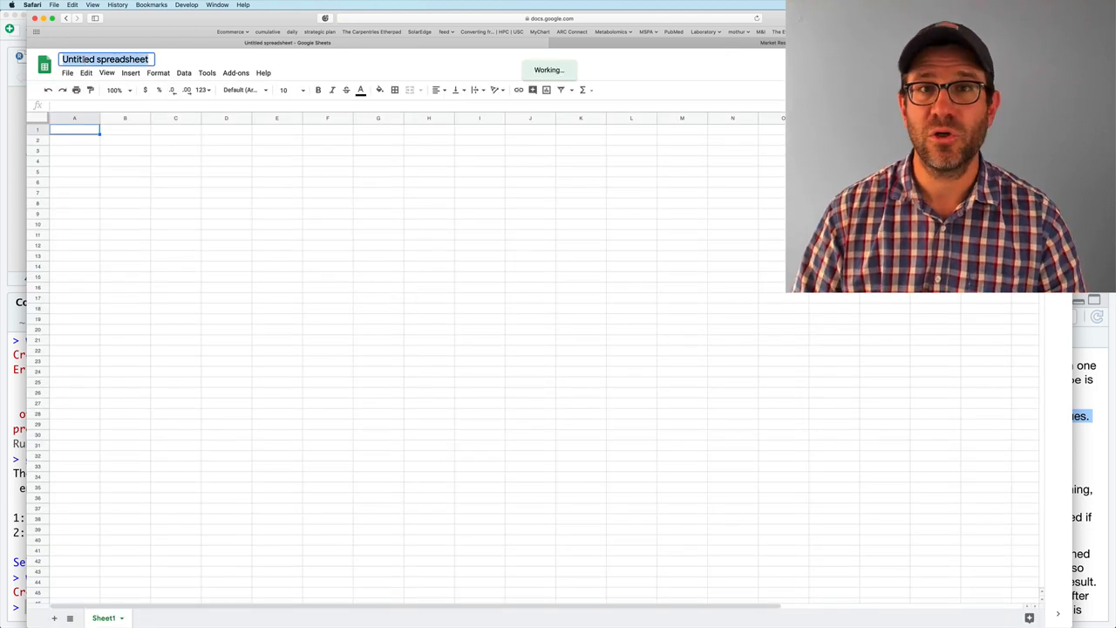
text(sheep_numbers)
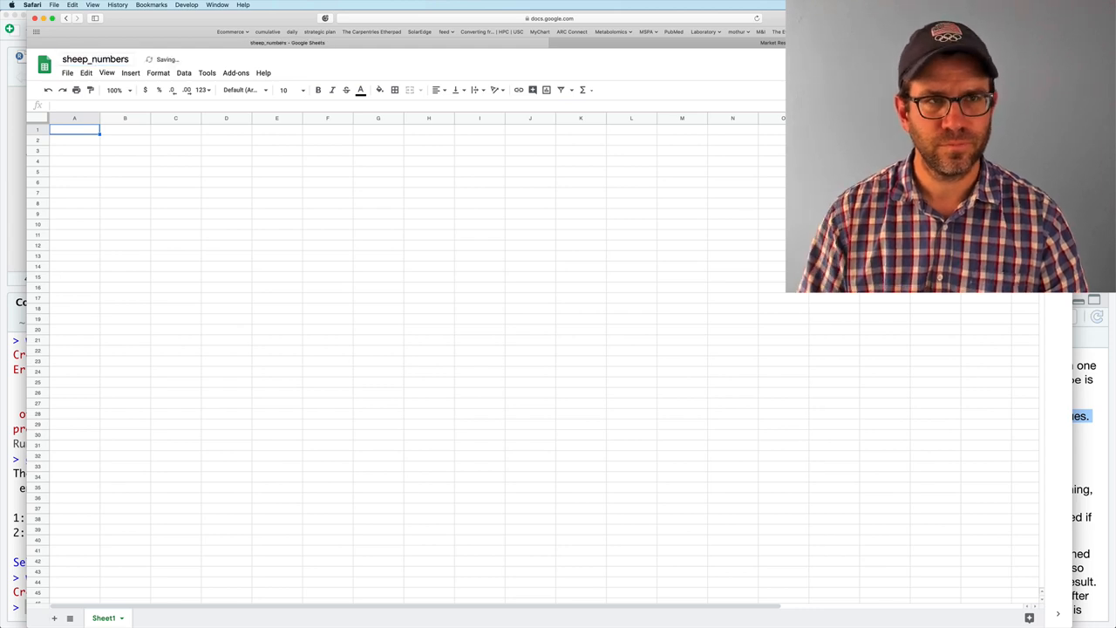
click(549, 18)
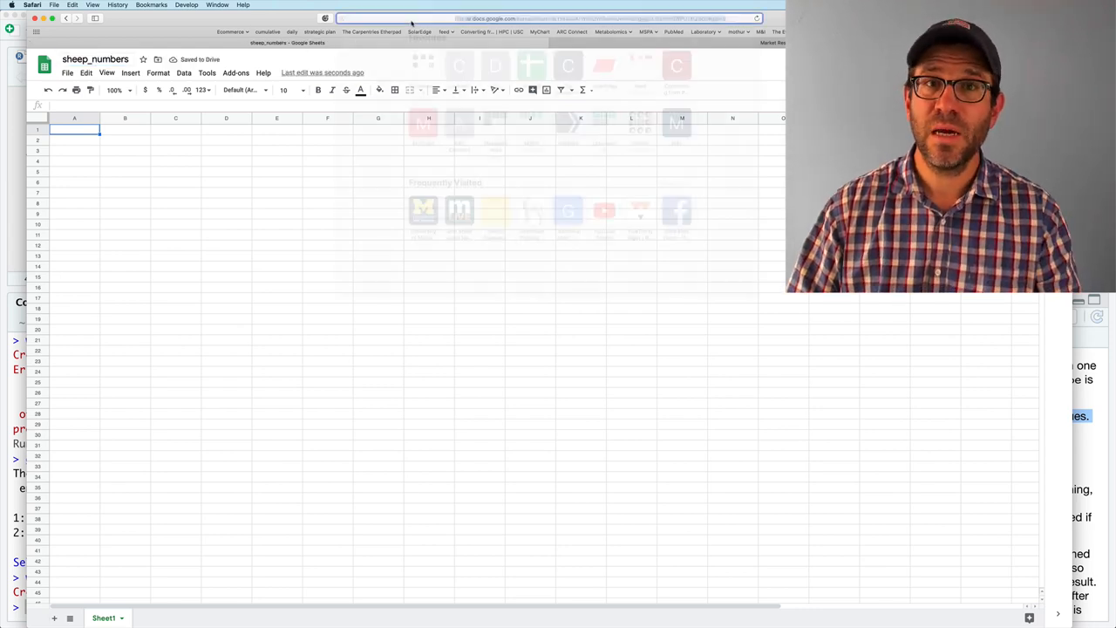
click(548, 17)
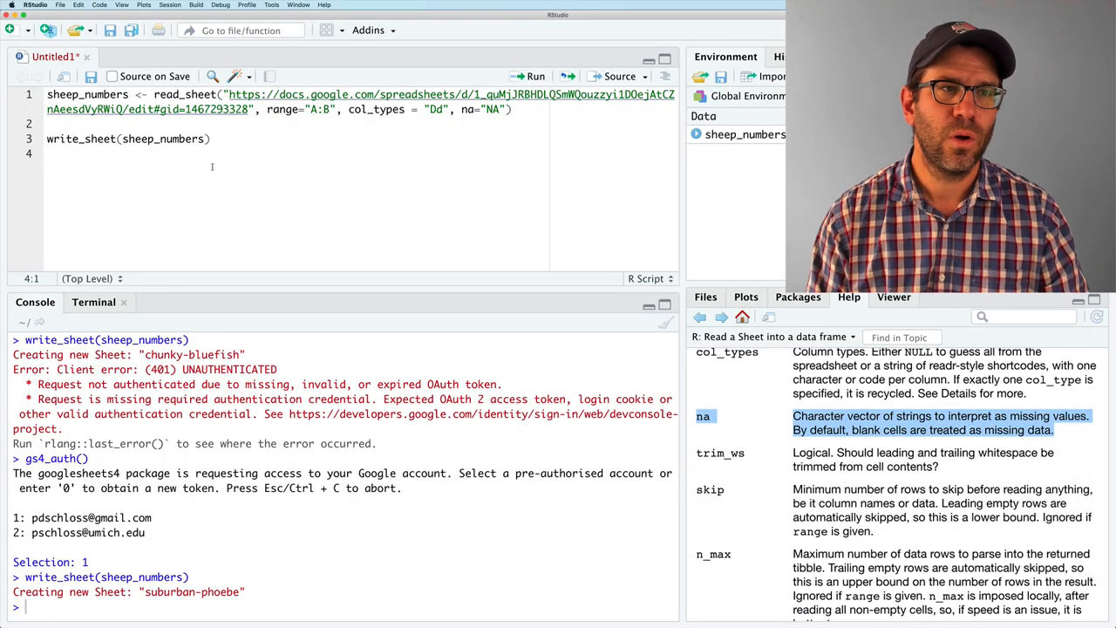
- Add ss="<spreadsheet URL>" to write_sheet(sheep_numbers) so it targets the existing sheet
click(209, 140)
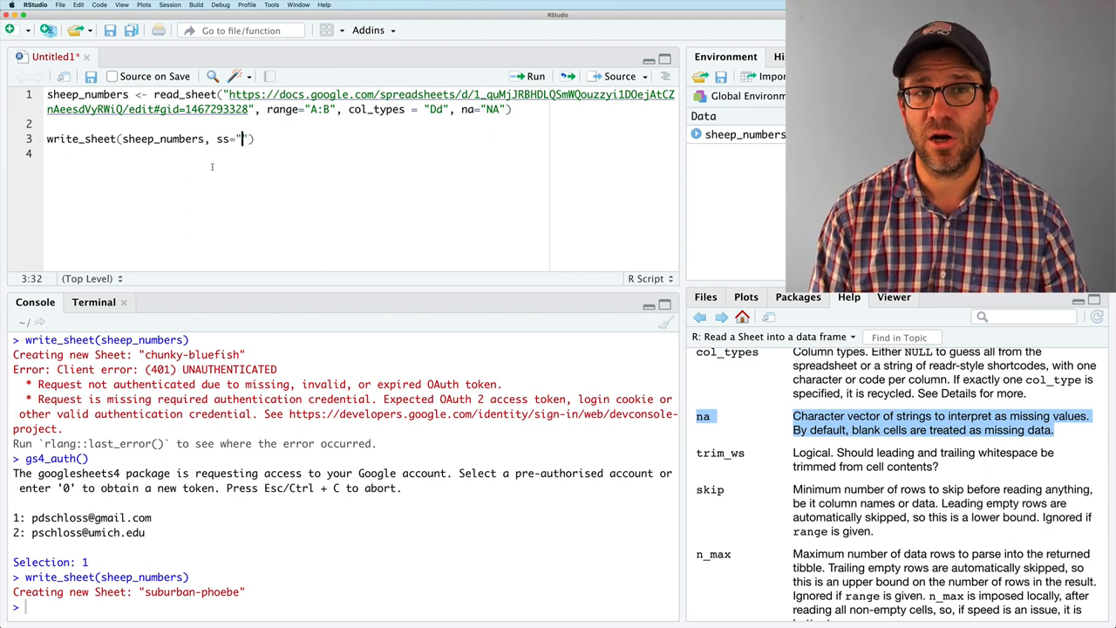
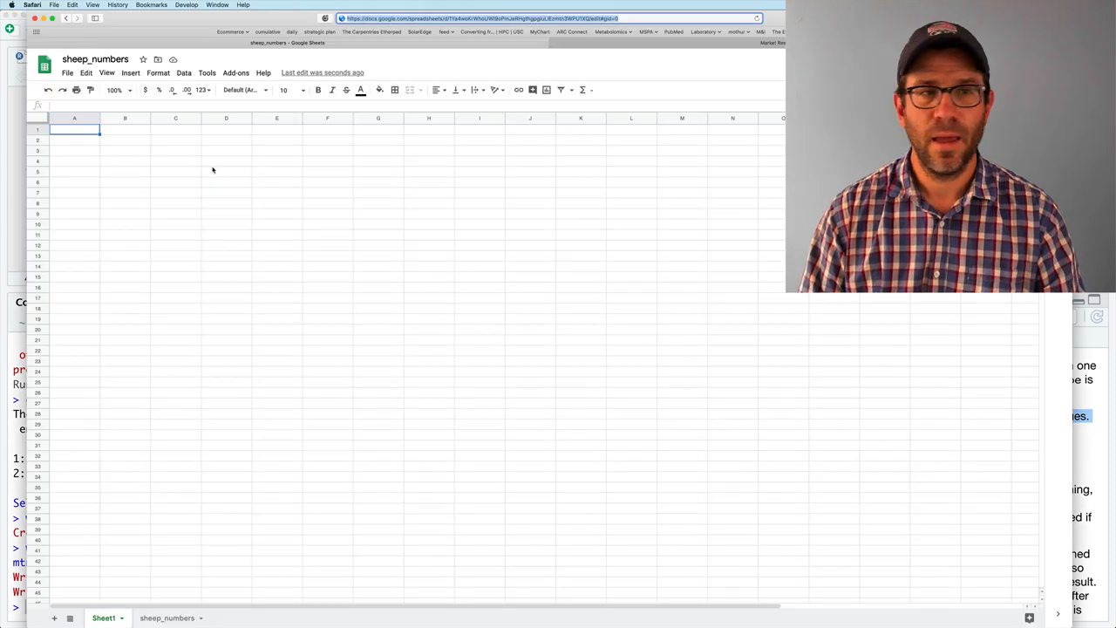
mouse_move(212, 171)
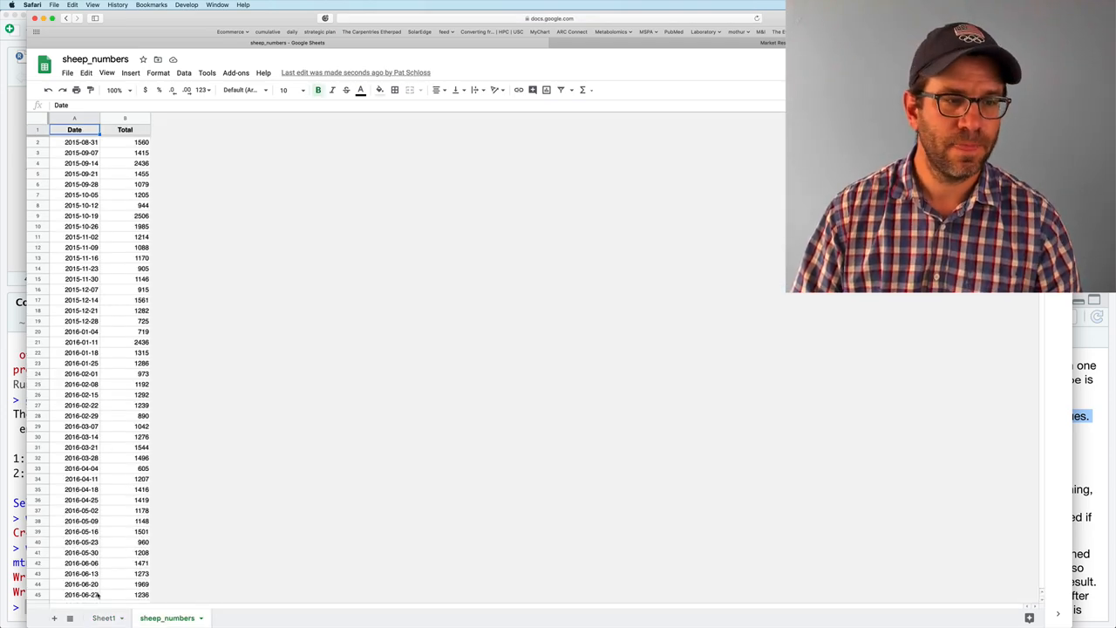
- Delete the empty Sheet1 tab from the sheep_numbers spreadsheet and confirm
click(105, 617)
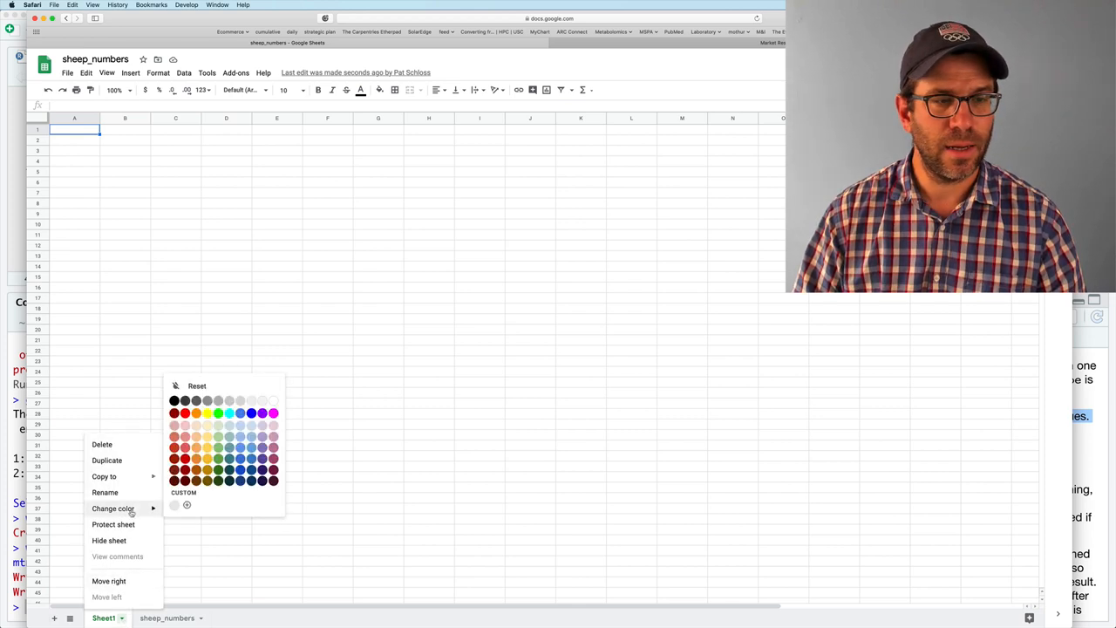
click(101, 444)
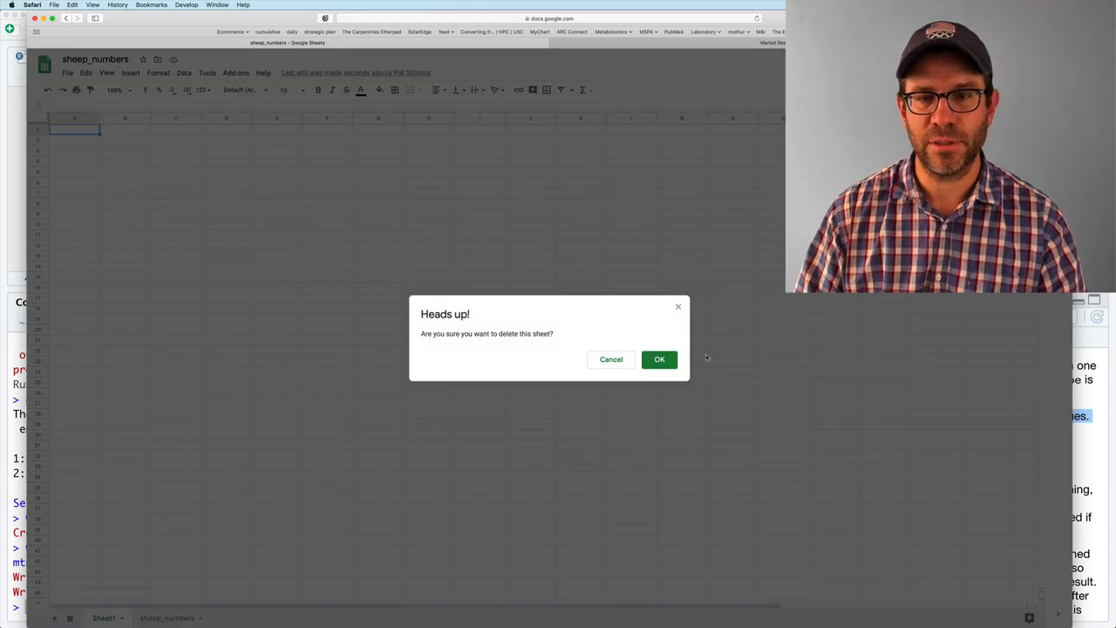
click(659, 359)
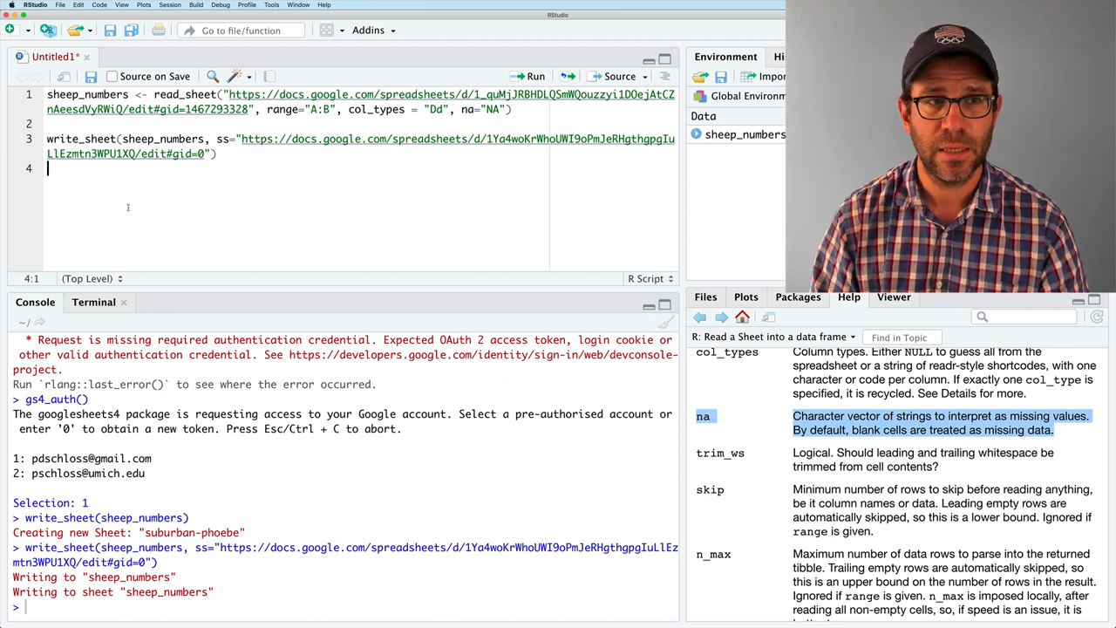
- Start a fresh line below the write_sheet call for the plotting code
key(Return)
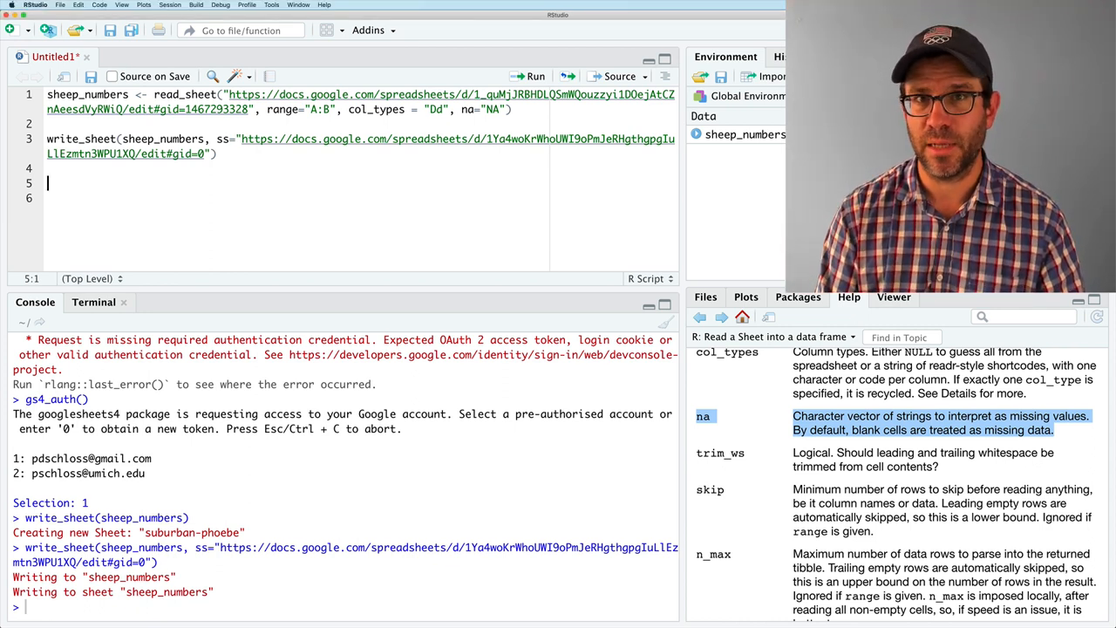
- Write ggplot(sheep_numbers, aes(x=Date, y=Total)) and run it to draw empty axes
text(ggplot()
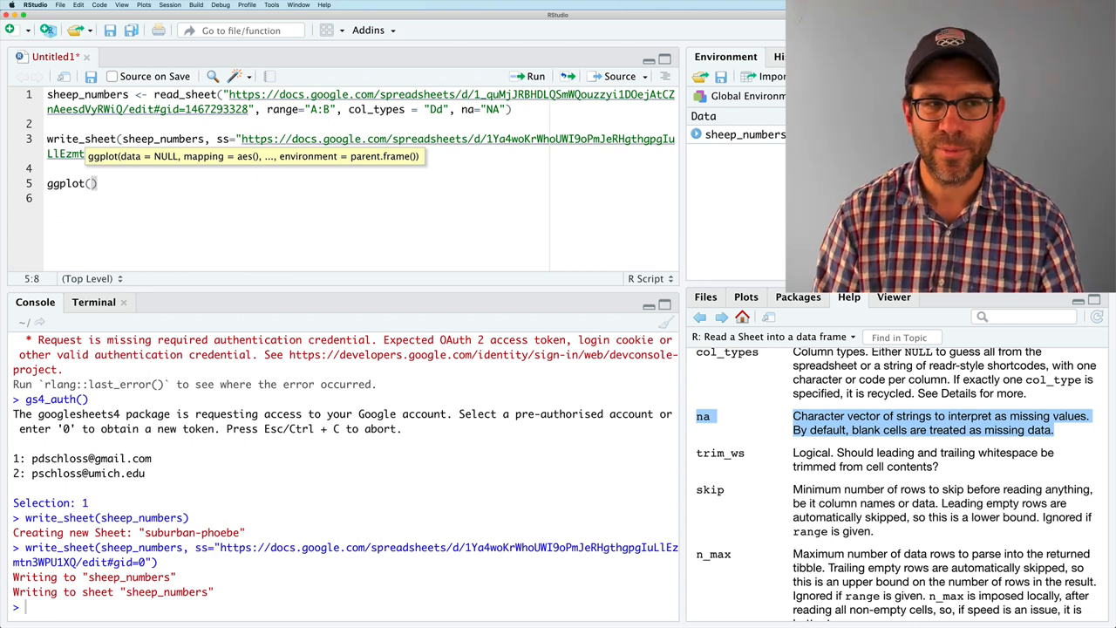
text(sheep_numbers,)
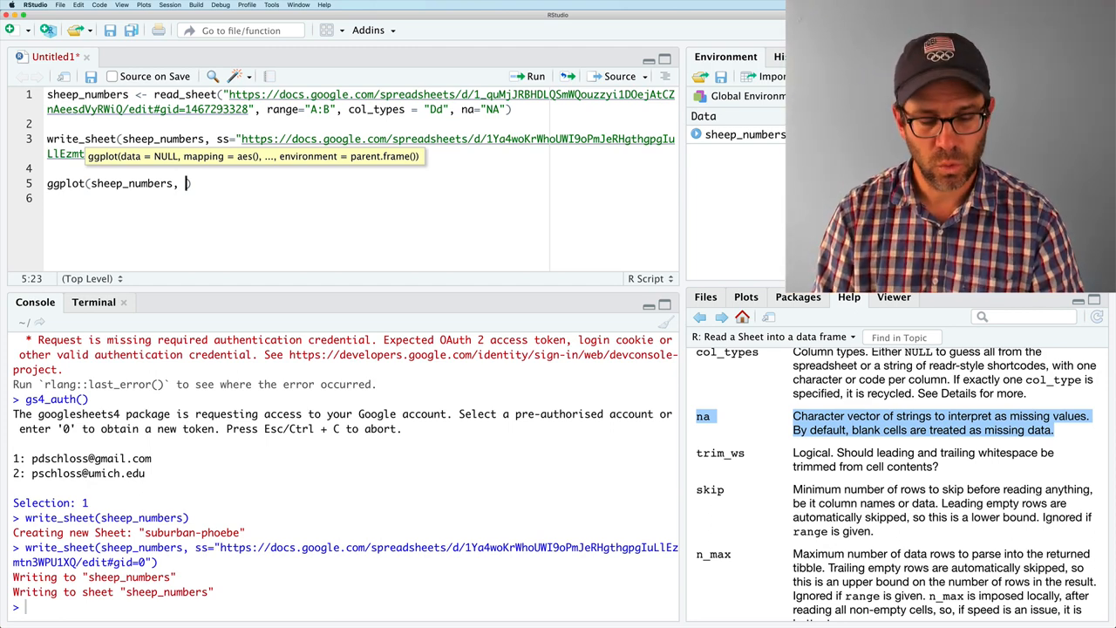
text(aes()
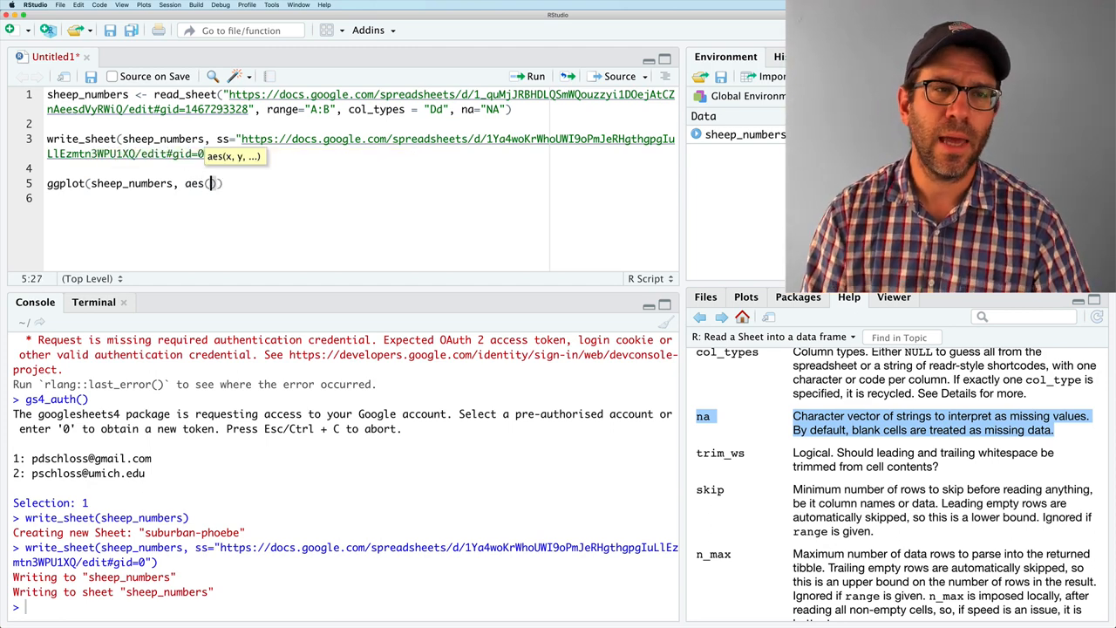
text(x=)
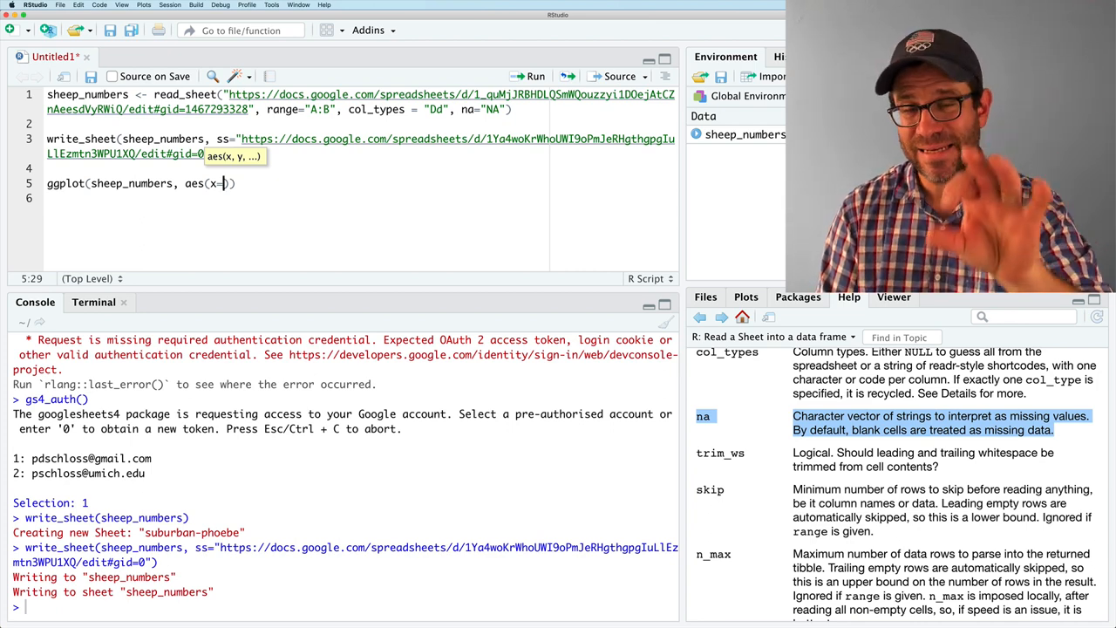
text(Date)
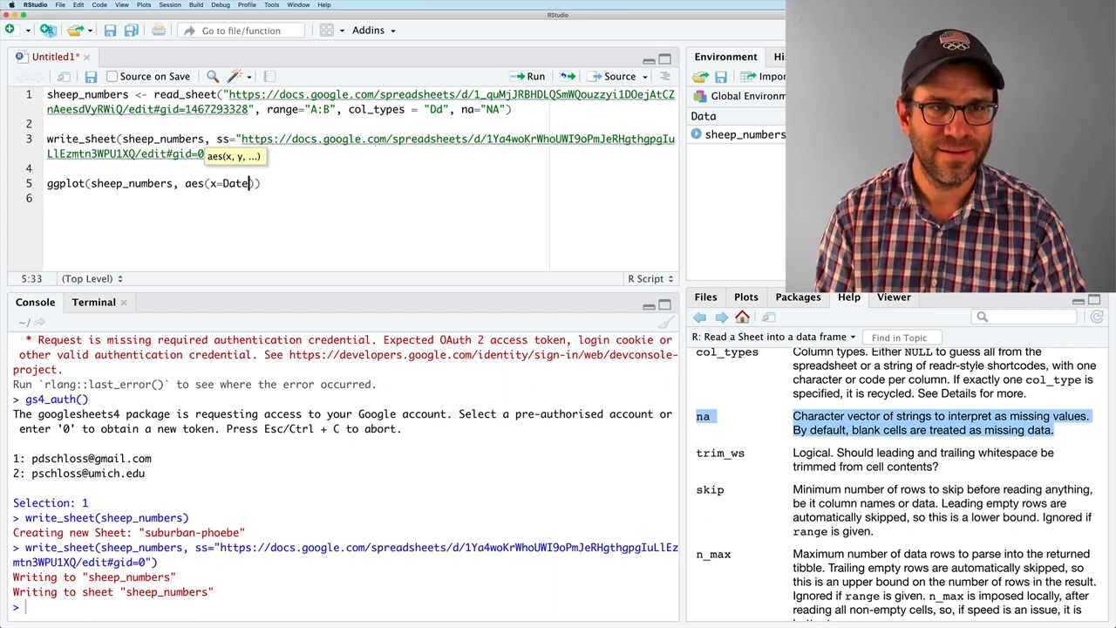
text(, y=)
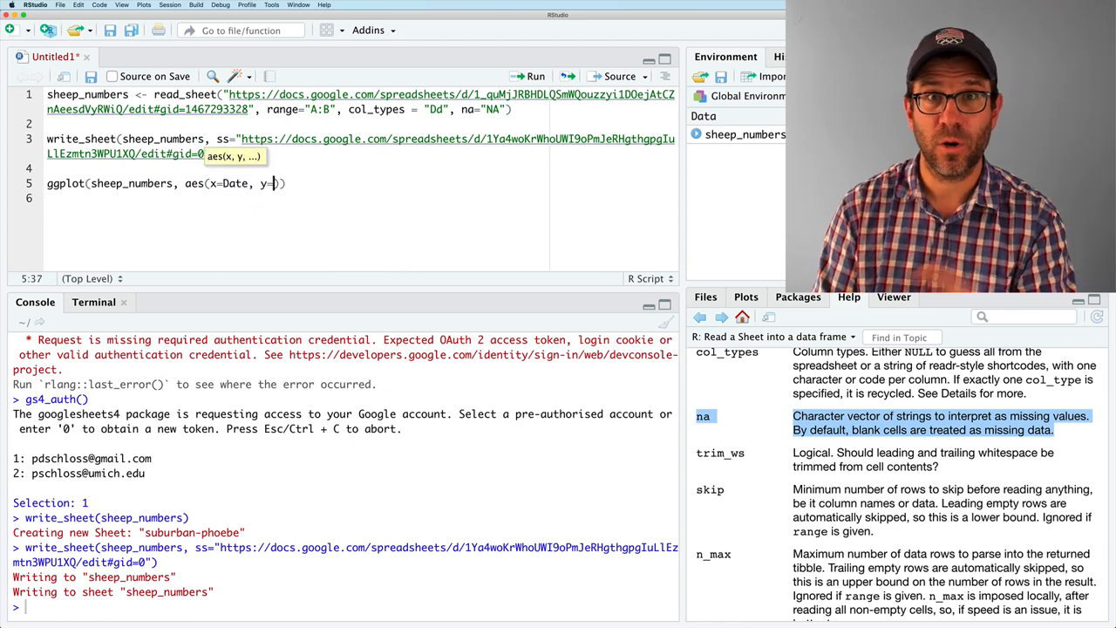
text(Total)
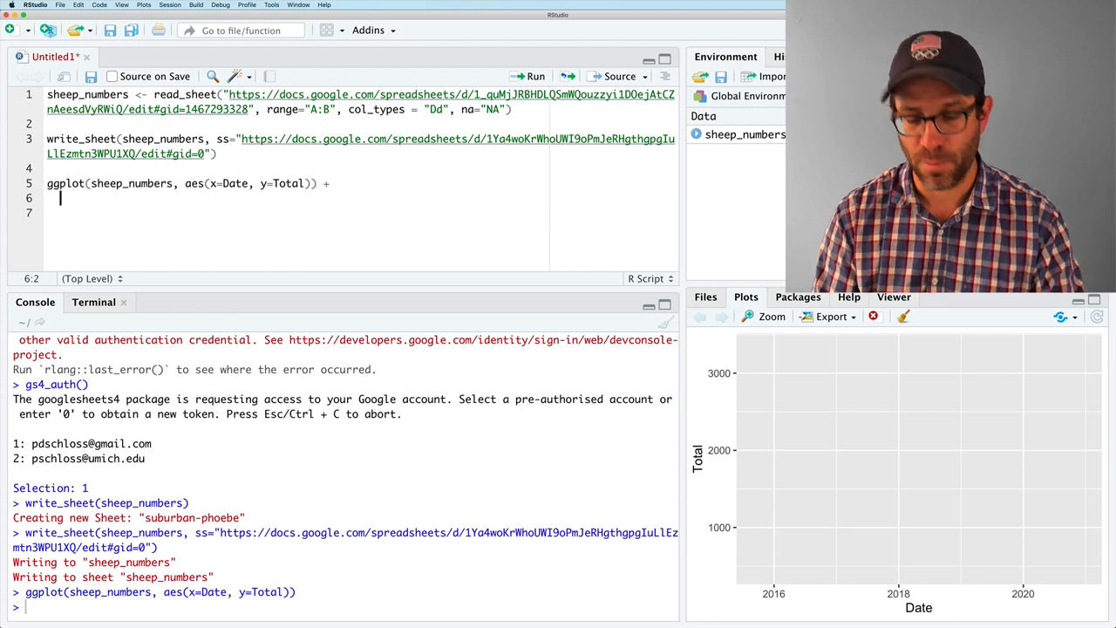
- Add a geom_line() layer so Total is drawn as a line over Date
text(geom_)
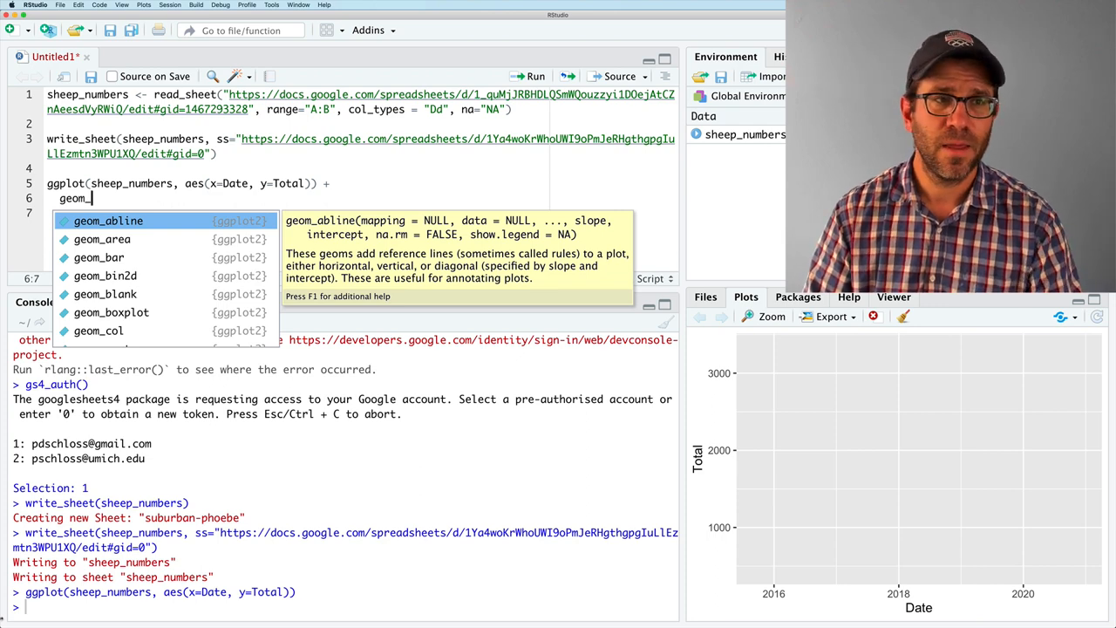
text(line()
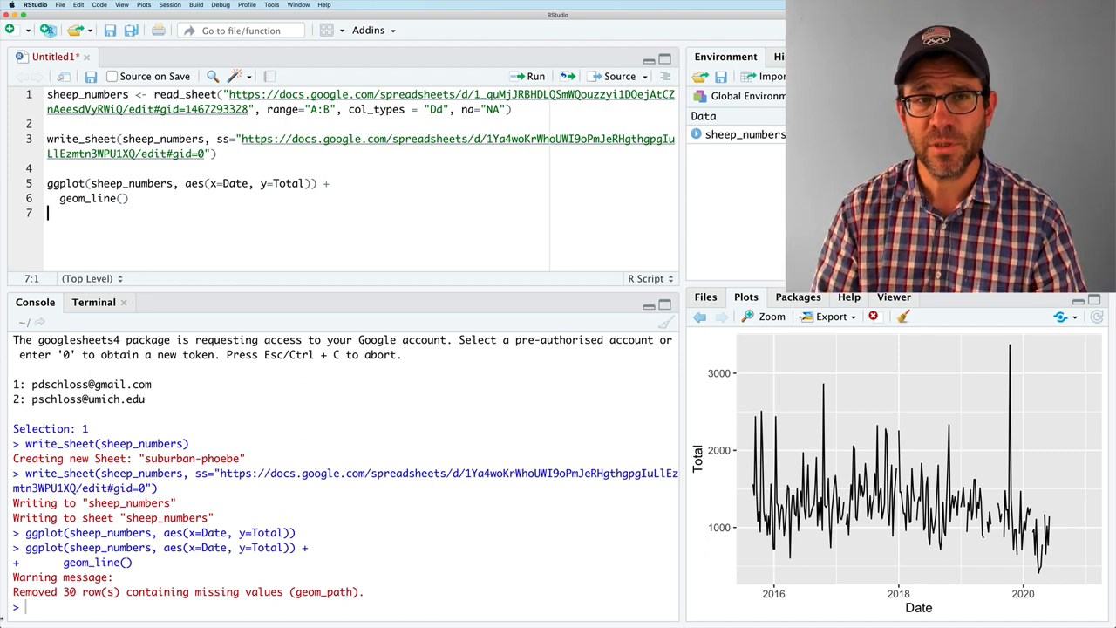
- Add + theme_classic() after geom_line() and rerun, then start ?geom_line
click(129, 198)
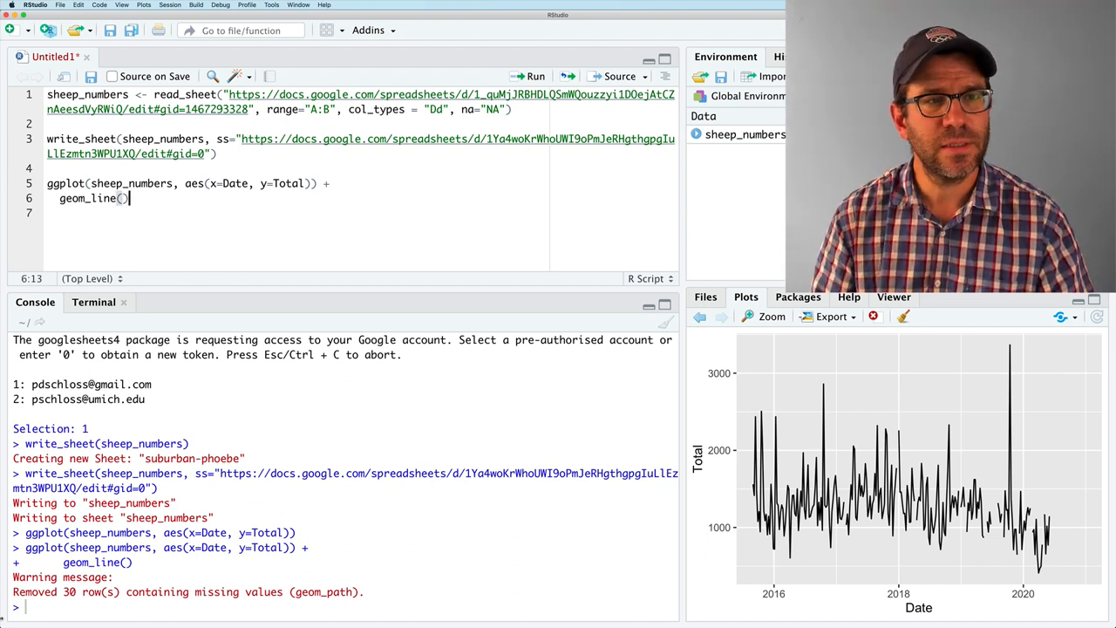
text(+)
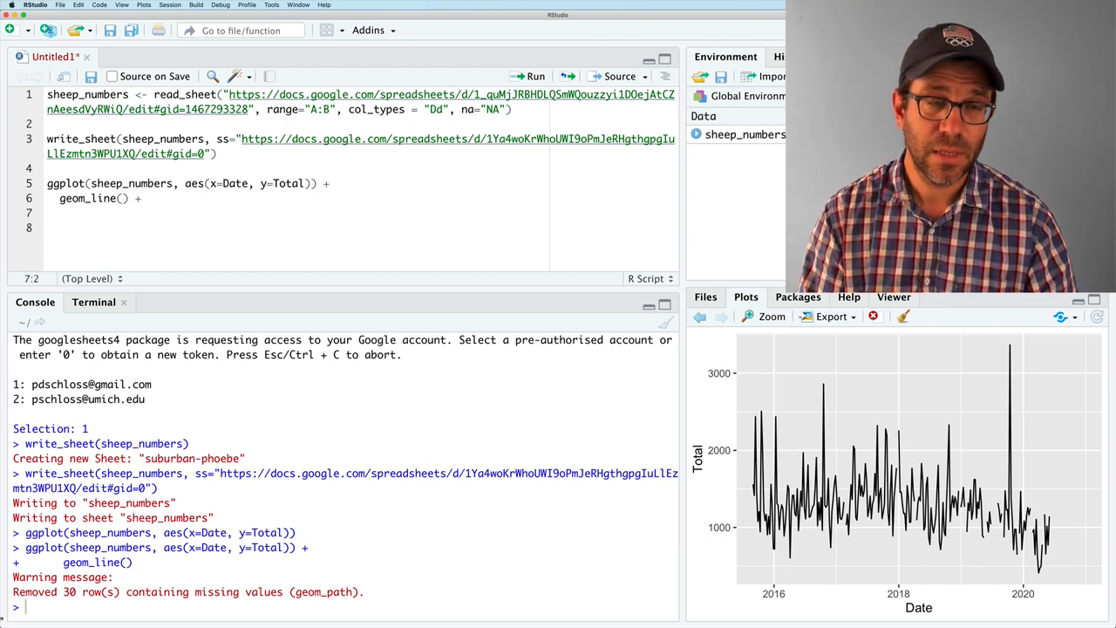
text(theme_classic()
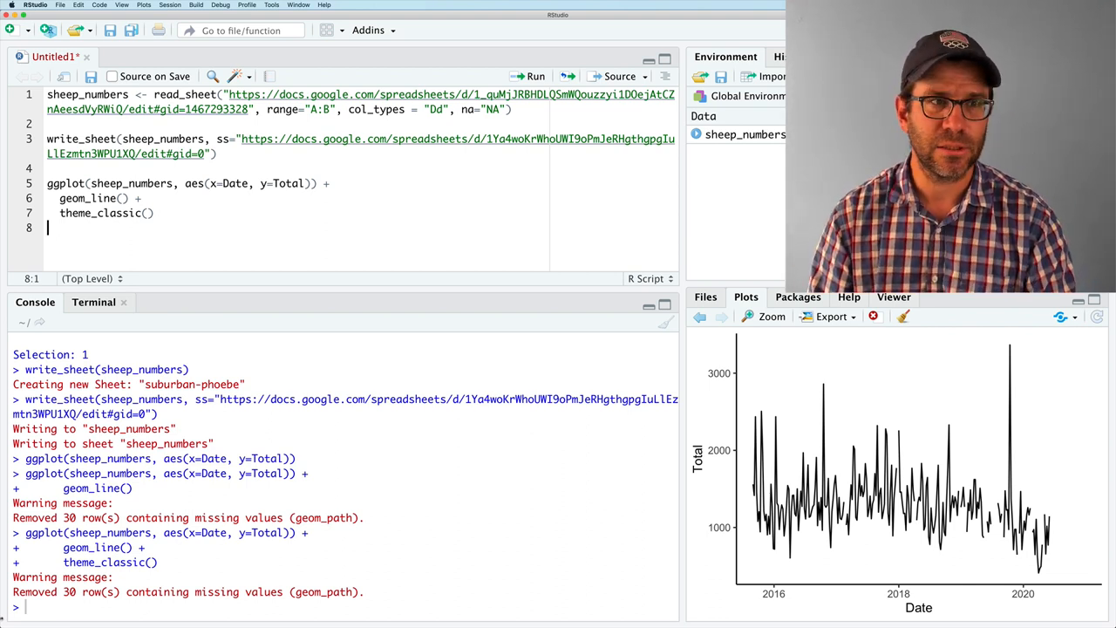
click(143, 199)
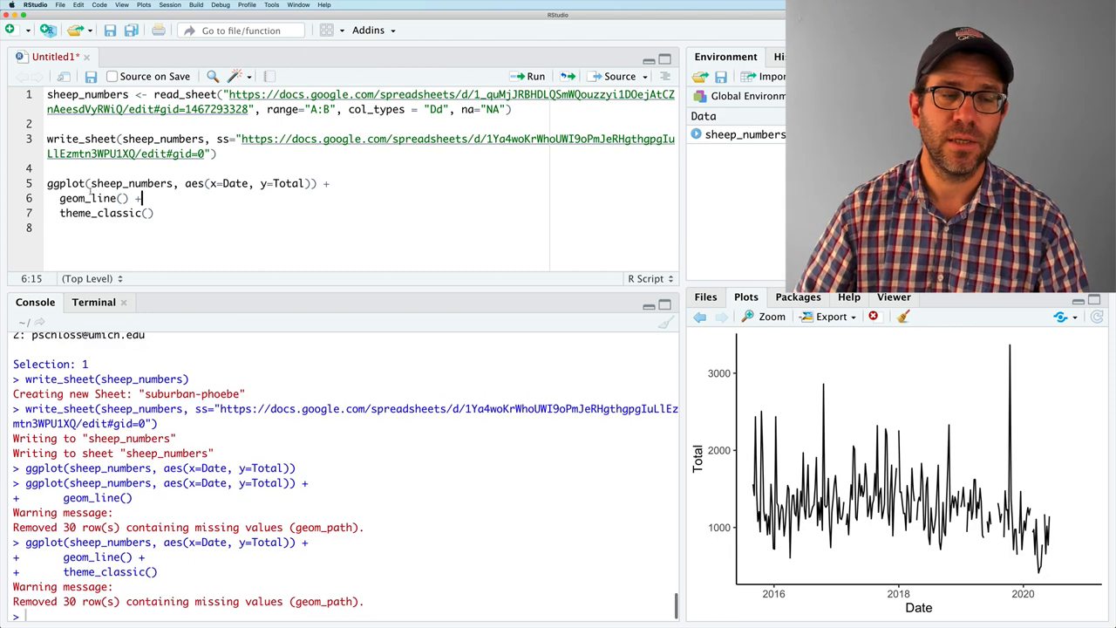
text(?geom_line)
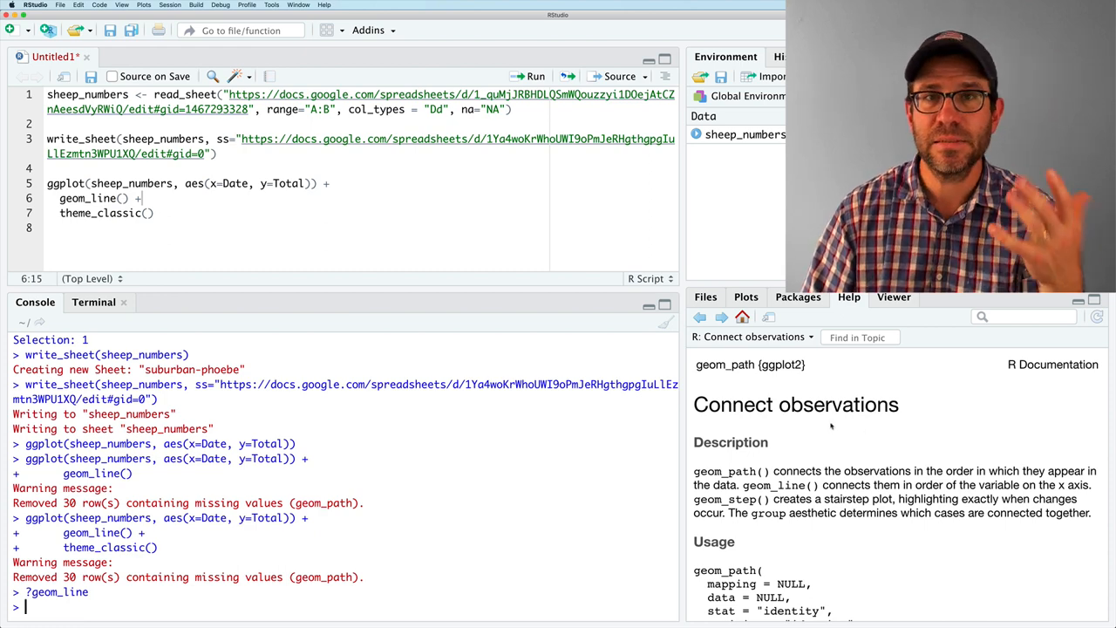
- Scroll the geom_line help page down to its aesthetics list
scroll(down, 3)
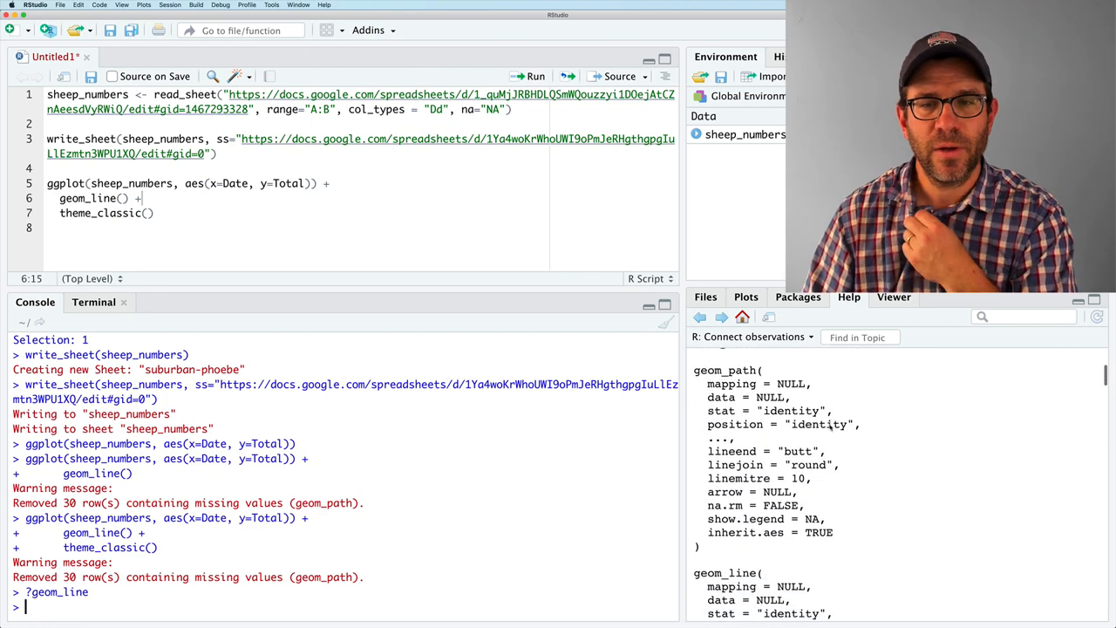
scroll(down, 3)
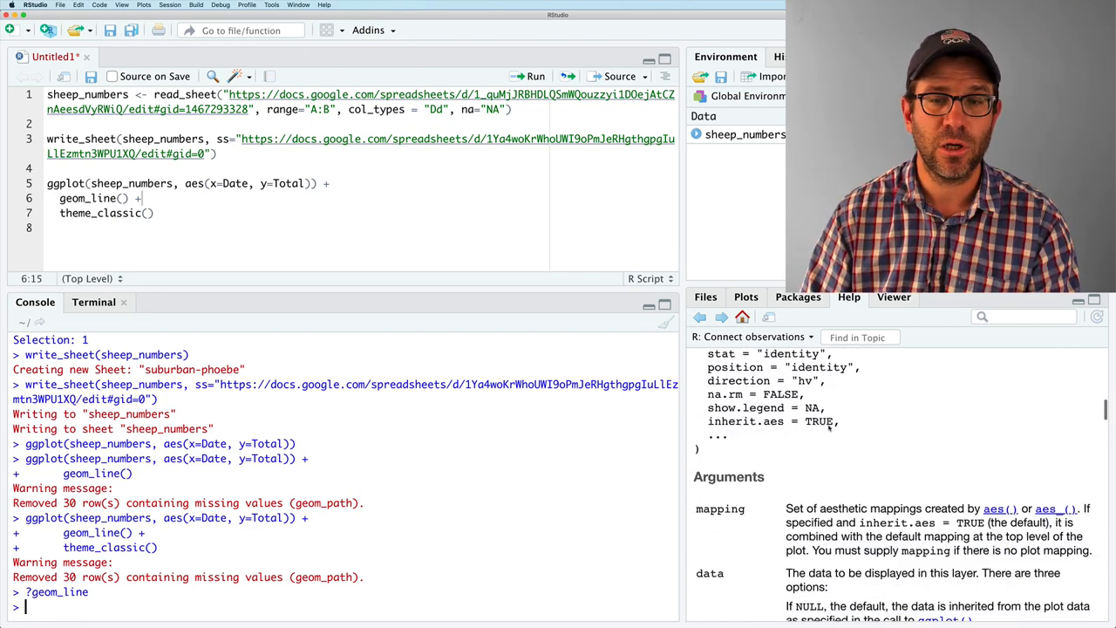
scroll(down, 3)
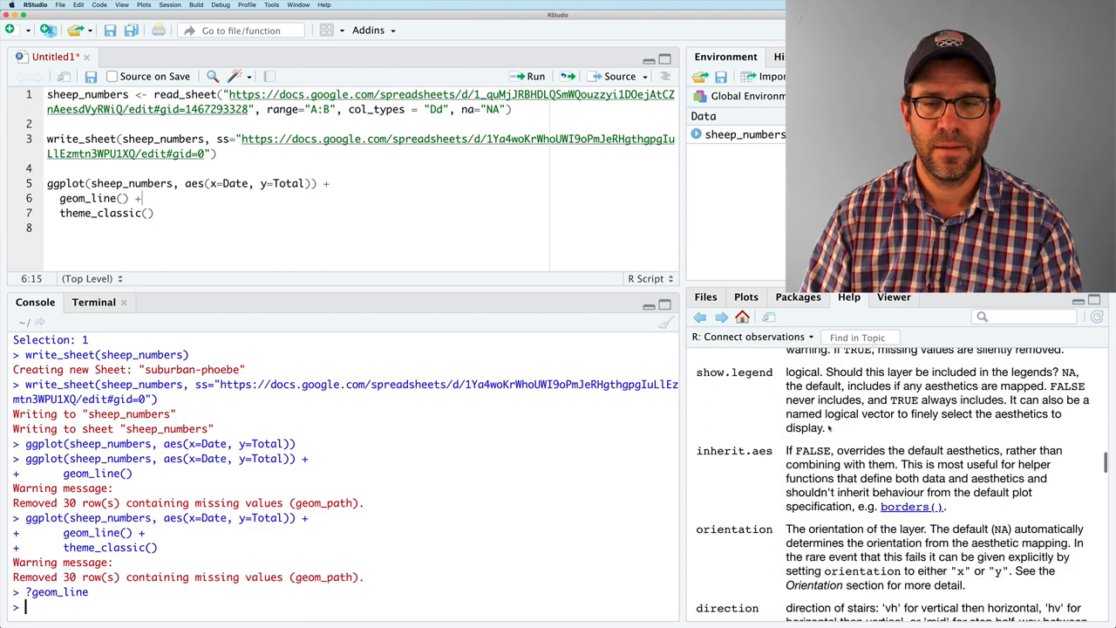
scroll(down, 3)
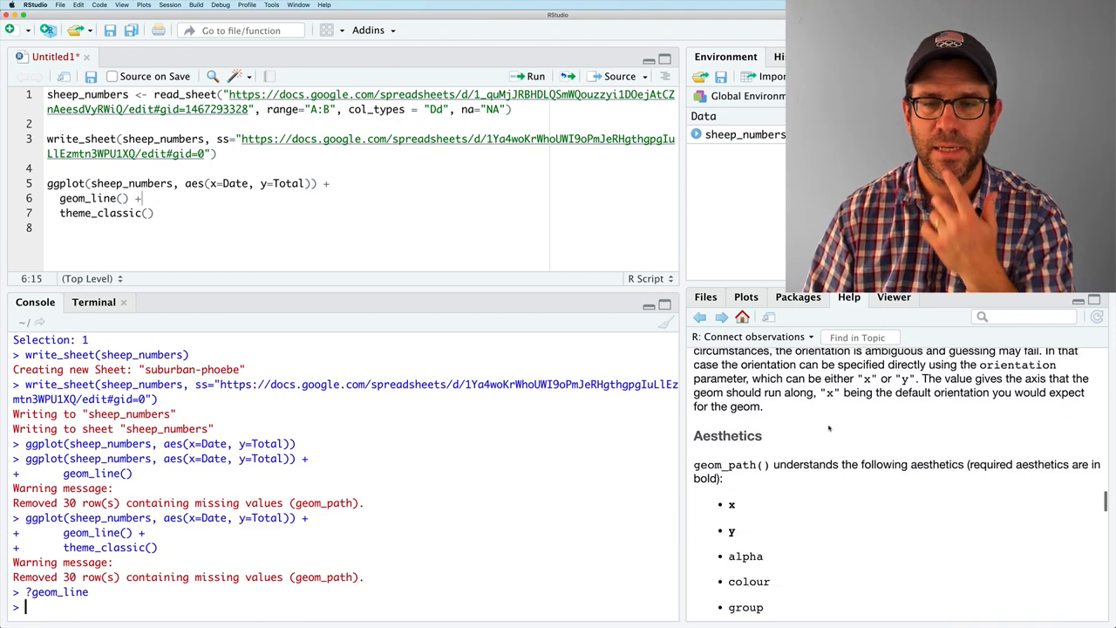
scroll(down, 3)
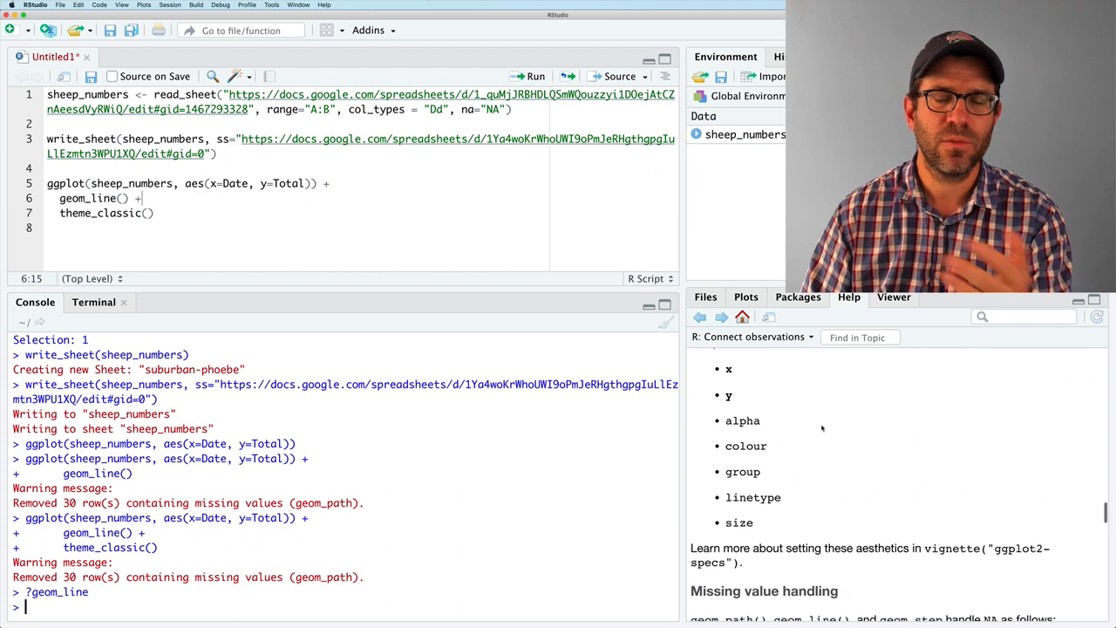
scroll(up, 3)
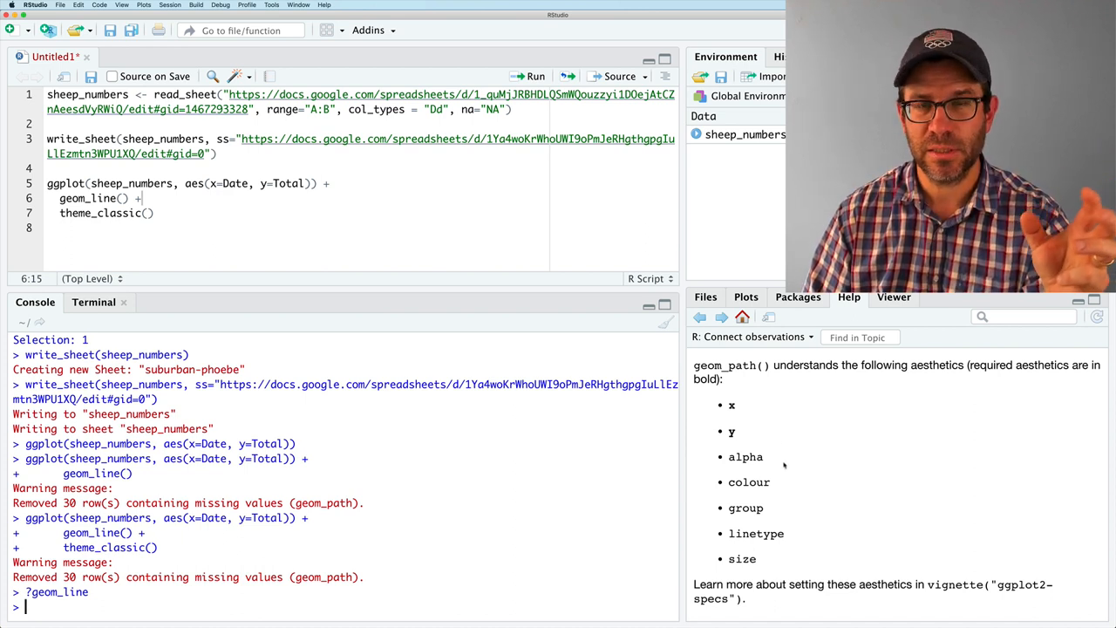
mouse_move(811, 497)
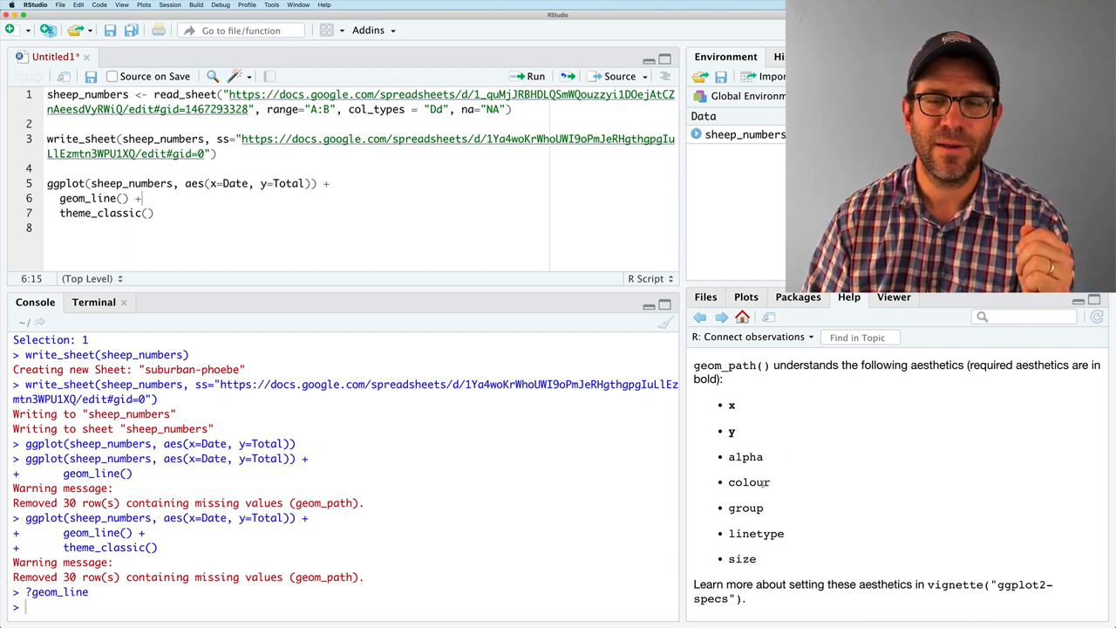
mouse_move(778, 490)
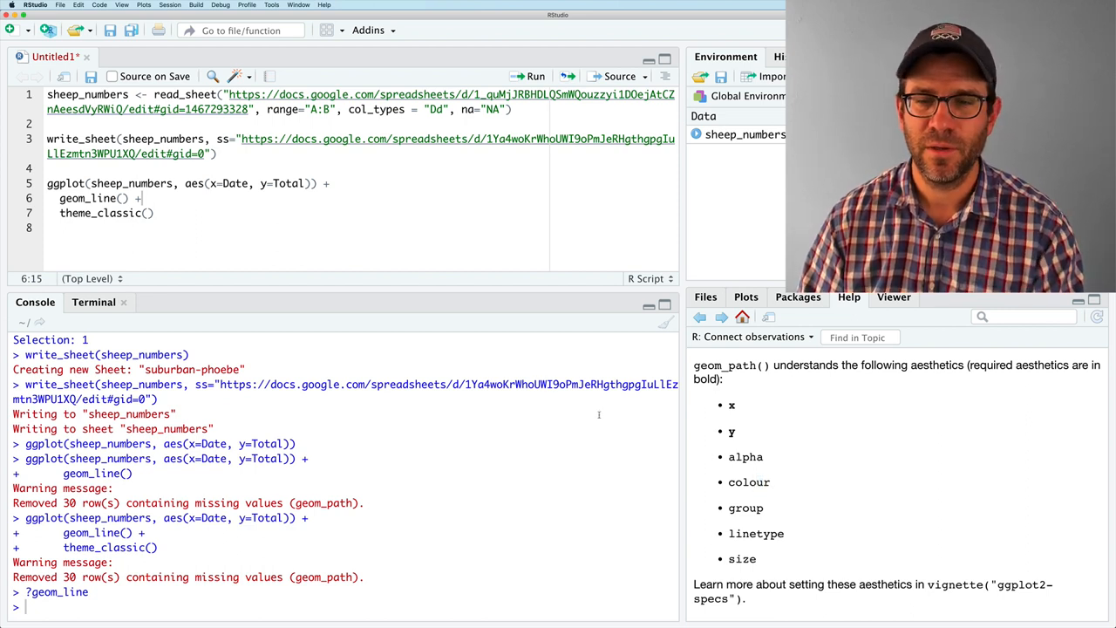
- Set color="red" in geom_line() and rerun, then list colour names with colors()
click(156, 213)
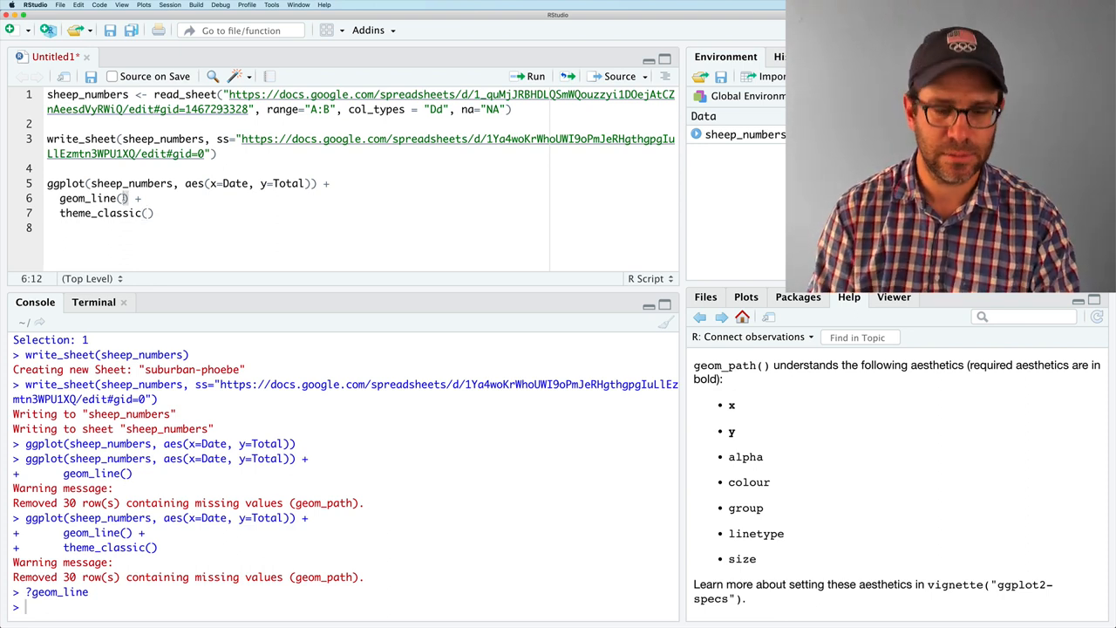
text(color="red)
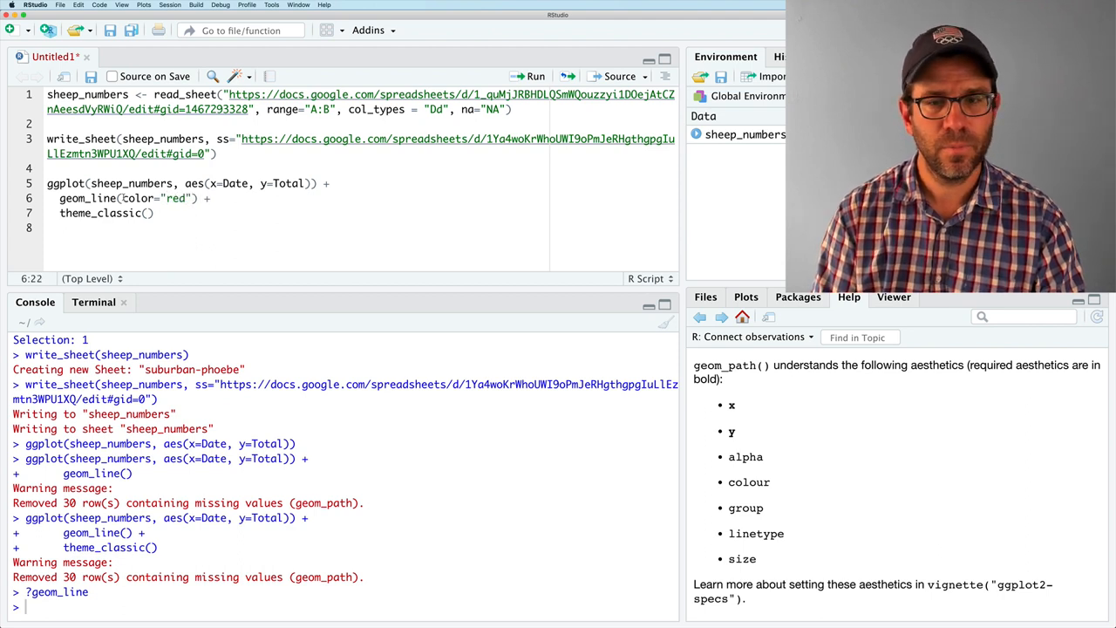
click(530, 77)
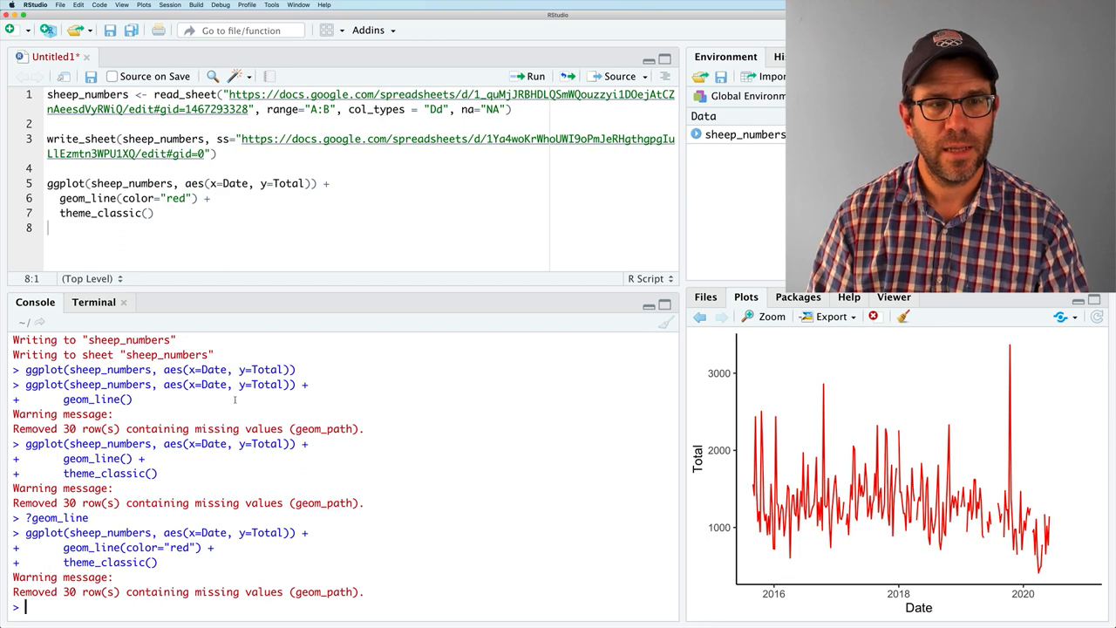
text(color)
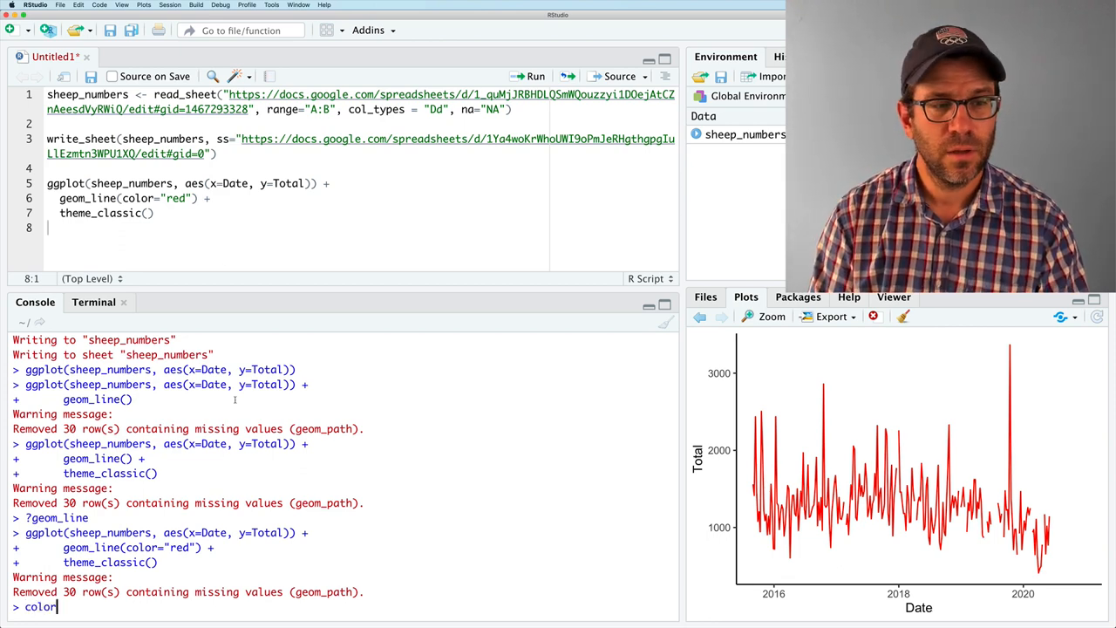
key(Return)
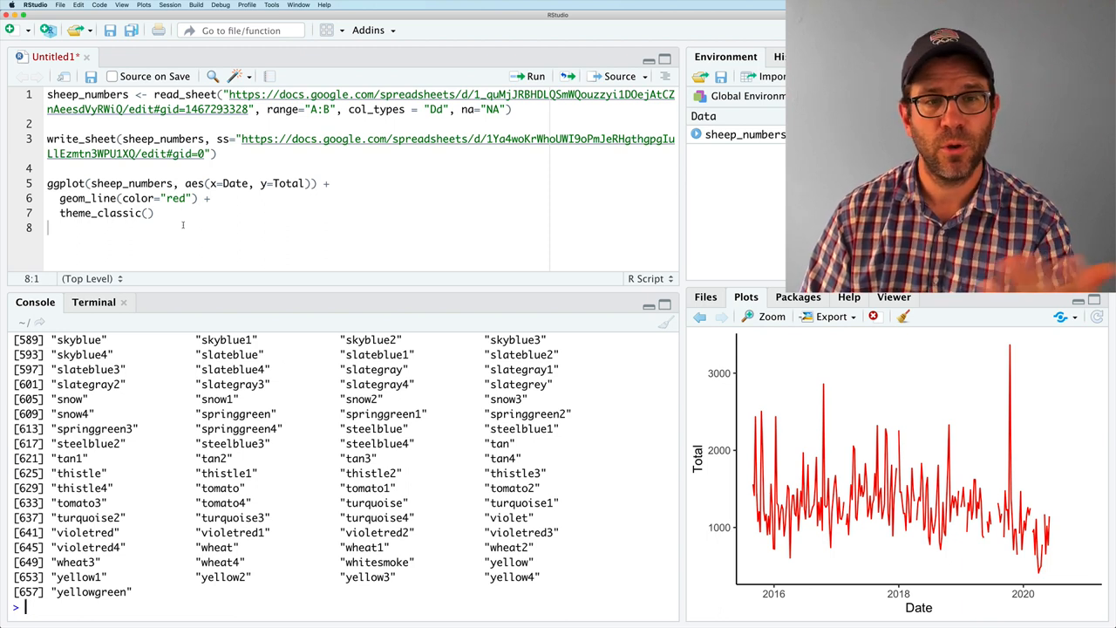
- Recolour the line steelblue, then hex #4532AB, then dodgerblue
double_click(171, 199)
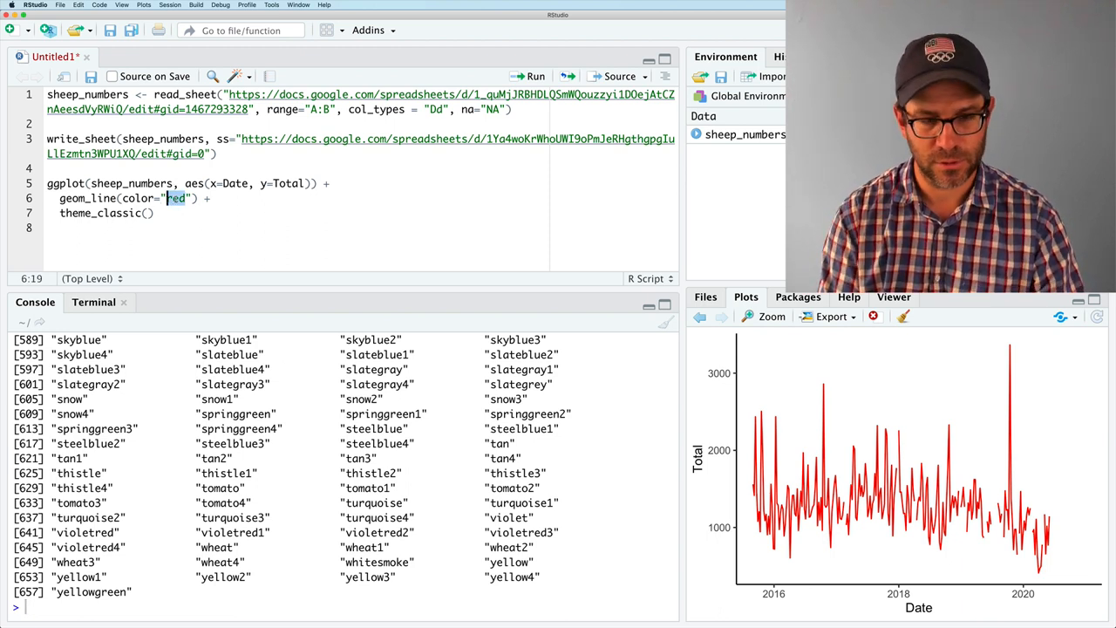
text(ste)
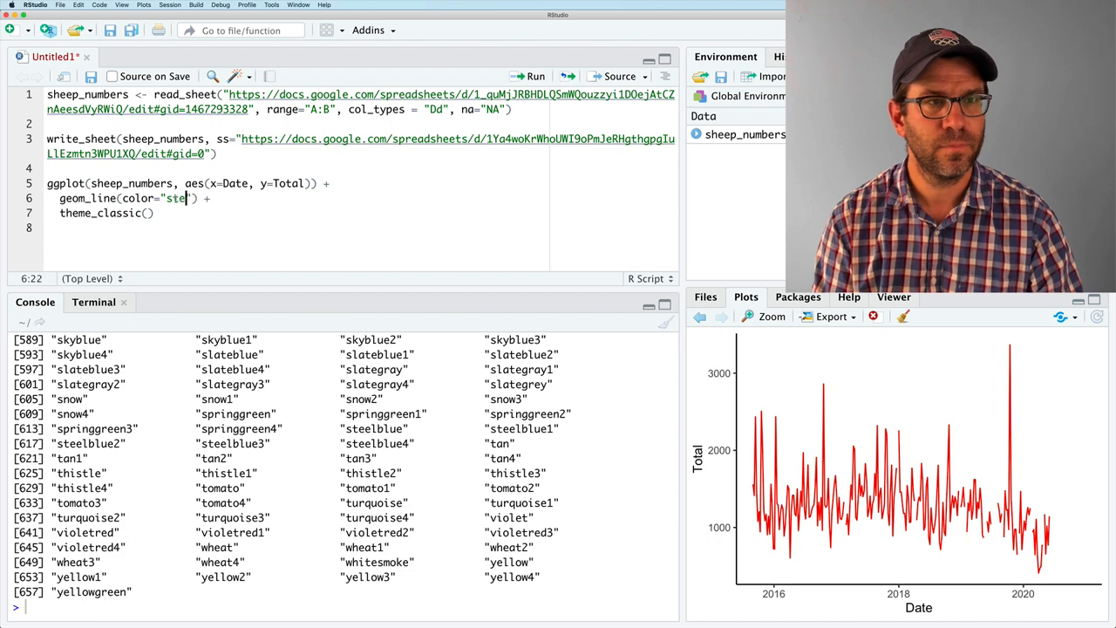
click(535, 76)
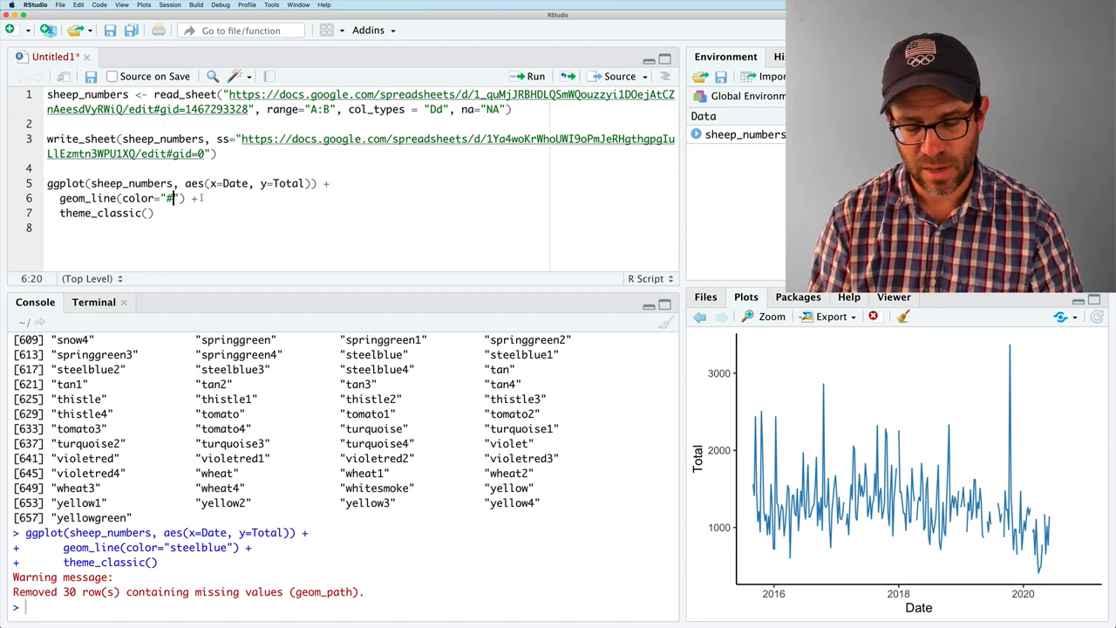
text(45)
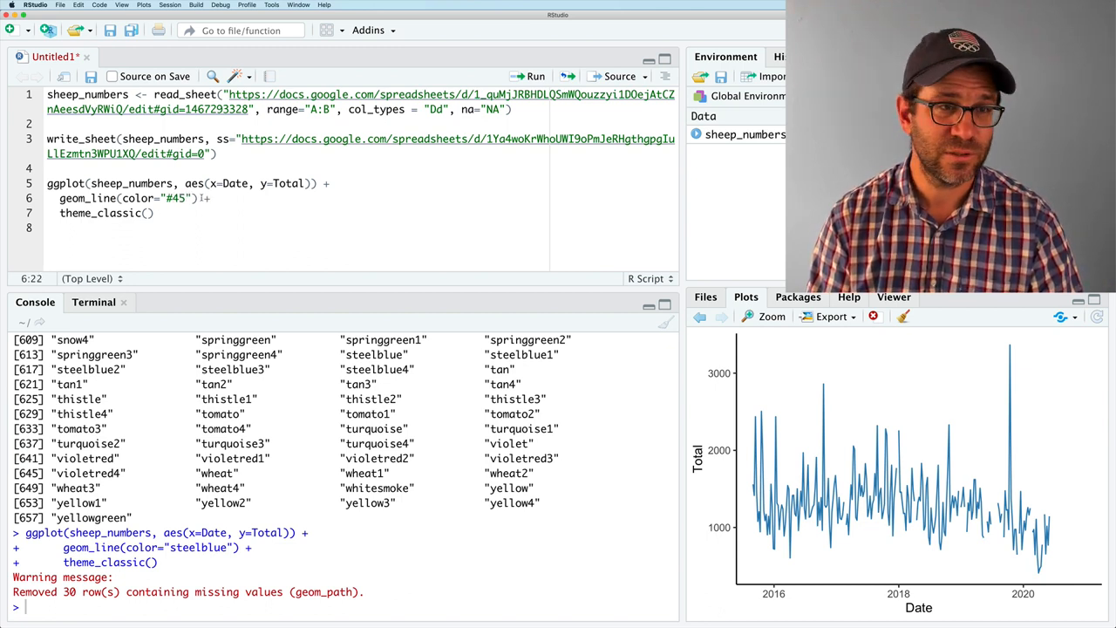
text(324)
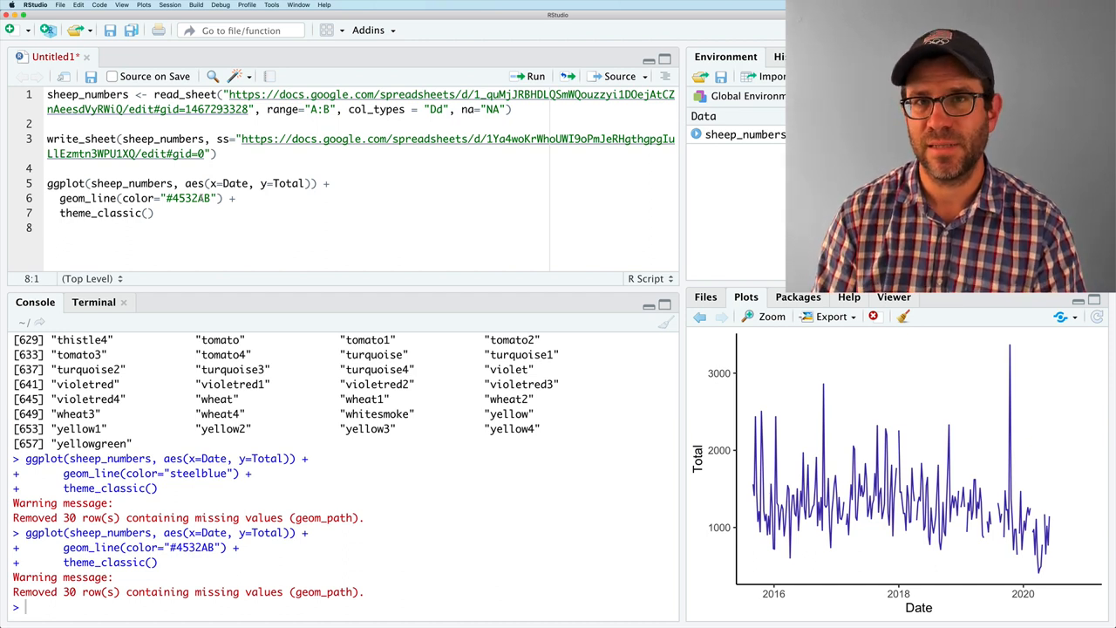
double_click(188, 199)
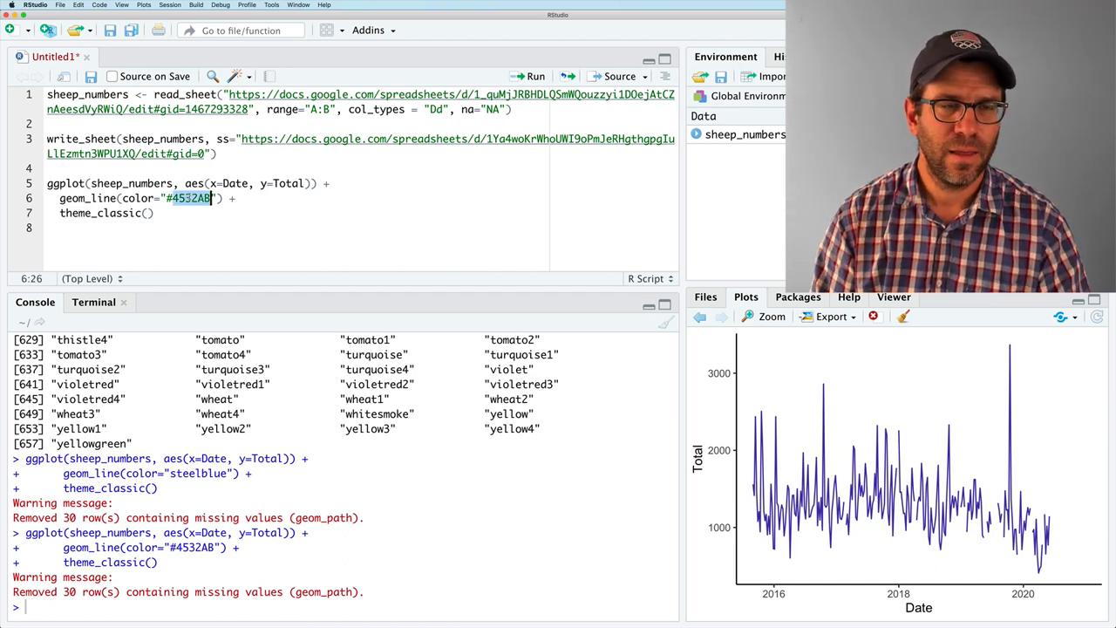
text(dodgerblue)
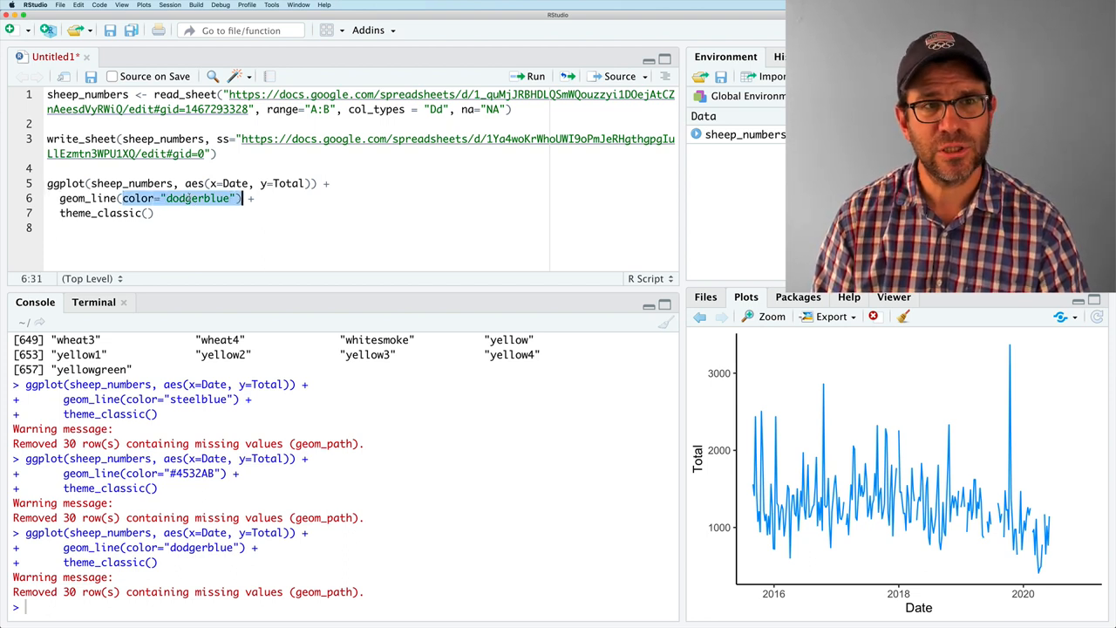
- Try geom_line sizes 0.5 and 0.25, rerunning the plot each time
text(size=2) +)
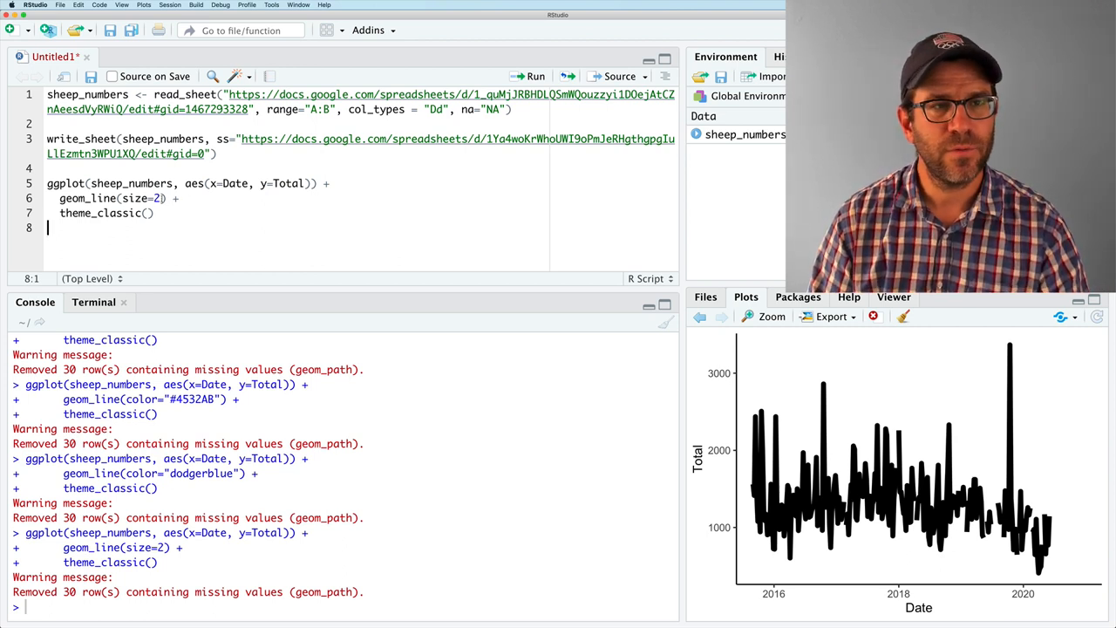
text(0.5)
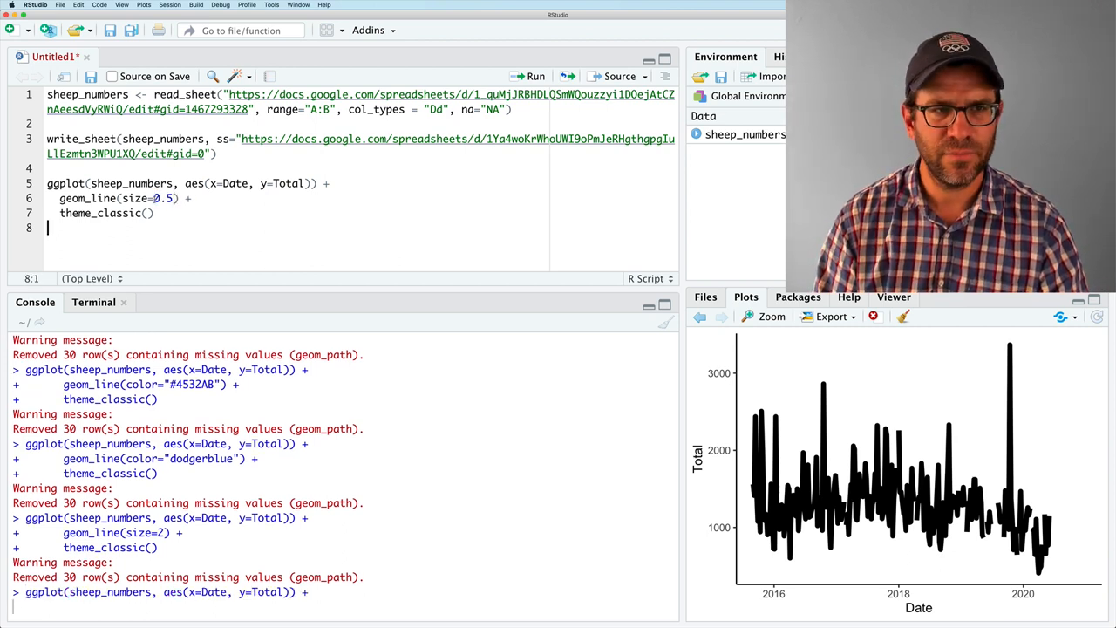
click(534, 76)
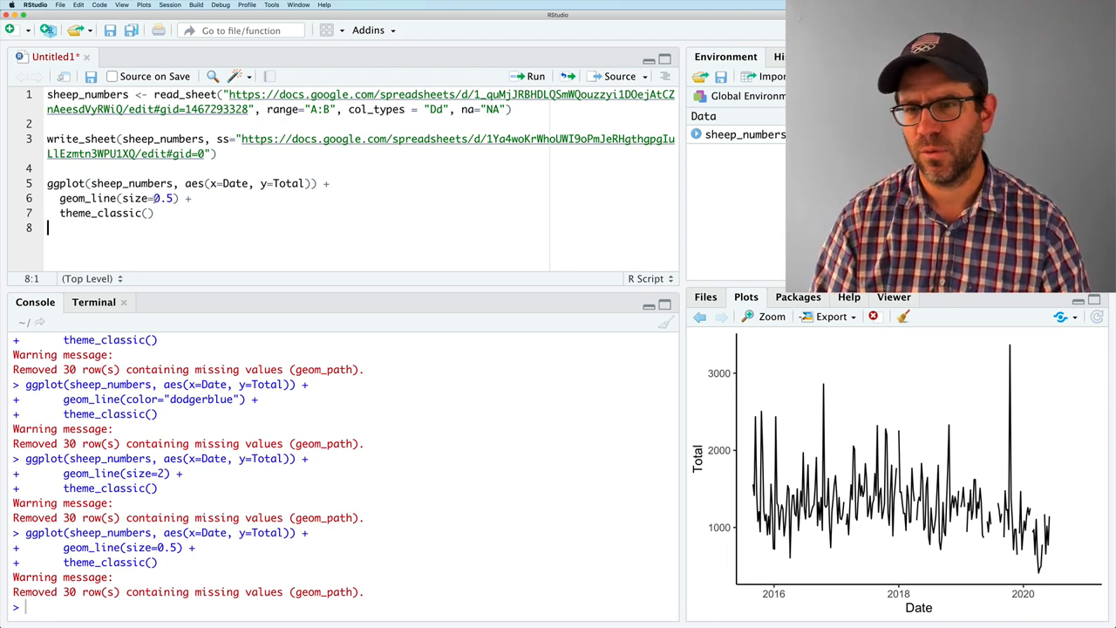
double_click(164, 199)
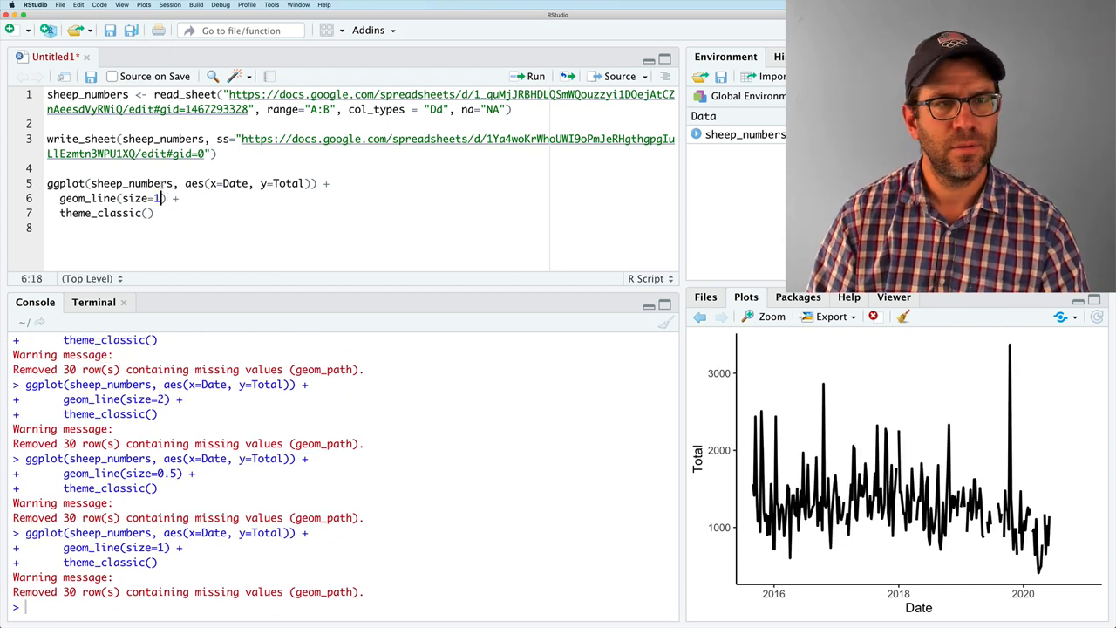
text(.25)
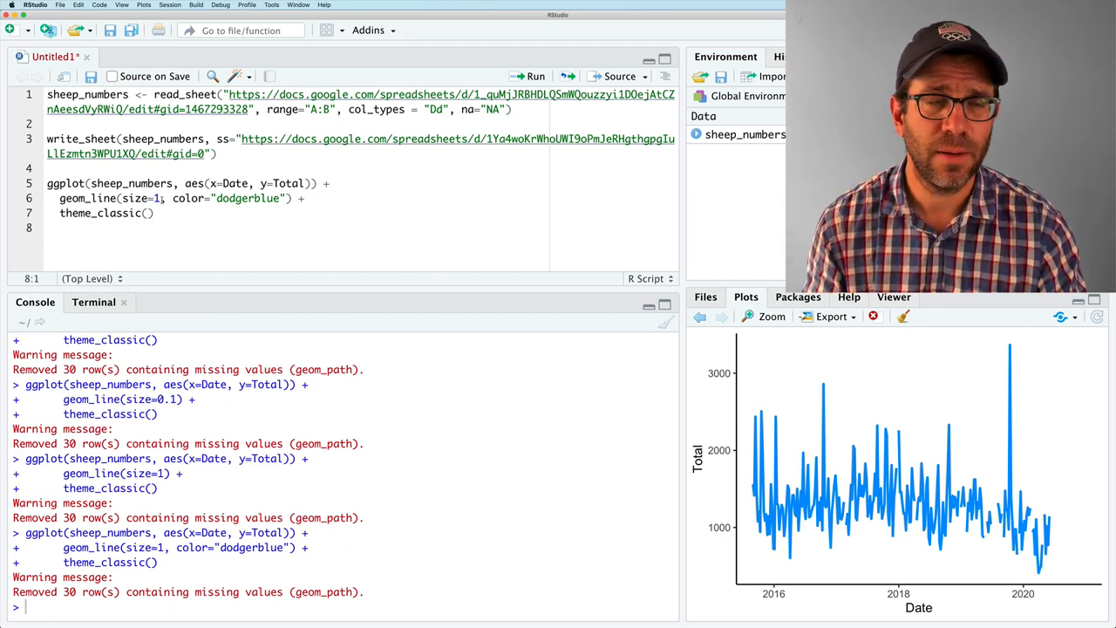
- Insert an empty line after the dodgerblue geom_line layer, removing stray typed characters first
click(304, 198)
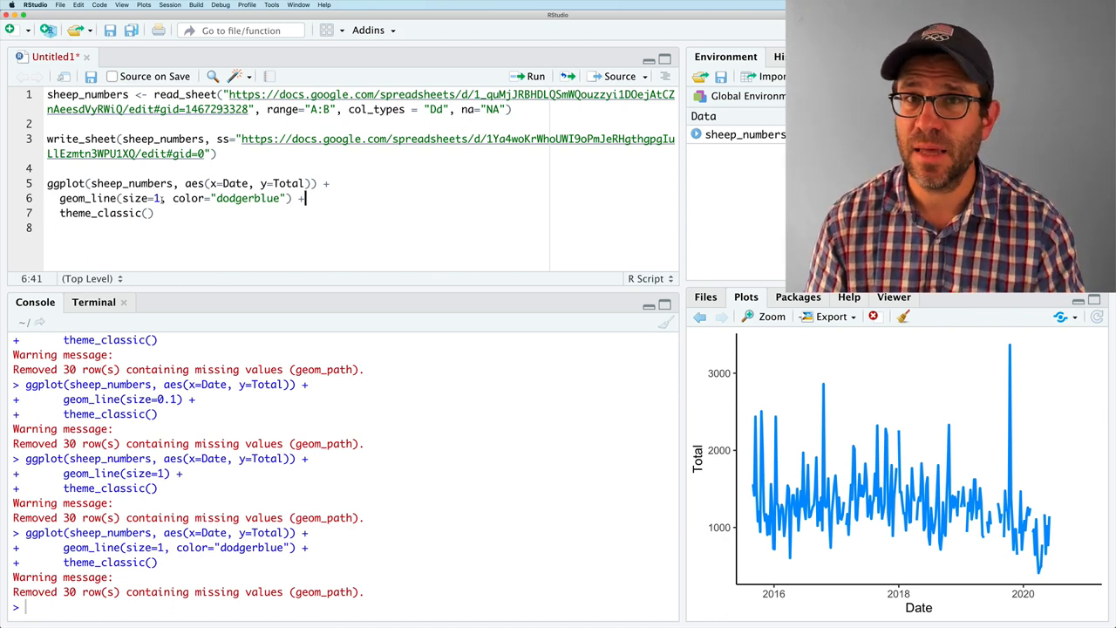
text(ee)
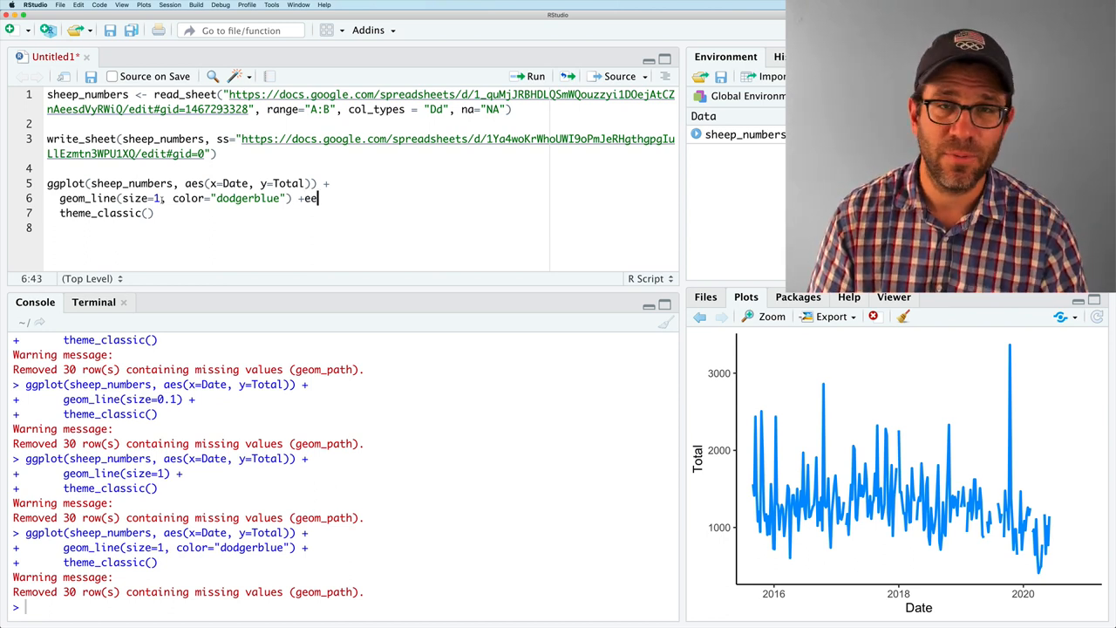
key(backspace)
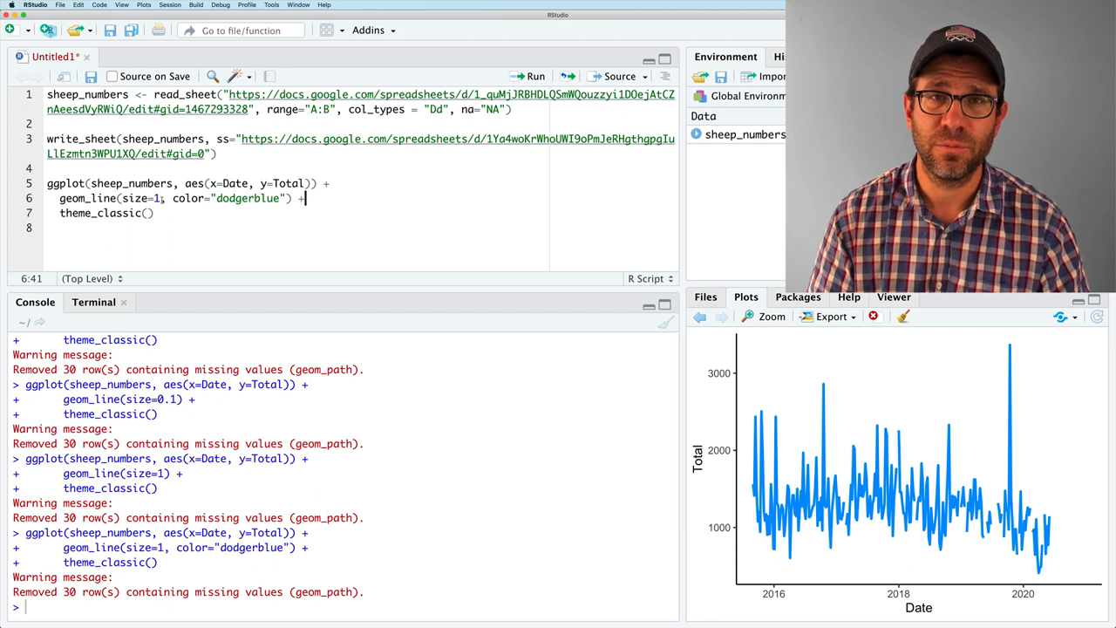
key(Return)
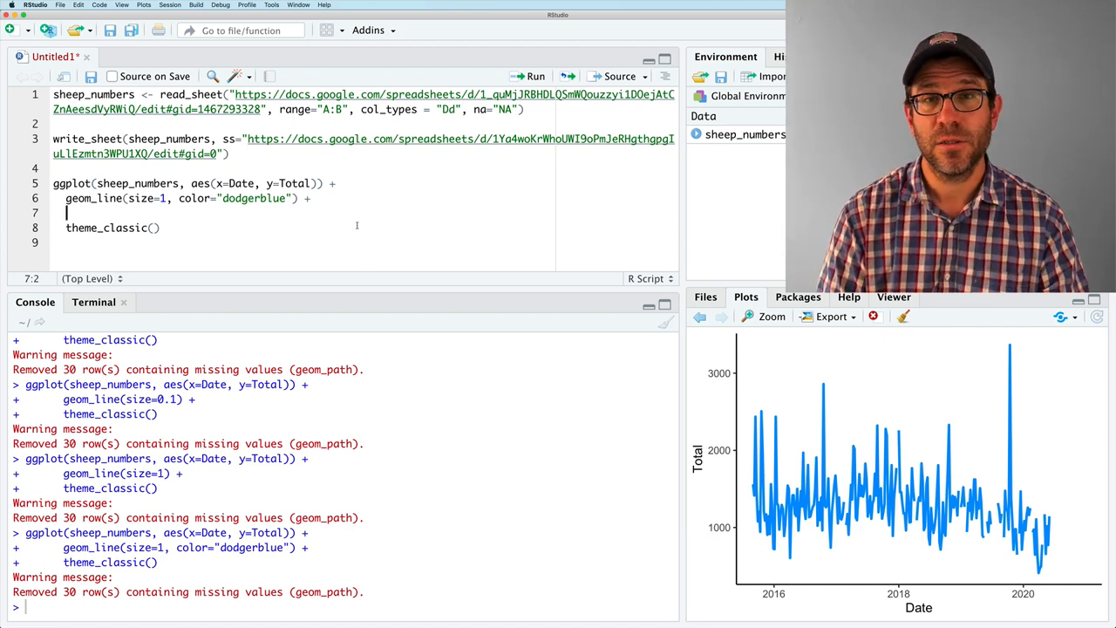
- Add geom_smooth(color="red", size=2) as a thick red trend layer over the totals line
text(geom_smooth(0)
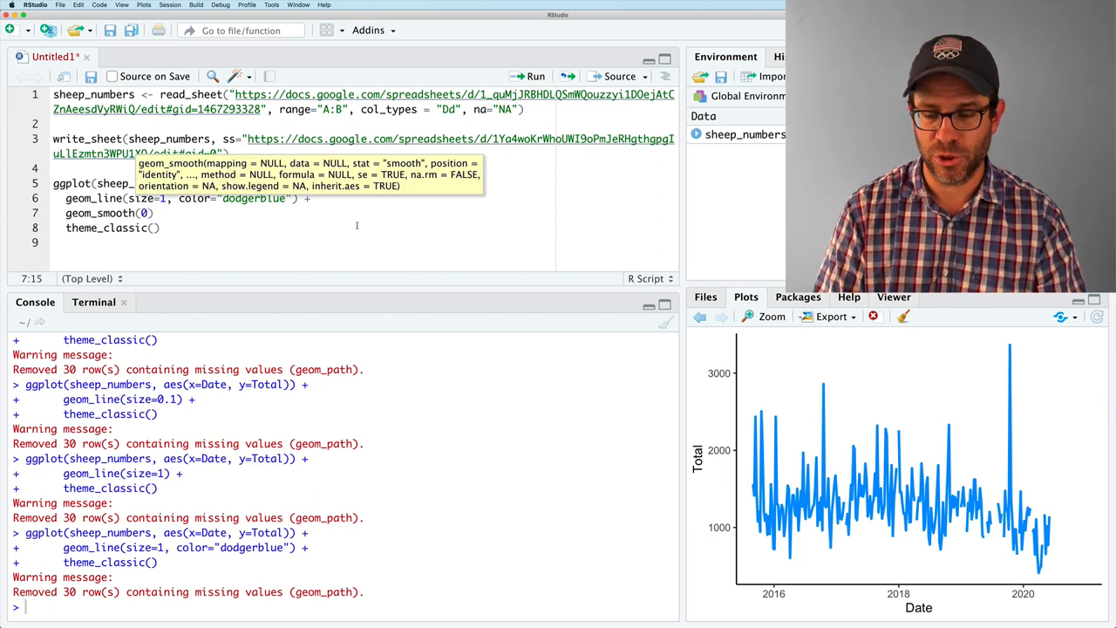
text(+)
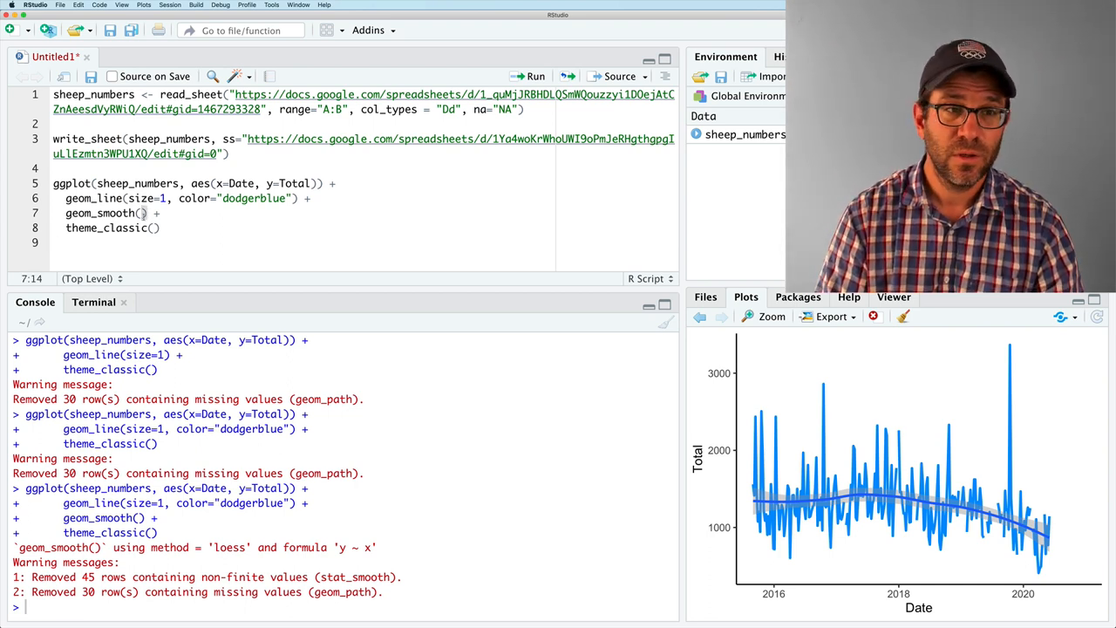
text(color="")
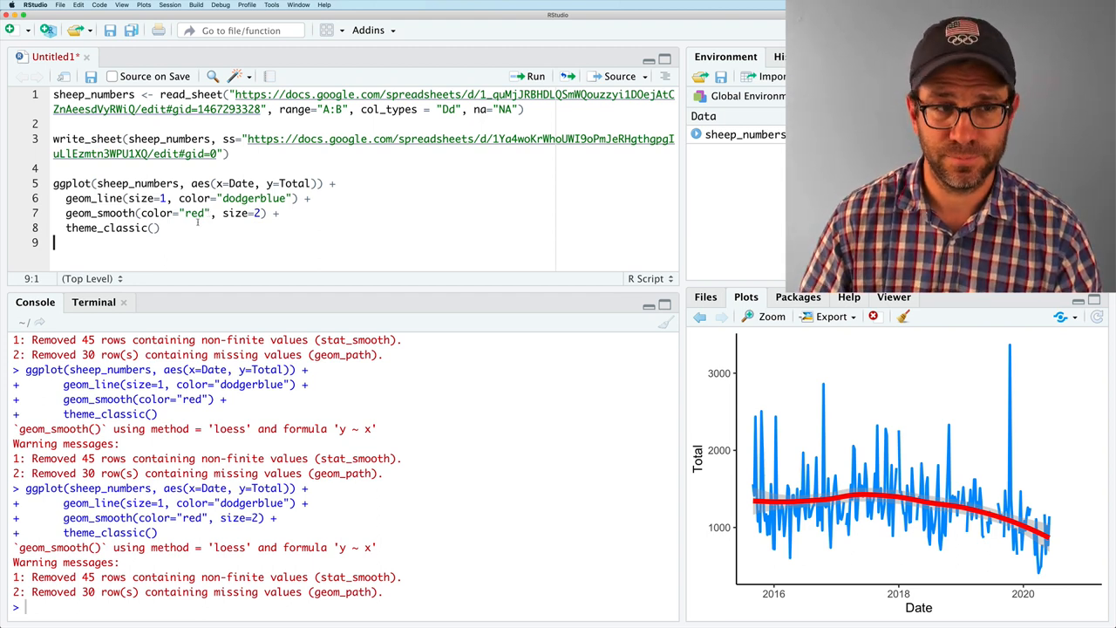
mouse_move(106, 227)
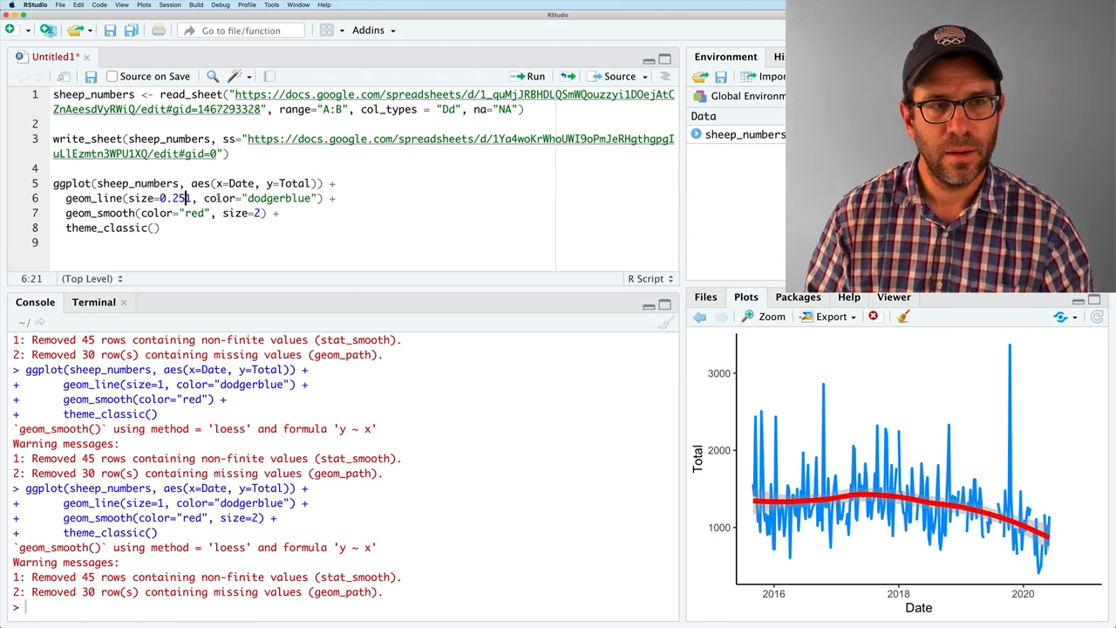
- Give geom_line size=0.2, color="gray" and geom_smooth color="dodgerblue", then query ?geom_smooth
key(backspace)
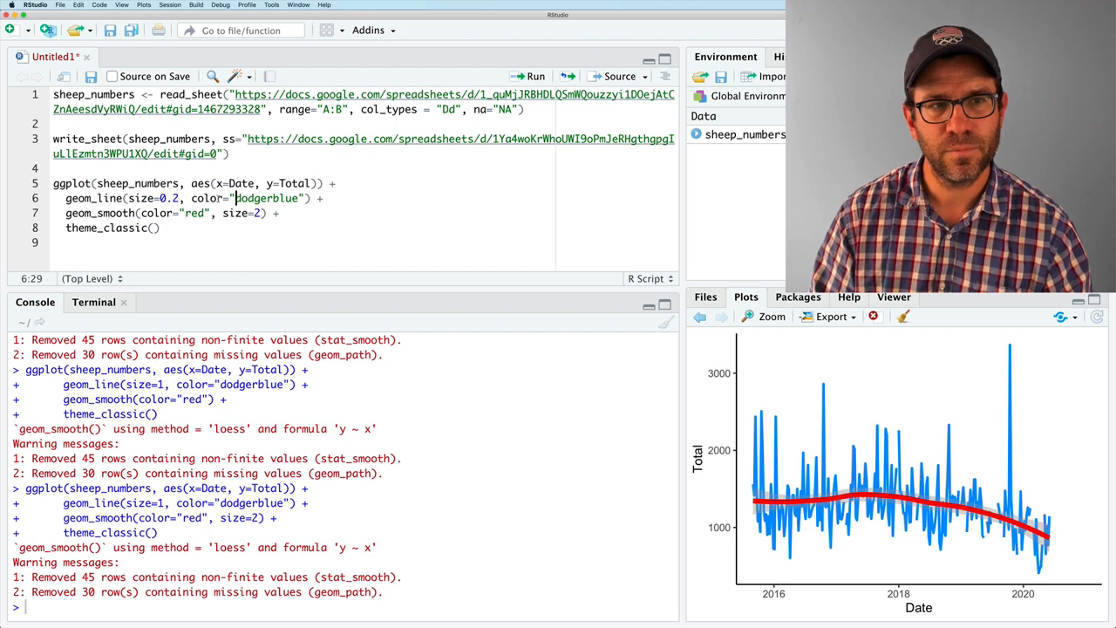
text(gray)
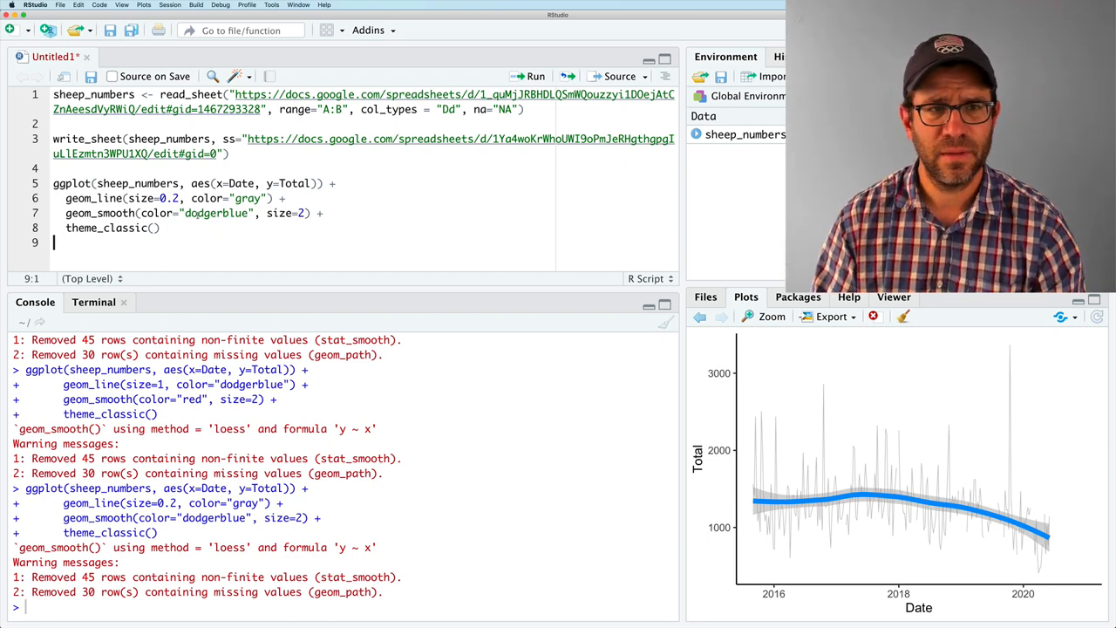
text(?geom_mooth)
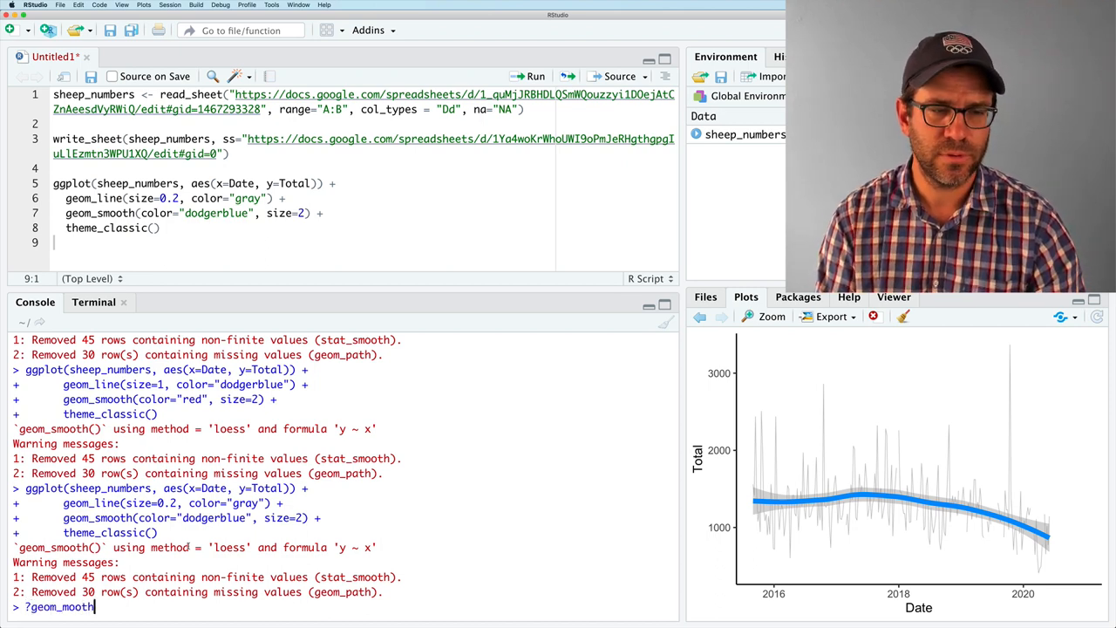
- Bring up the geom_smooth help page and scroll to the span argument description
key(Return)
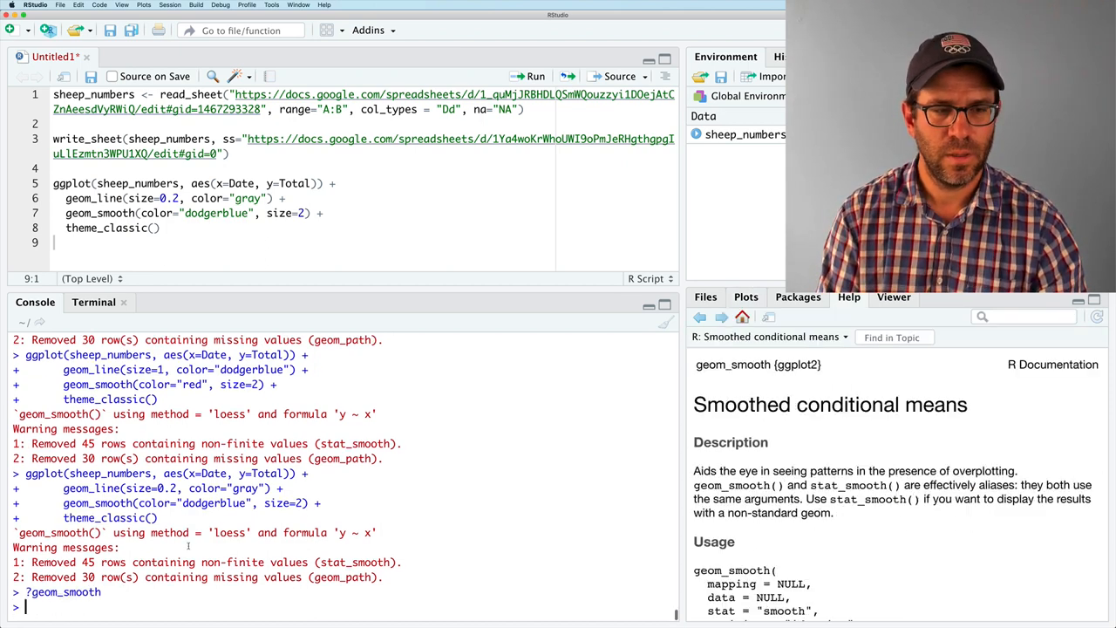
scroll(down, 3)
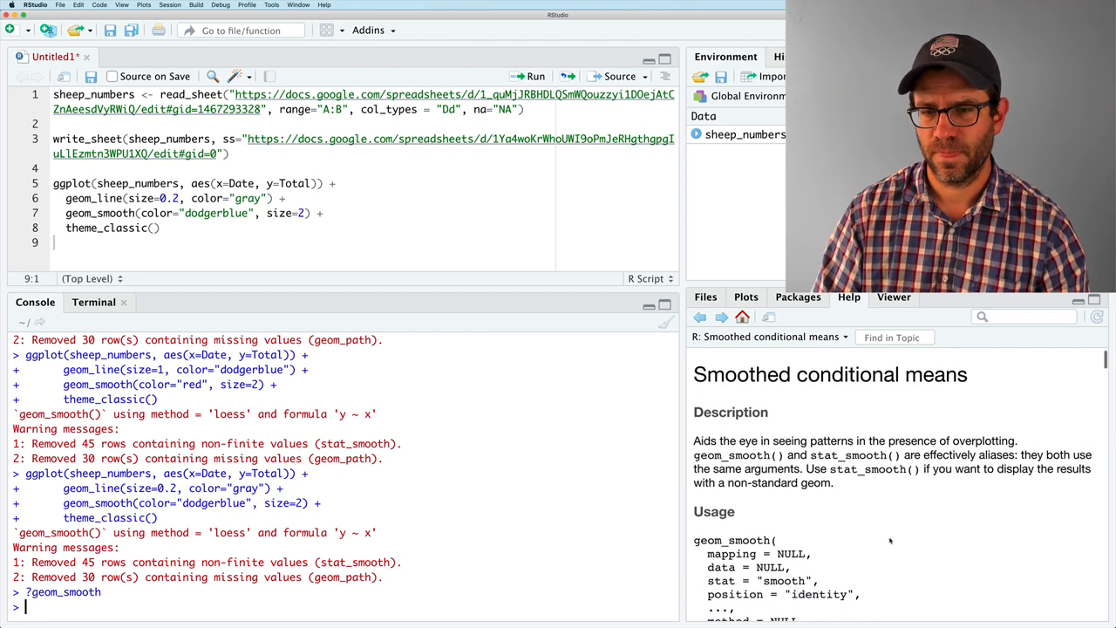
scroll(down, 3)
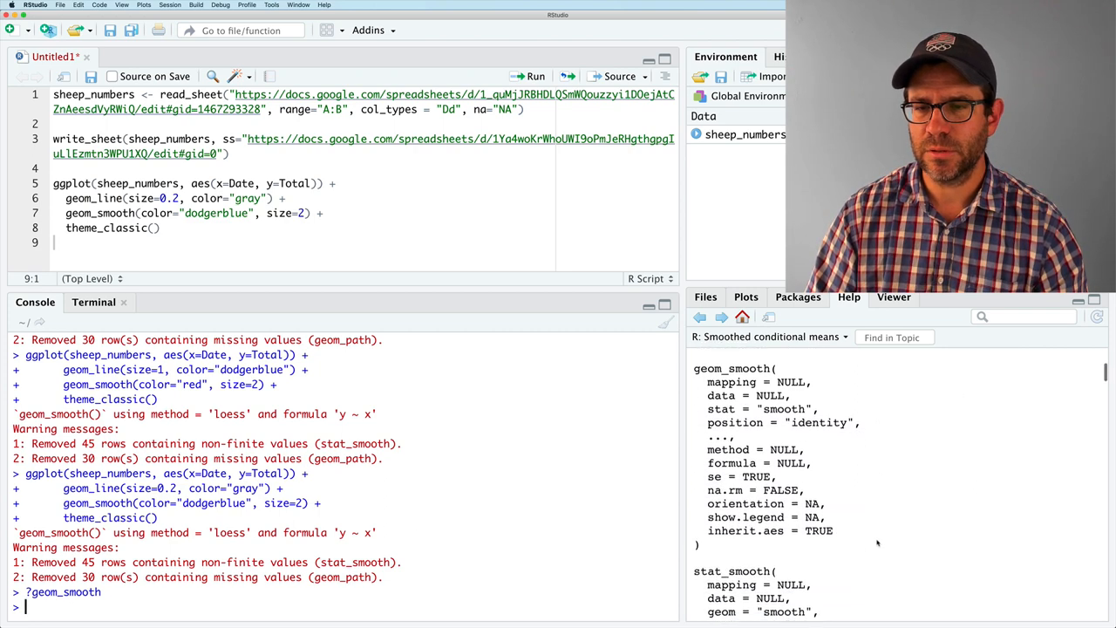
scroll(down, 3)
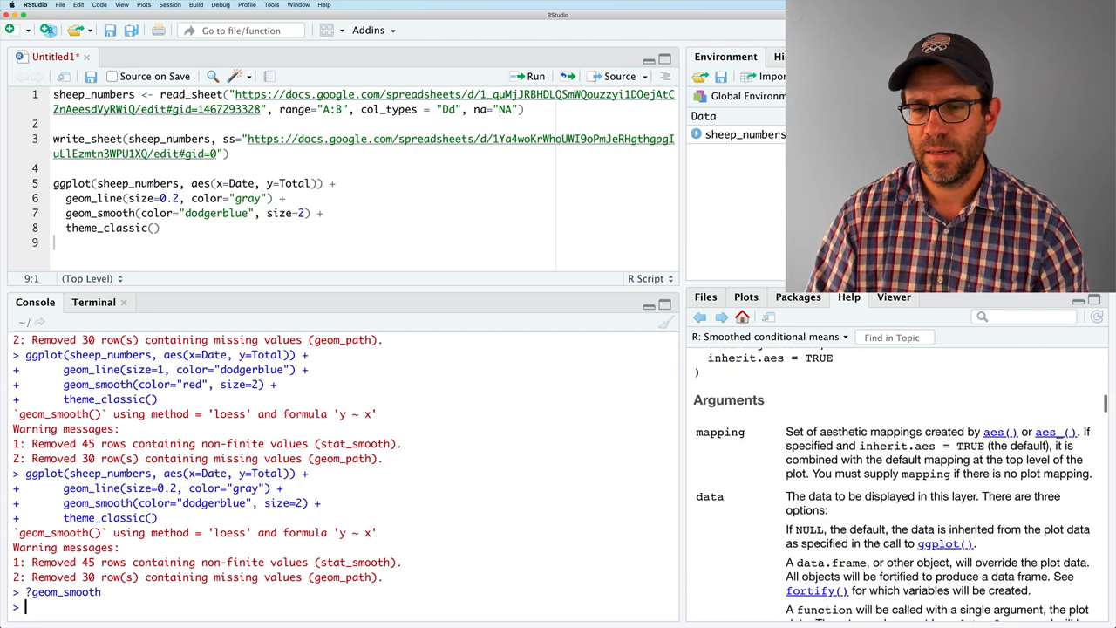
scroll(down, 3)
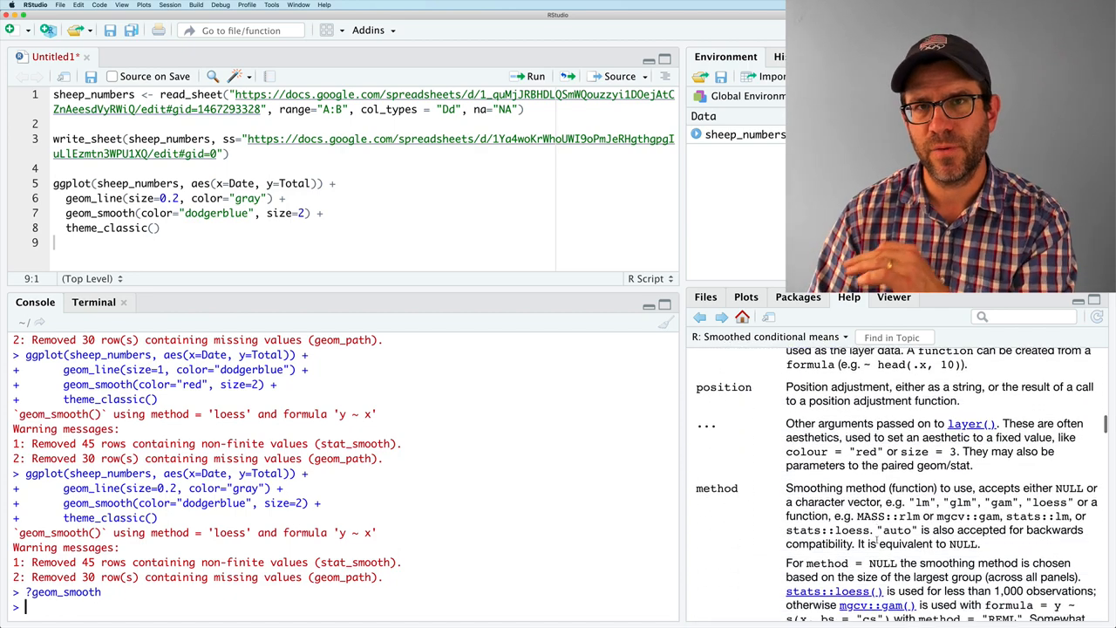
scroll(down, 3)
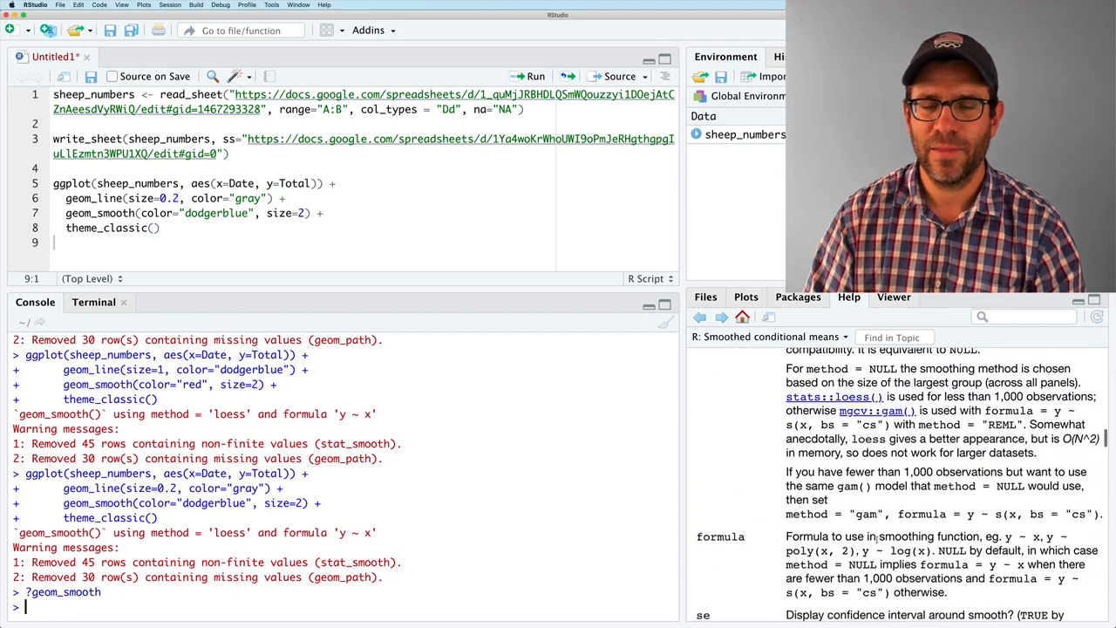
scroll(down, 3)
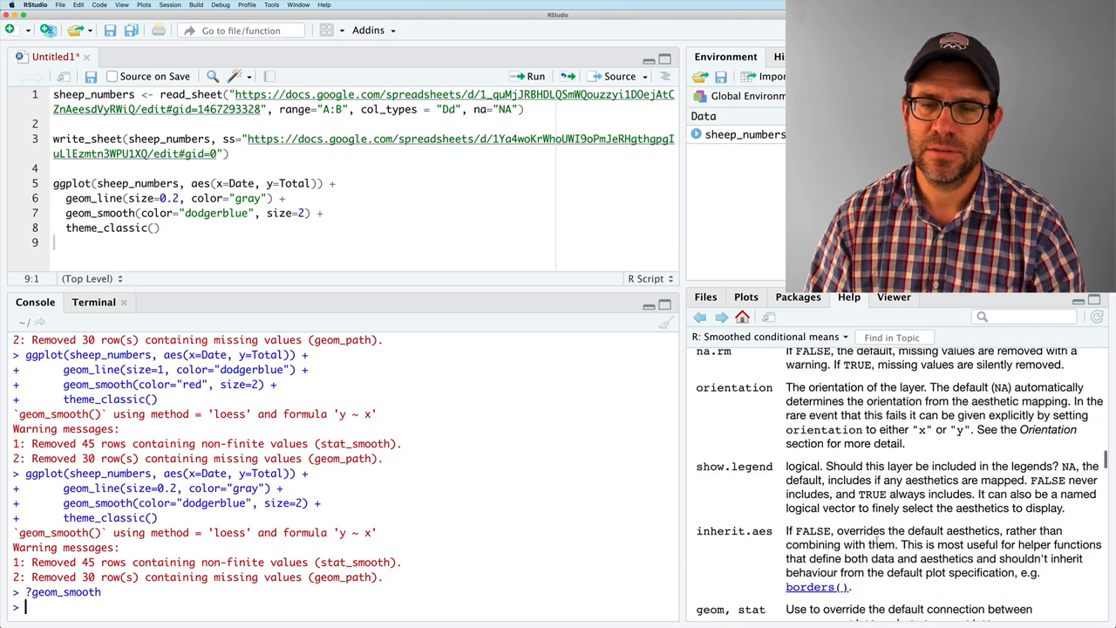
scroll(down, 3)
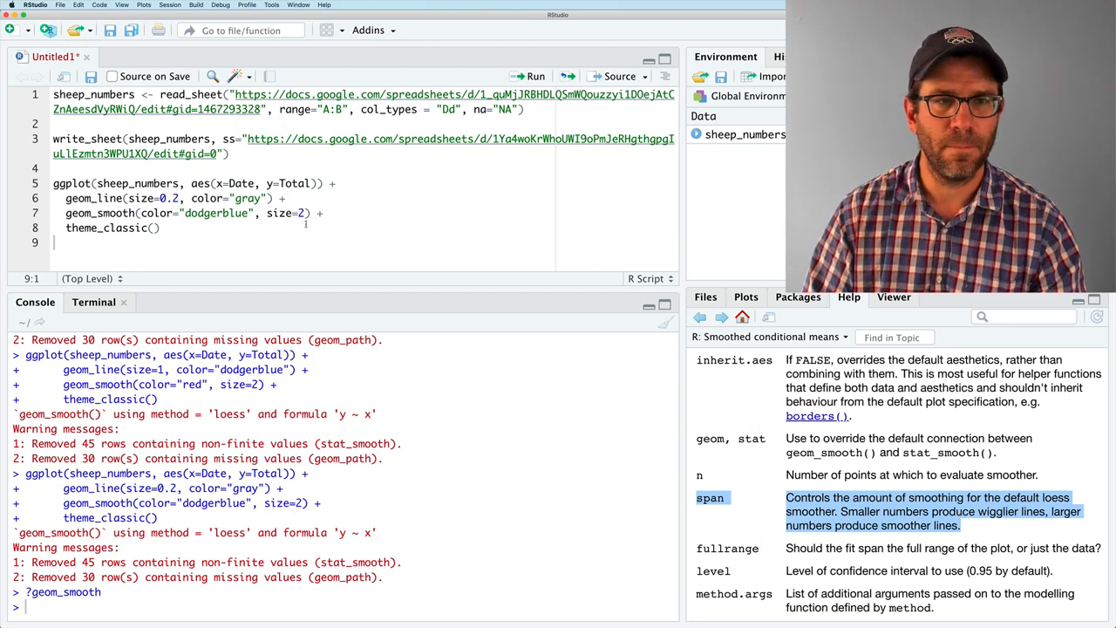
- Add span to geom_smooth, trying 0.1, then 10, then settling on span=1 for a gentle curve
text(, smp)
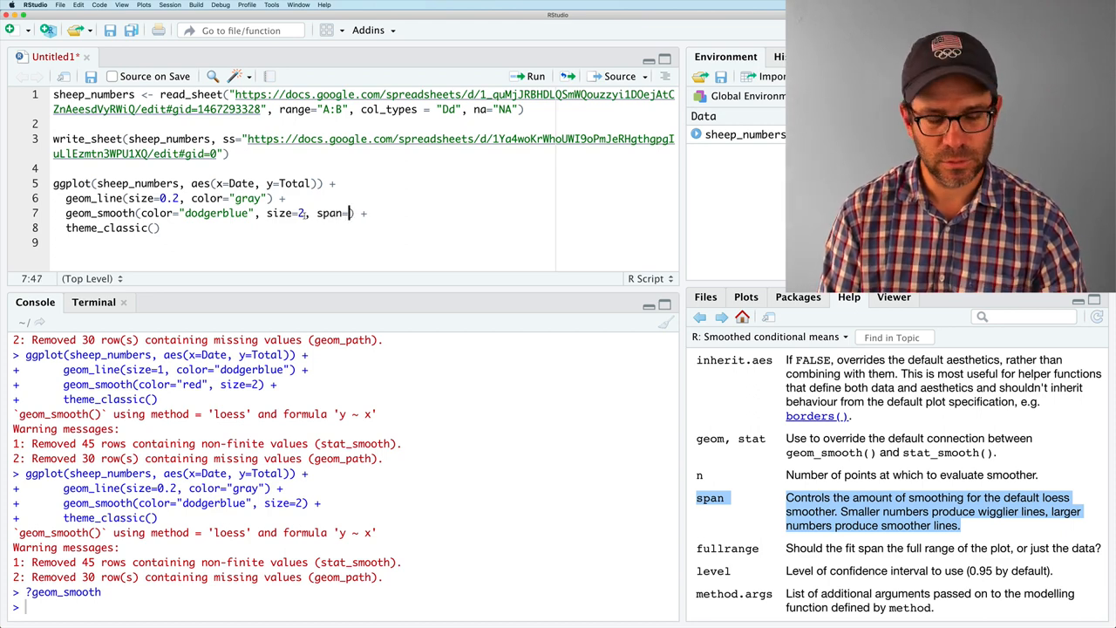
click(535, 77)
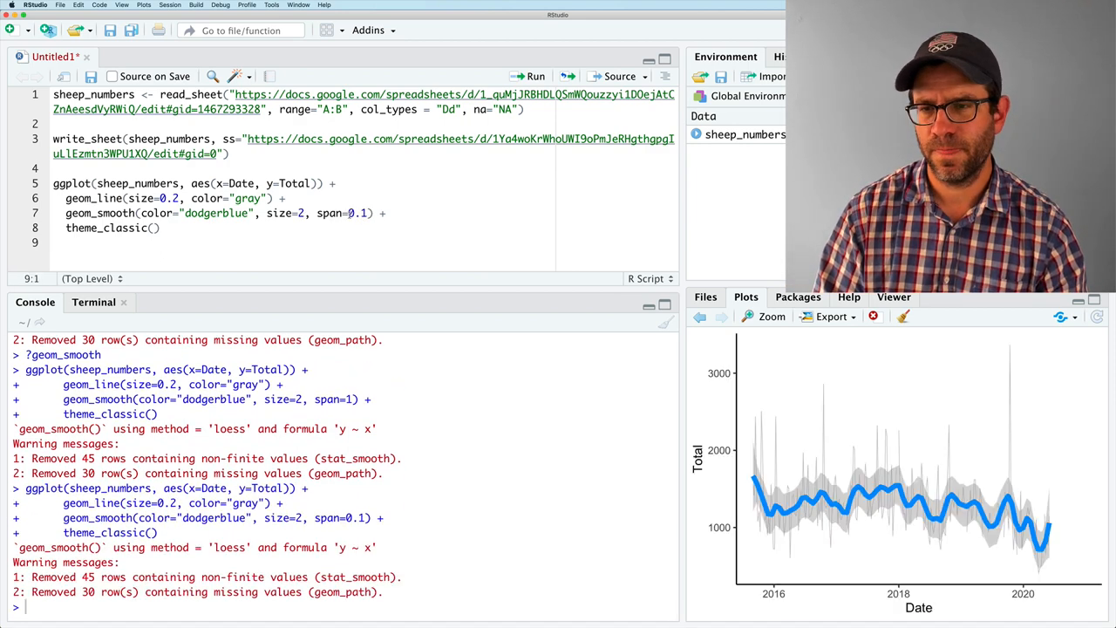
click(352, 213)
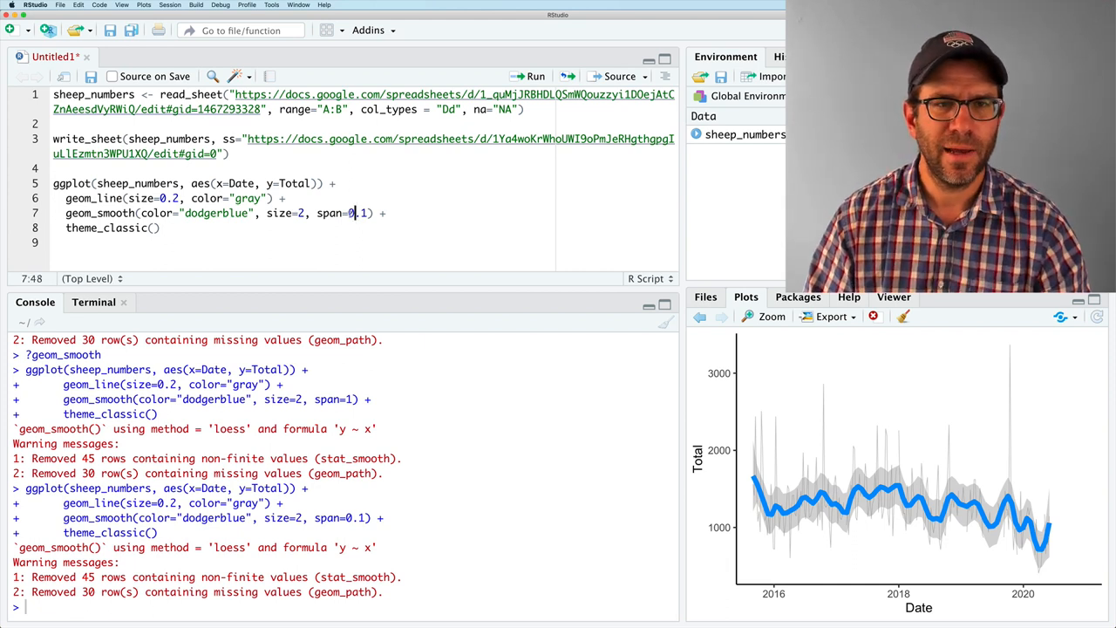
text(10)
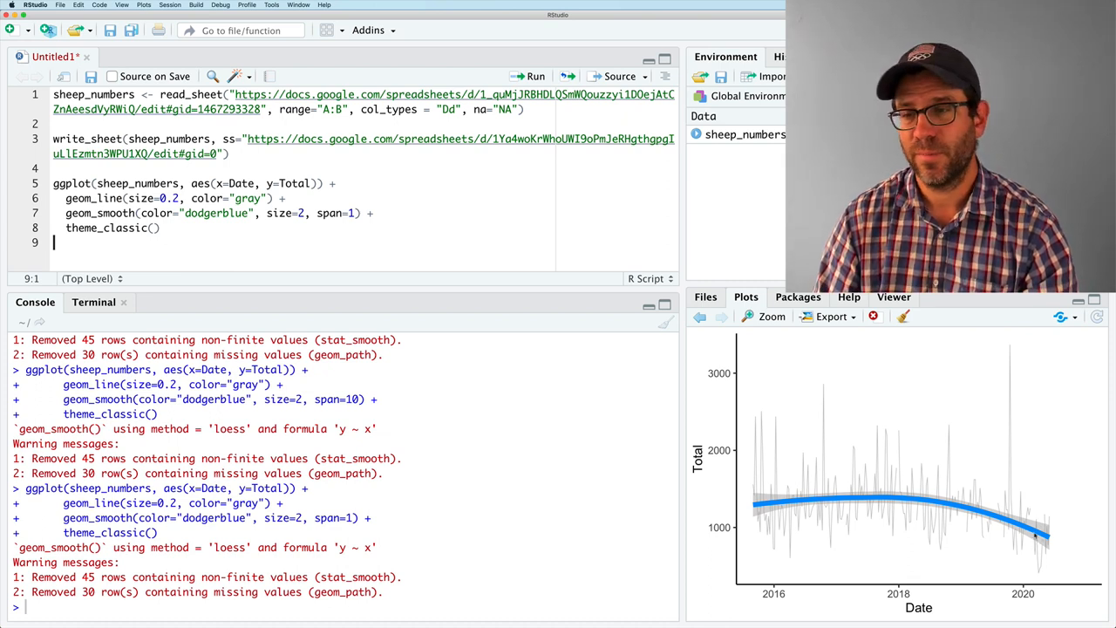
mouse_move(1038, 544)
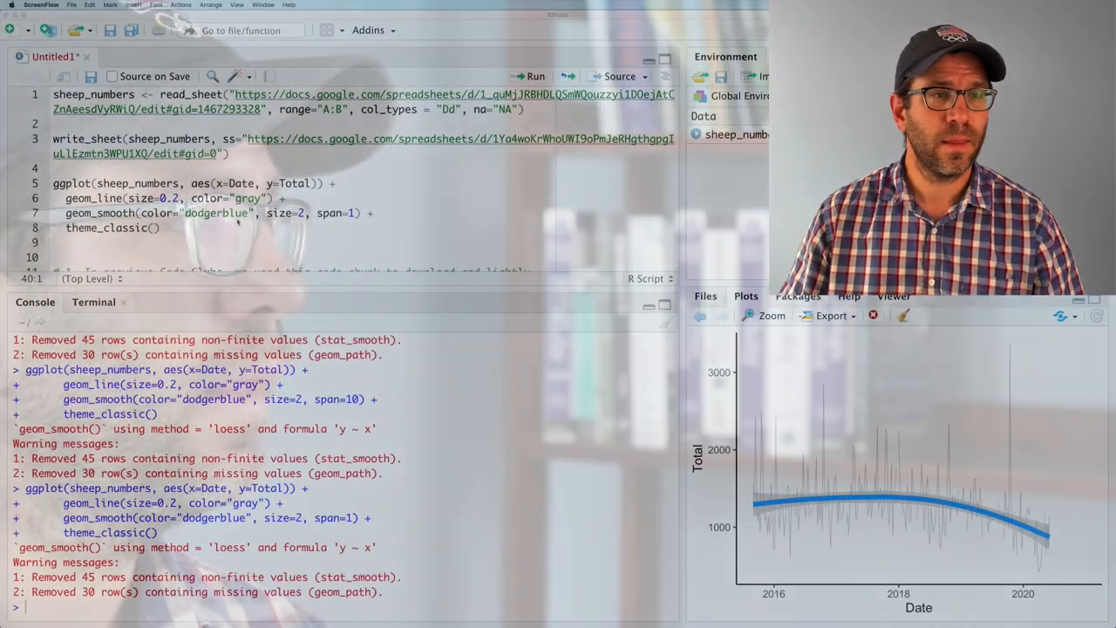
- Scroll the script around exercise 1 to the lubridate and 1976 weather read_csv code
scroll(down, 3)
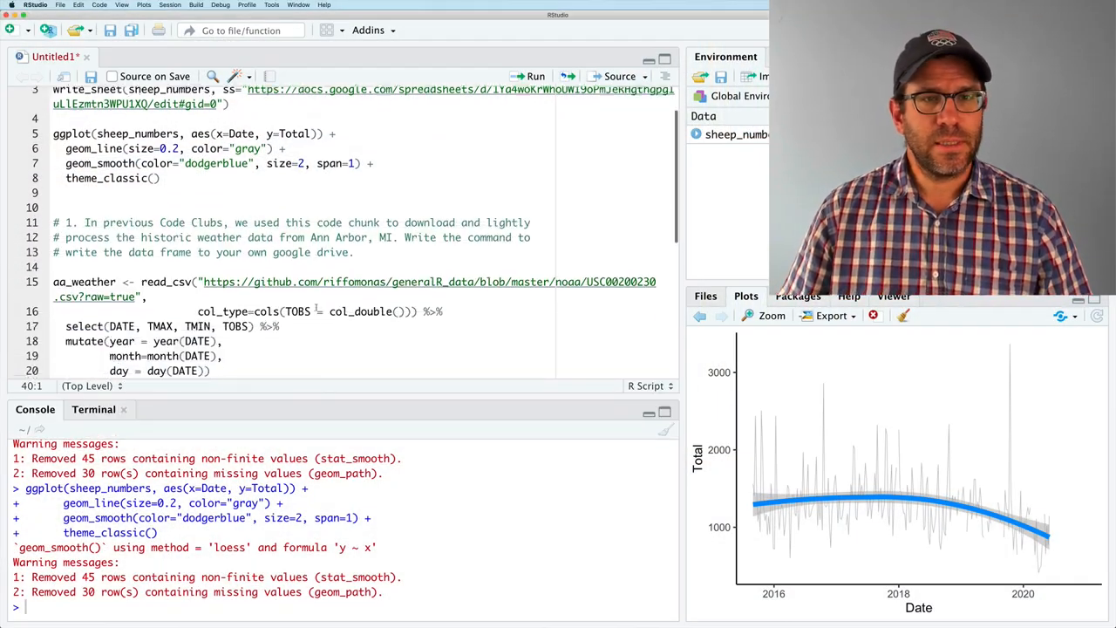
scroll(down, 3)
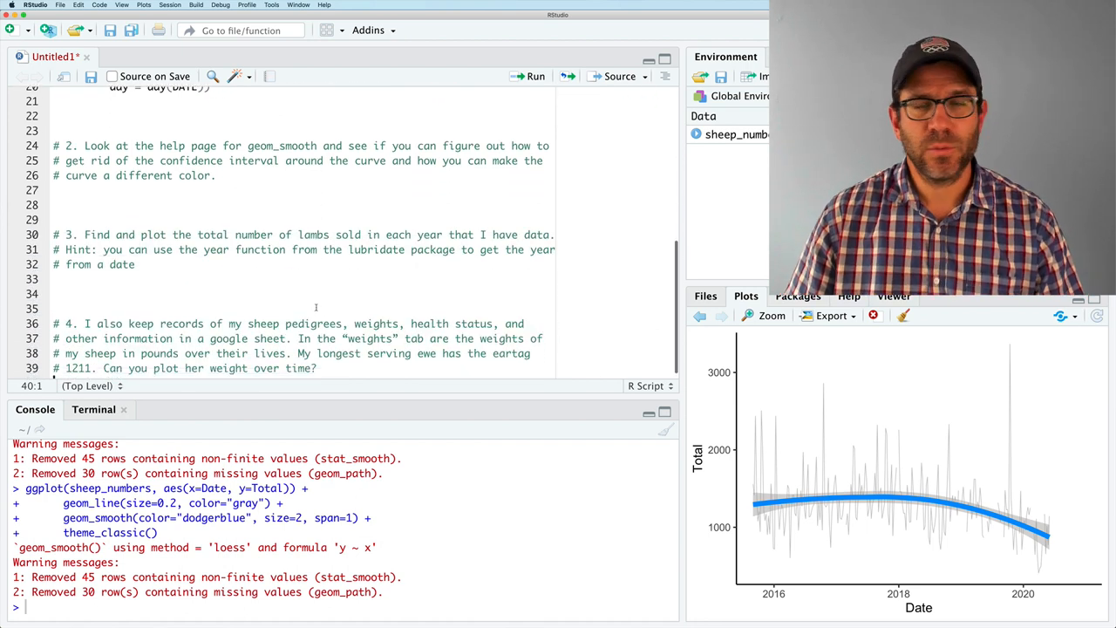
scroll(up, 3)
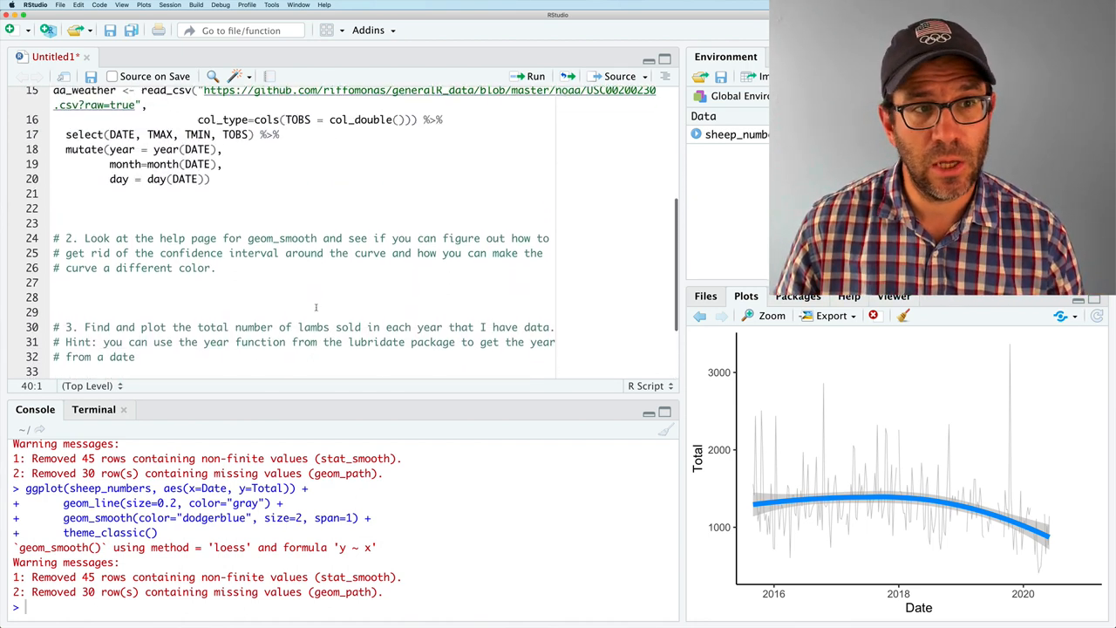
scroll(up, 3)
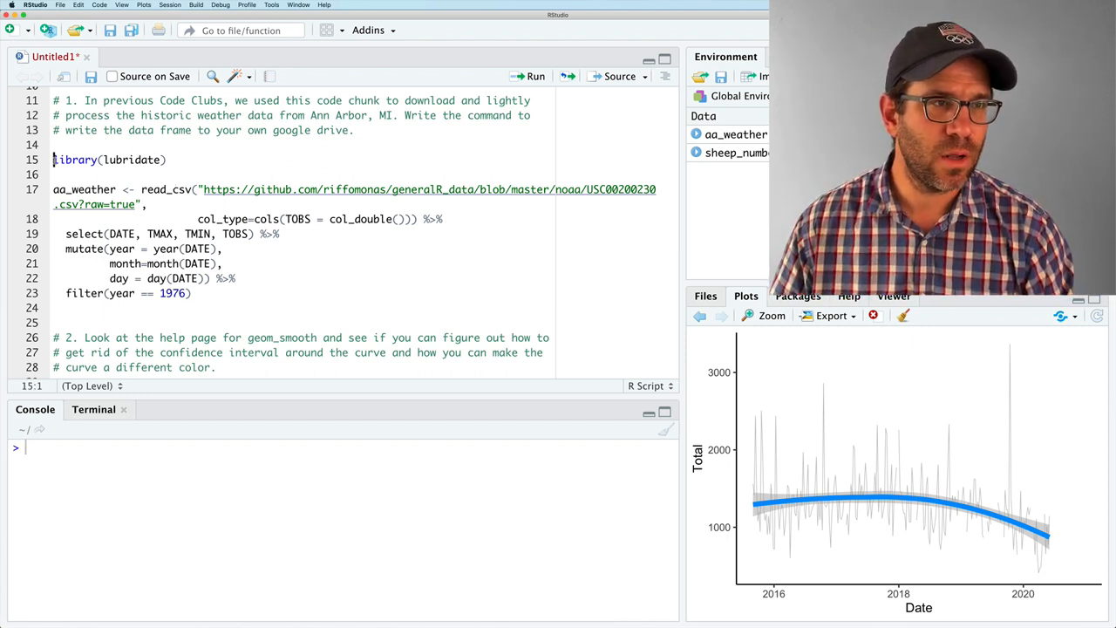
- Rerun the 1976 weather code and start write_sheet(aa_weather, ss="") on the blank line below
click(535, 77)
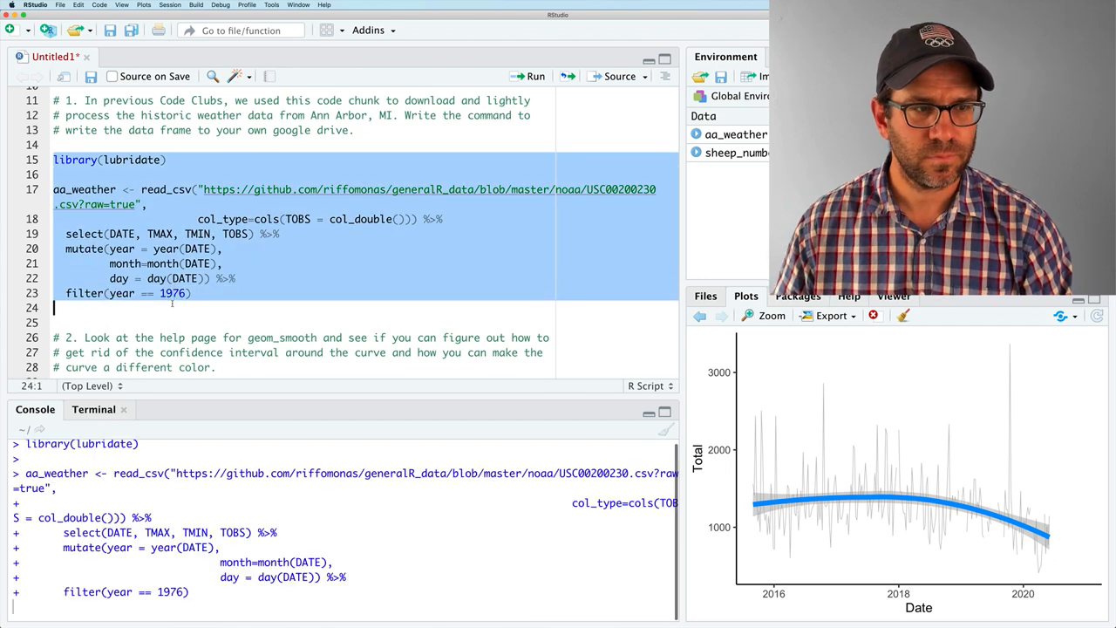
click(533, 76)
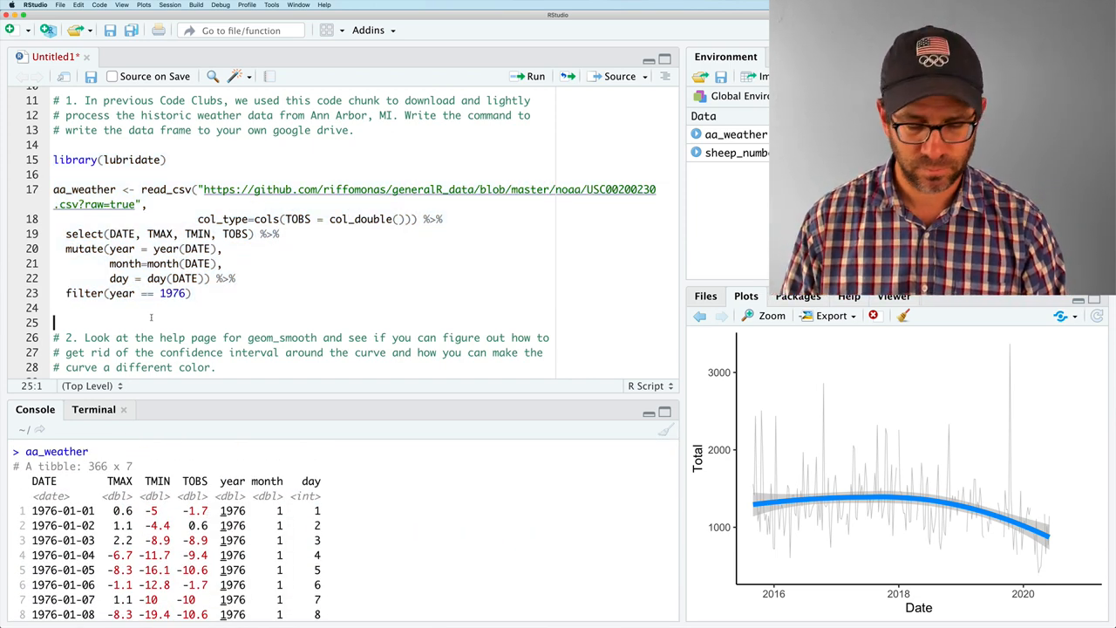
text(r)
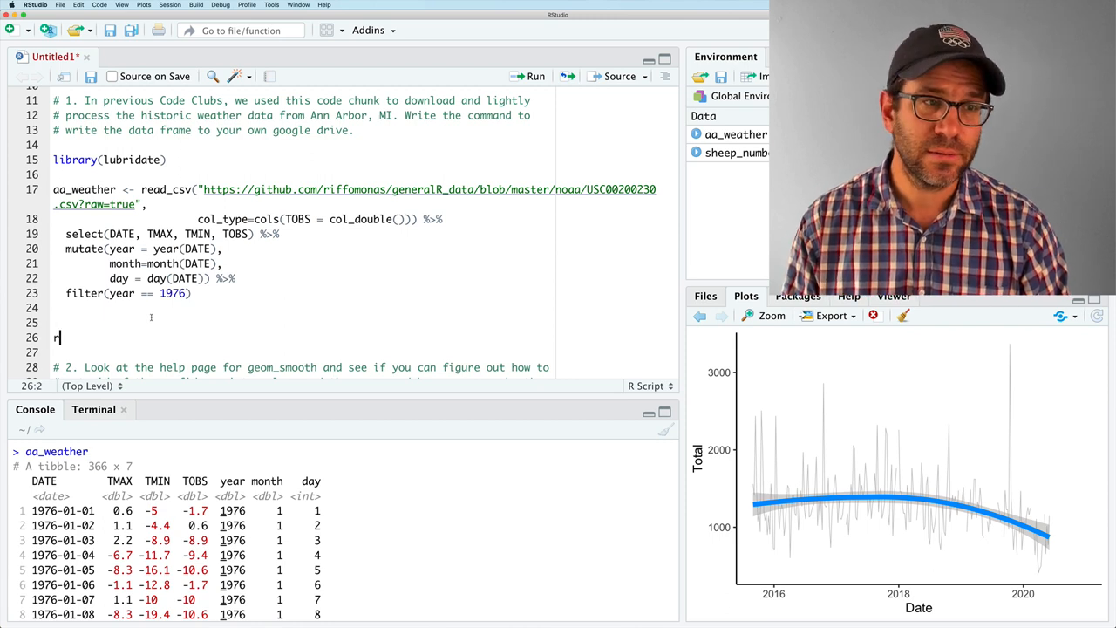
text(write_sheet(a)
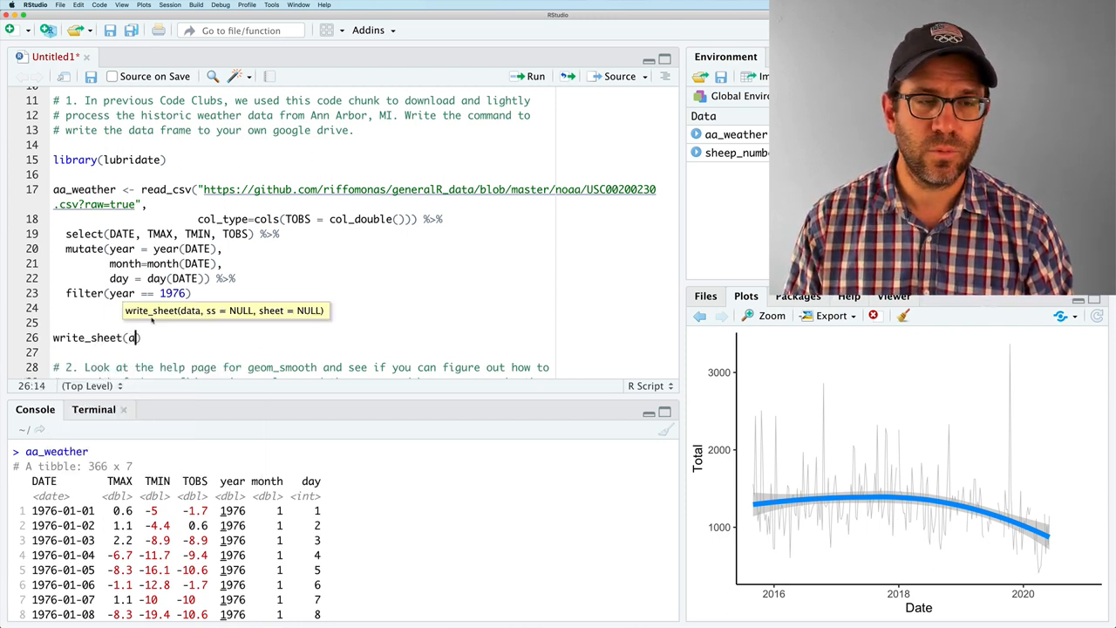
text(aa_weather, s)
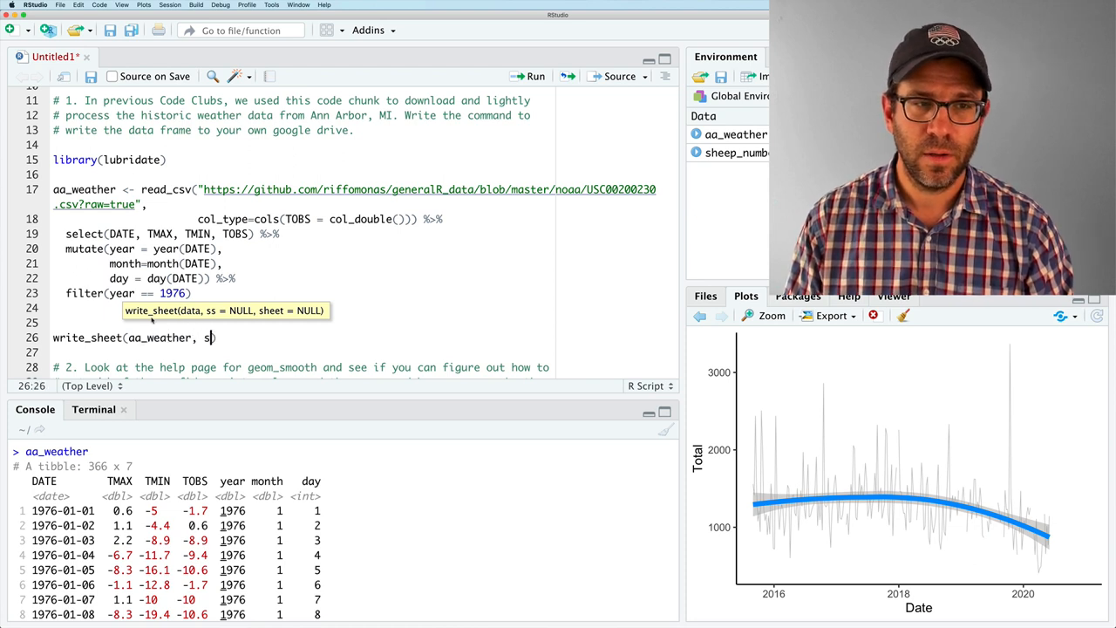
text(s="")
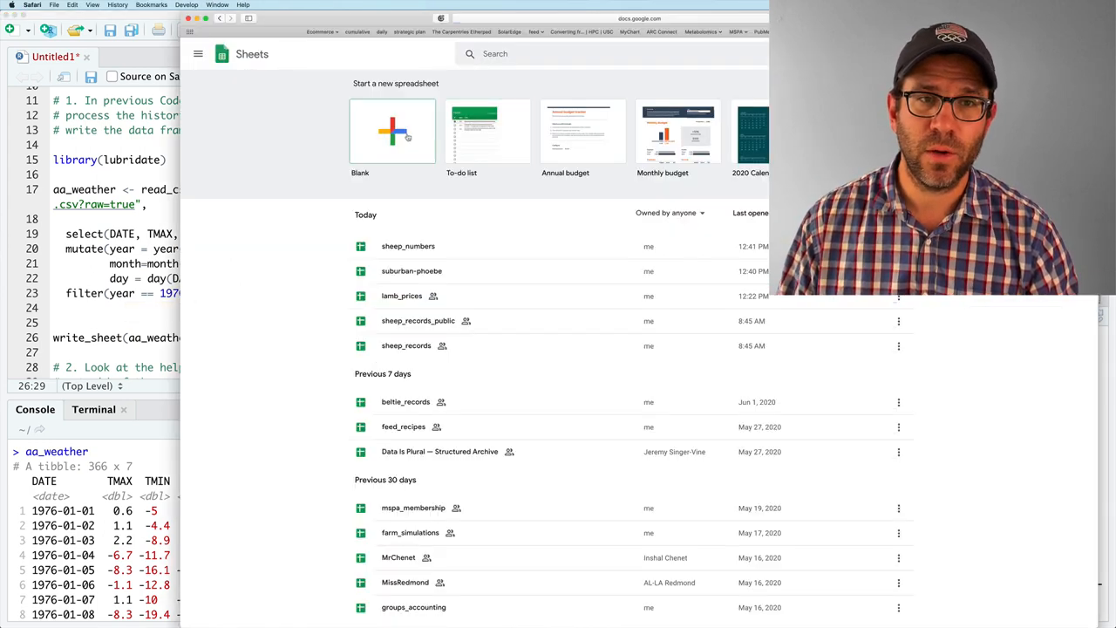
- Create a blank Google spreadsheet named weather and copy its URL
click(390, 130)
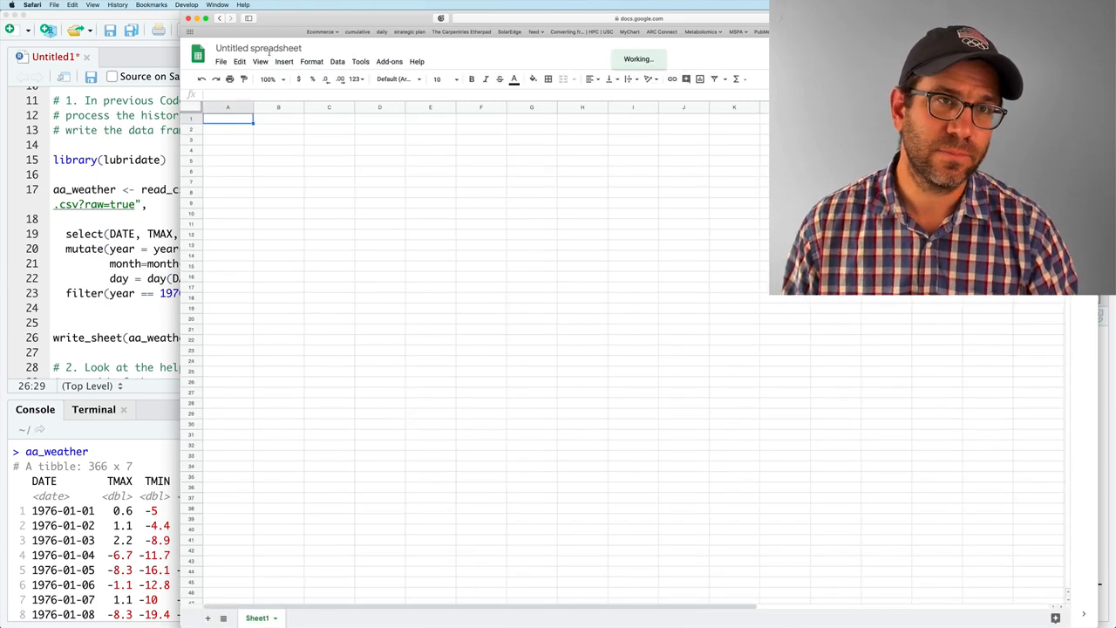
text(weather)
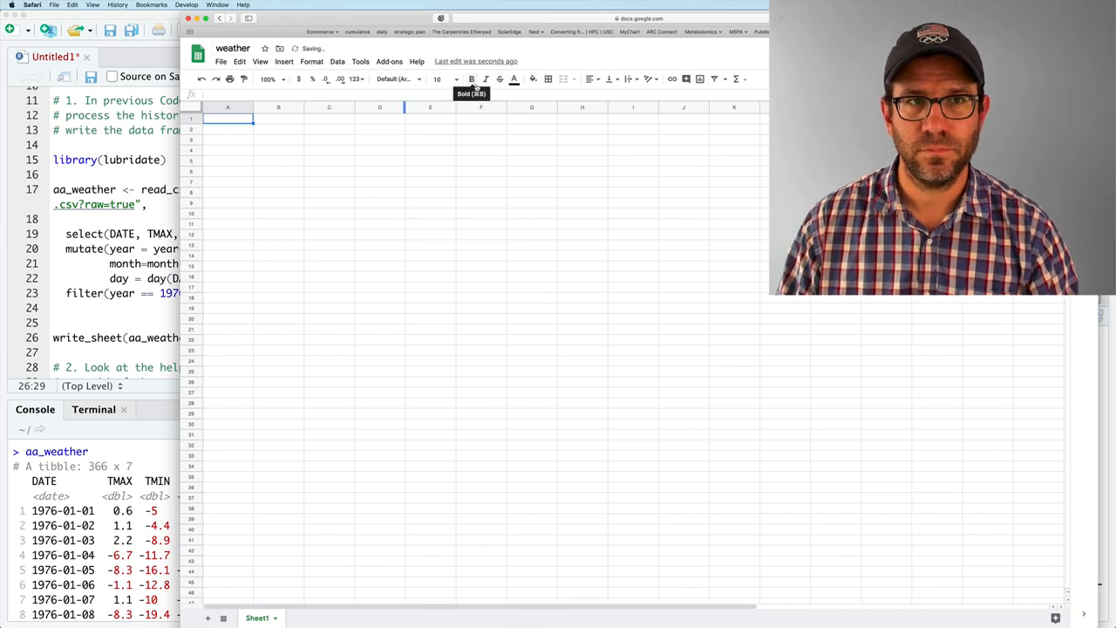
click(610, 17)
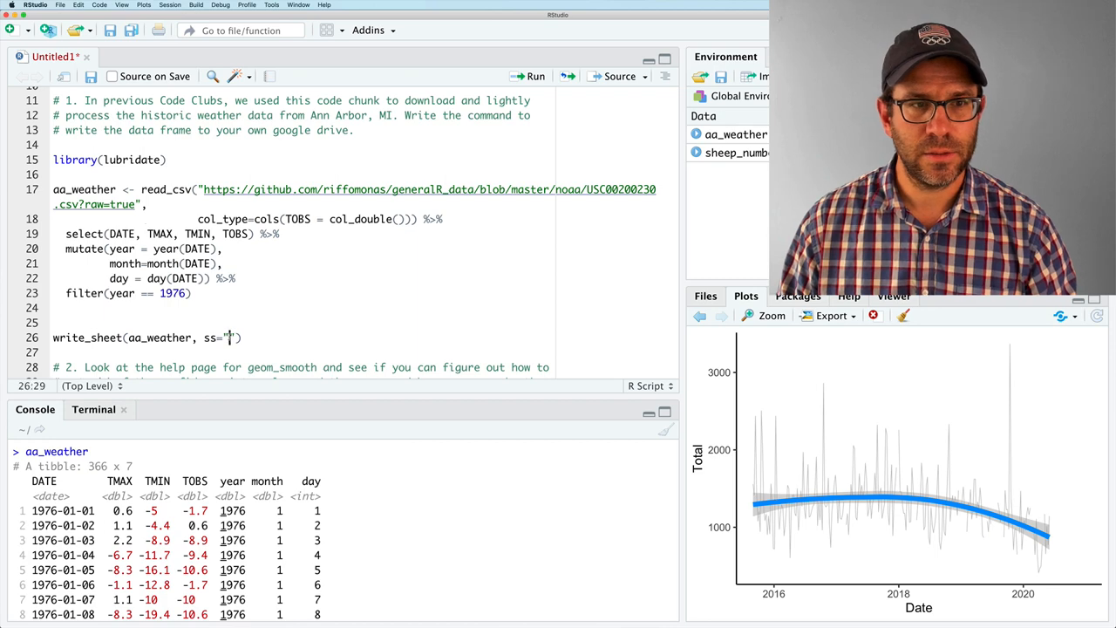
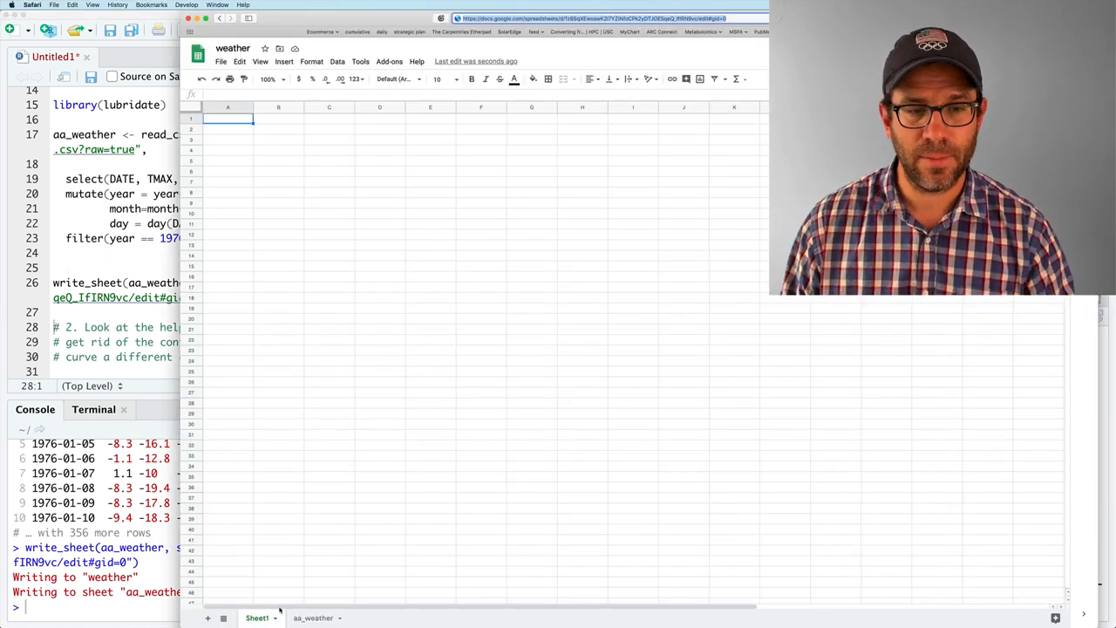
- View the aa_weather tab's 1976 data and delete the empty Sheet1, confirming the warning
click(312, 617)
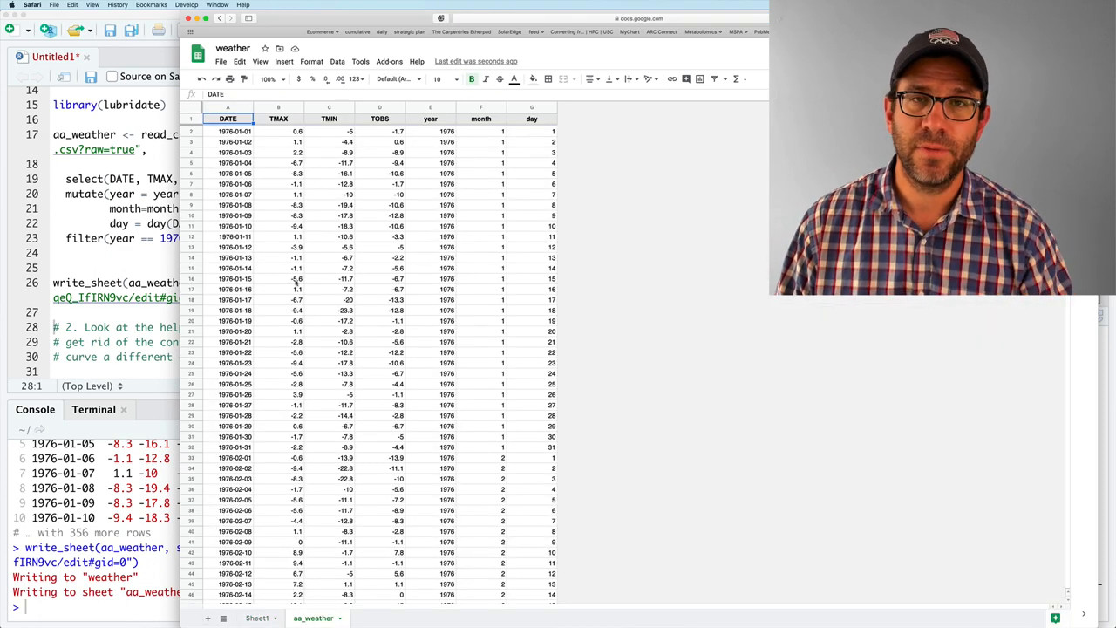
mouse_move(270, 523)
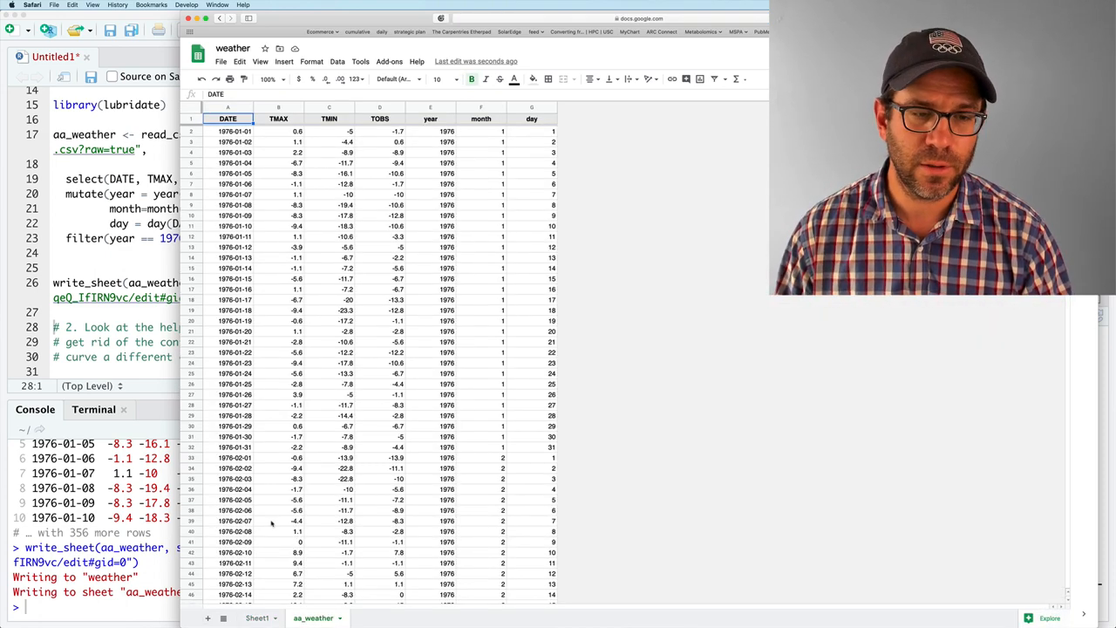
right_click(258, 617)
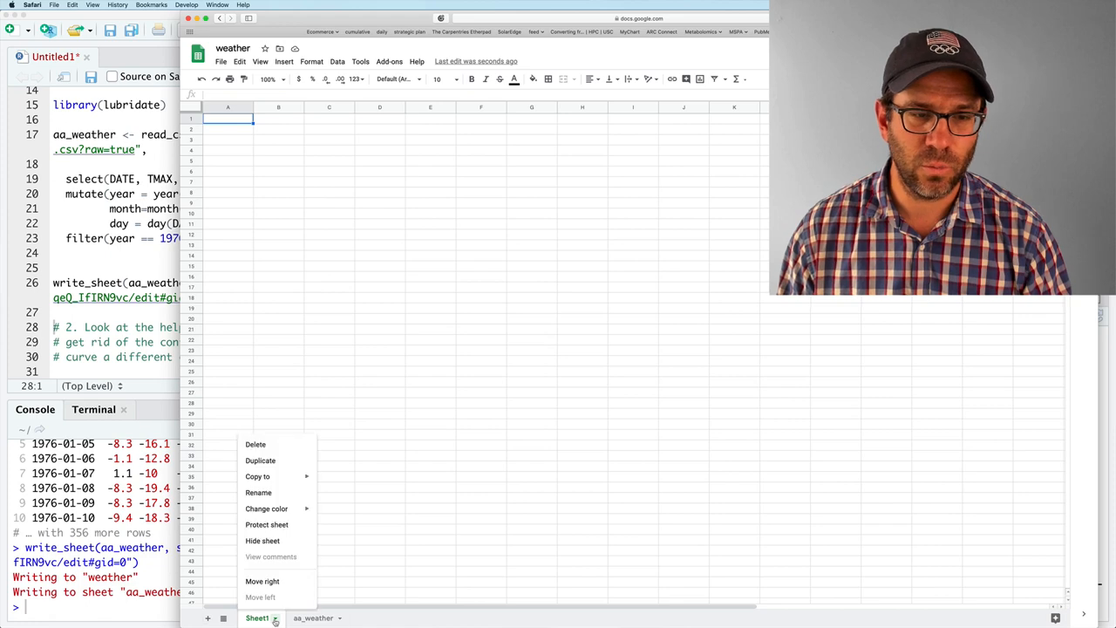
click(254, 445)
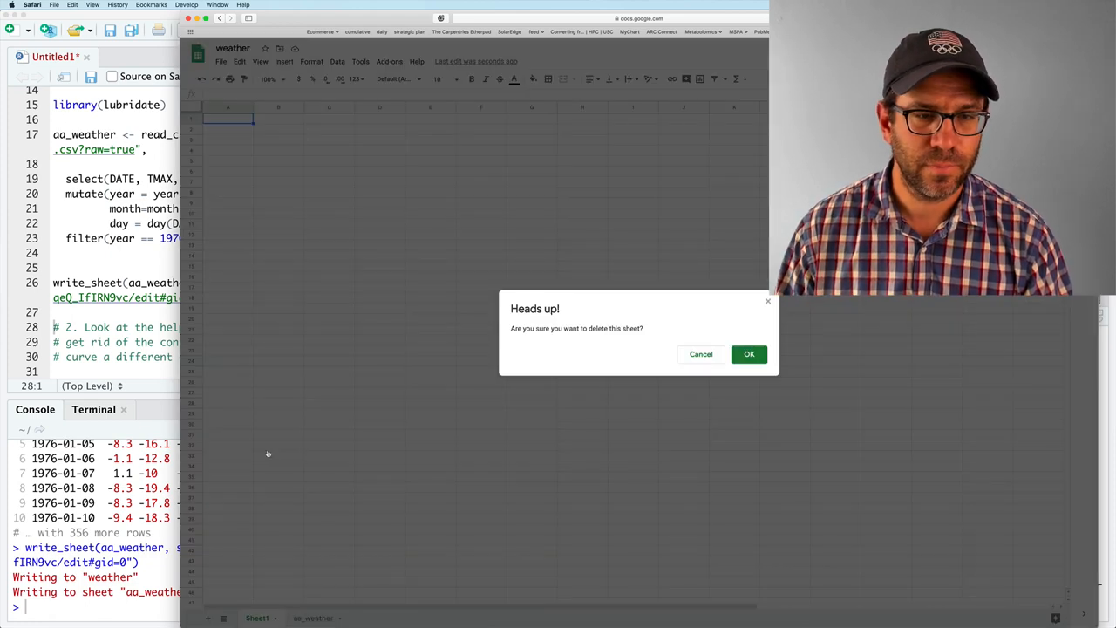
click(747, 354)
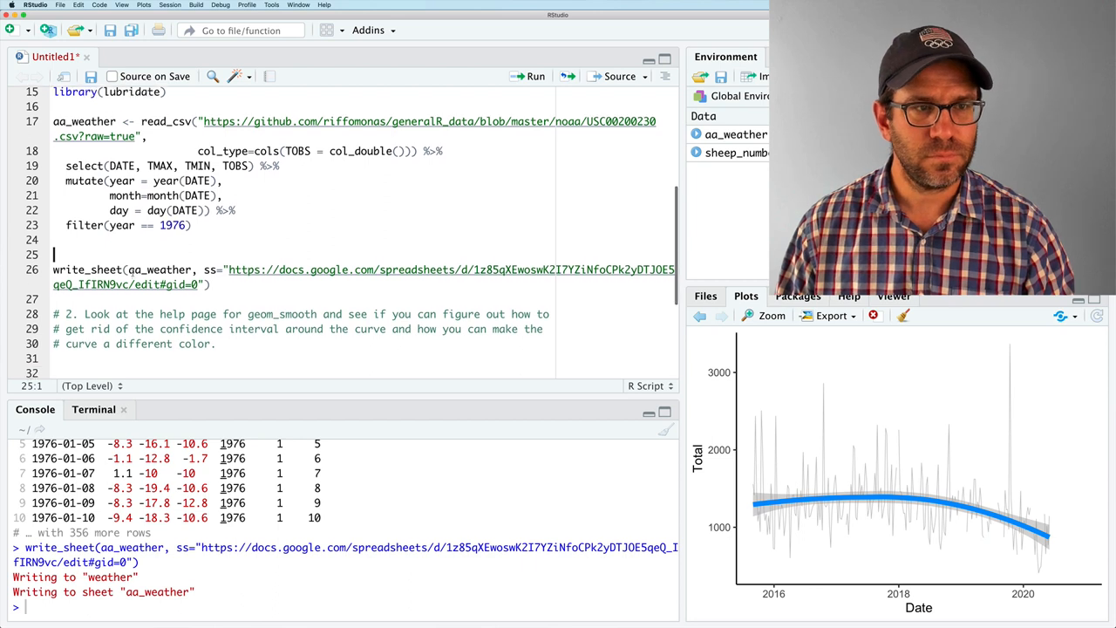
- Copy the ggplot(sheep_numbers…) gray-line, dodgerblue-smooth block and paste it below the exercise 2 comment
scroll(down, 3)
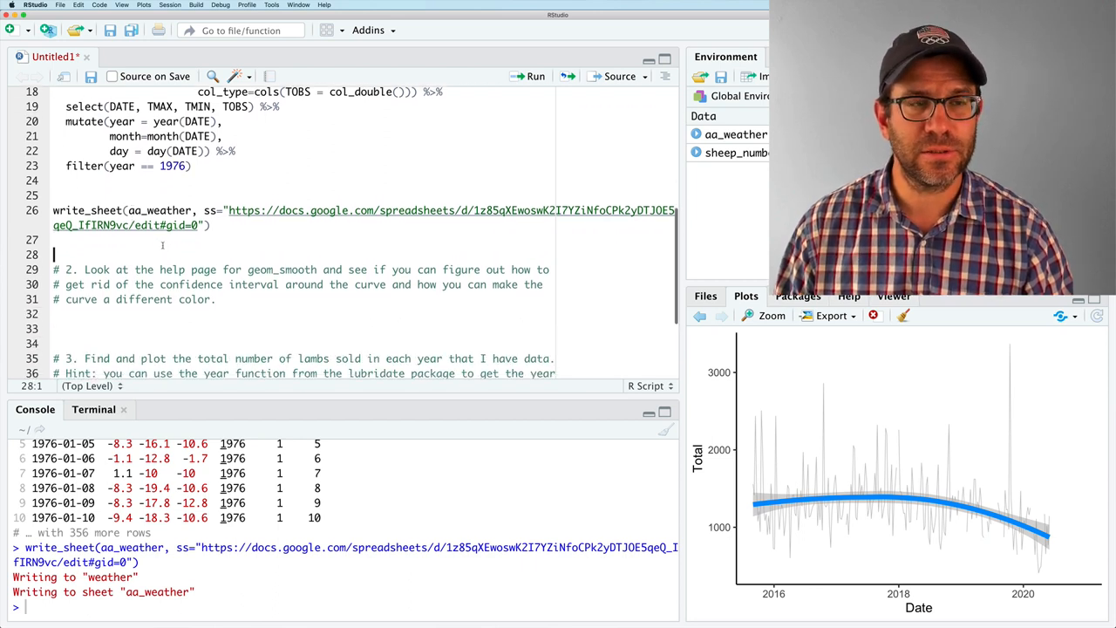
scroll(down, 3)
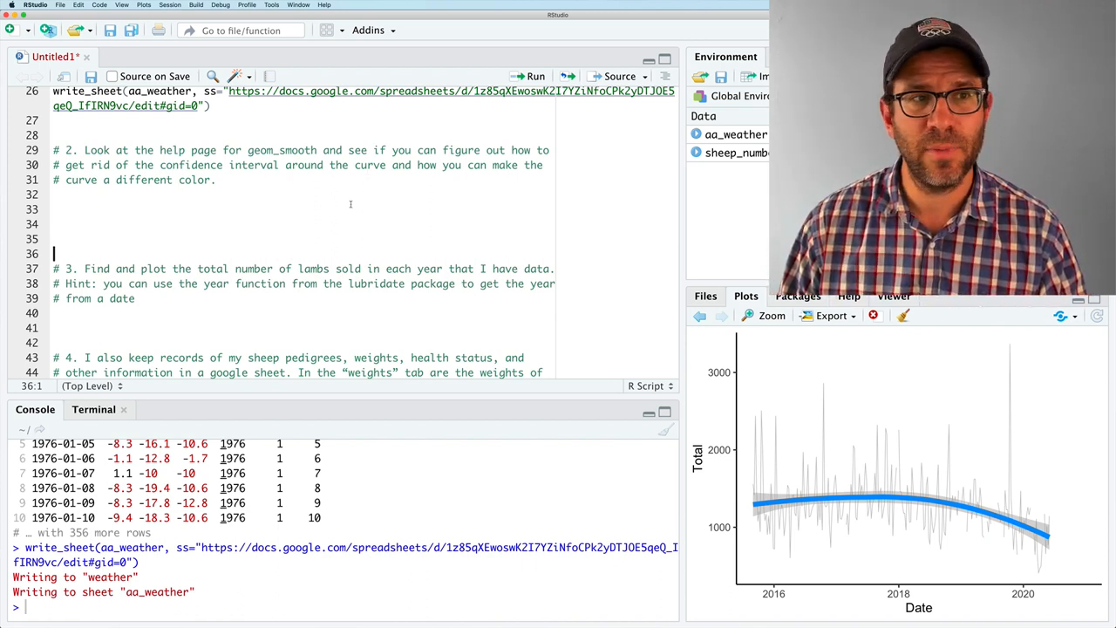
scroll(up, 3)
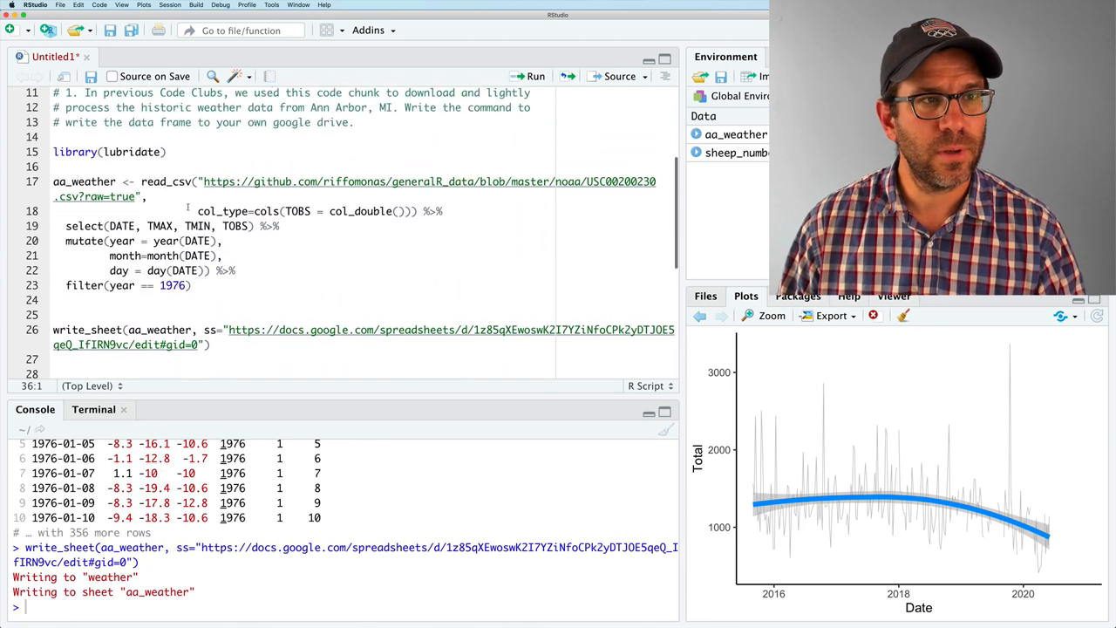
scroll(up, 3)
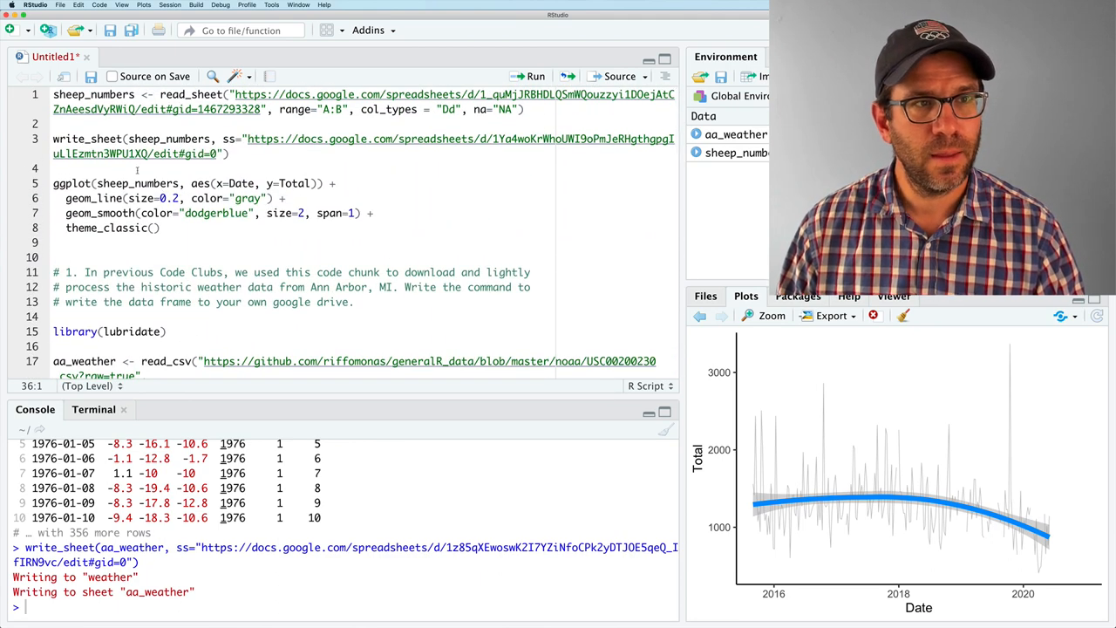
scroll(down, 3)
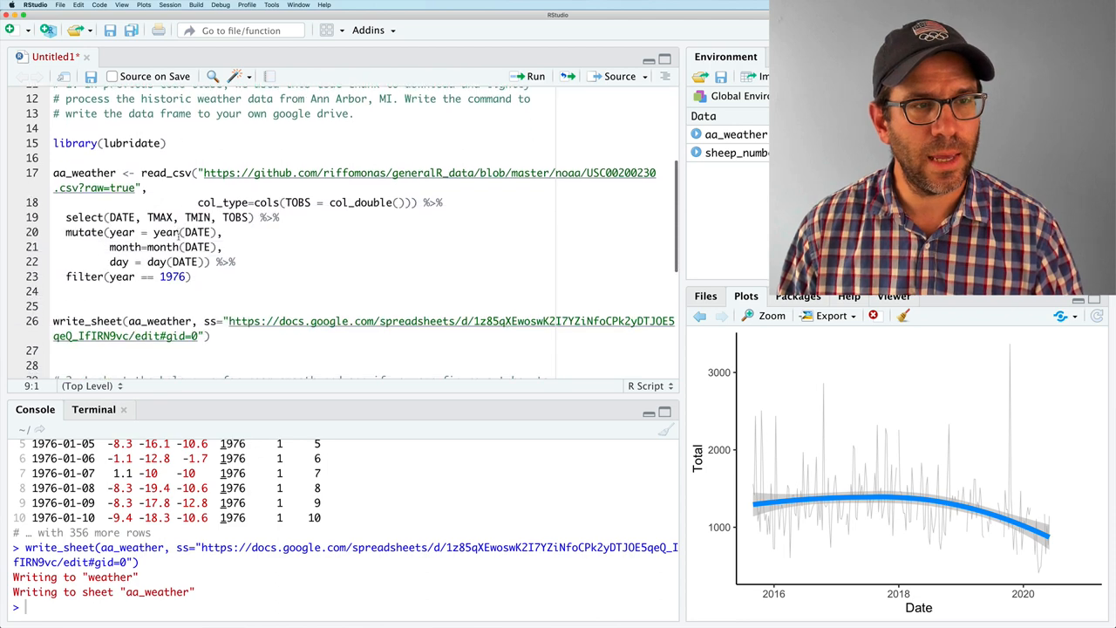
scroll(down, 3)
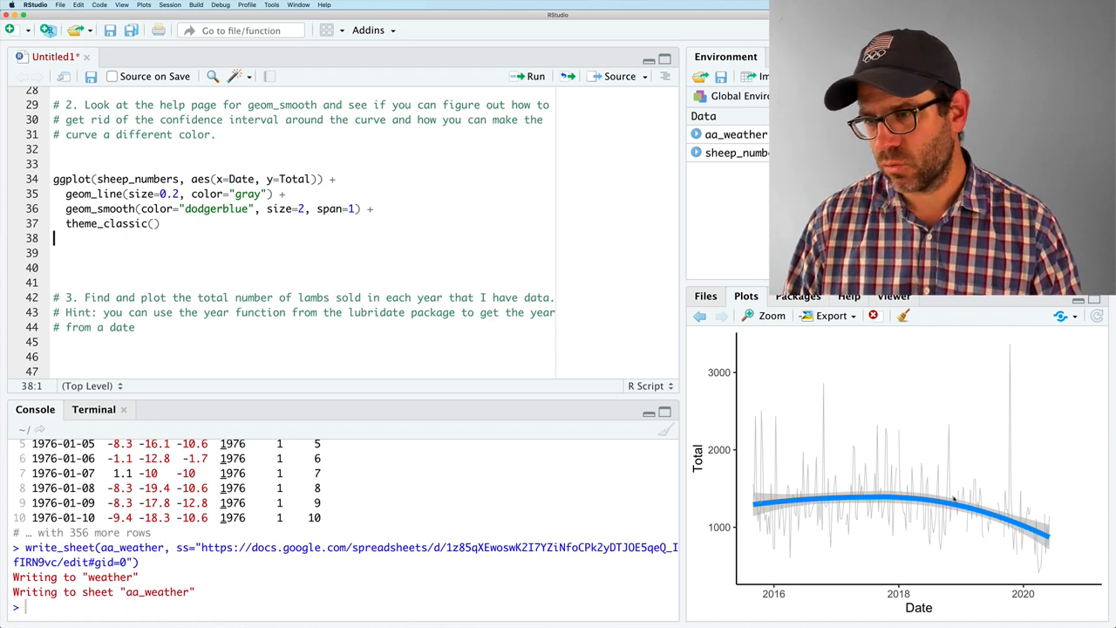
mouse_move(958, 540)
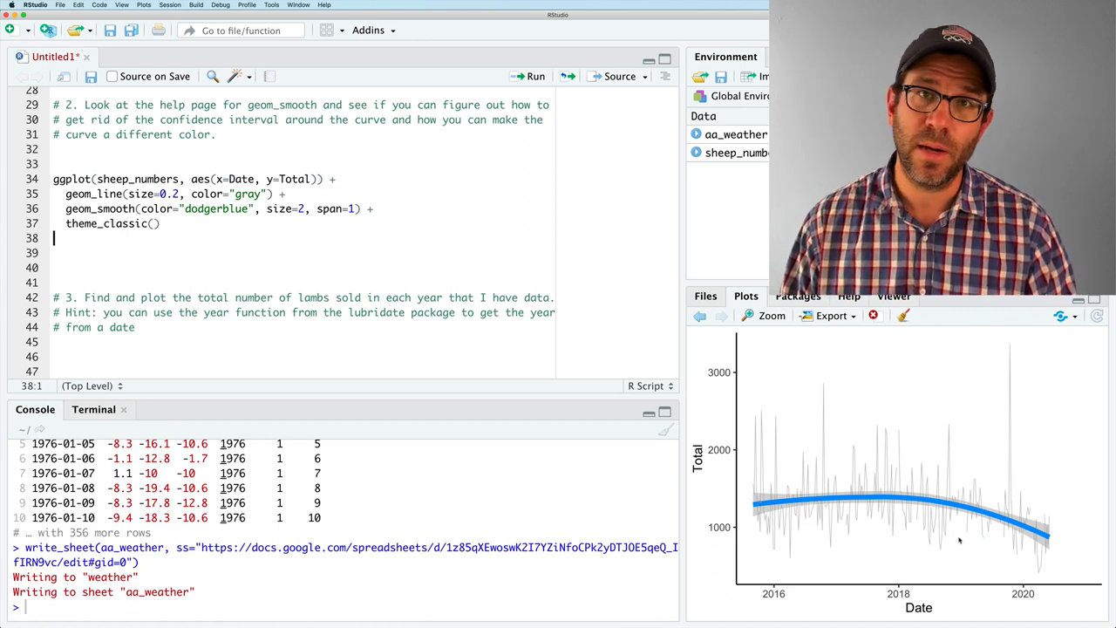
mouse_move(543, 427)
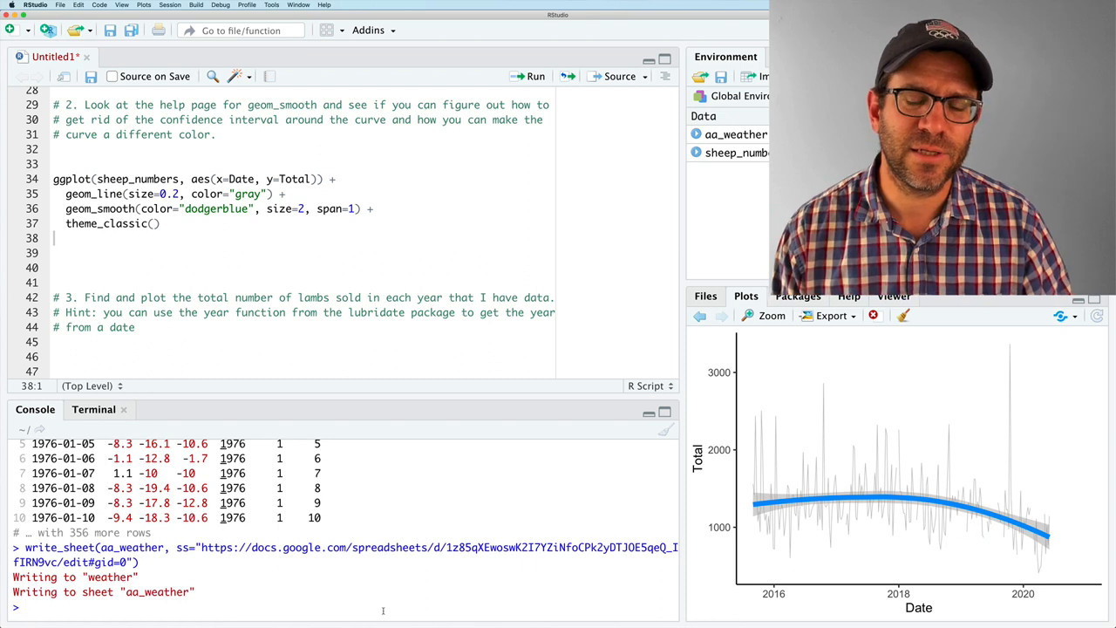
- Look up the geom_smooth help page and read about the se argument
text(?geom_smooth)
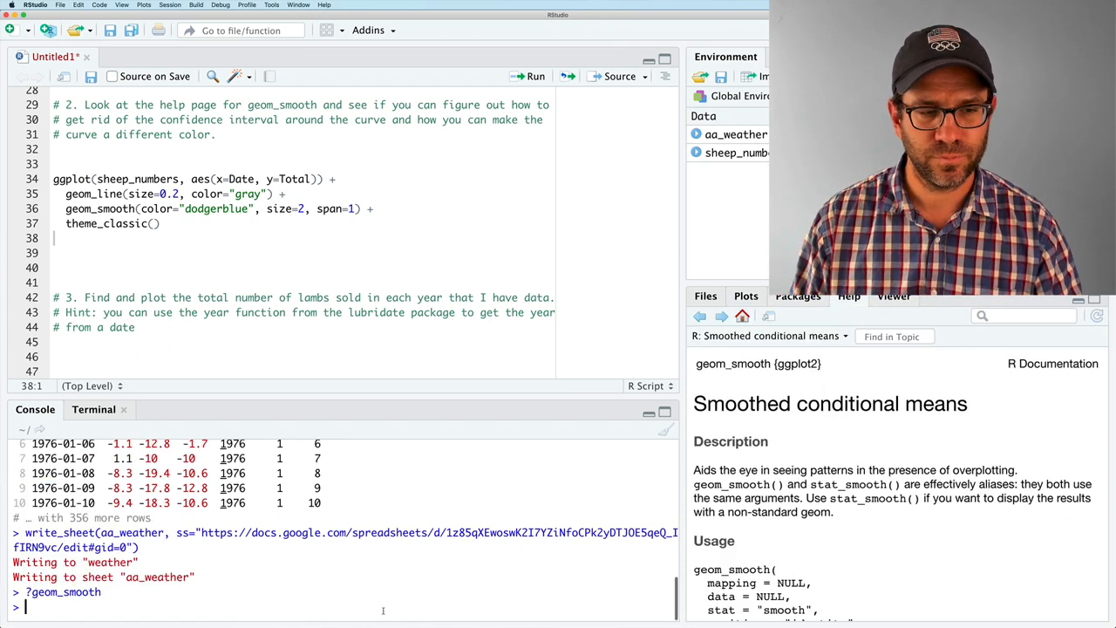
scroll(down, 3)
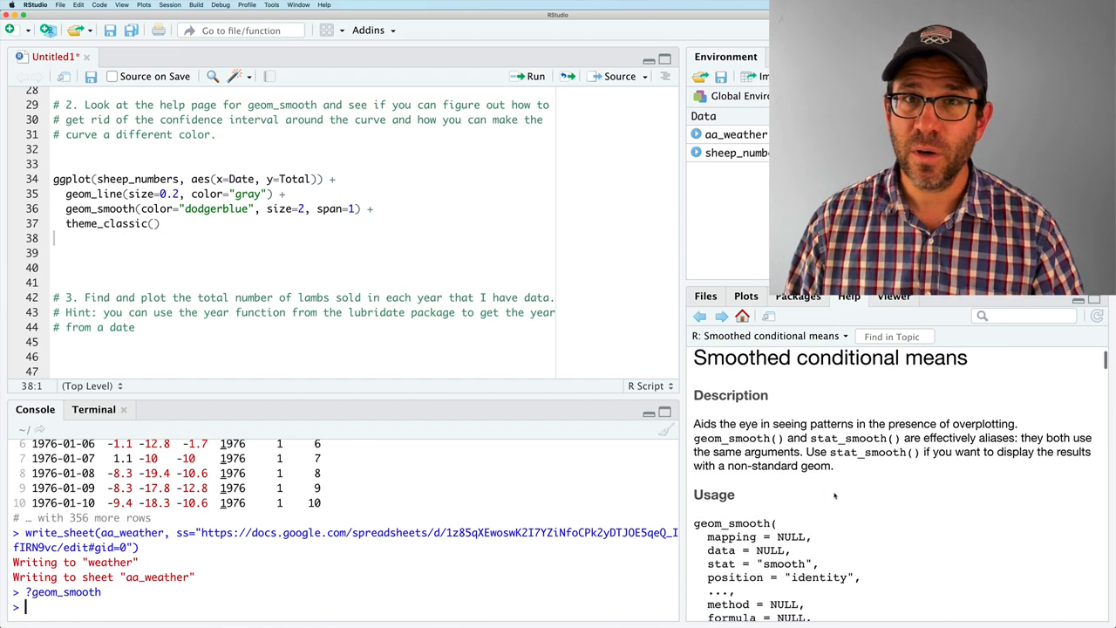
scroll(down, 3)
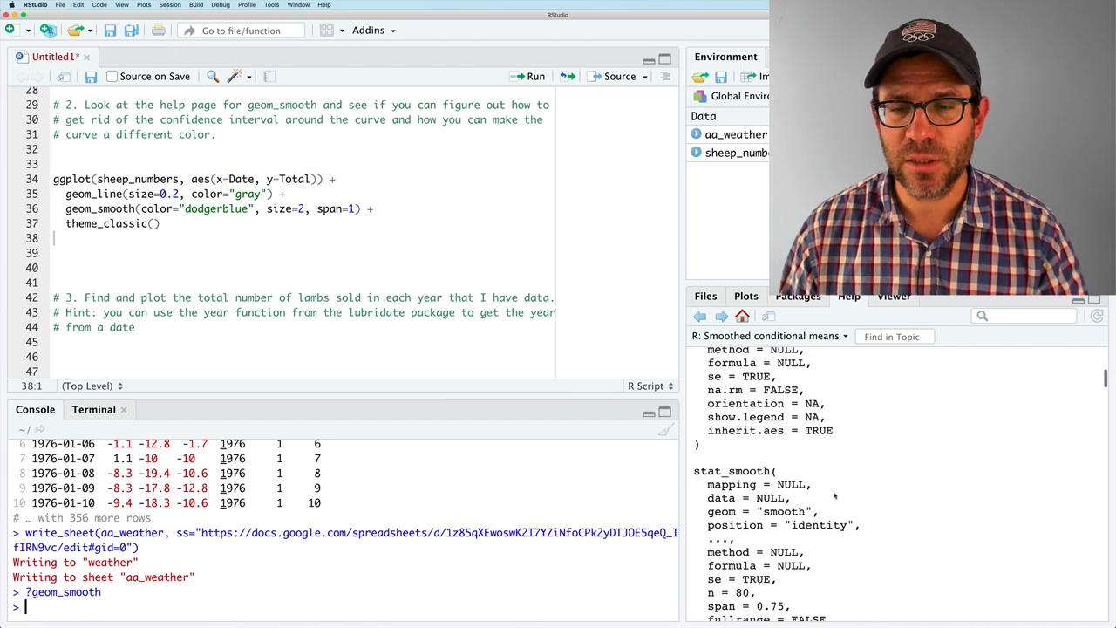
scroll(down, 3)
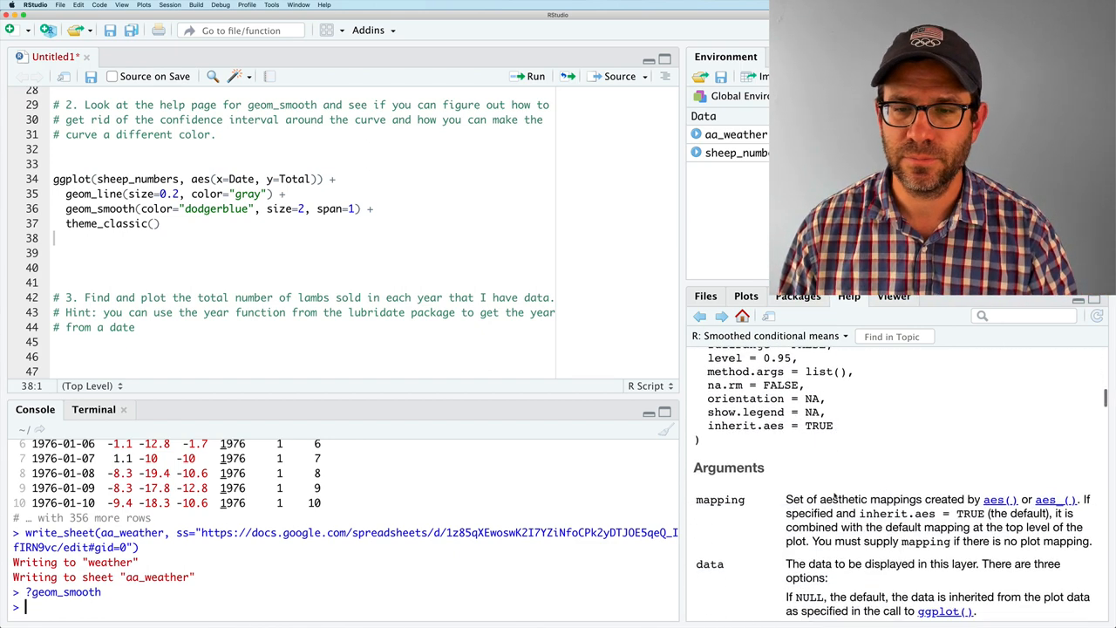
scroll(down, 3)
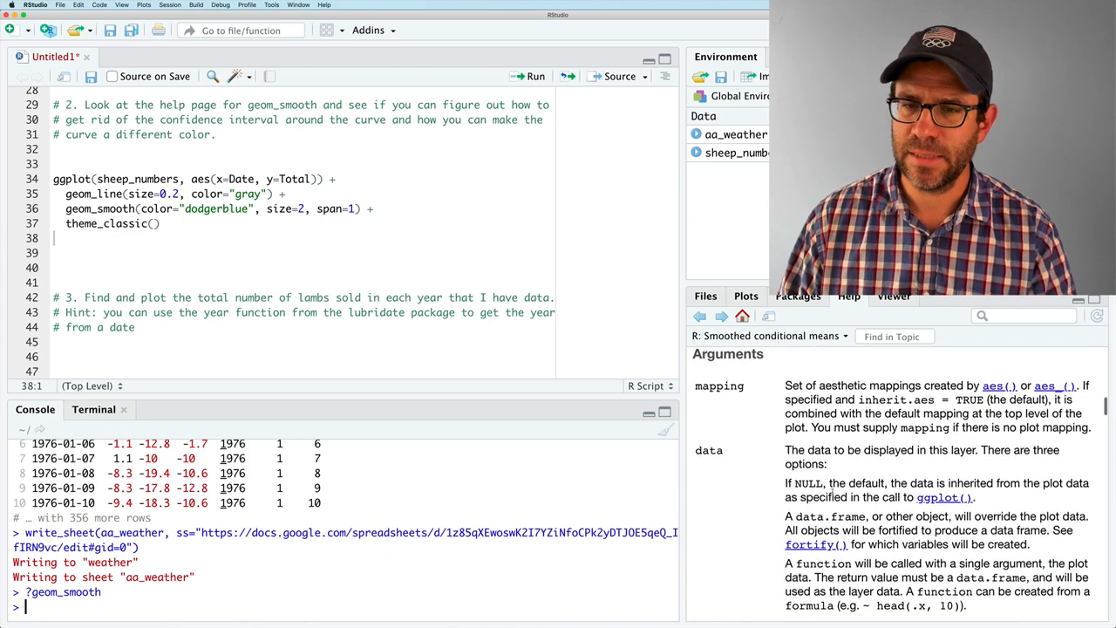
scroll(down, 3)
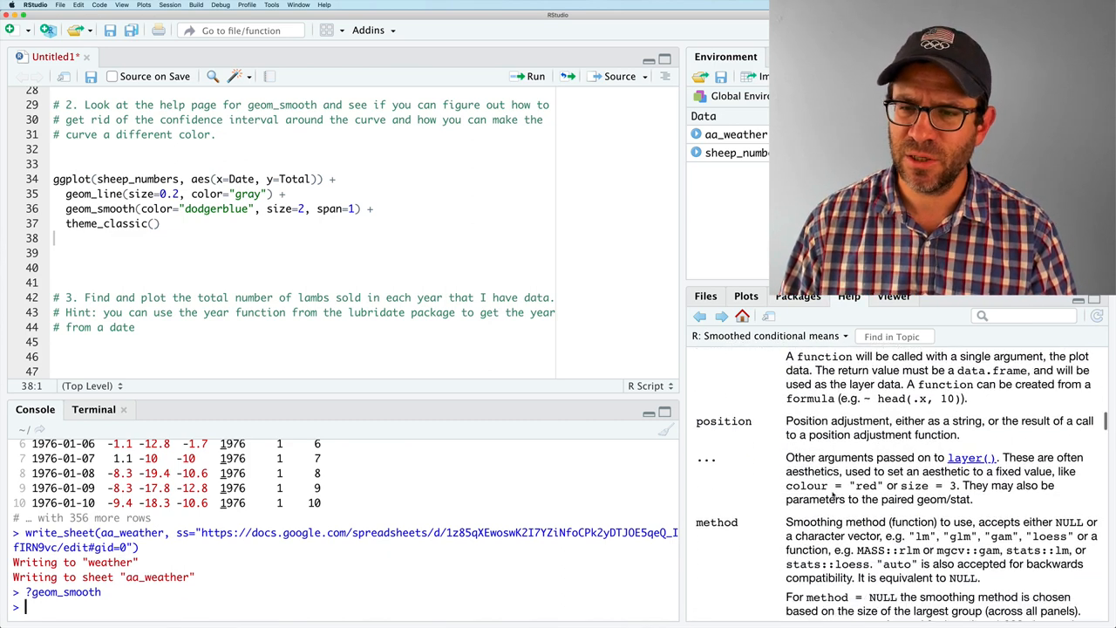
scroll(down, 3)
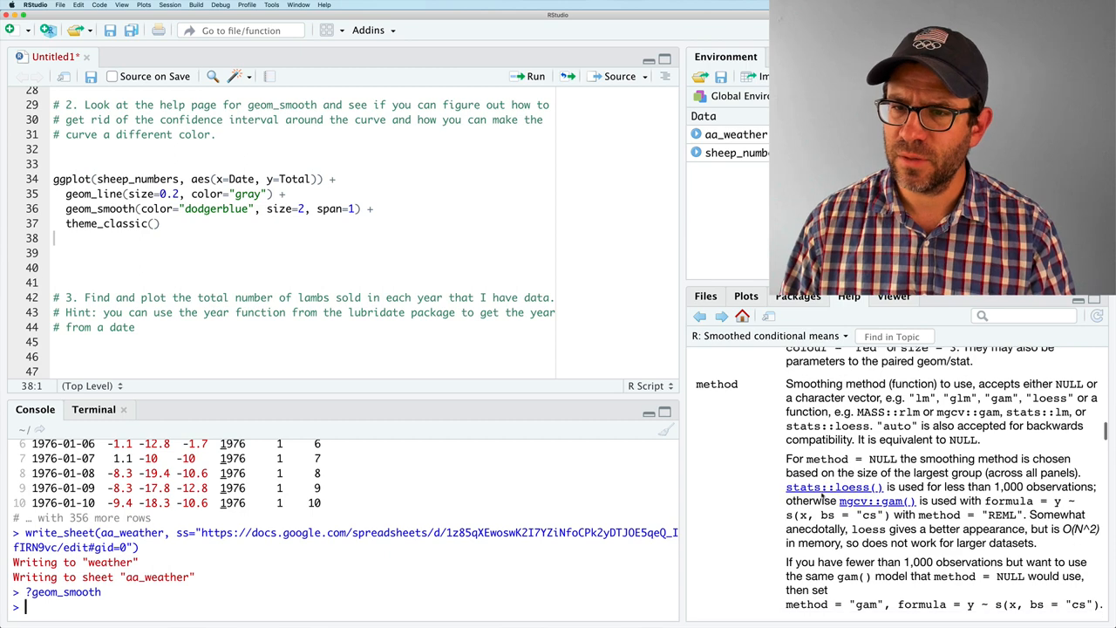
scroll(down, 3)
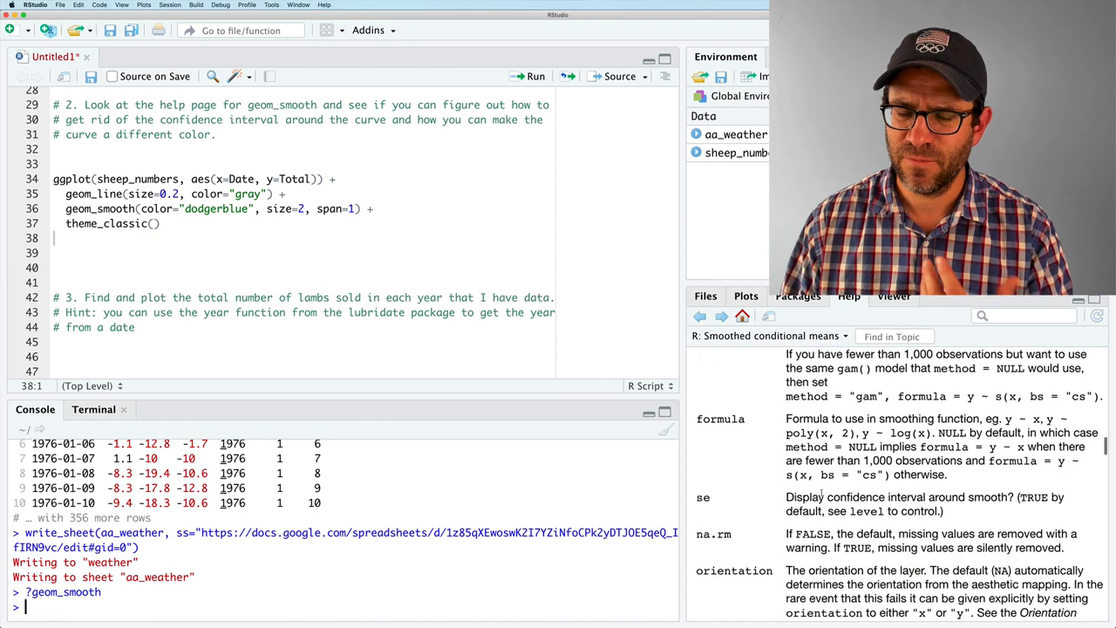
scroll(down, 3)
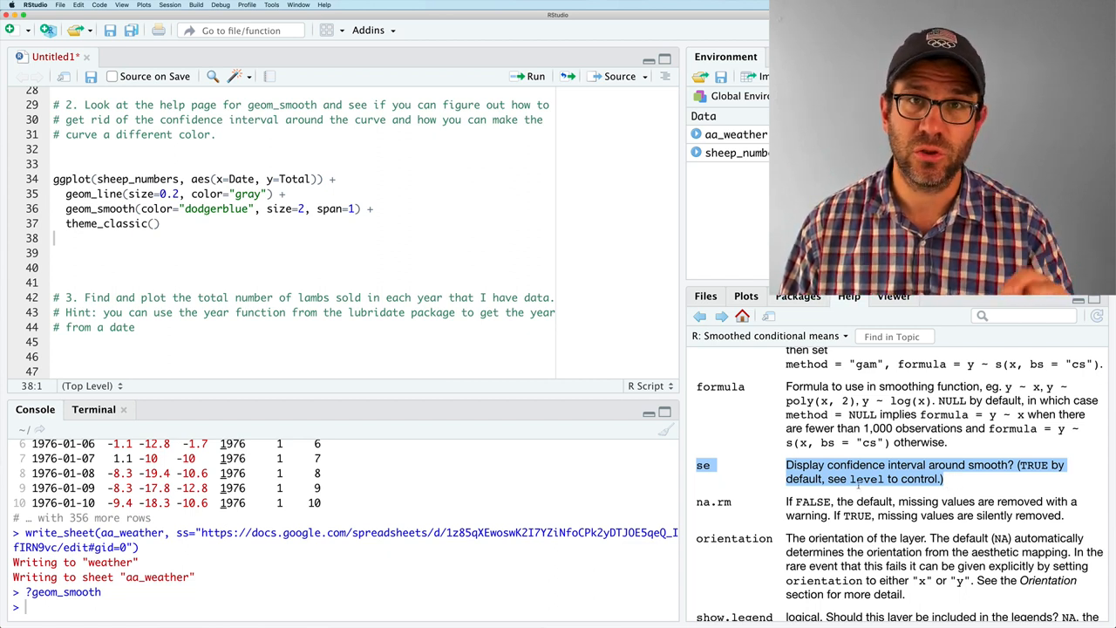
scroll(down, 3)
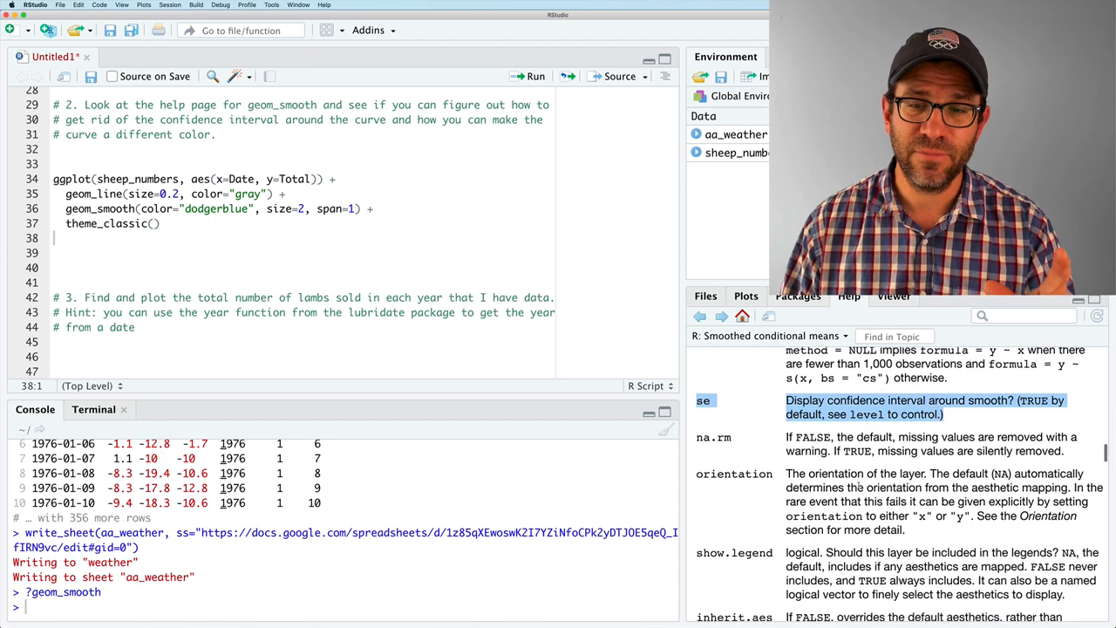
scroll(down, 3)
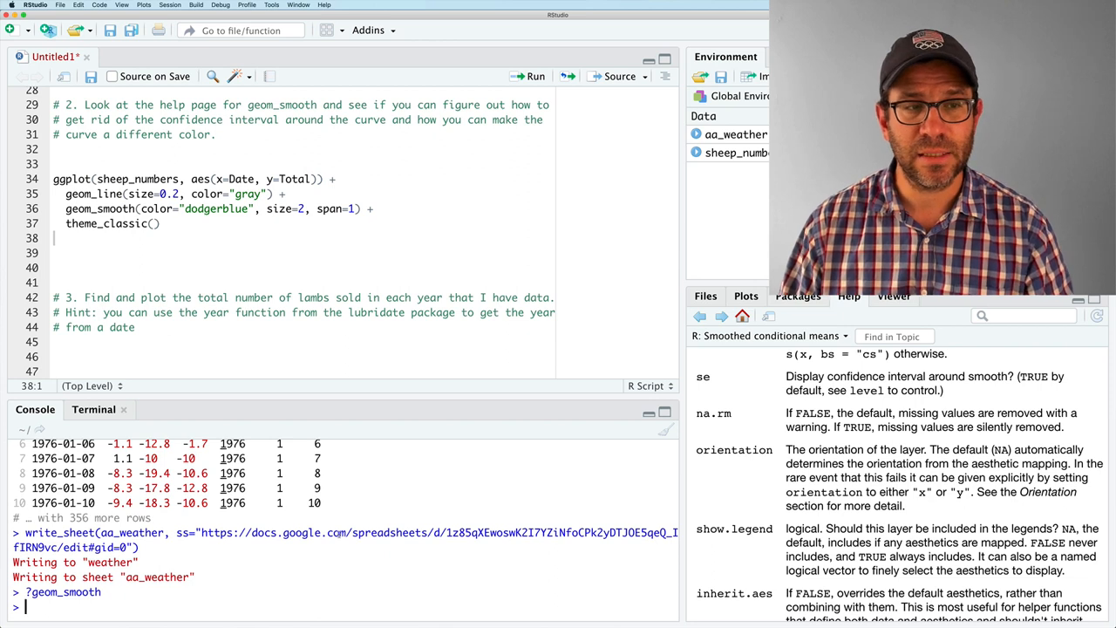
- Add se=FALSE to geom_smooth() so the dodgerblue trend draws without its confidence band
click(352, 210)
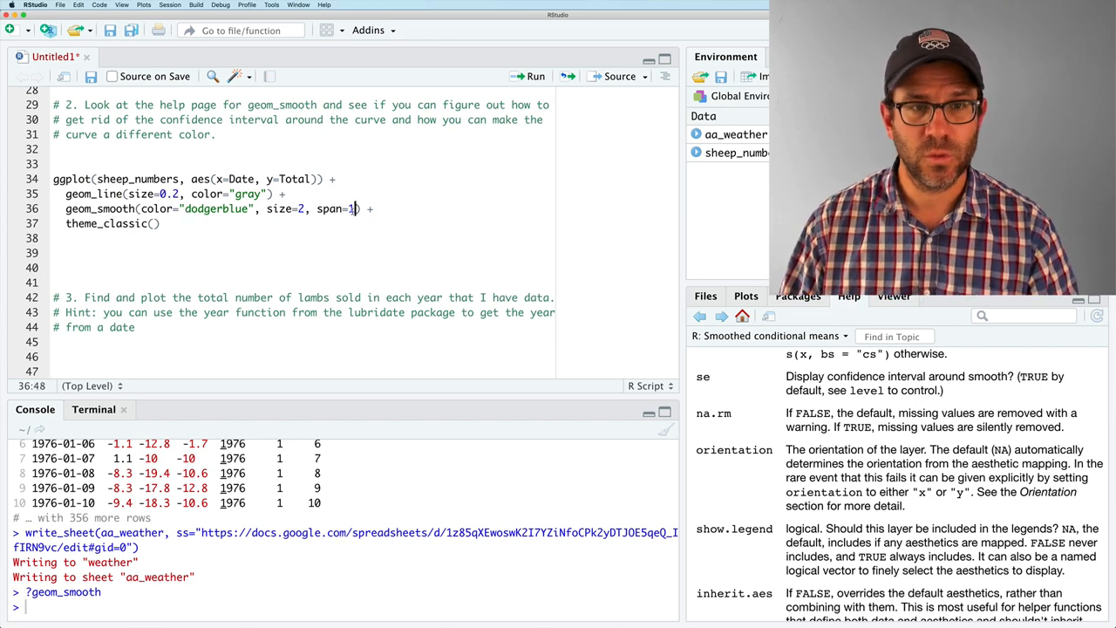
text(, se=)
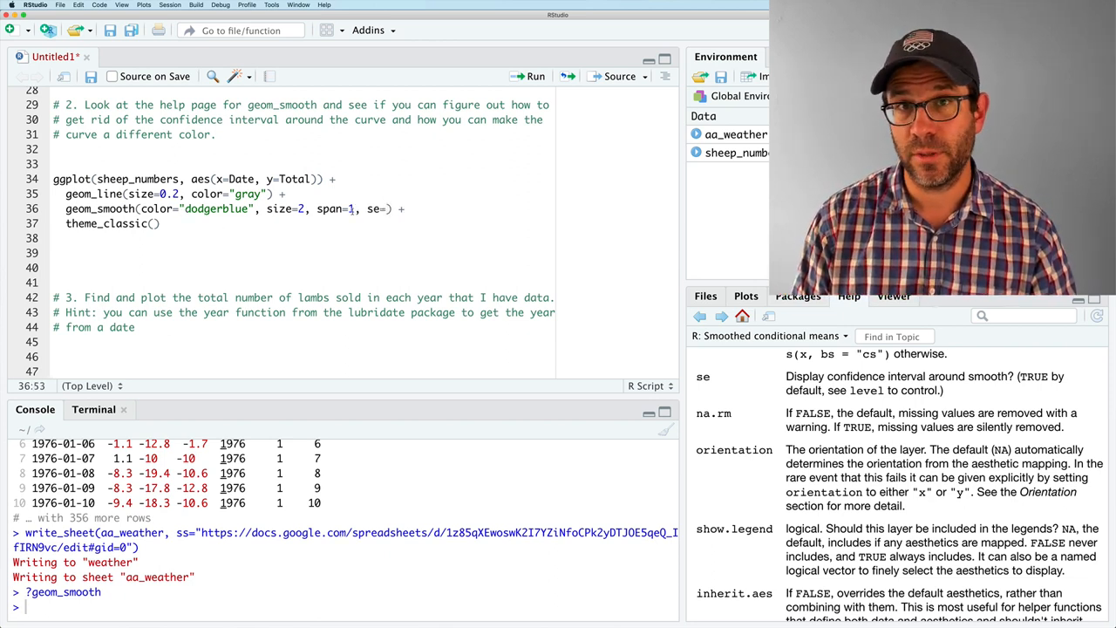
text(FALSE)
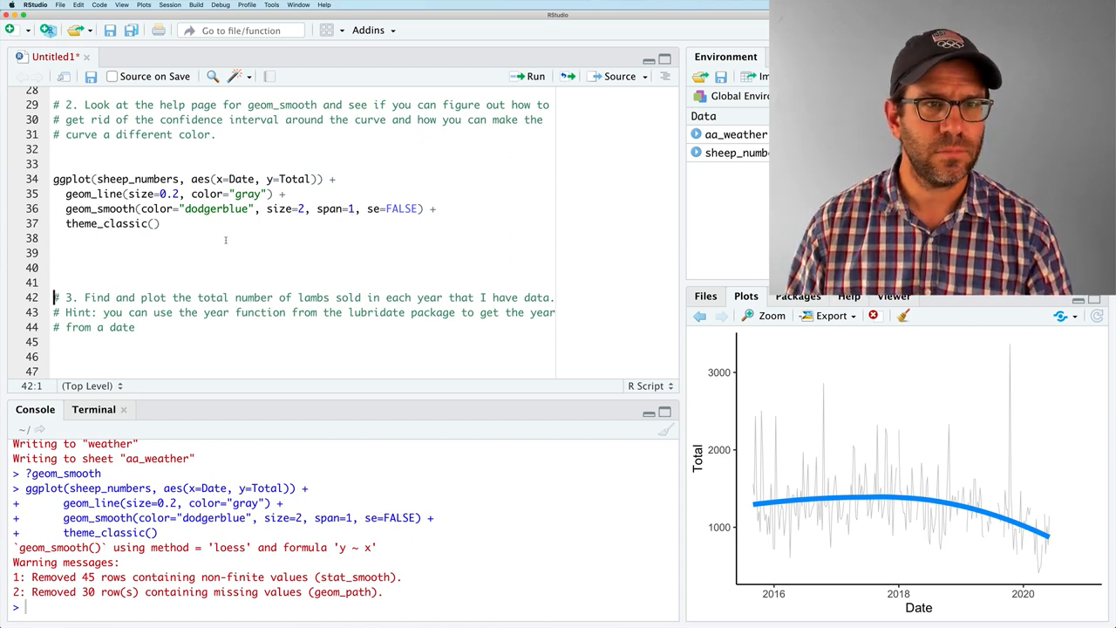
- Under exercise 3, load lubridate with library(lubridate) and start a sheep_numbers %>% pipe
scroll(down, 3)
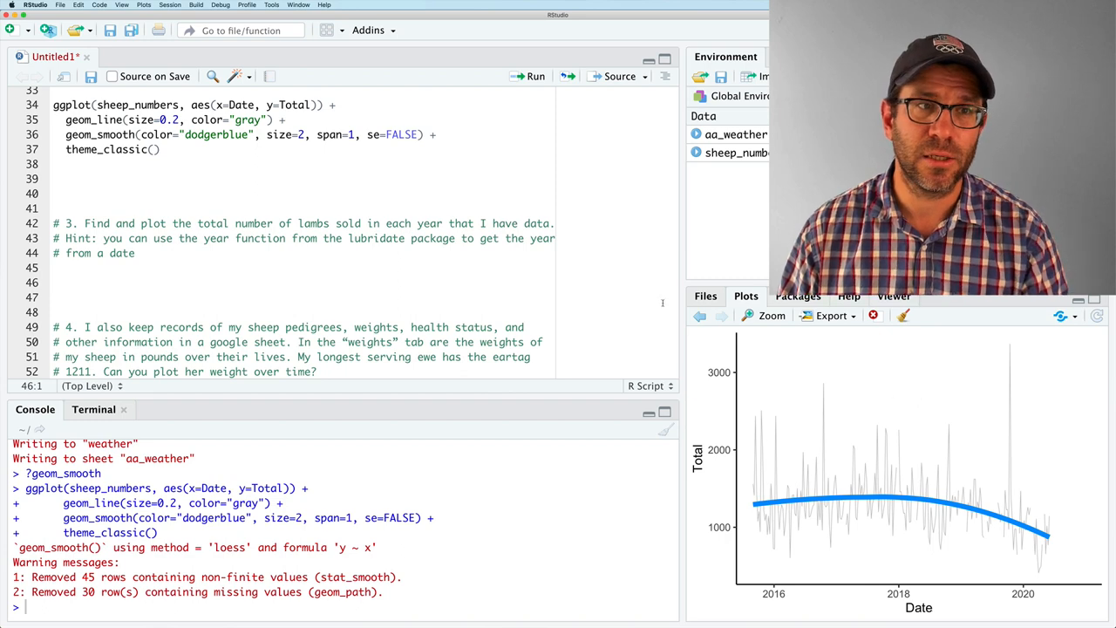
scroll(up, 3)
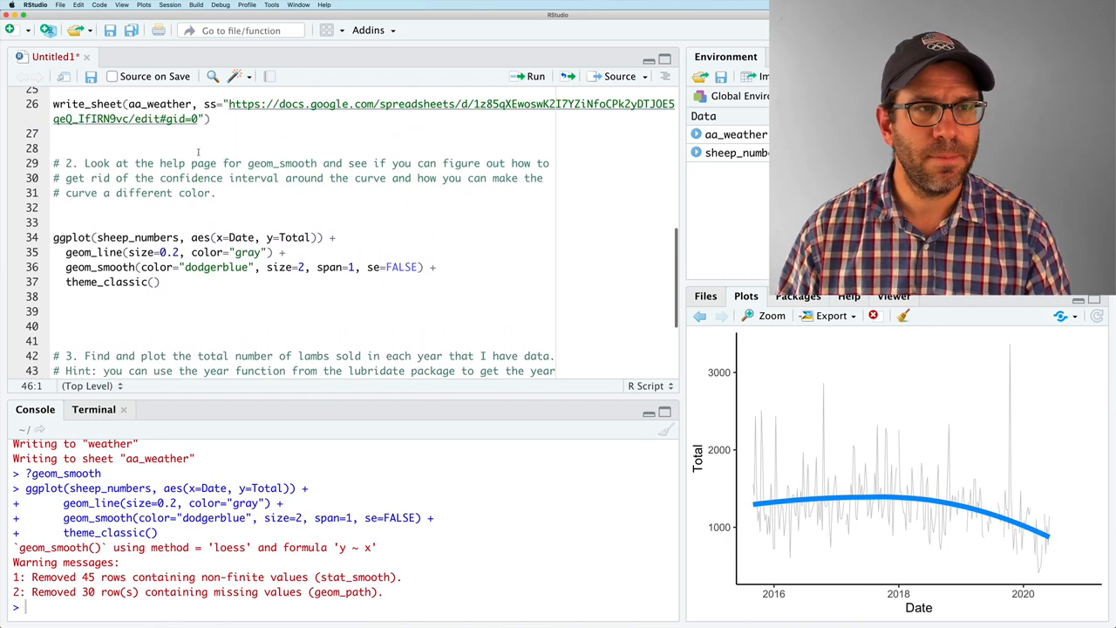
scroll(up, 3)
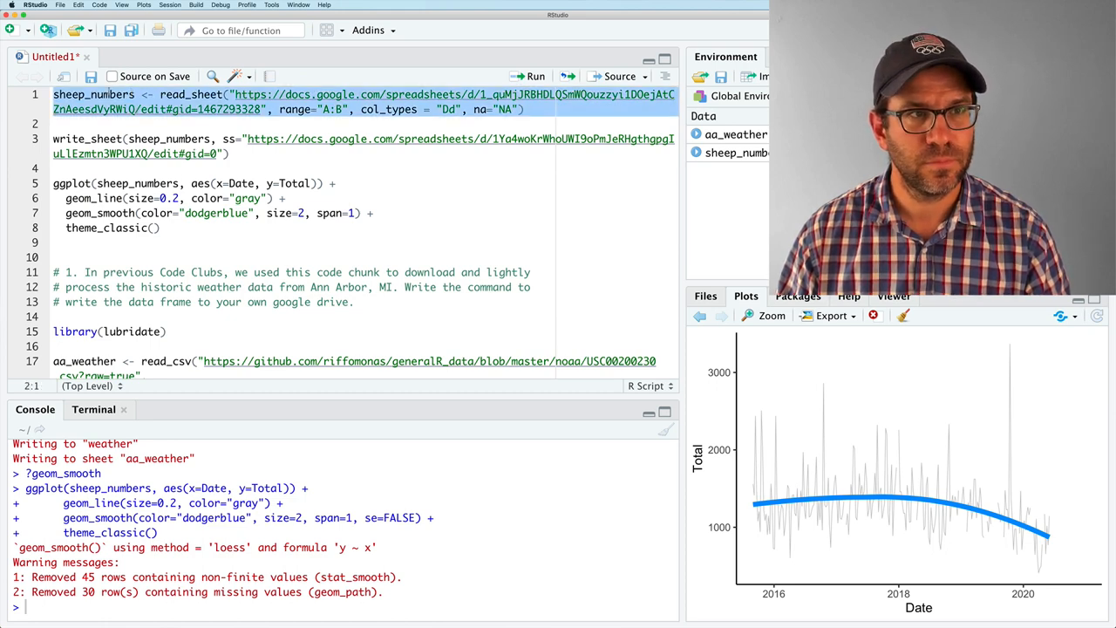
scroll(down, 3)
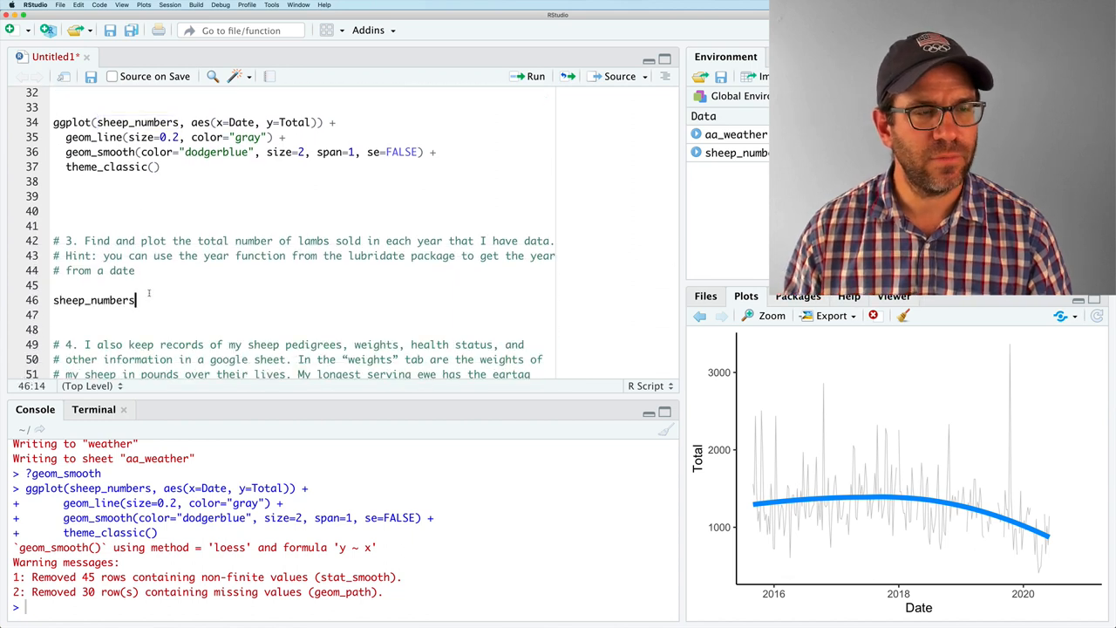
text(%>%)
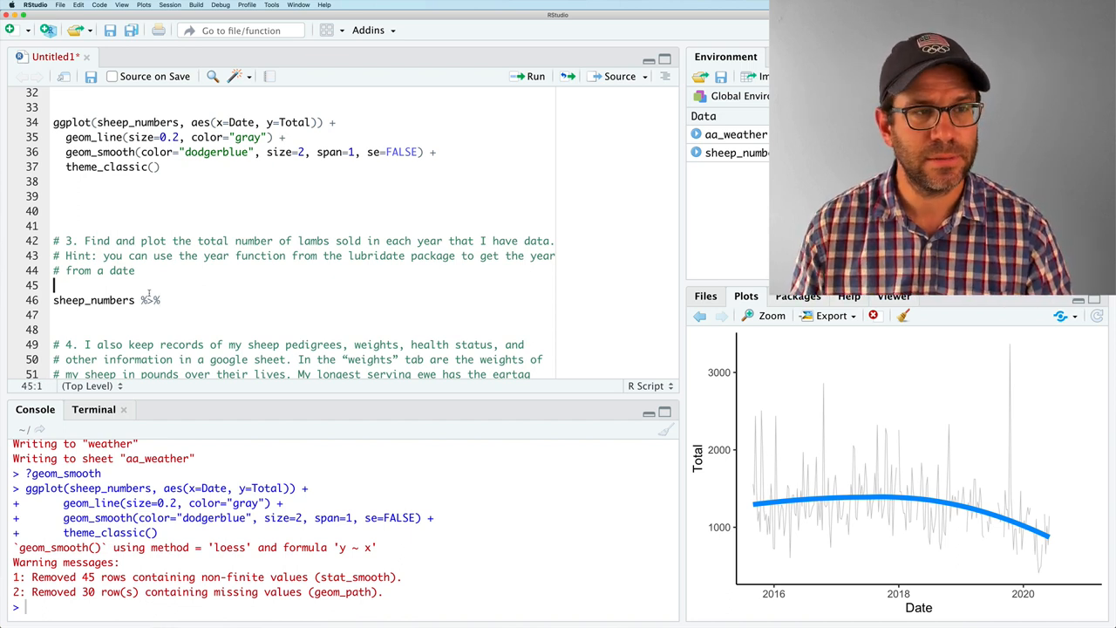
text(liib)
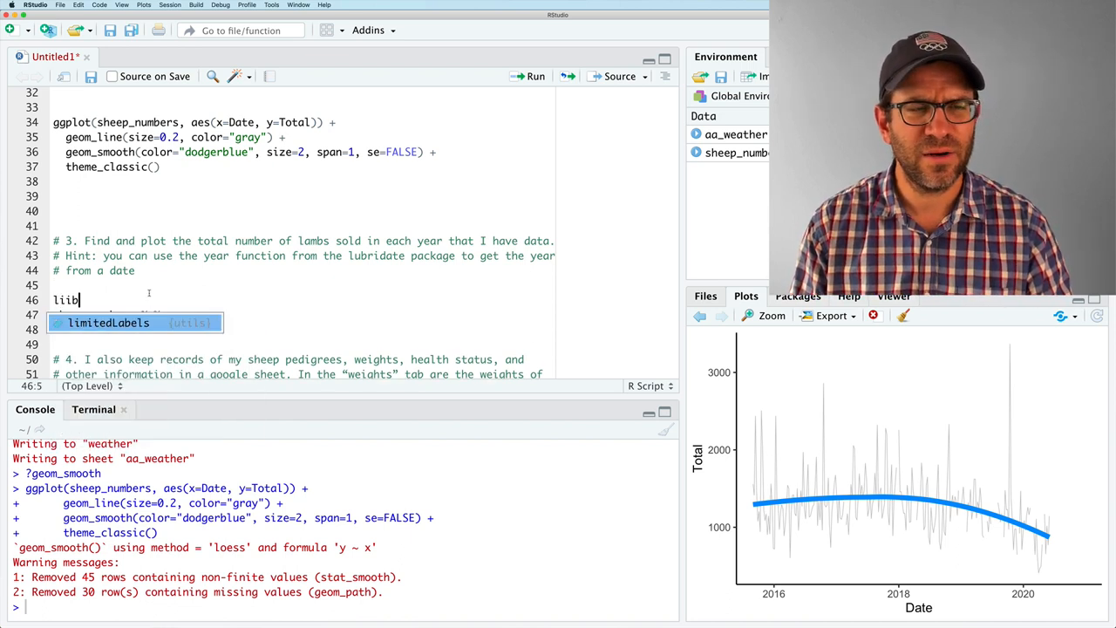
text(rary(lib)
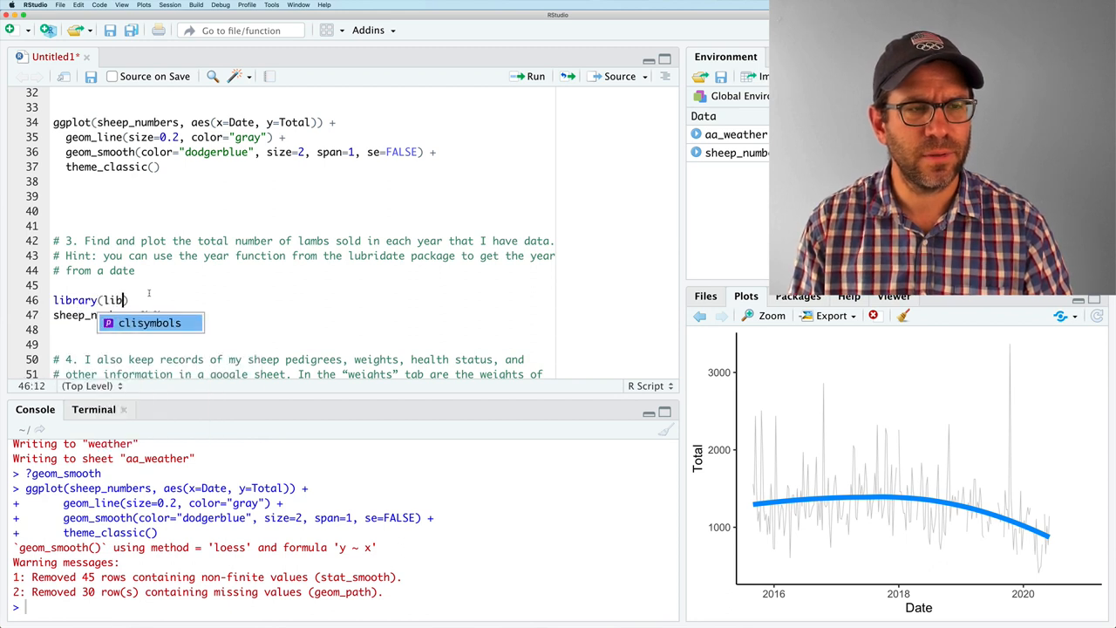
text(ubridate)
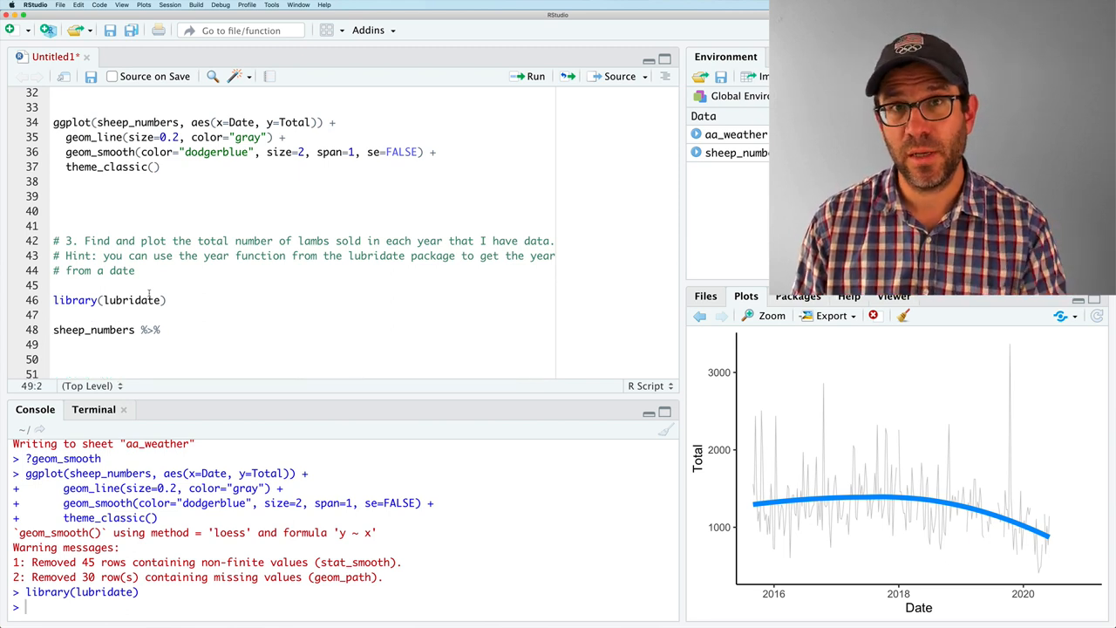
- Add mutate(year = year(Date)) and run it, printing the 279 × 3 tibble with a year column
text(mutate())
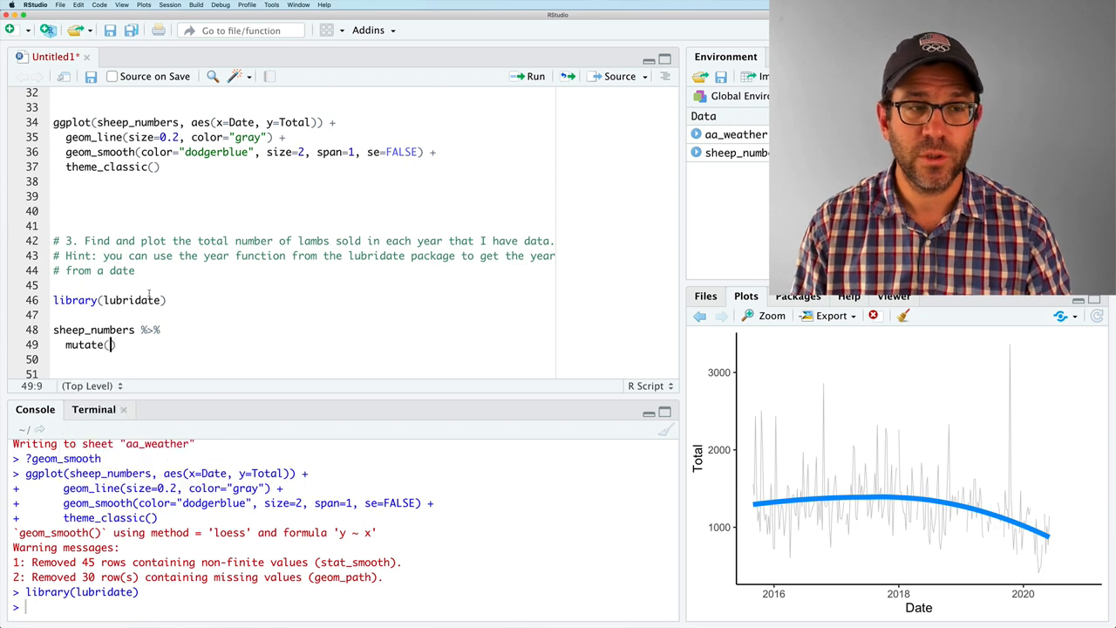
text(yeat)
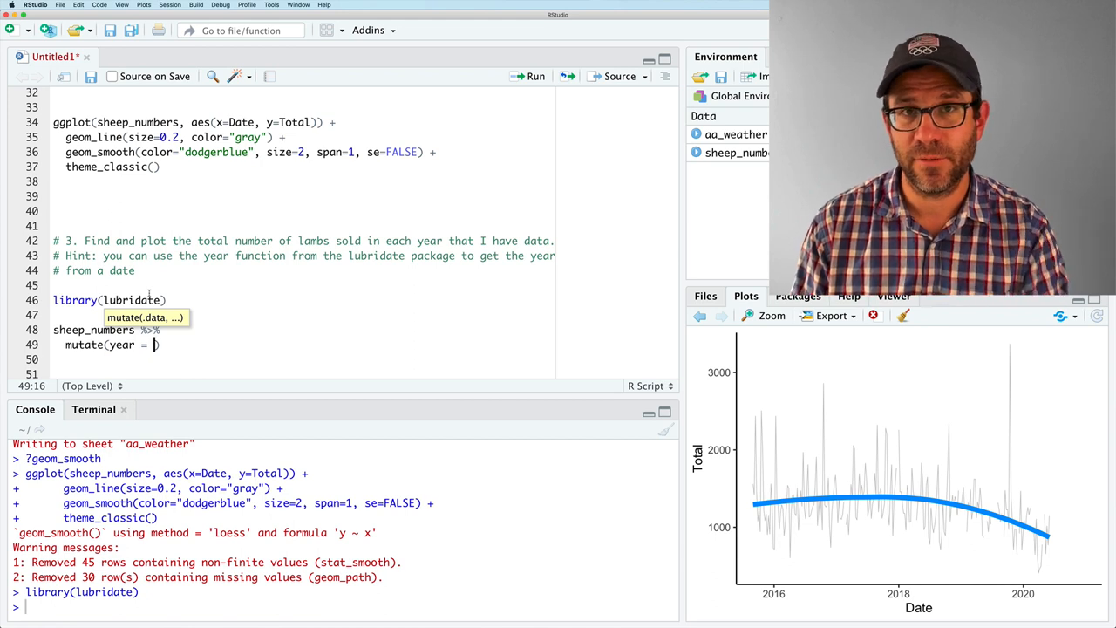
text(year(Date)
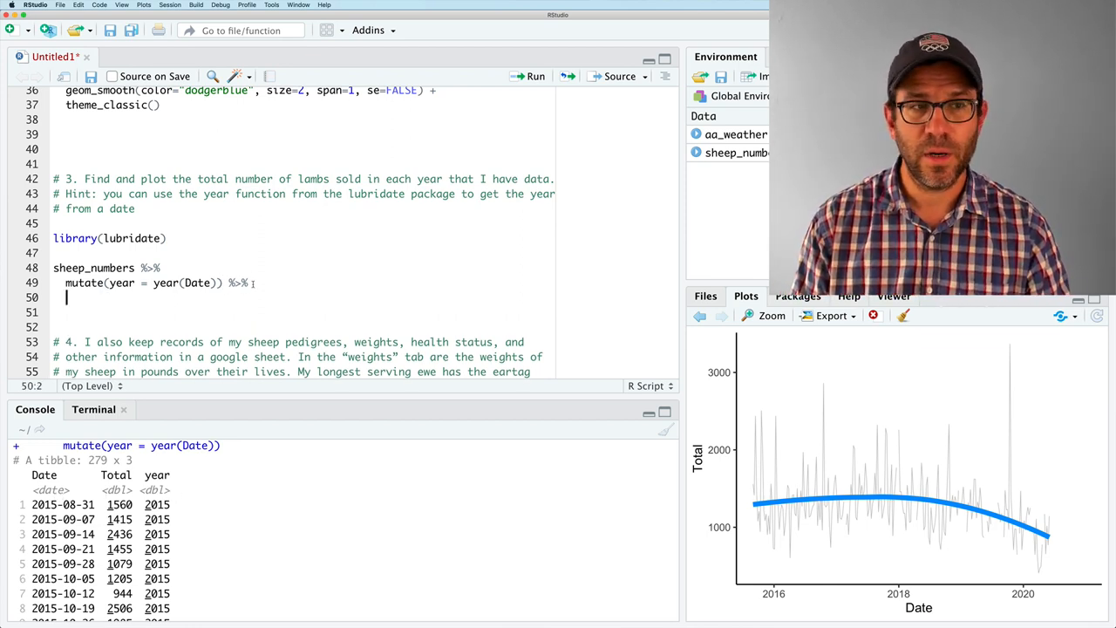
- Extend the pipe with group_by(year) and summarize(annual_total = sum(Total, na.rm=TRUE))
text(group_by())
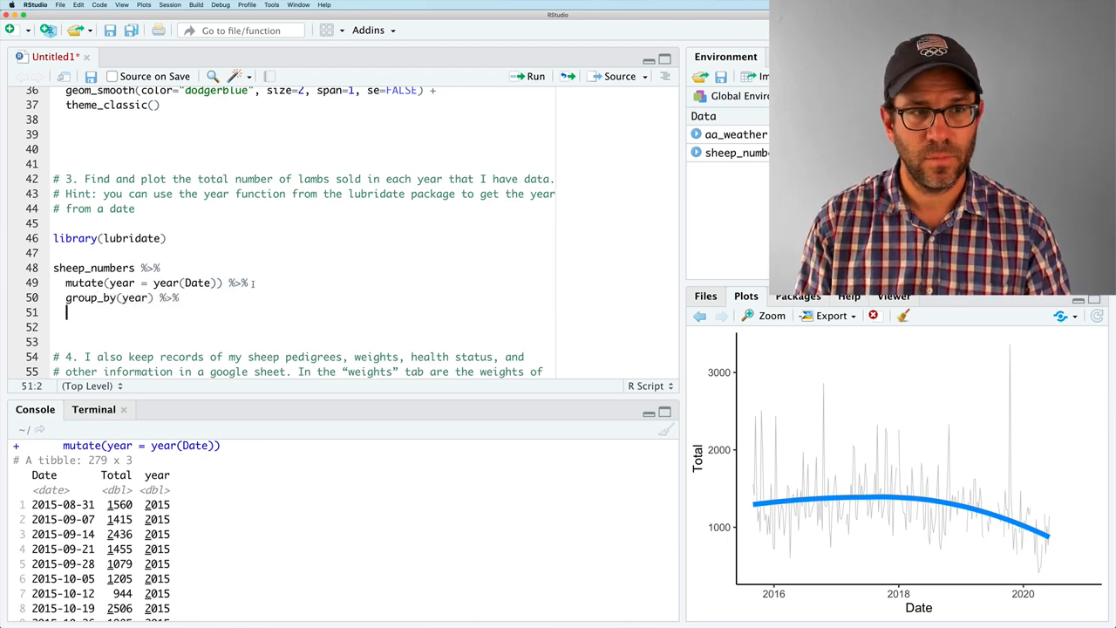
text(summarize())
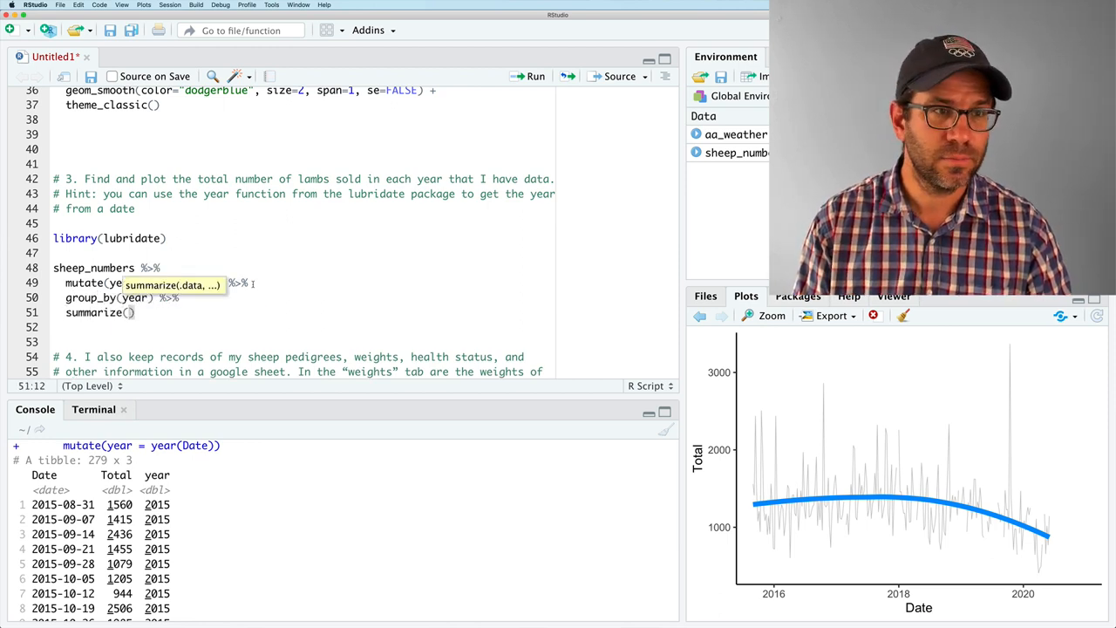
text(total_sheep = sum(Total)
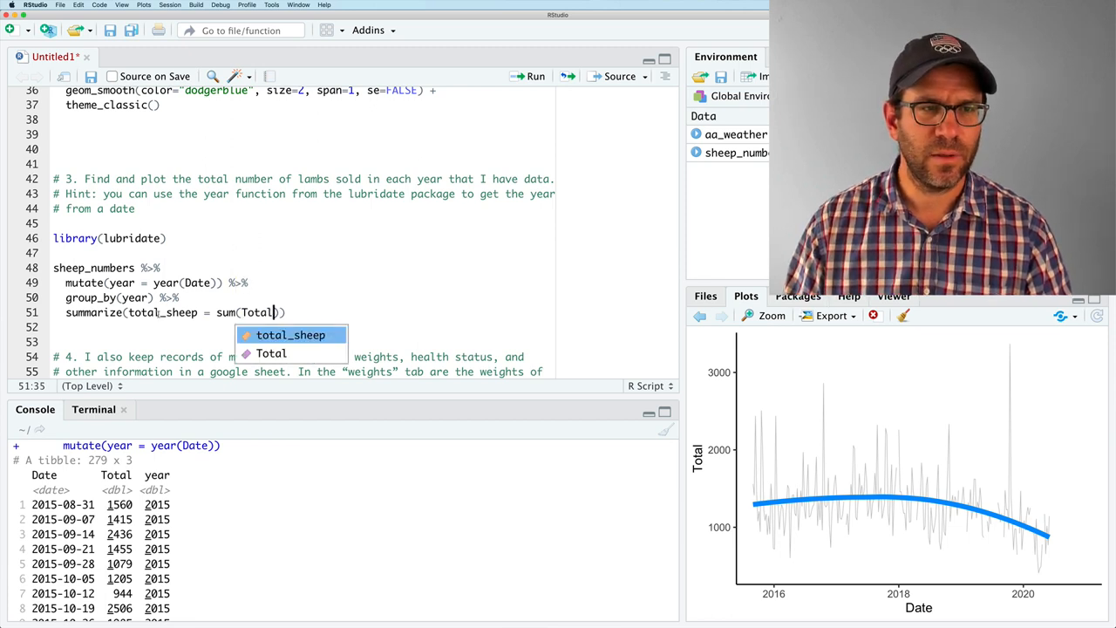
text(annual_)
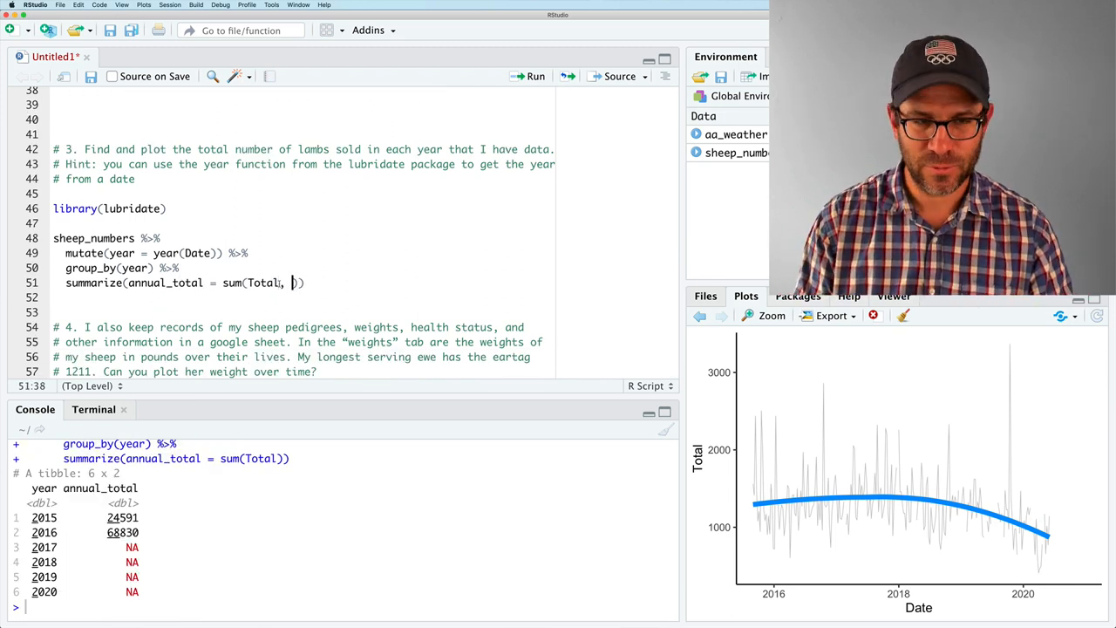
text(na.rm=TRUE)
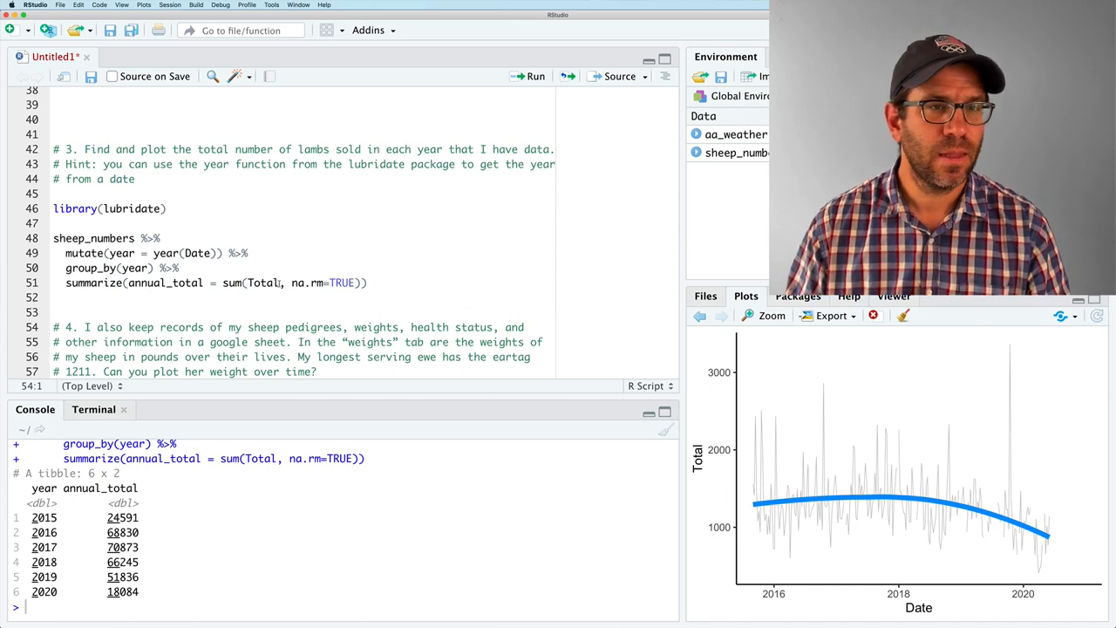
- Add filter(year != 2015 & year != 2020) and run it, giving a 4 × 2 annual_total tibble
click(370, 282)
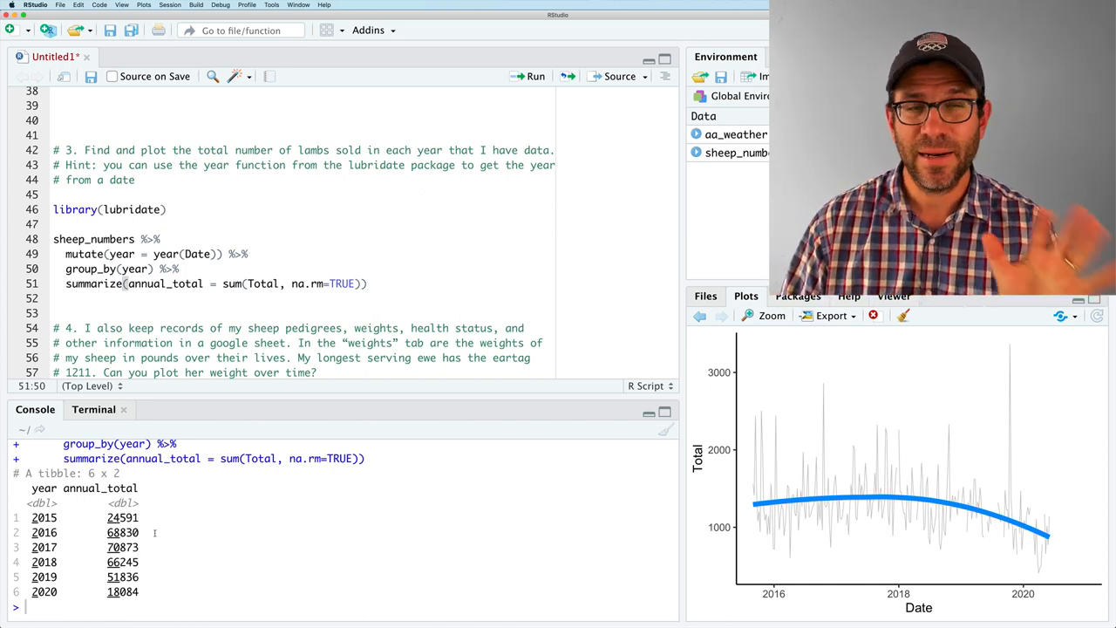
text(%>%)
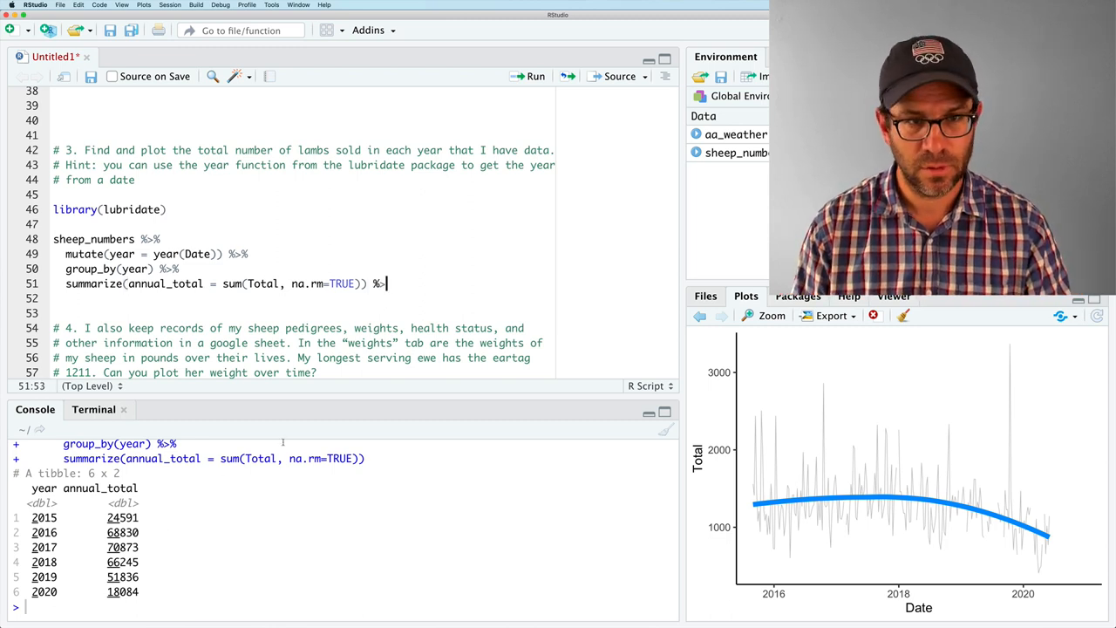
text(filter()
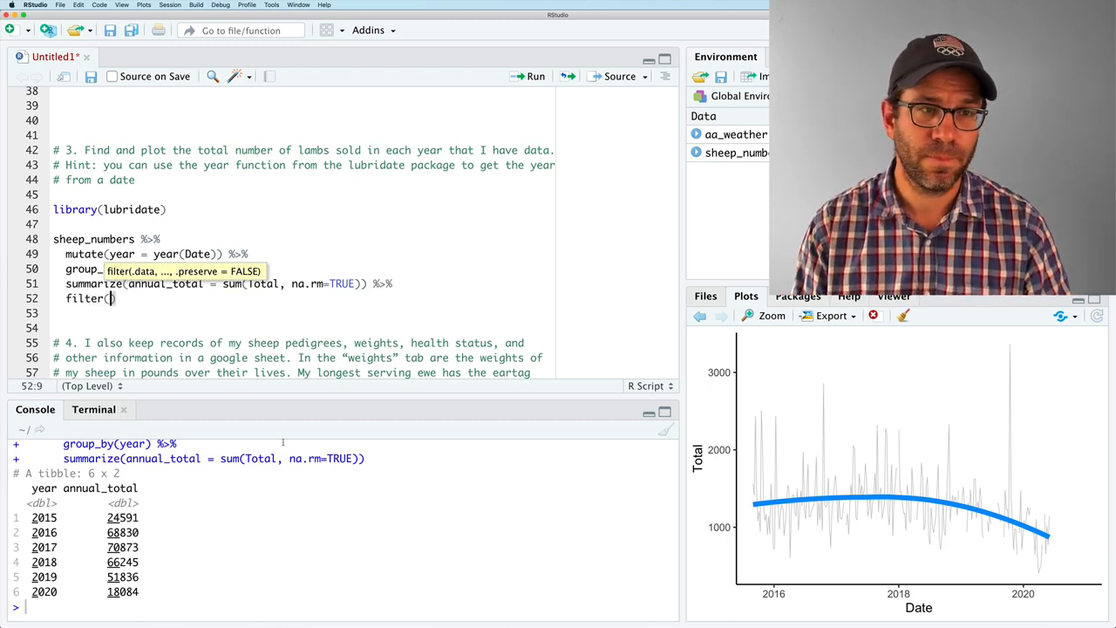
text(annual)
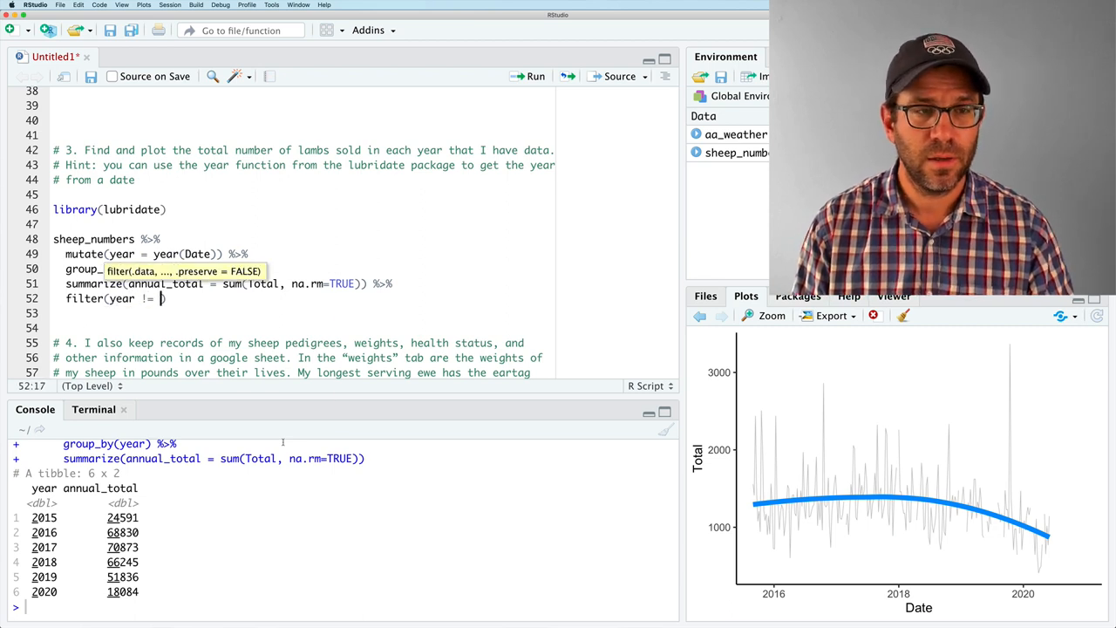
text(201)
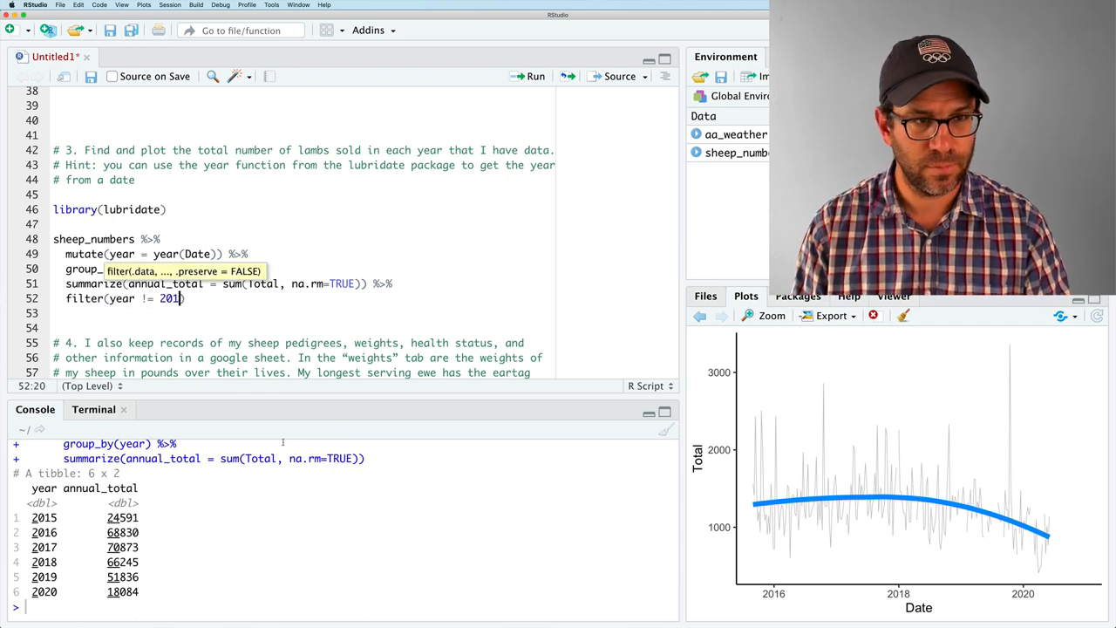
text(5 & year != 2020)
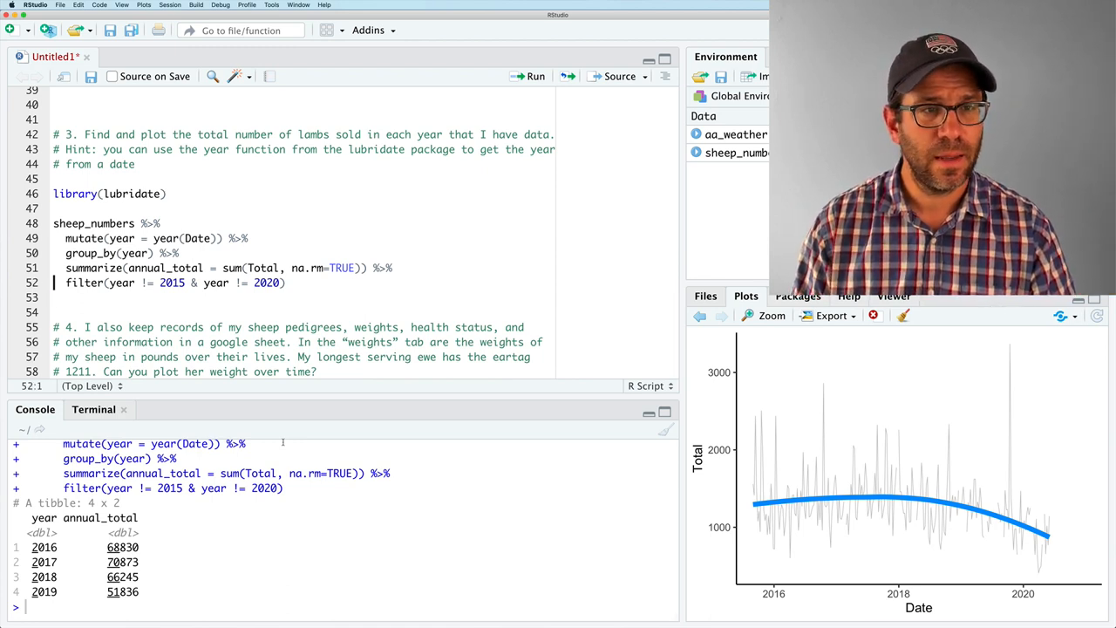
- Pipe into ggplot(aes(x= year, y=annual_total)) + geom_line() and run the yearly lamb totals line chart
text(ggplot)
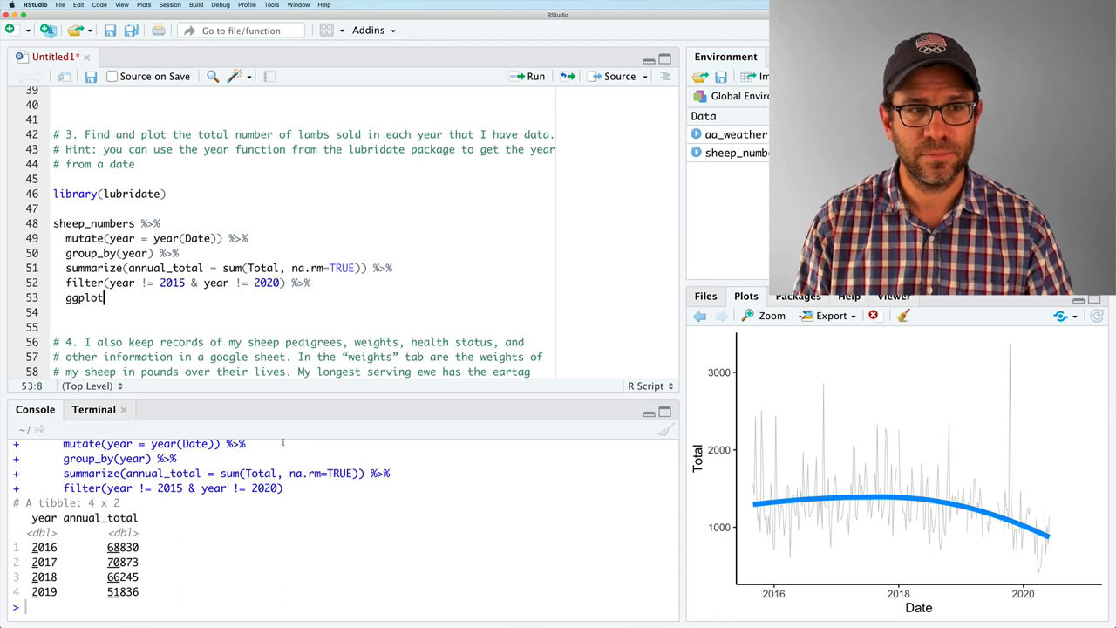
text(aes()
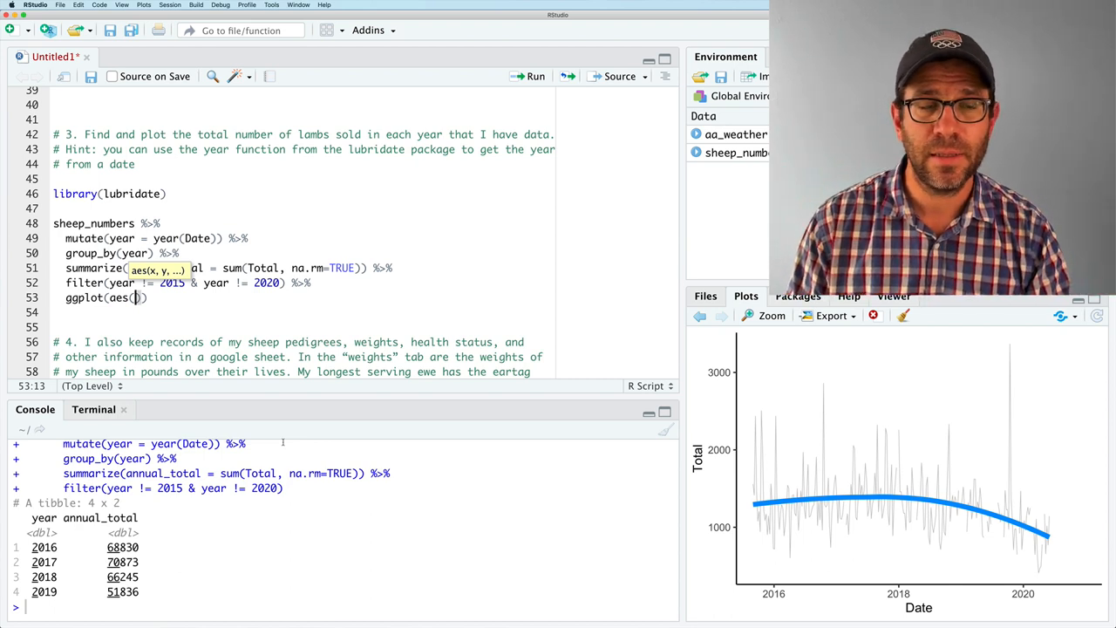
text(x= year)
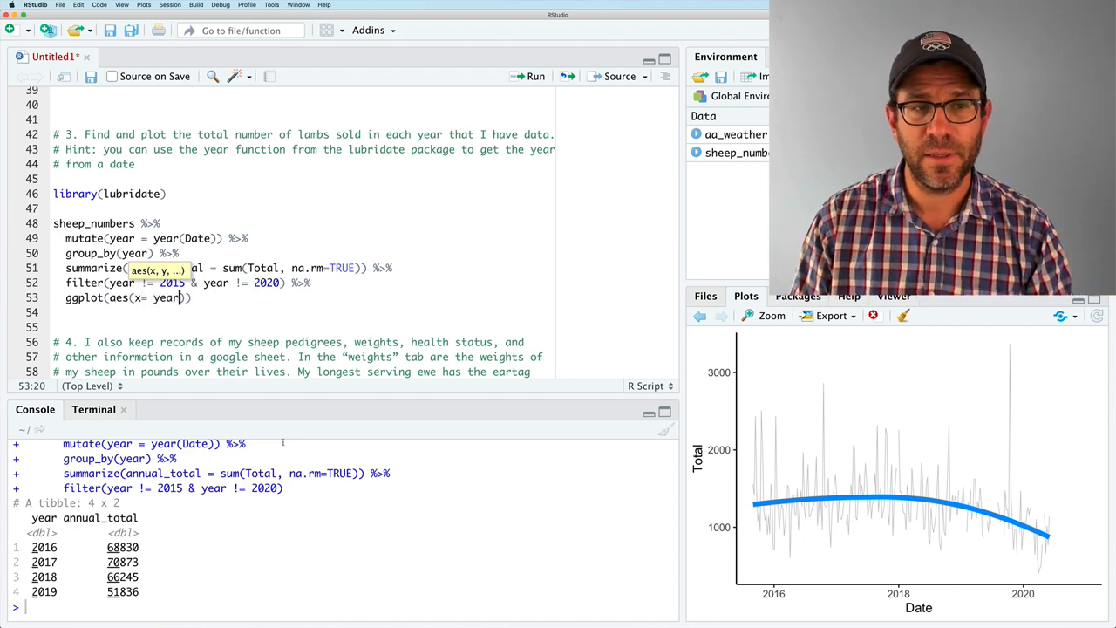
text(, y=)
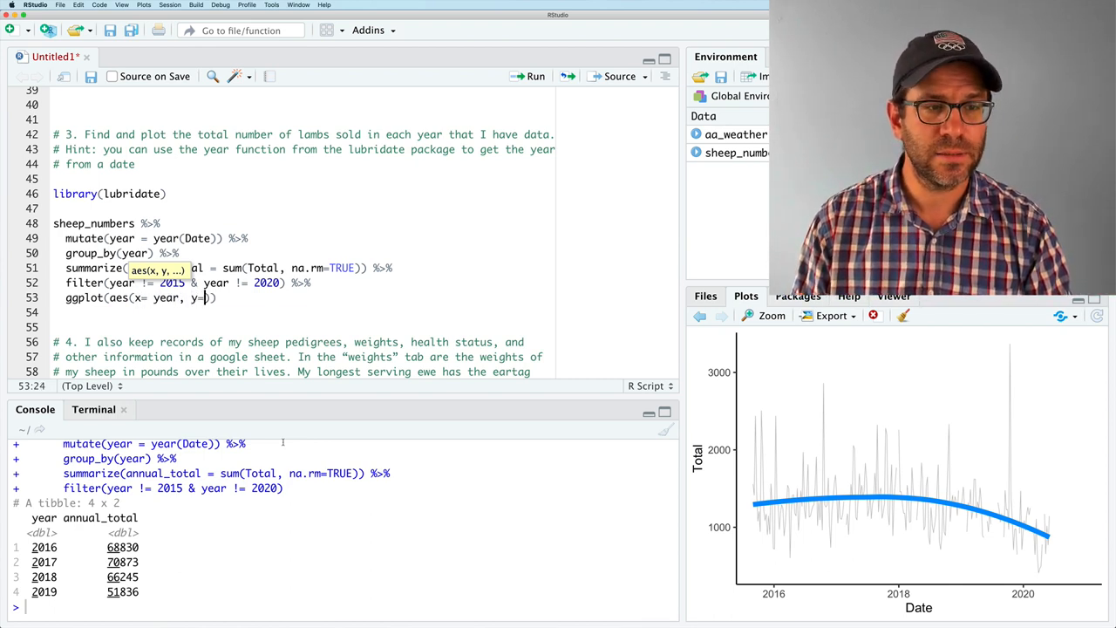
text(annual_total)
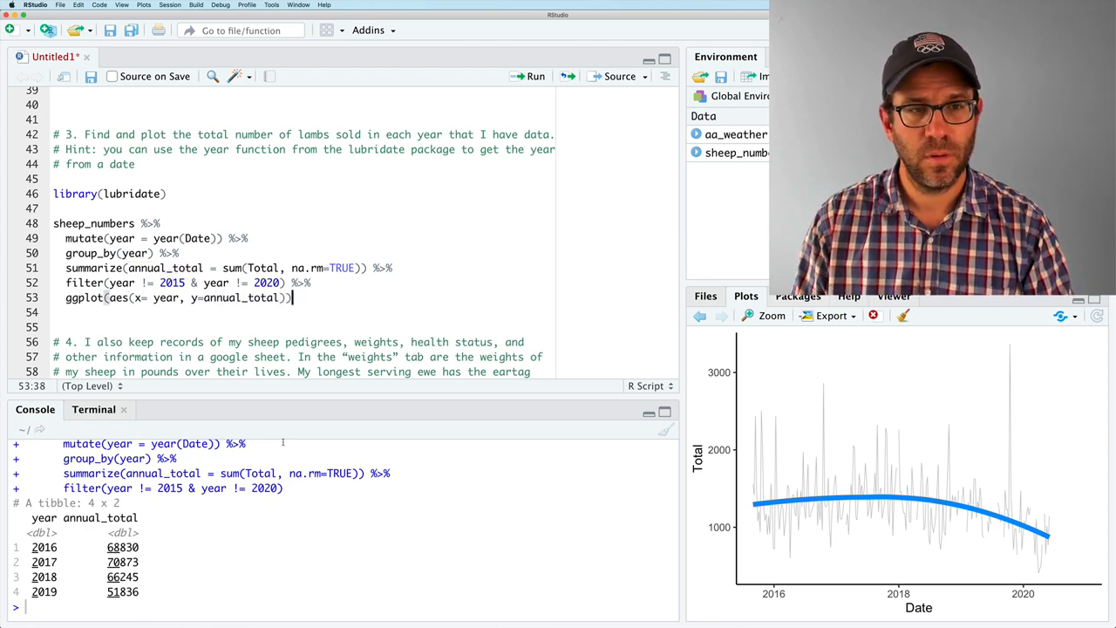
text(+)
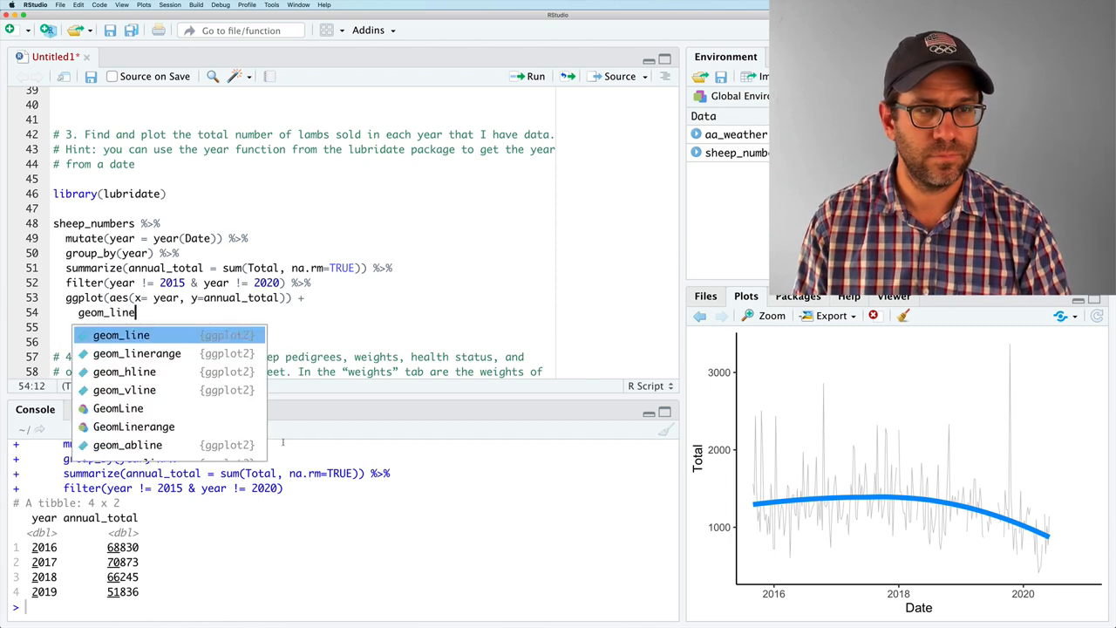
click(120, 335)
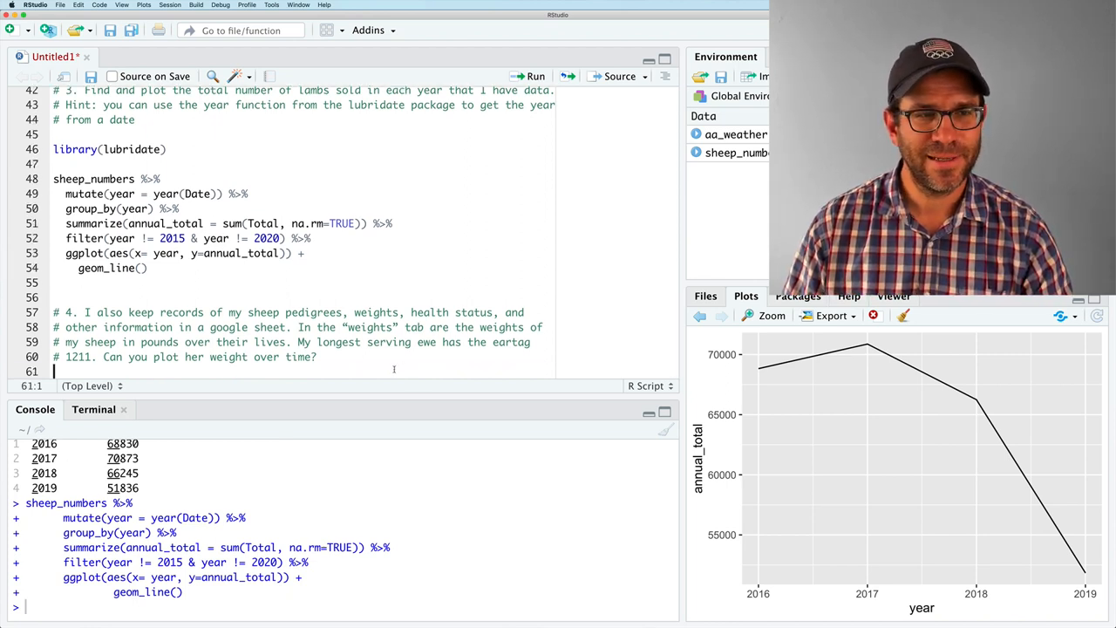
- Open the sheep_records_public spreadsheet in Google Sheets, then switch back to RStudio at exercise 4
scroll(down, 3)
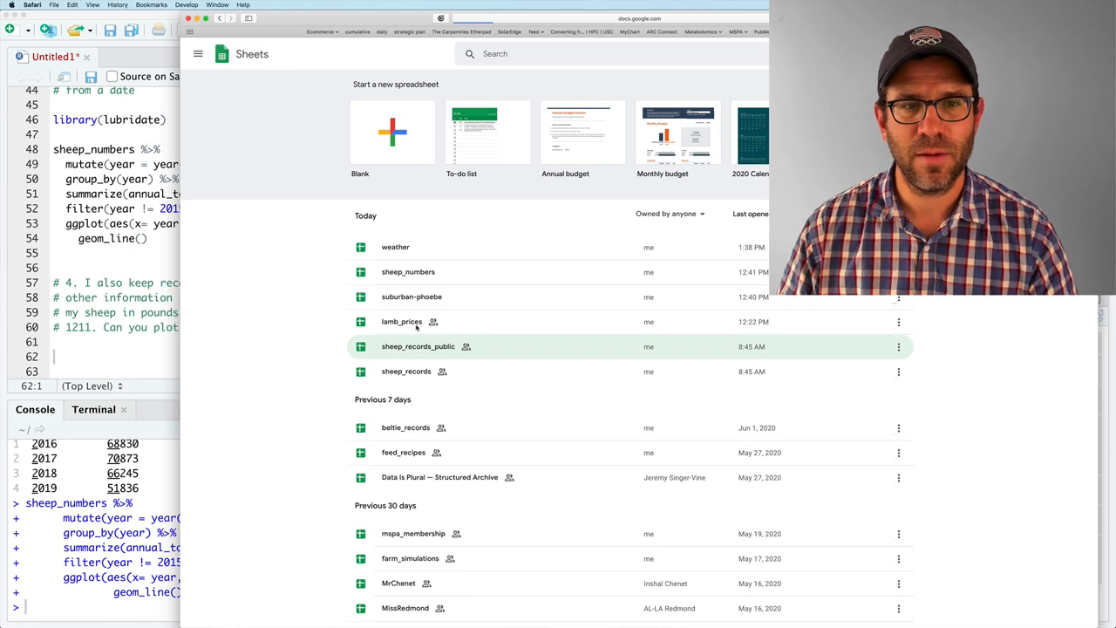
click(418, 346)
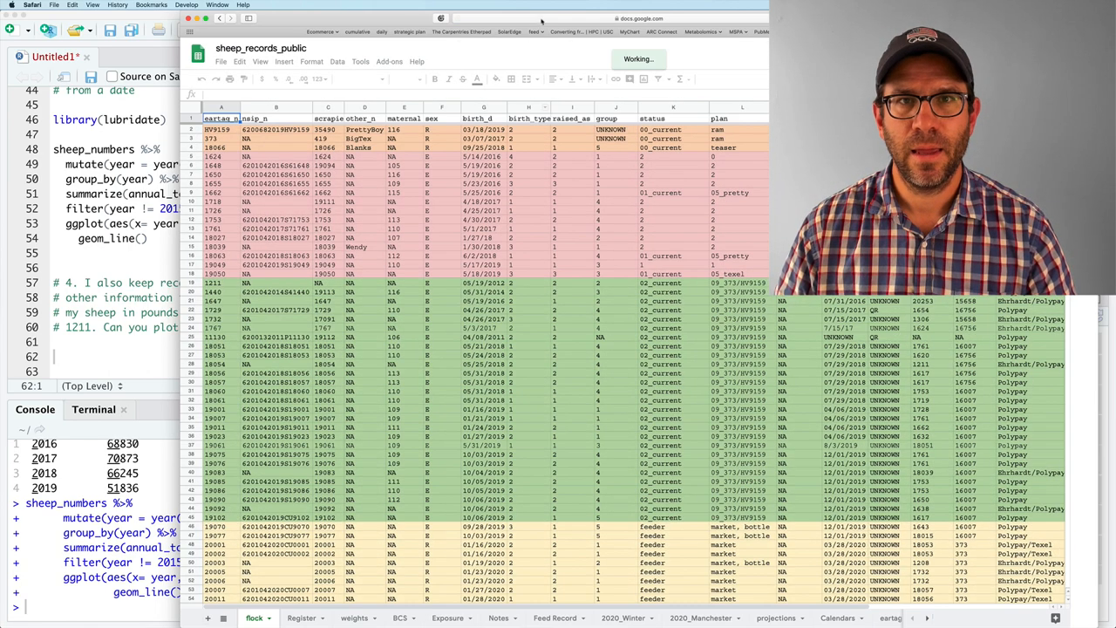
click(610, 18)
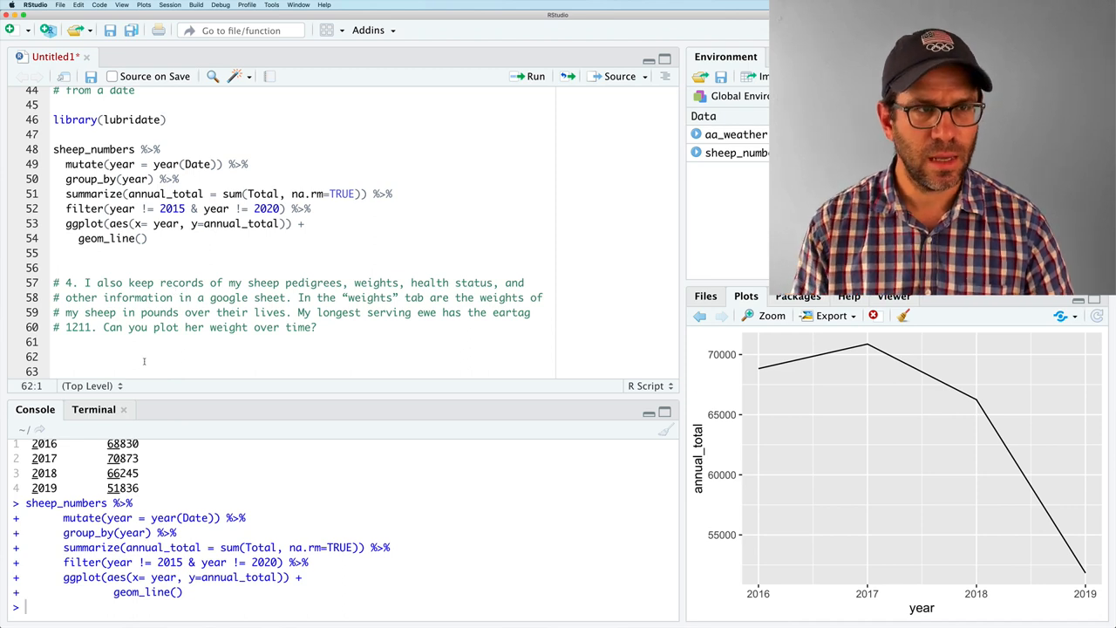
- Write read_sheet("<sheet URL>", sheet="weights") and run it, printing the 3,656 × 4 eartag/date/type/weight tibble
text(read_she)
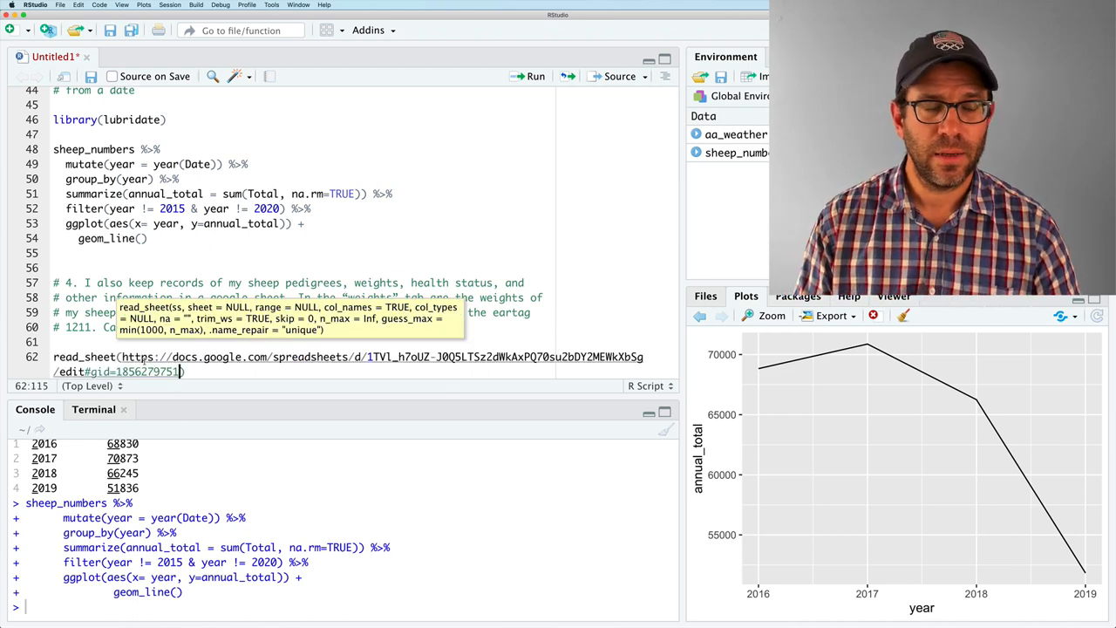
text(")
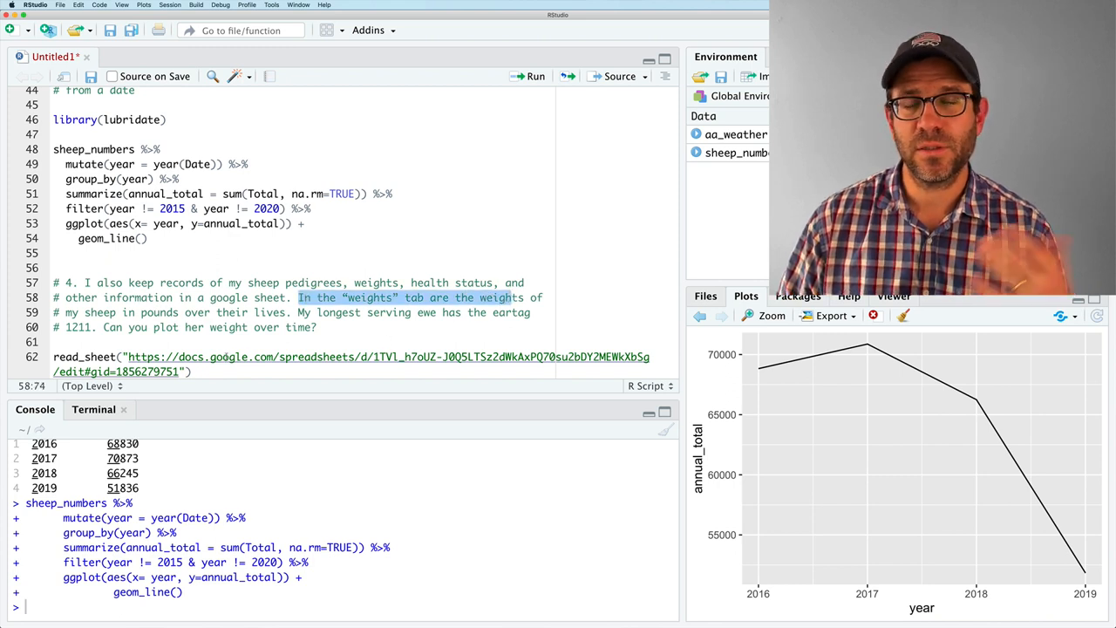
mouse_move(230, 355)
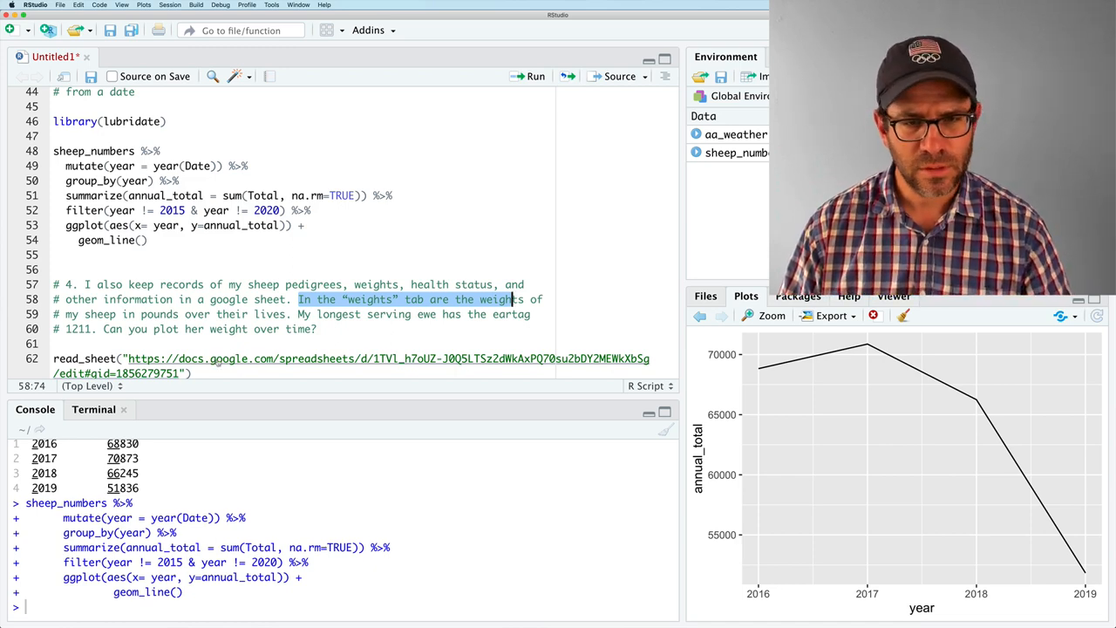
click(384, 359)
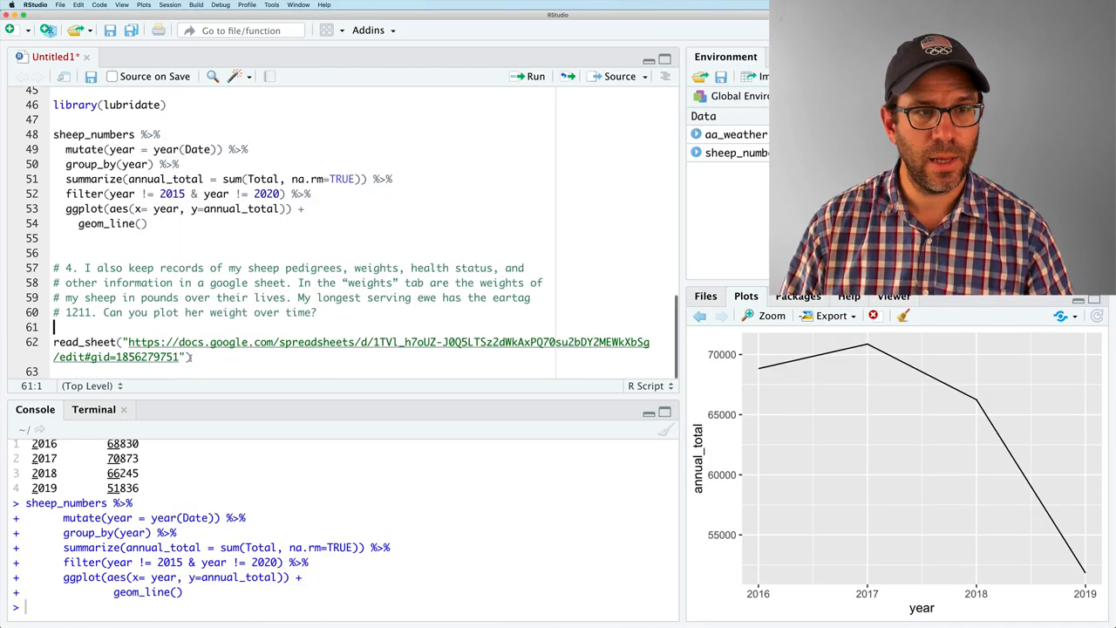
text(, s)
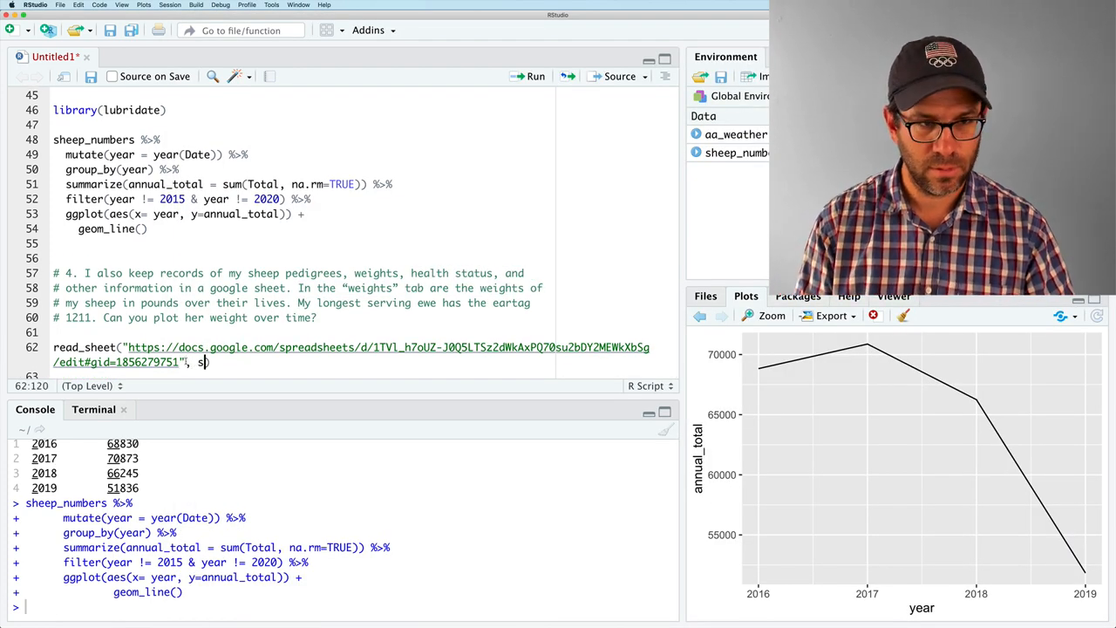
text(heet="weights)
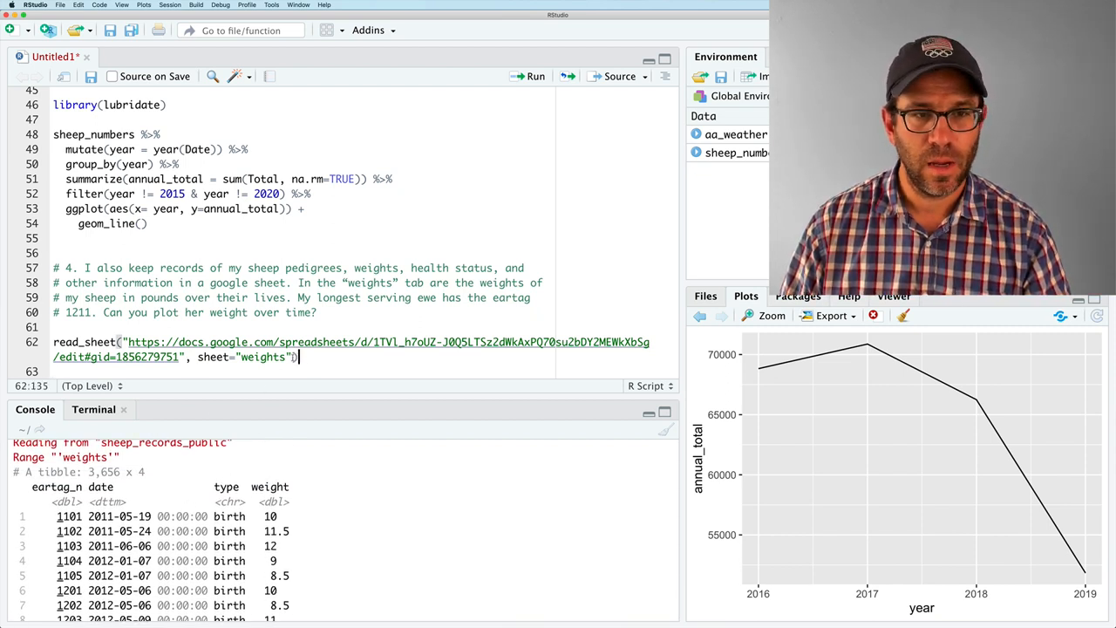
- Add col_types = "dDcd" to the weights read_sheet call and rerun it, producing 12 warnings
text(, col+)
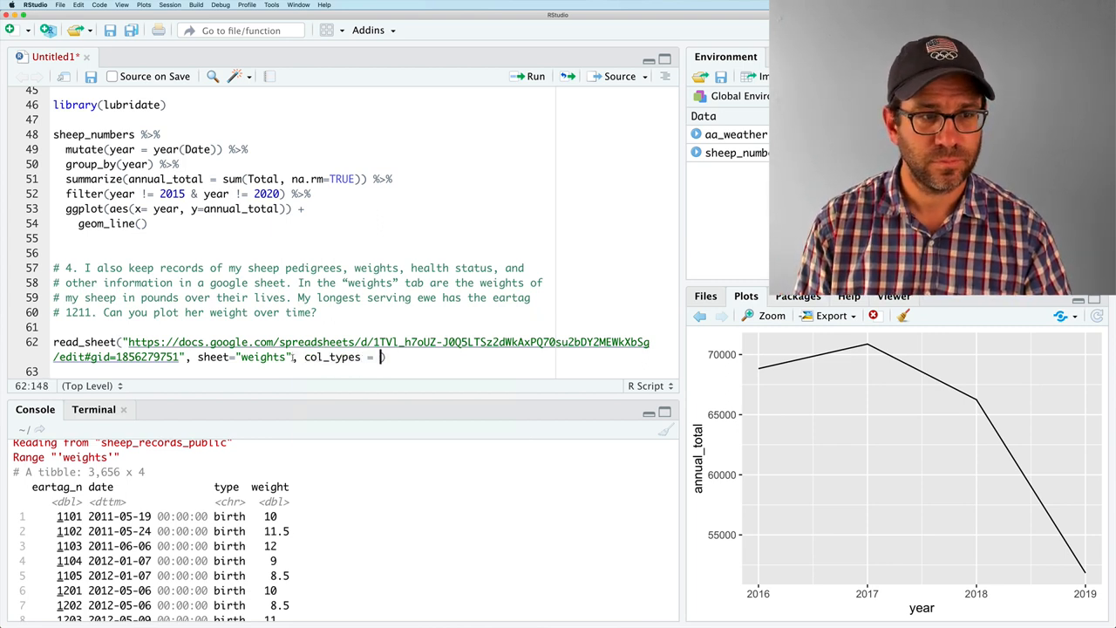
text(")
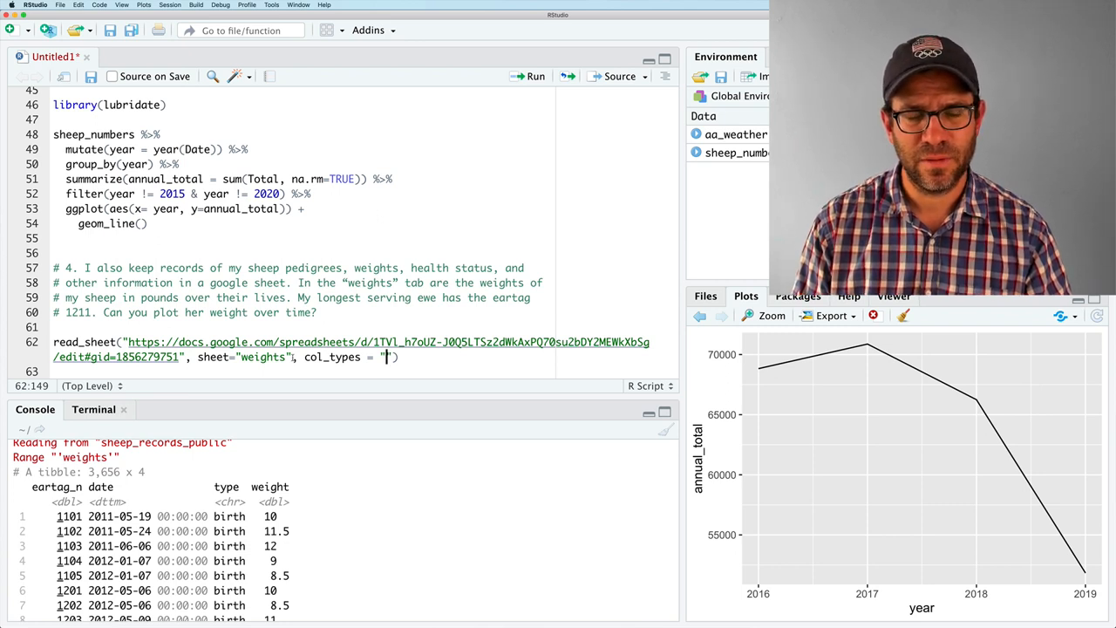
text(dD)
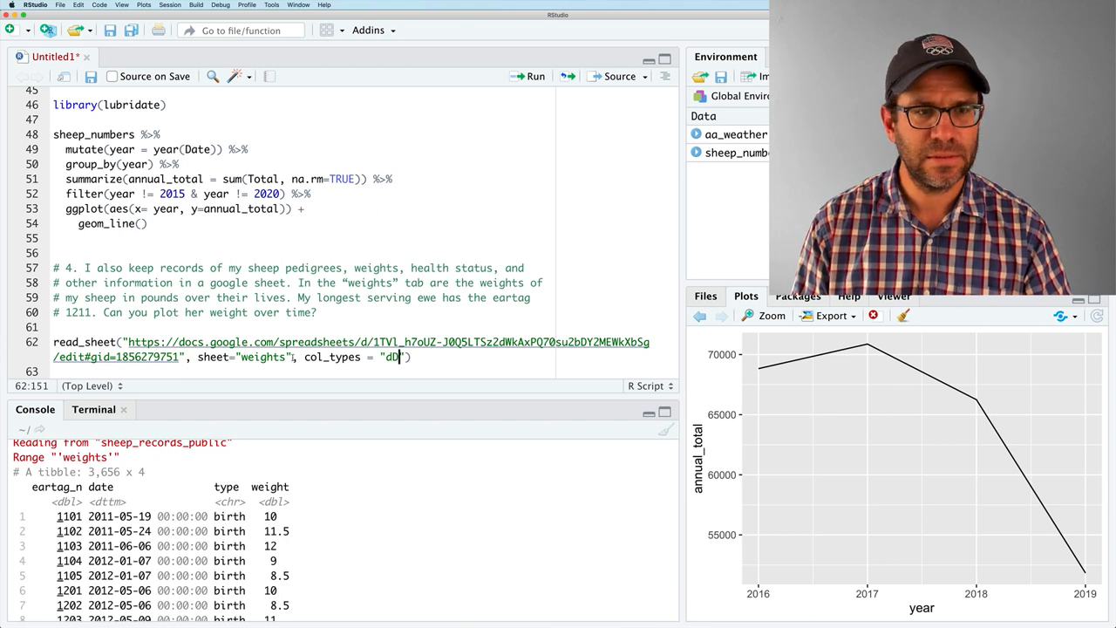
text(c)
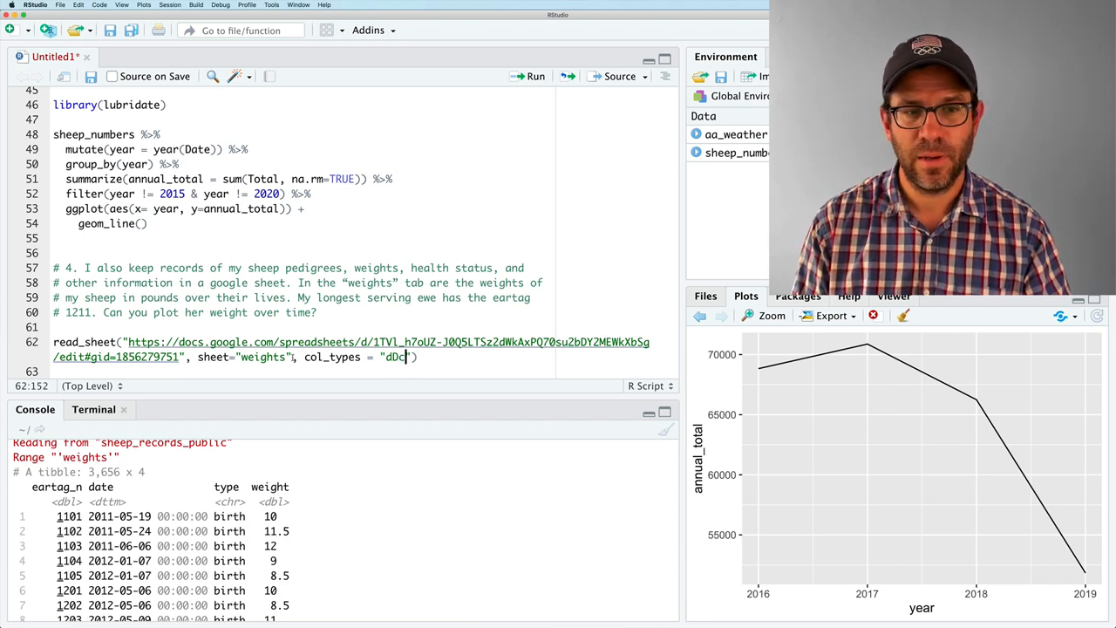
text(d)
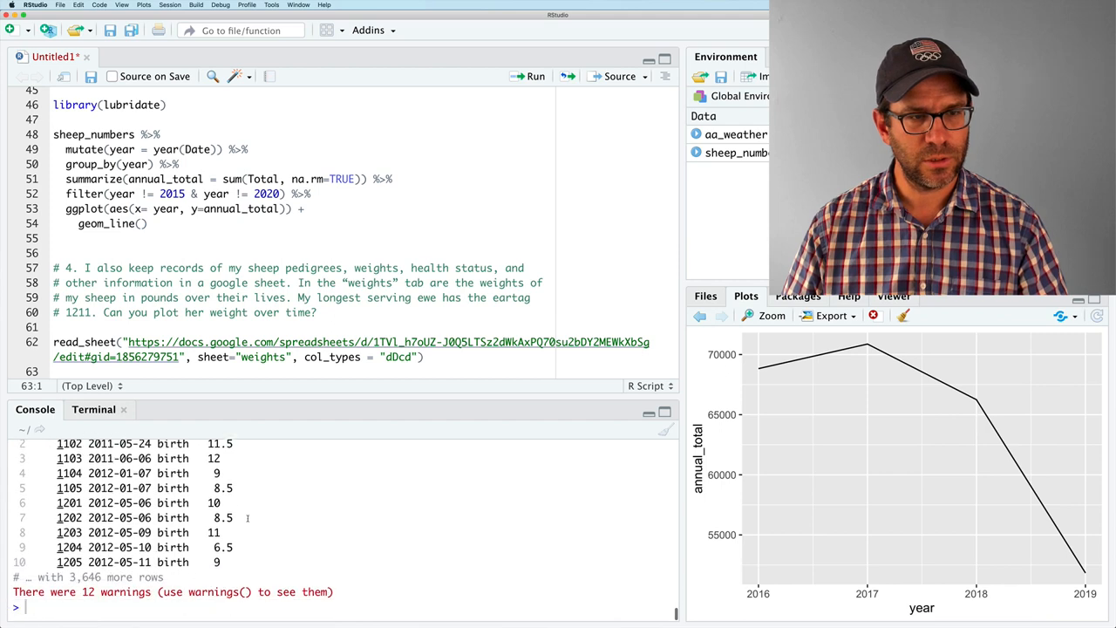
- Run warnings() in the console to see the NAs-introduced-by-coercion messages
text(warn)
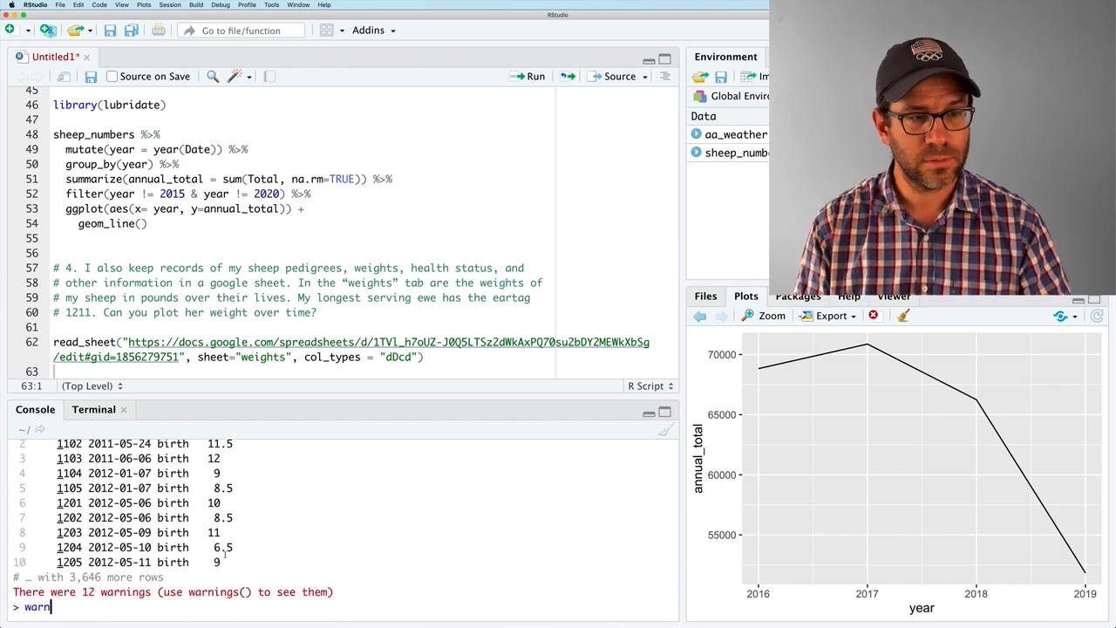
key(Return)
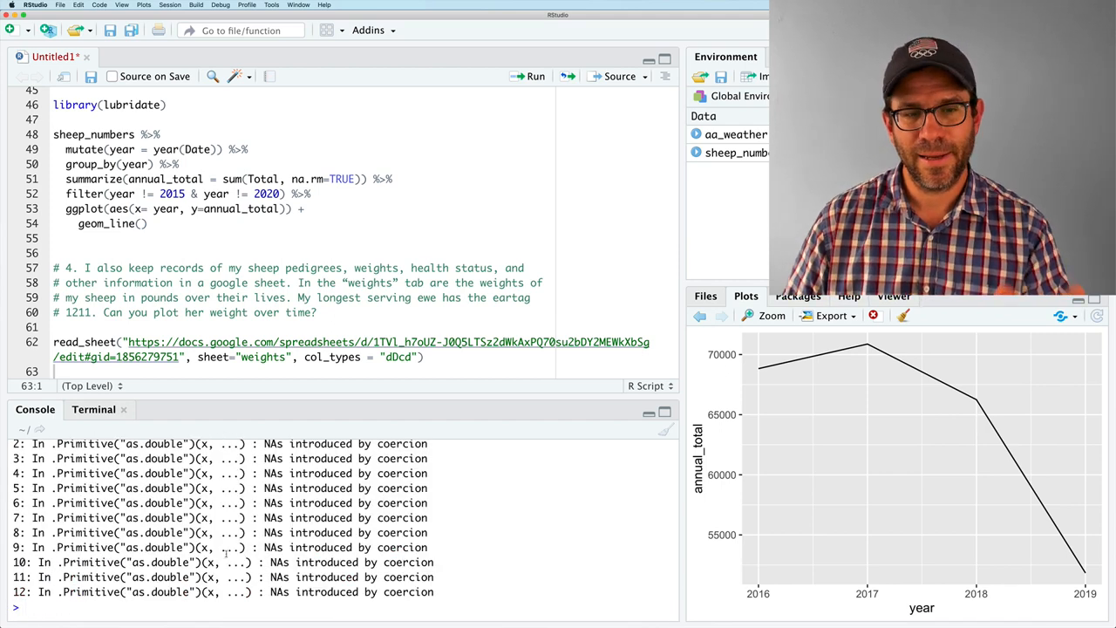
click(418, 355)
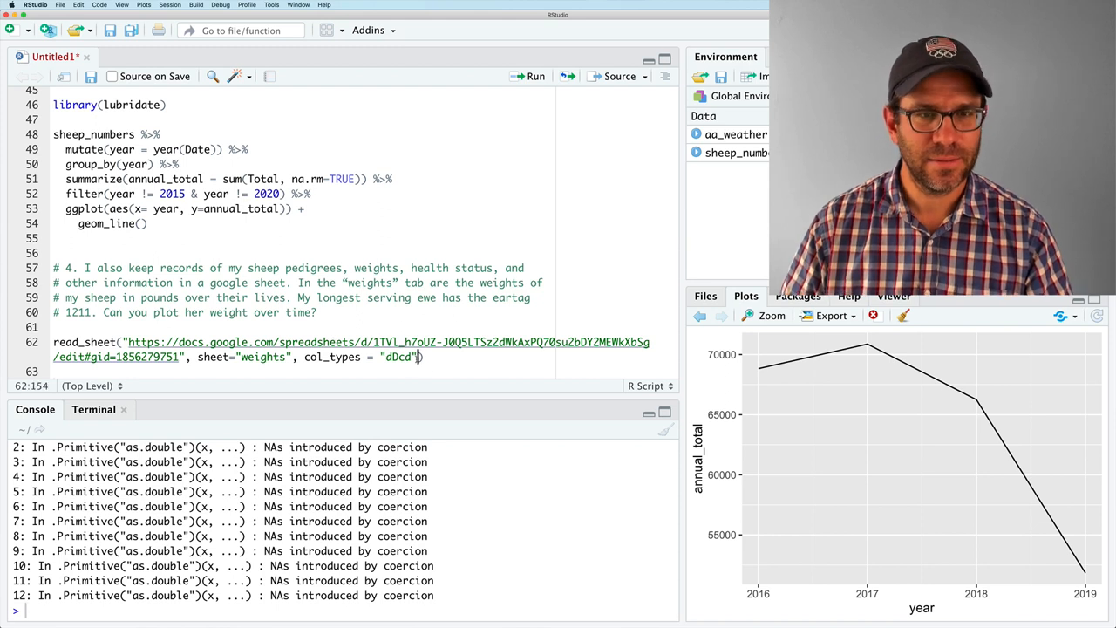
- Add na="NA" to read_sheet, rerun it and check the warnings again
text(, na="NA)
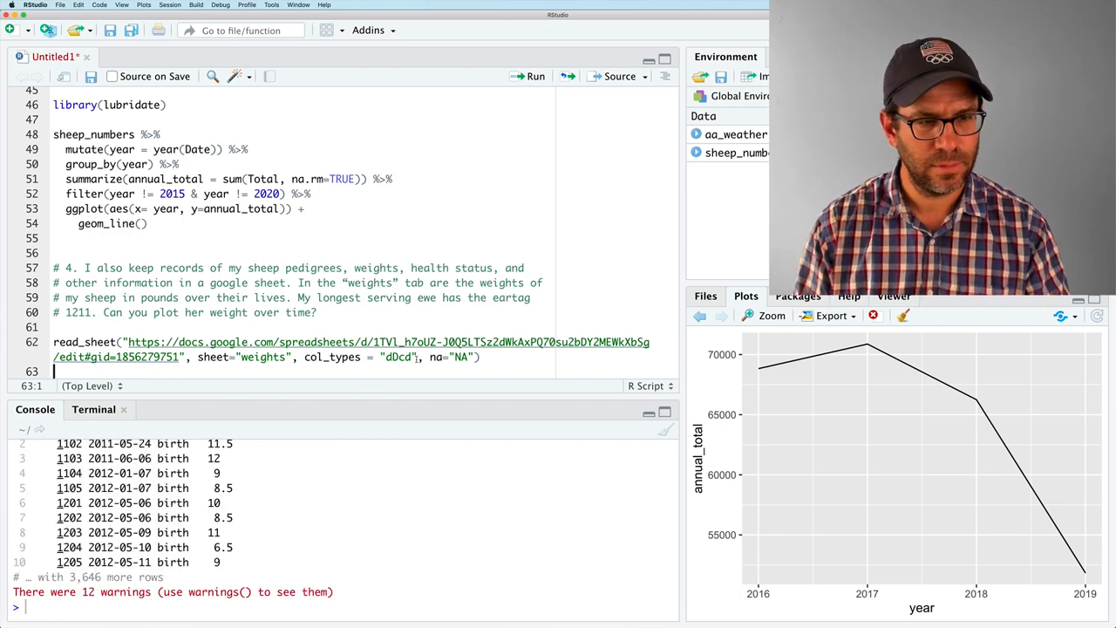
text(war)
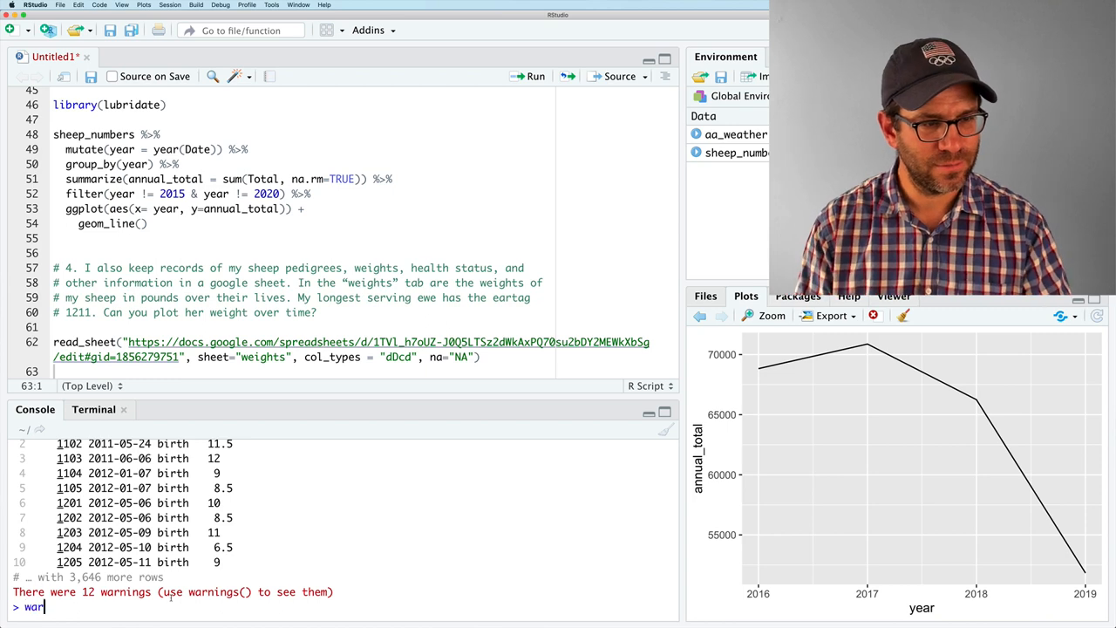
key(Return)
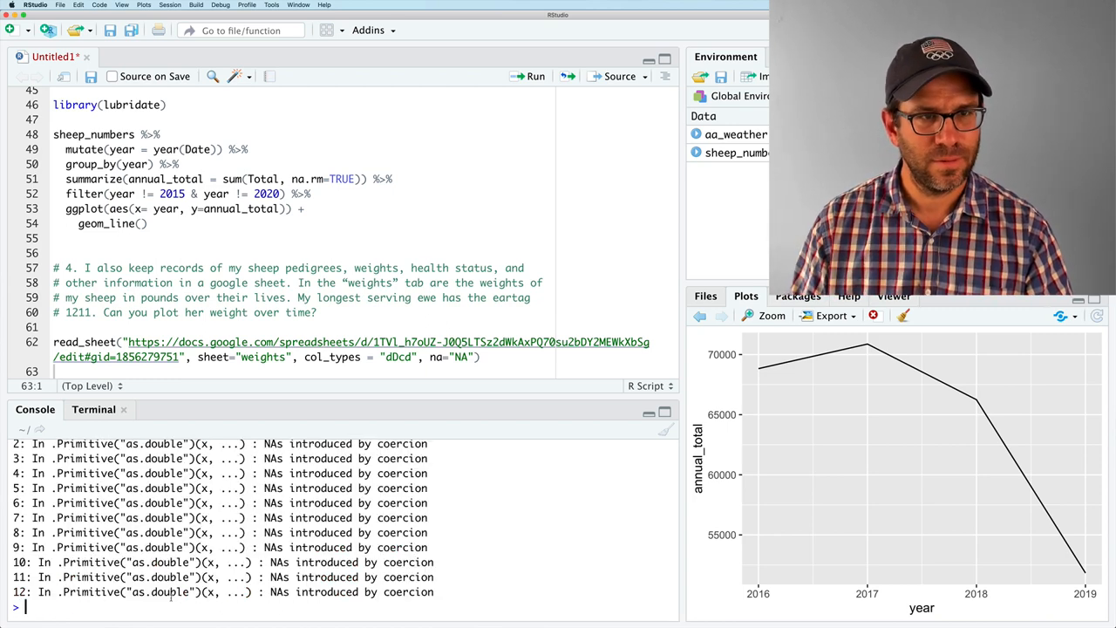
scroll(up, 3)
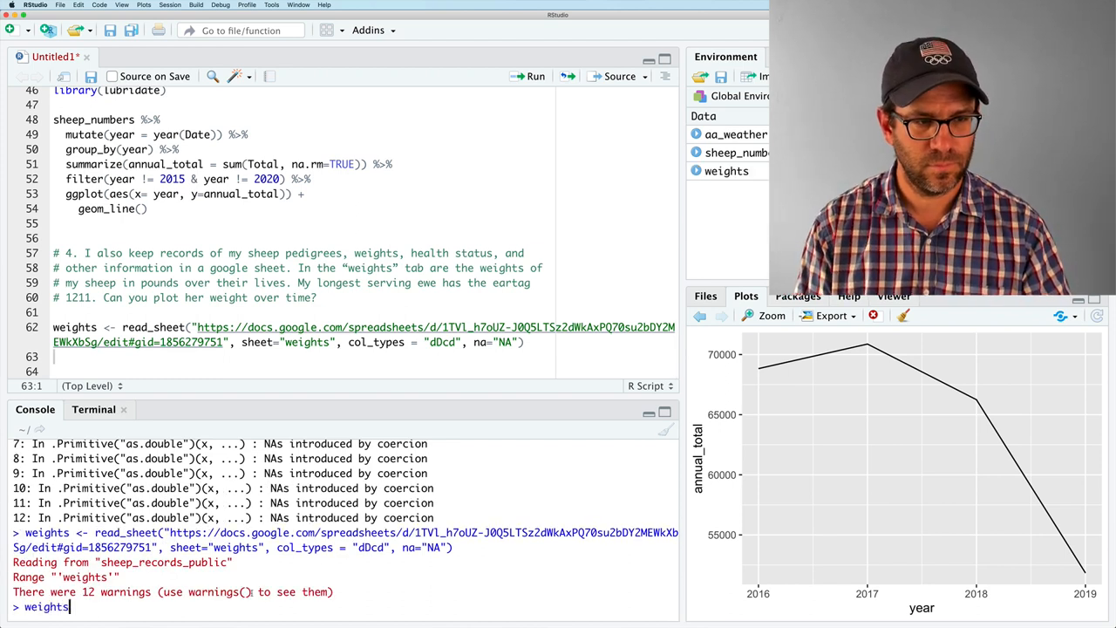
- Store the import as weights and print it in the console as a 3,656 × 4 tibble
key(Return)
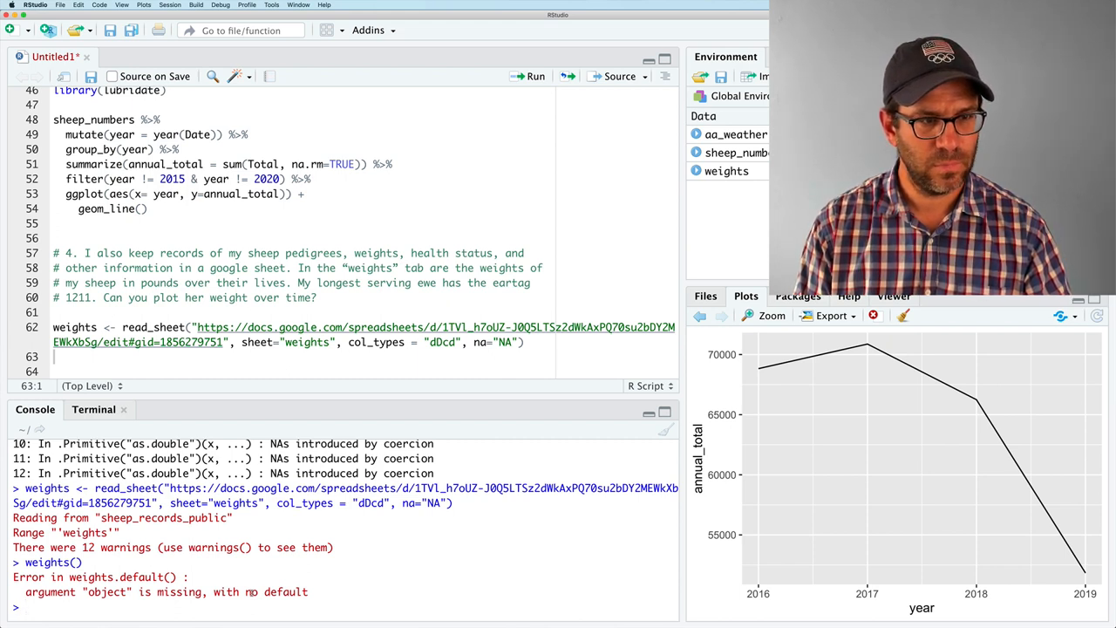
text(weights())
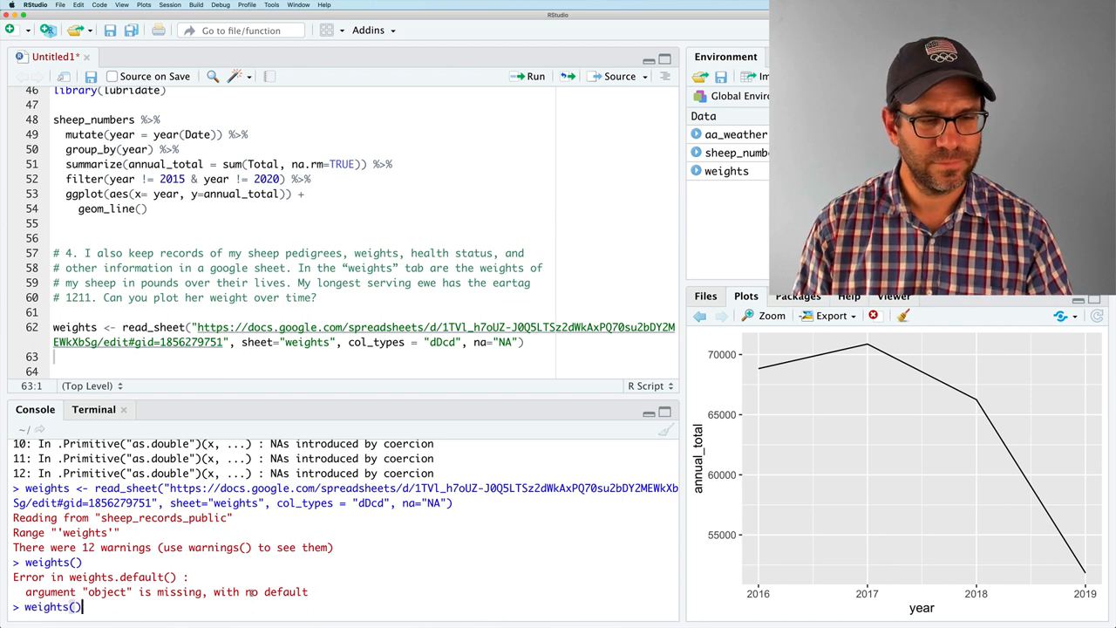
key(Return)
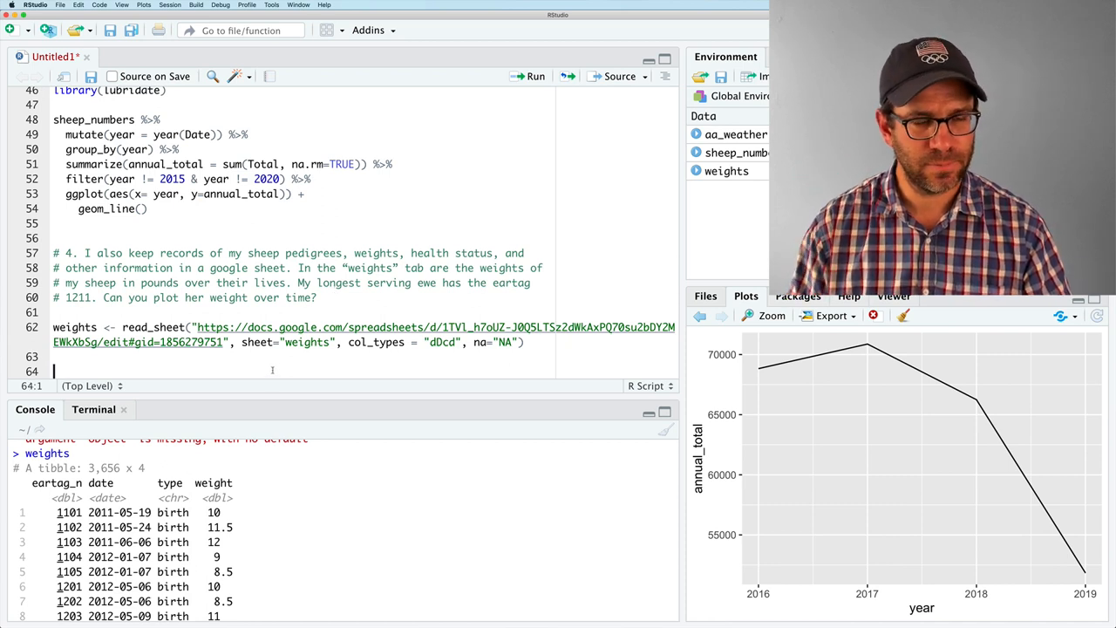
- Start a weights %>% filter(eartag_n == 1211) pipeline for ewe 1211
text(weights %>% f)
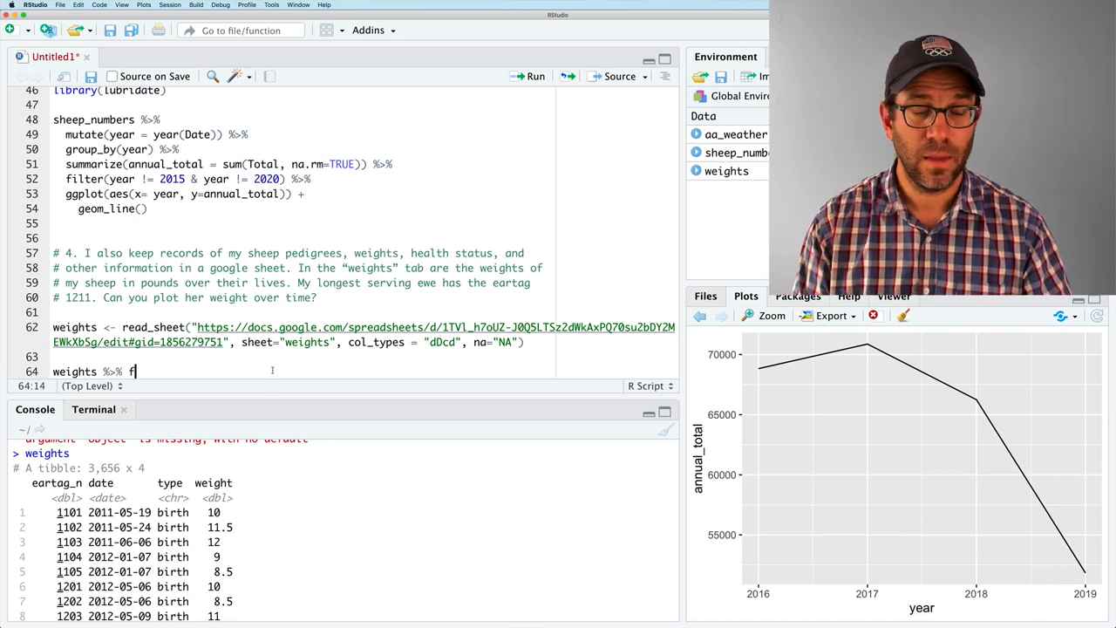
text(ilter()
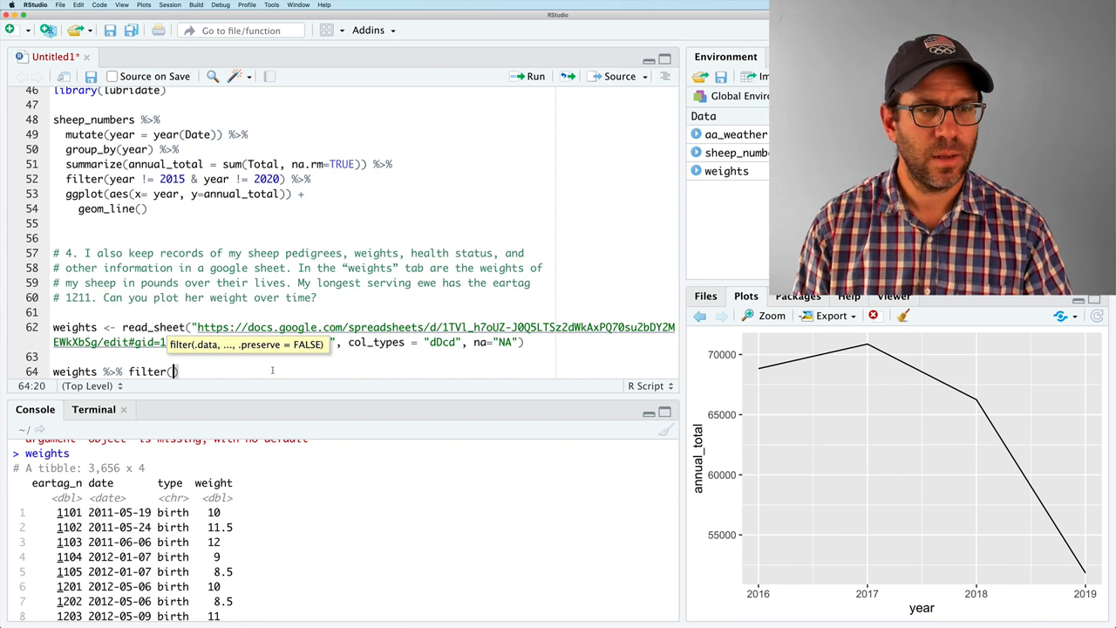
text(eartag_n)
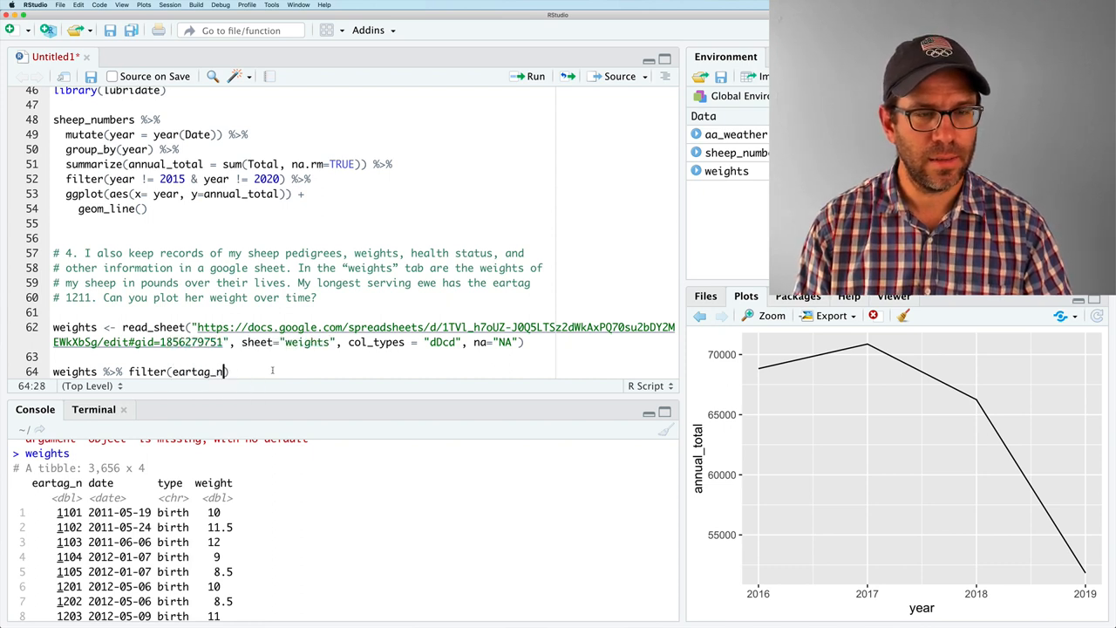
text(== 1211)
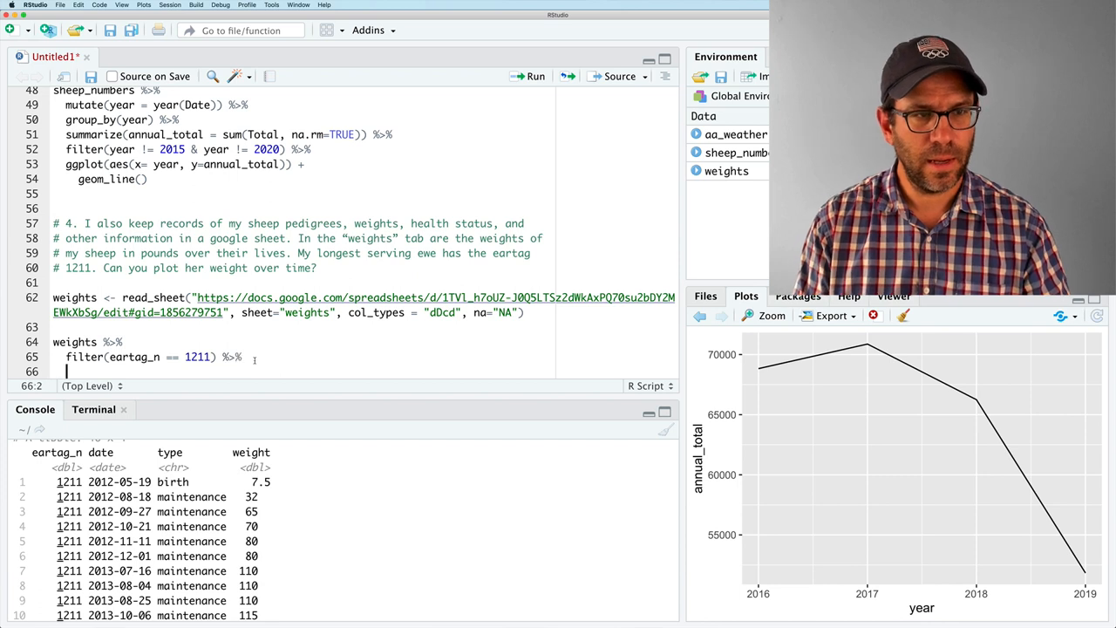
- Add ggplot(x=date, y=weight) + geom_line() and run it, which errors about missing x and y aesthetics
text(ggplot(x)
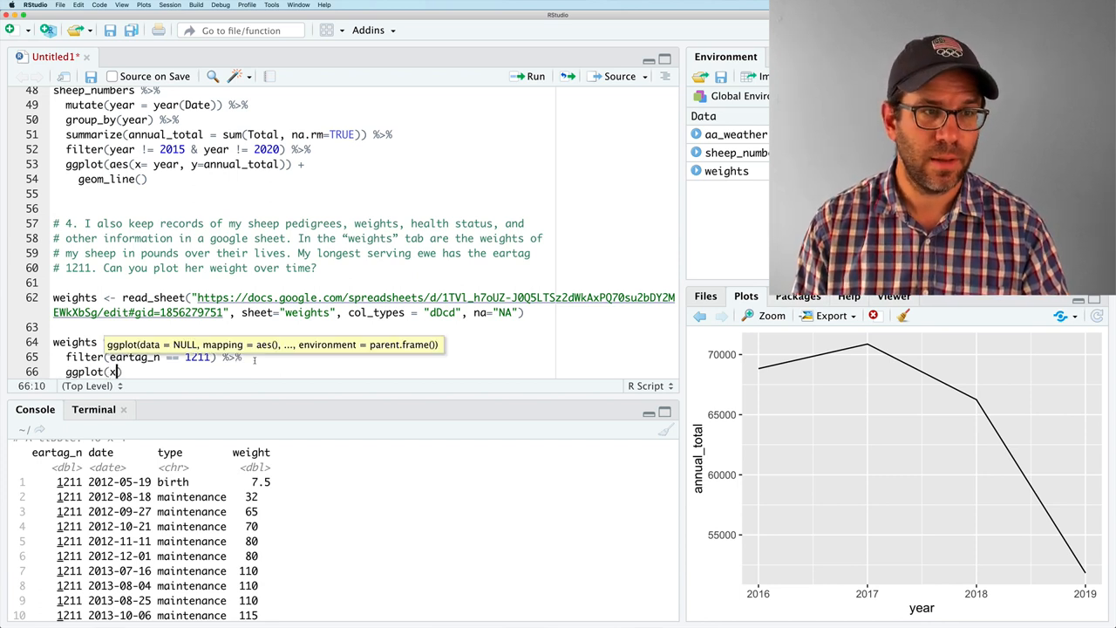
text(x=date)
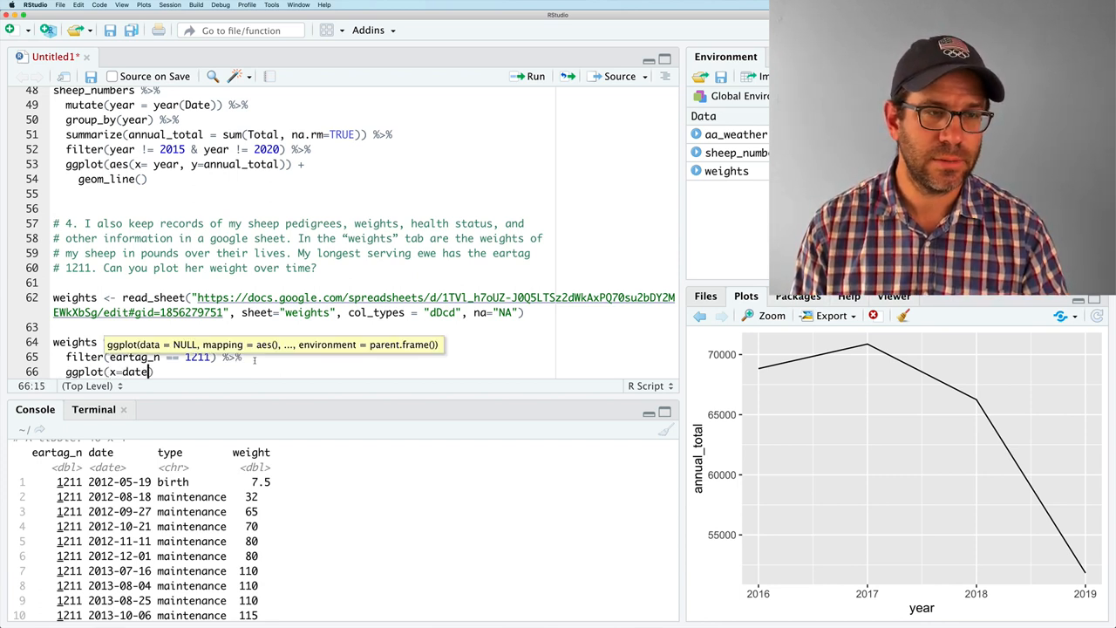
text(, y=weight)
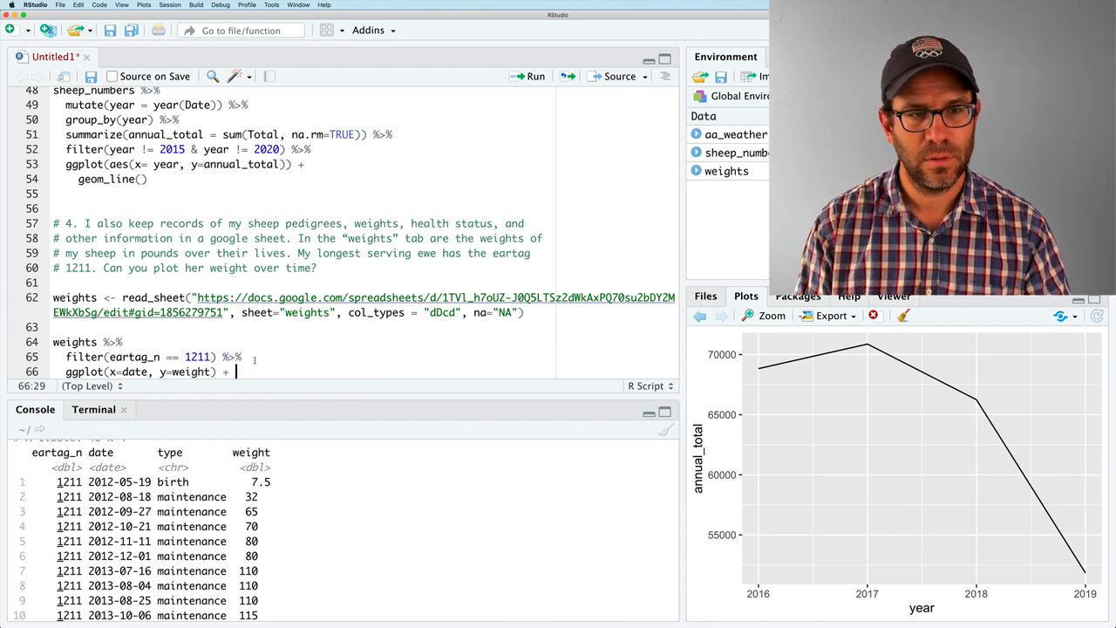
text(v)
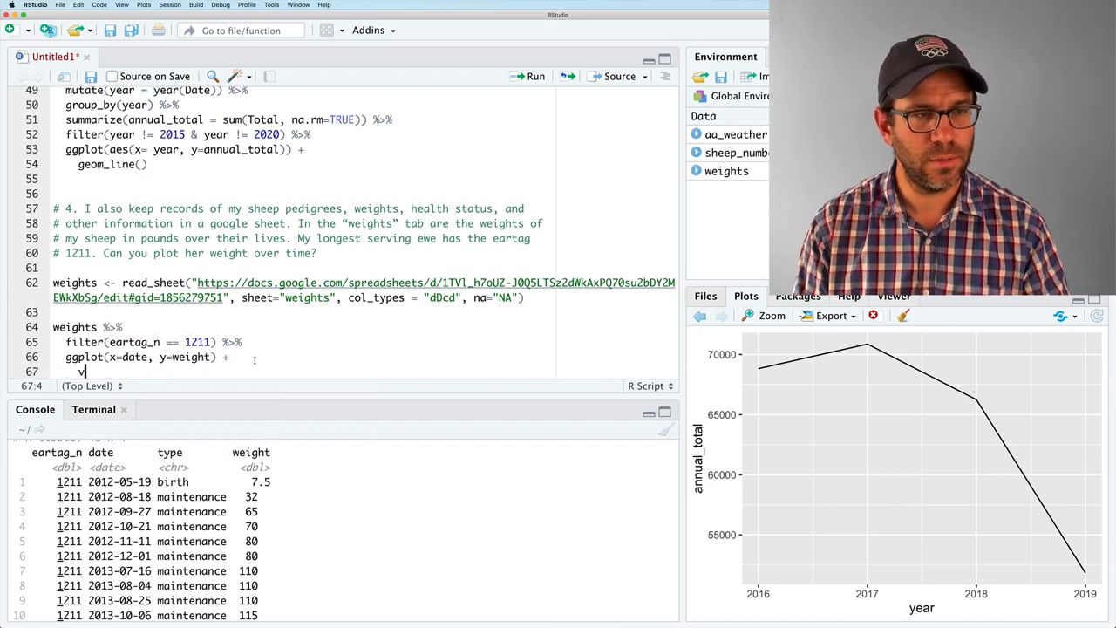
text(geom_line())
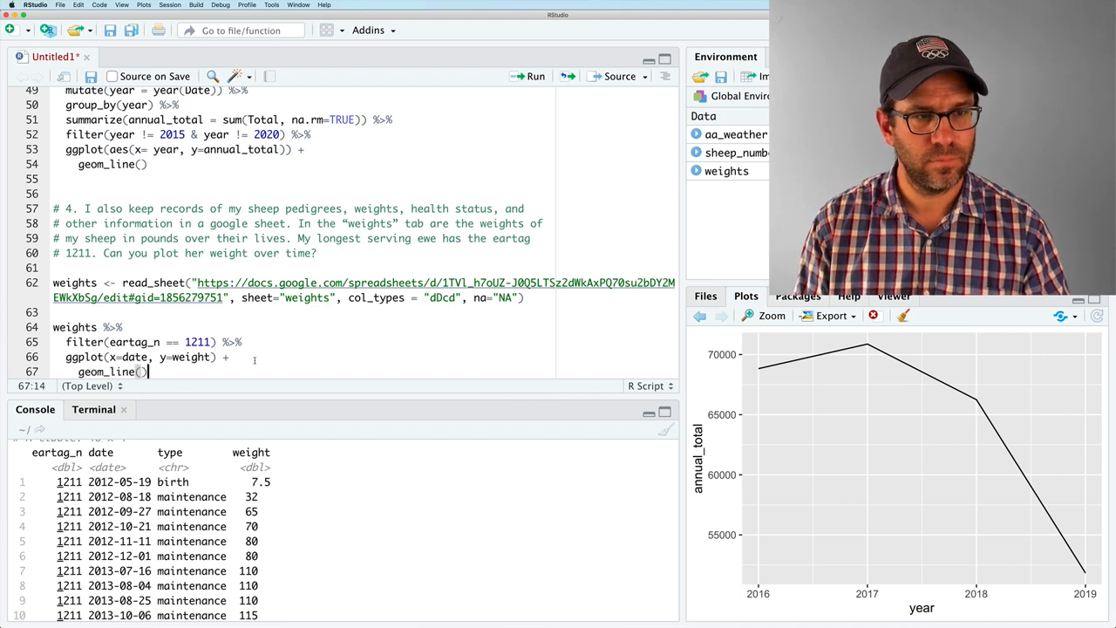
click(535, 77)
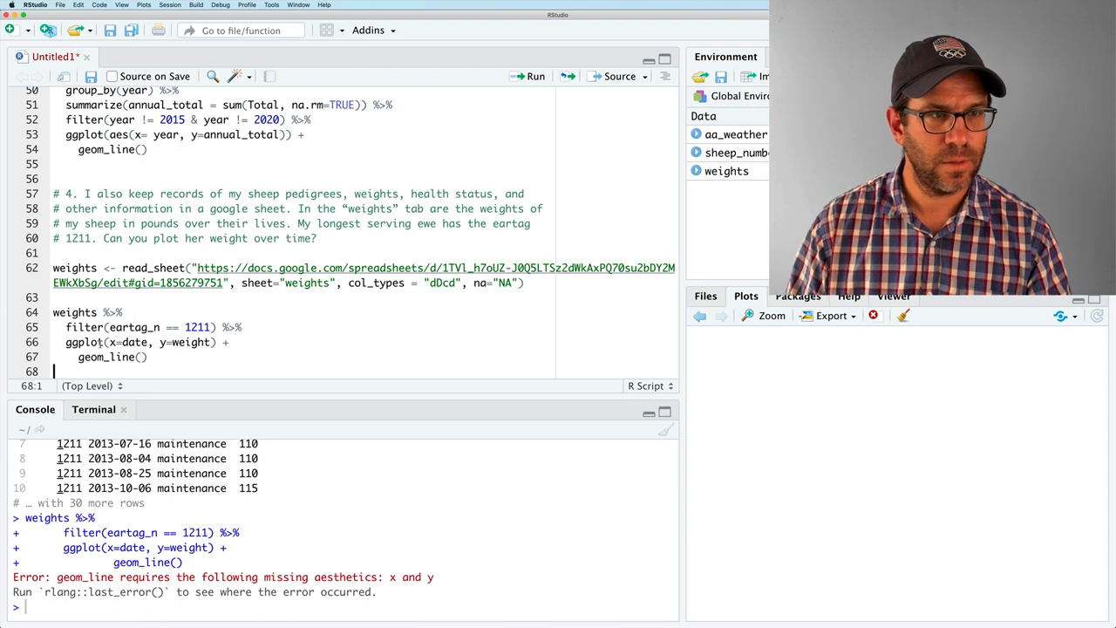
- Wrap date and weight in aes() and rerun, drawing ewe 1211's weight as a line from 2012 to 2020
click(112, 341)
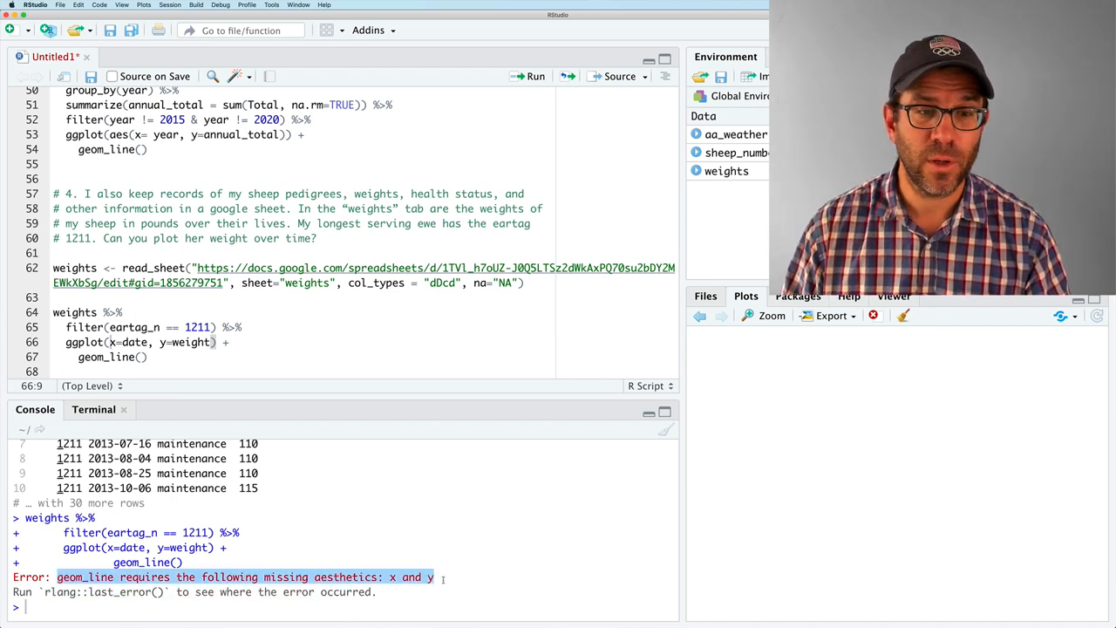
mouse_move(309, 500)
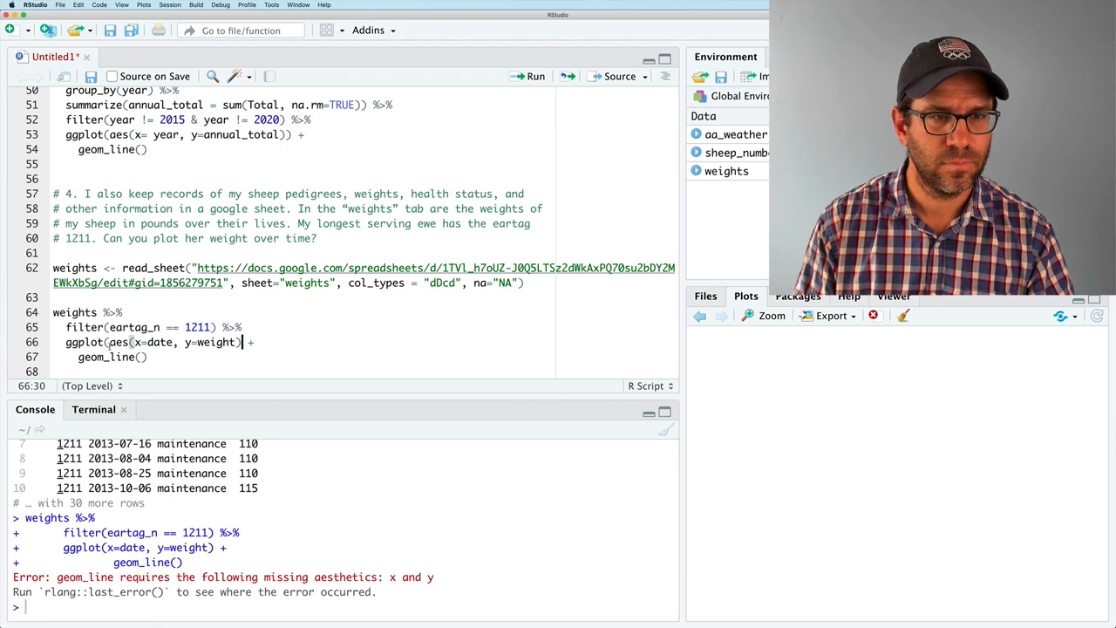
click(535, 76)
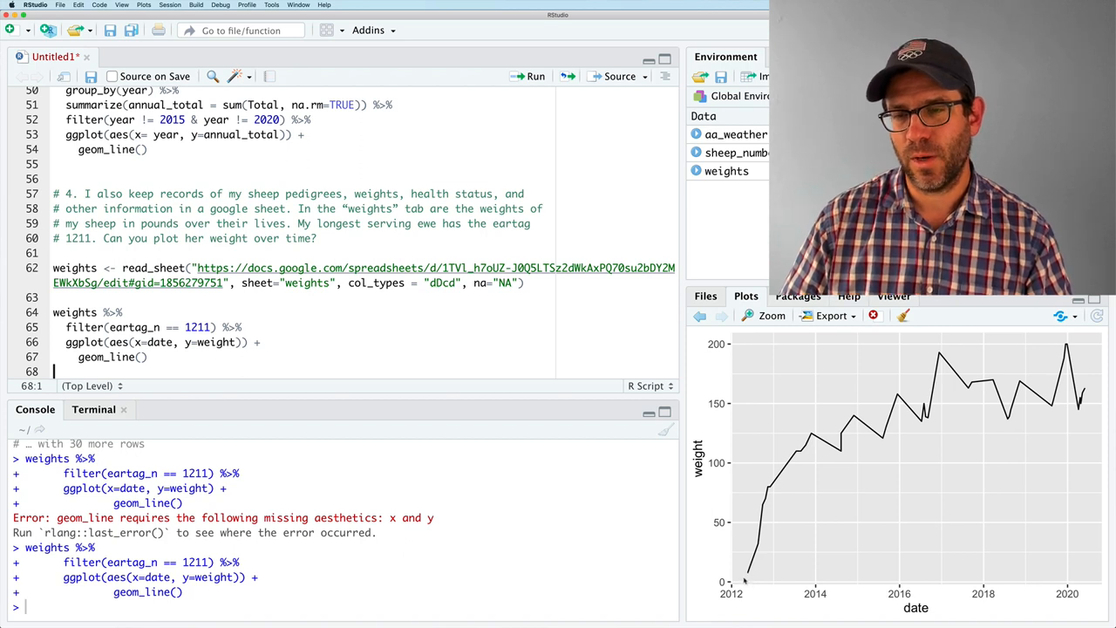
mouse_move(1011, 415)
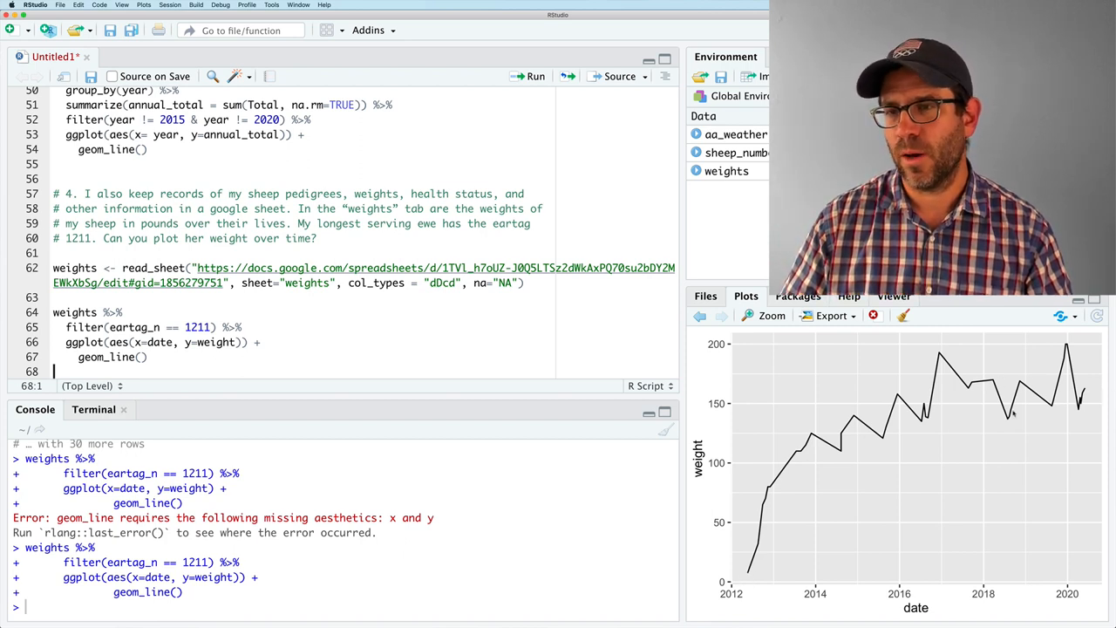